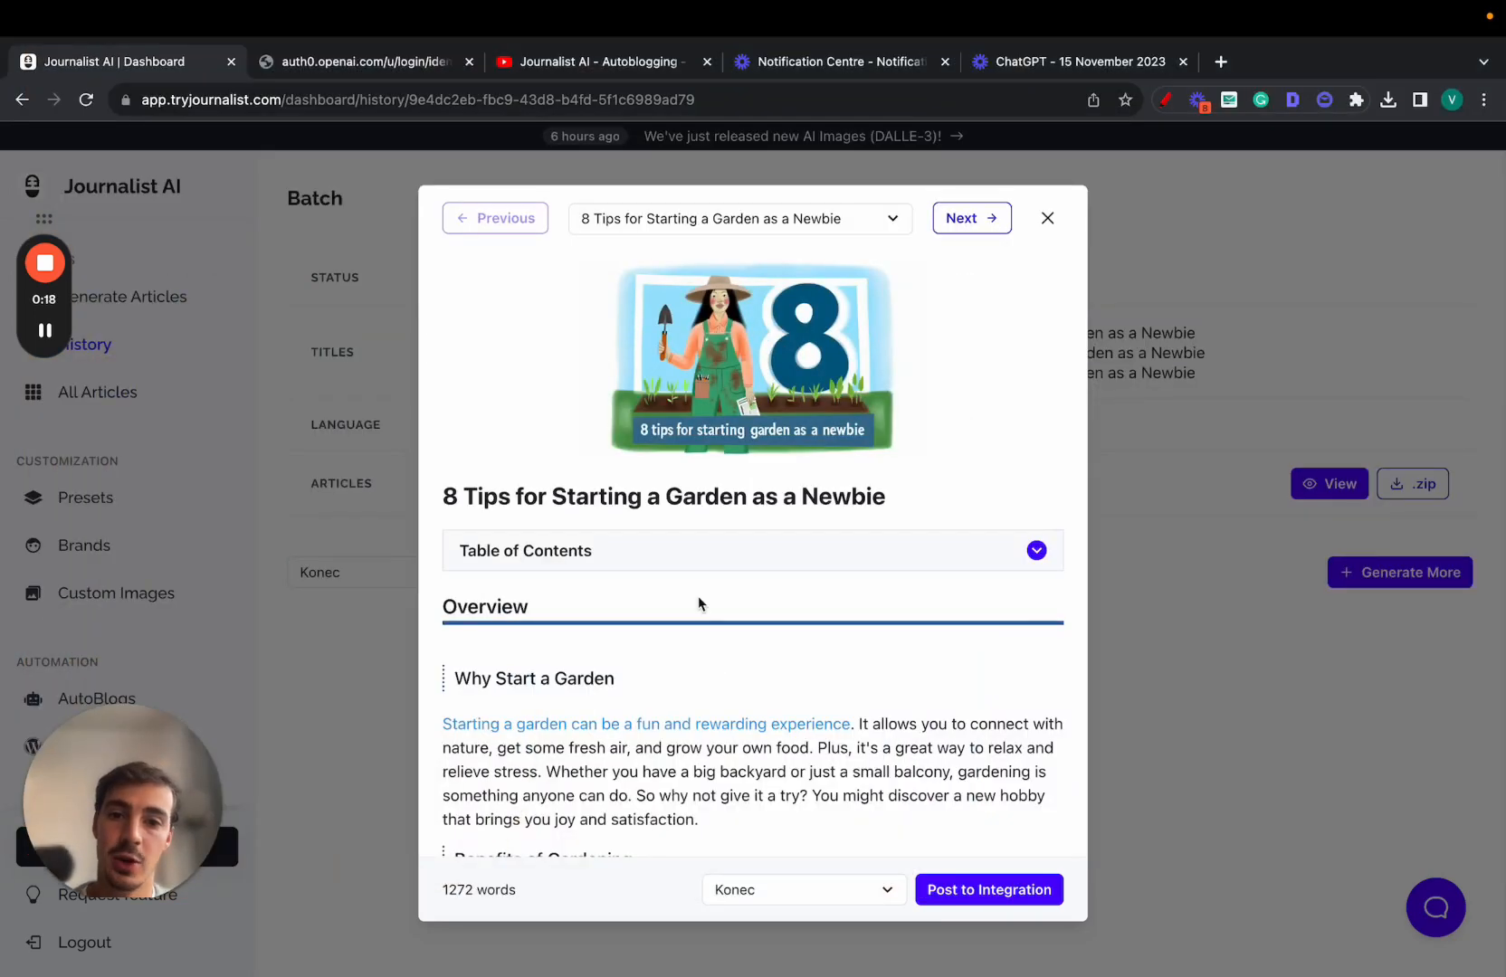
# Scroll the 8 Tips garden article preview down to its Selecting Plants section.
pyautogui.scroll(-3)
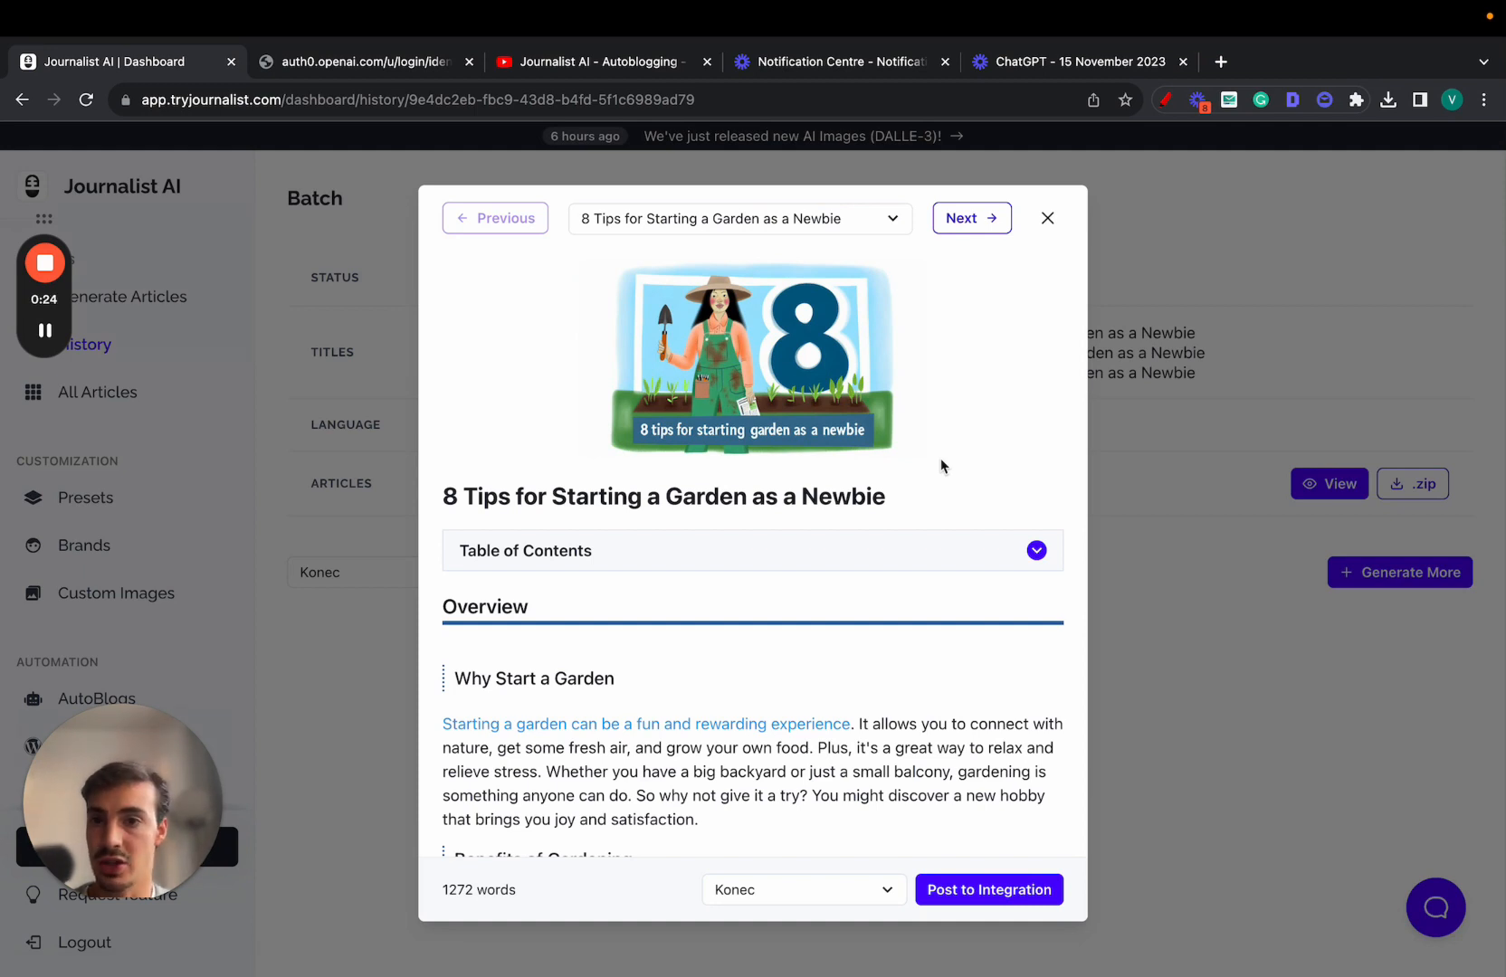
pyautogui.scroll(-3)
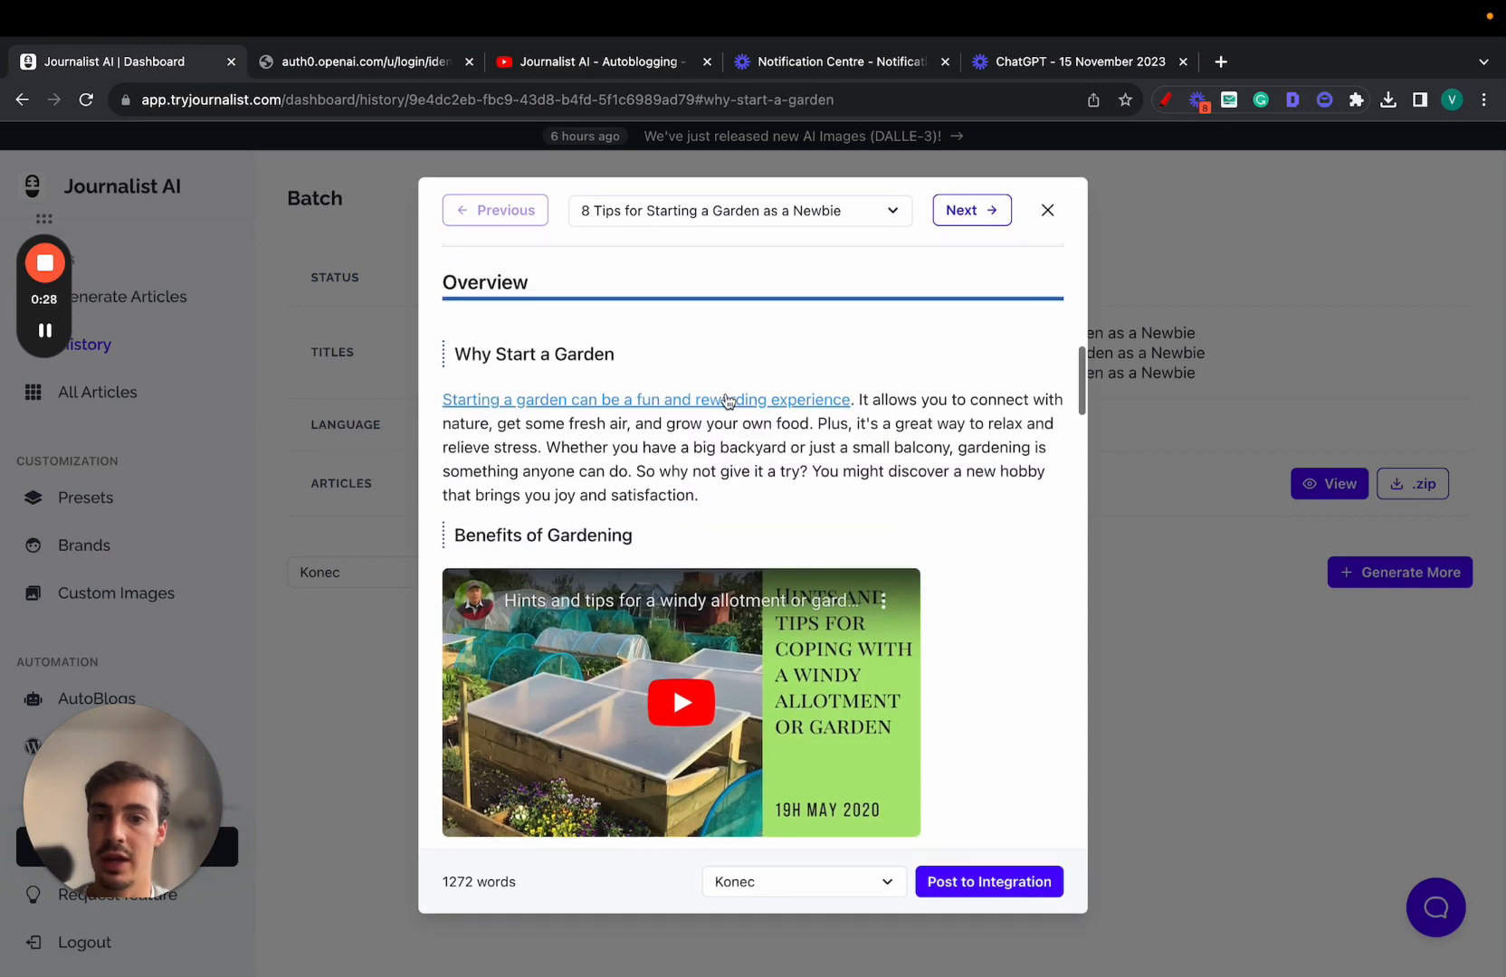
pyautogui.scroll(-3)
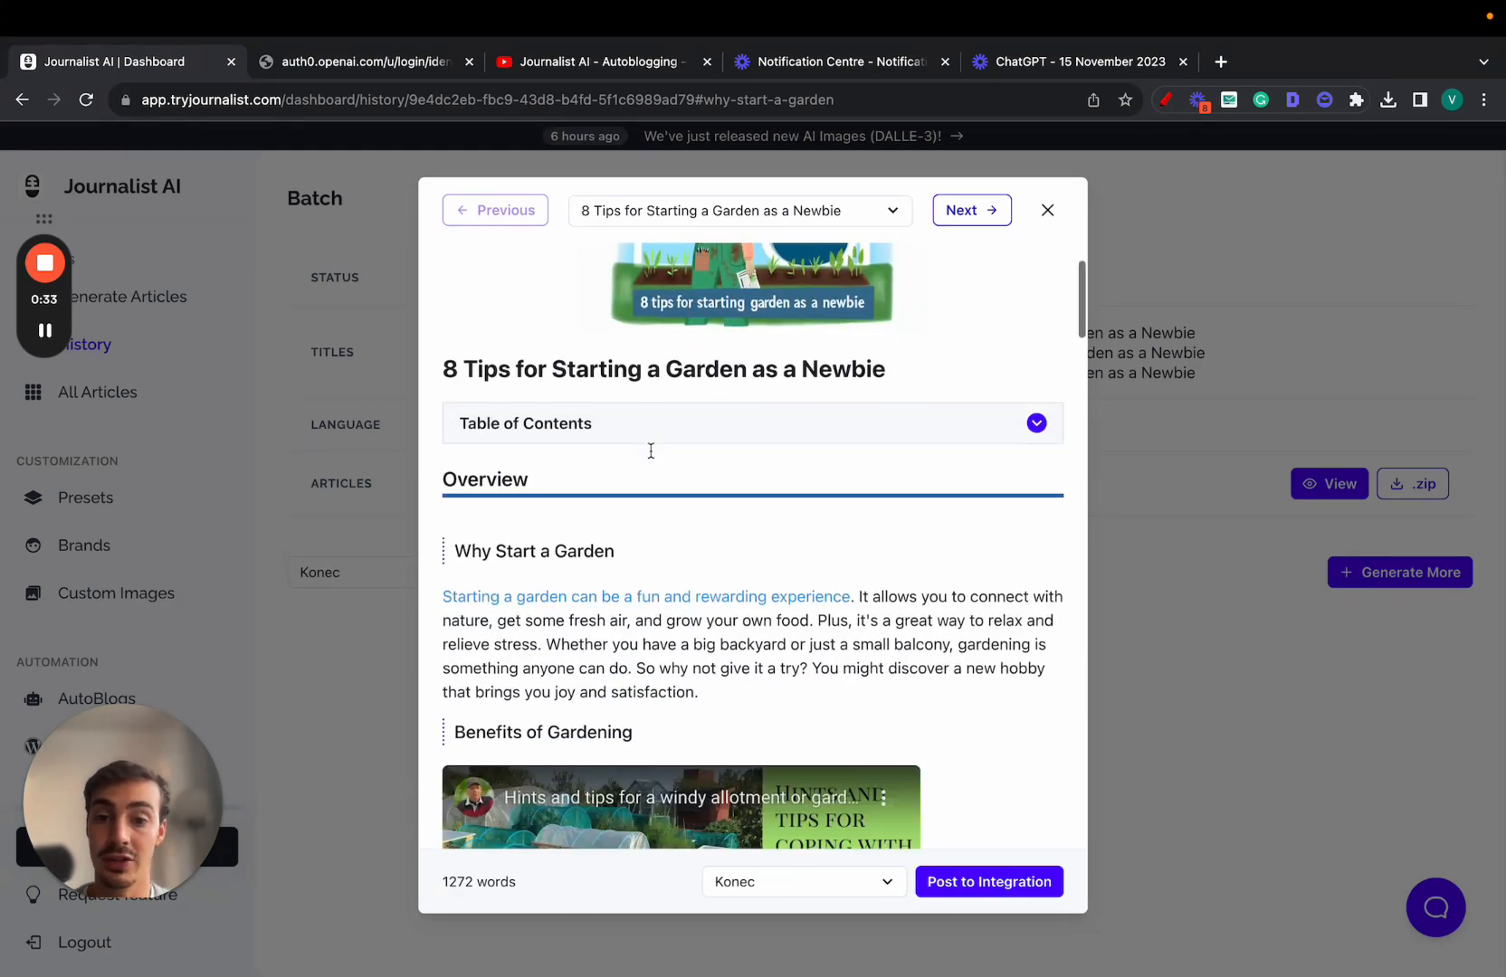
pyautogui.scroll(-3)
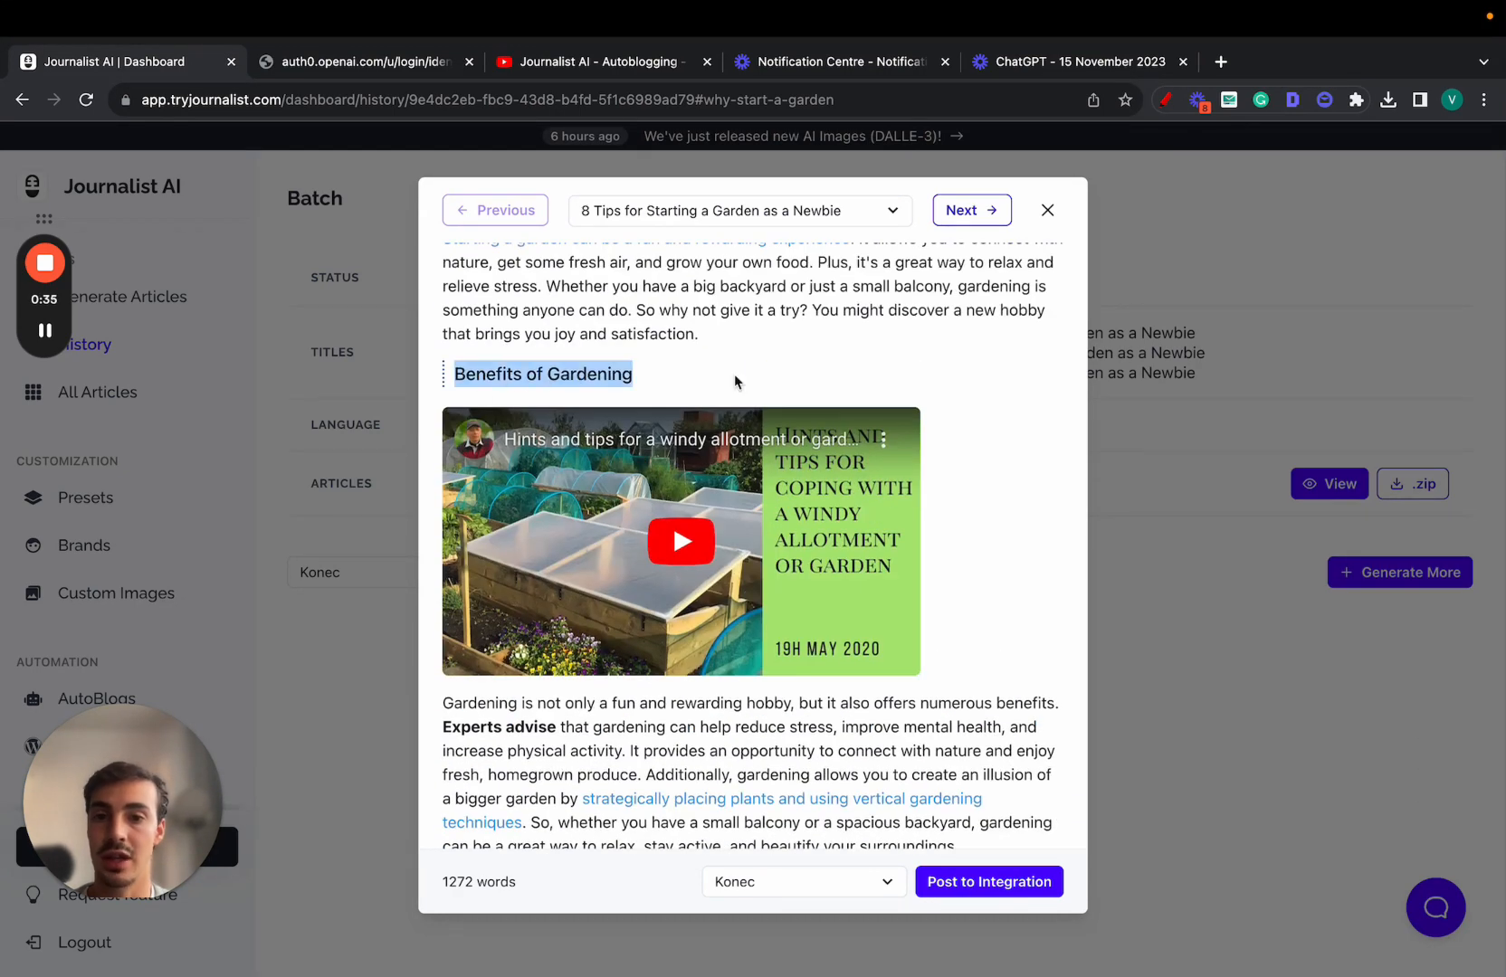
pyautogui.scroll(-3)
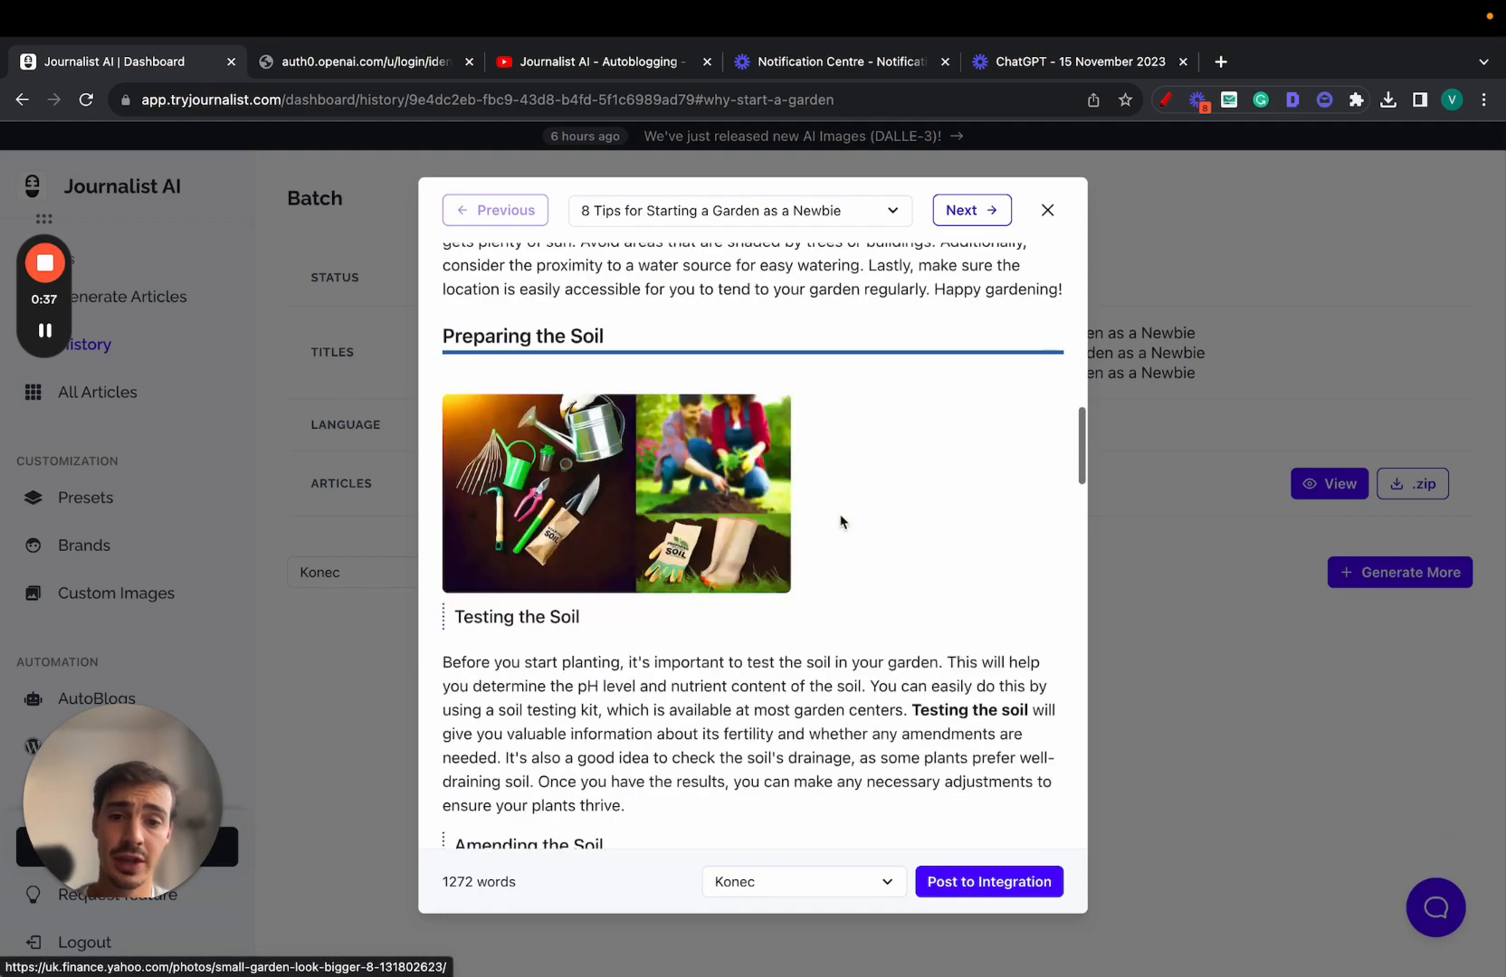
pyautogui.scroll(-3)
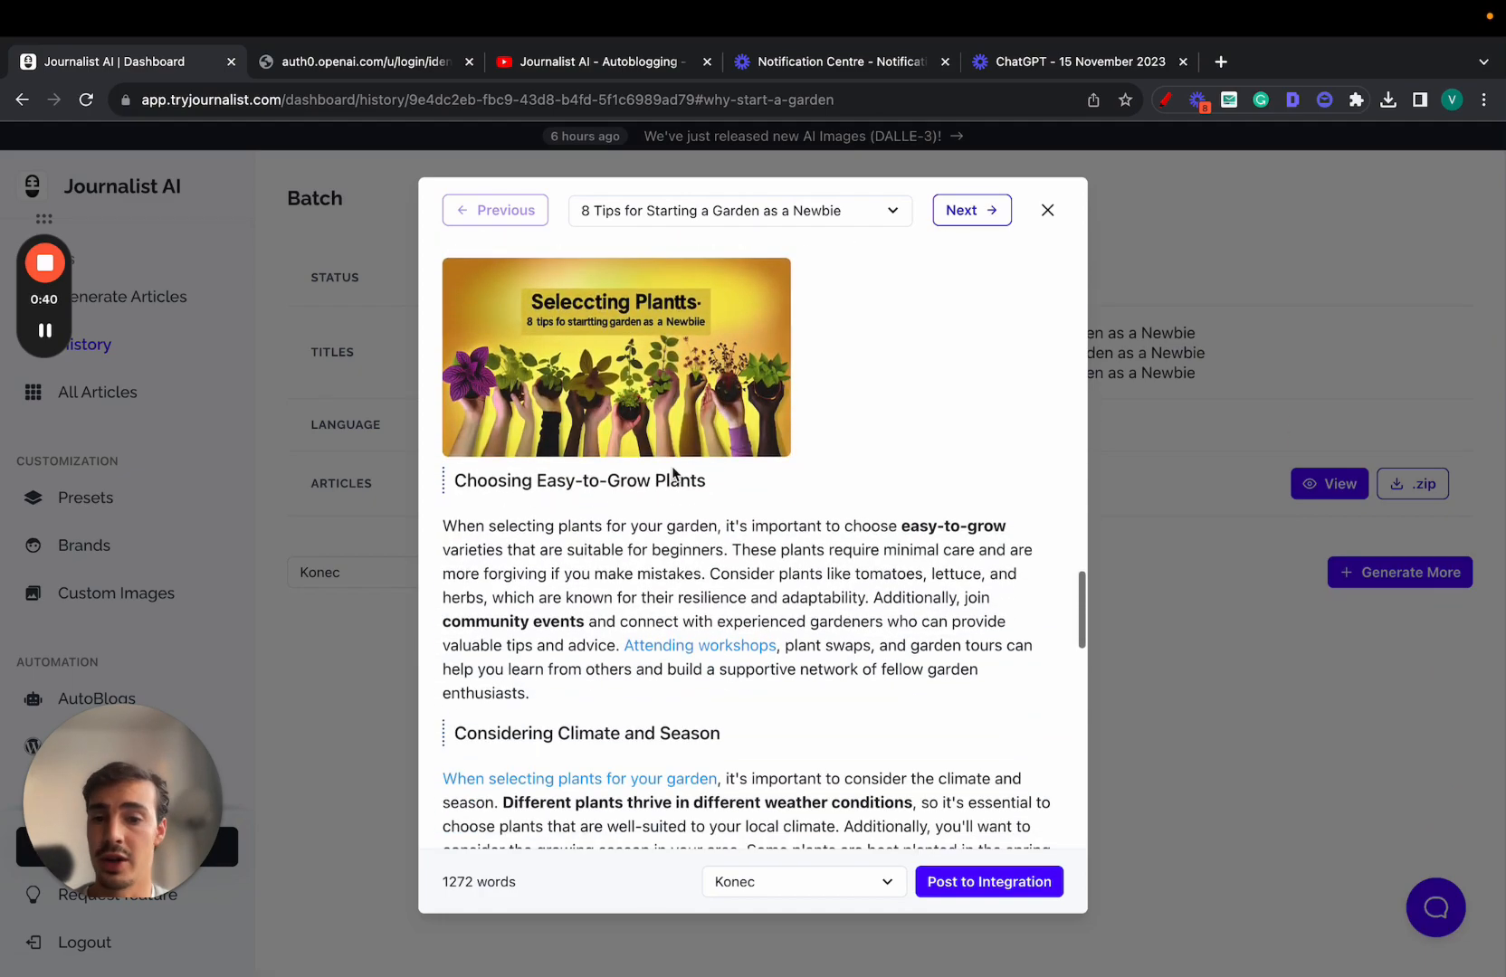
# Advance the preview to the 7 Tips article and scroll to its fertilizing section.
pyautogui.scroll(-3)
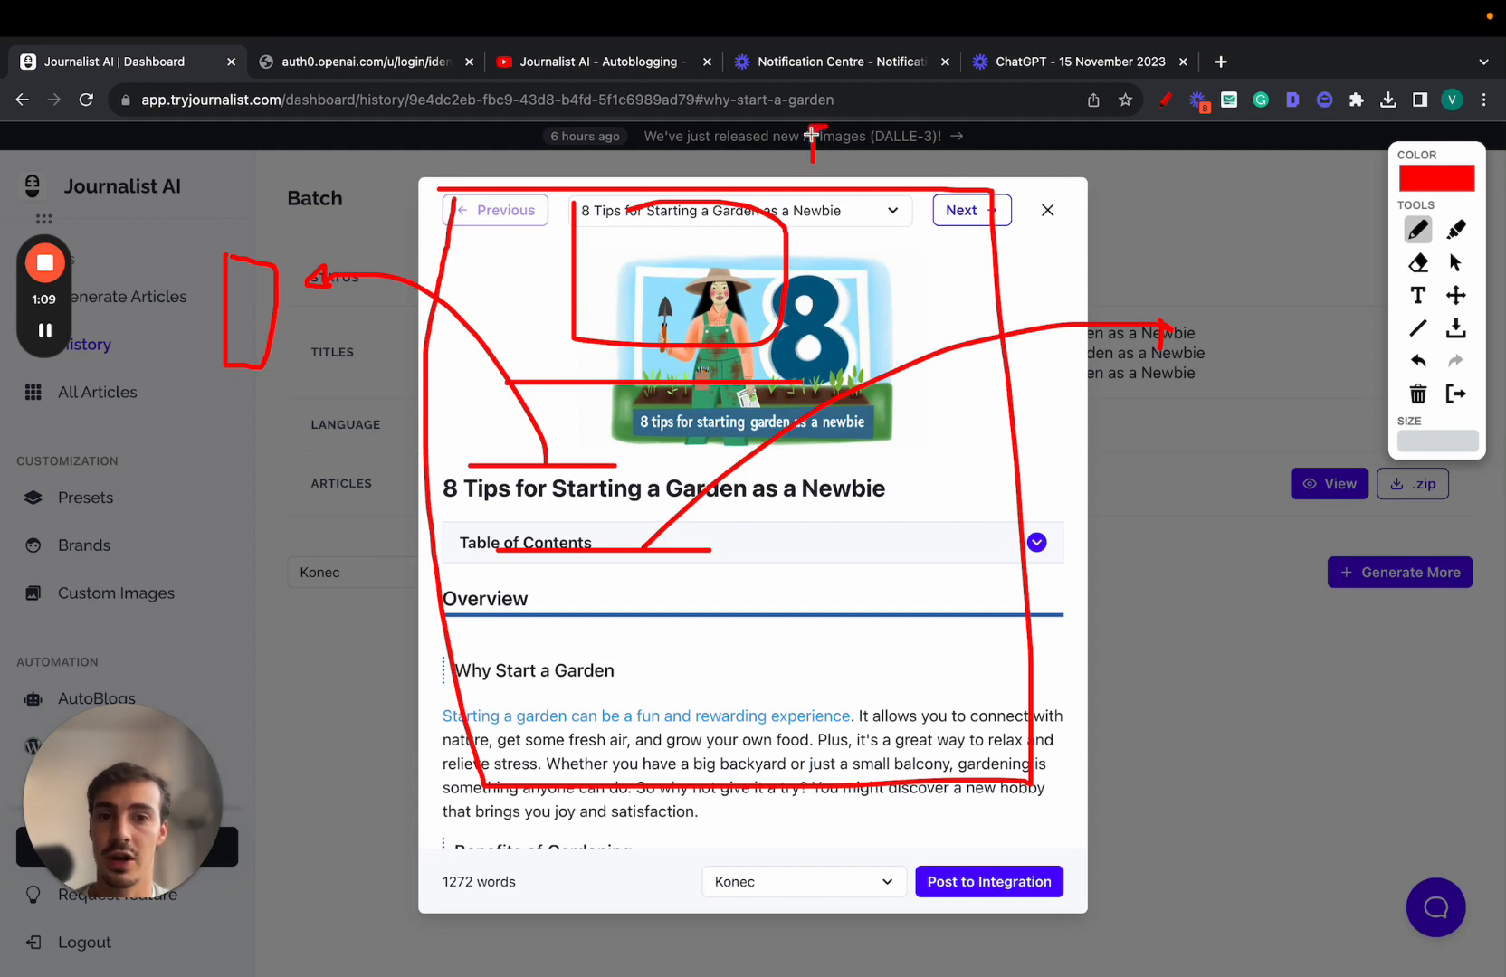
pyautogui.moveTo(1197, 286)
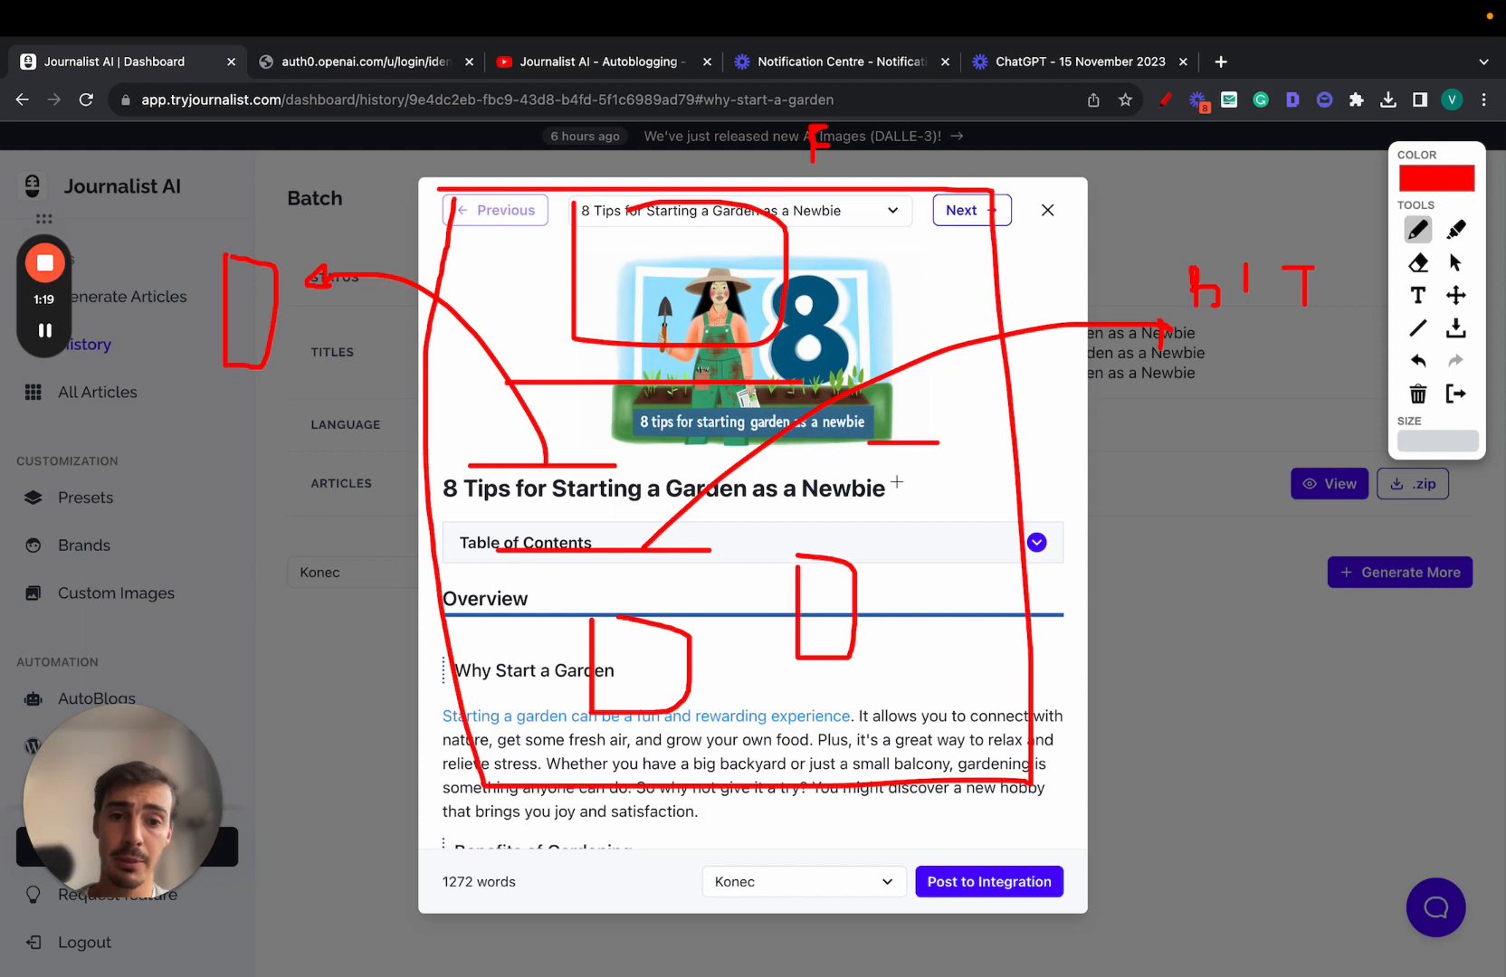
pyautogui.moveTo(869, 491); pyautogui.dragTo(1014, 490)
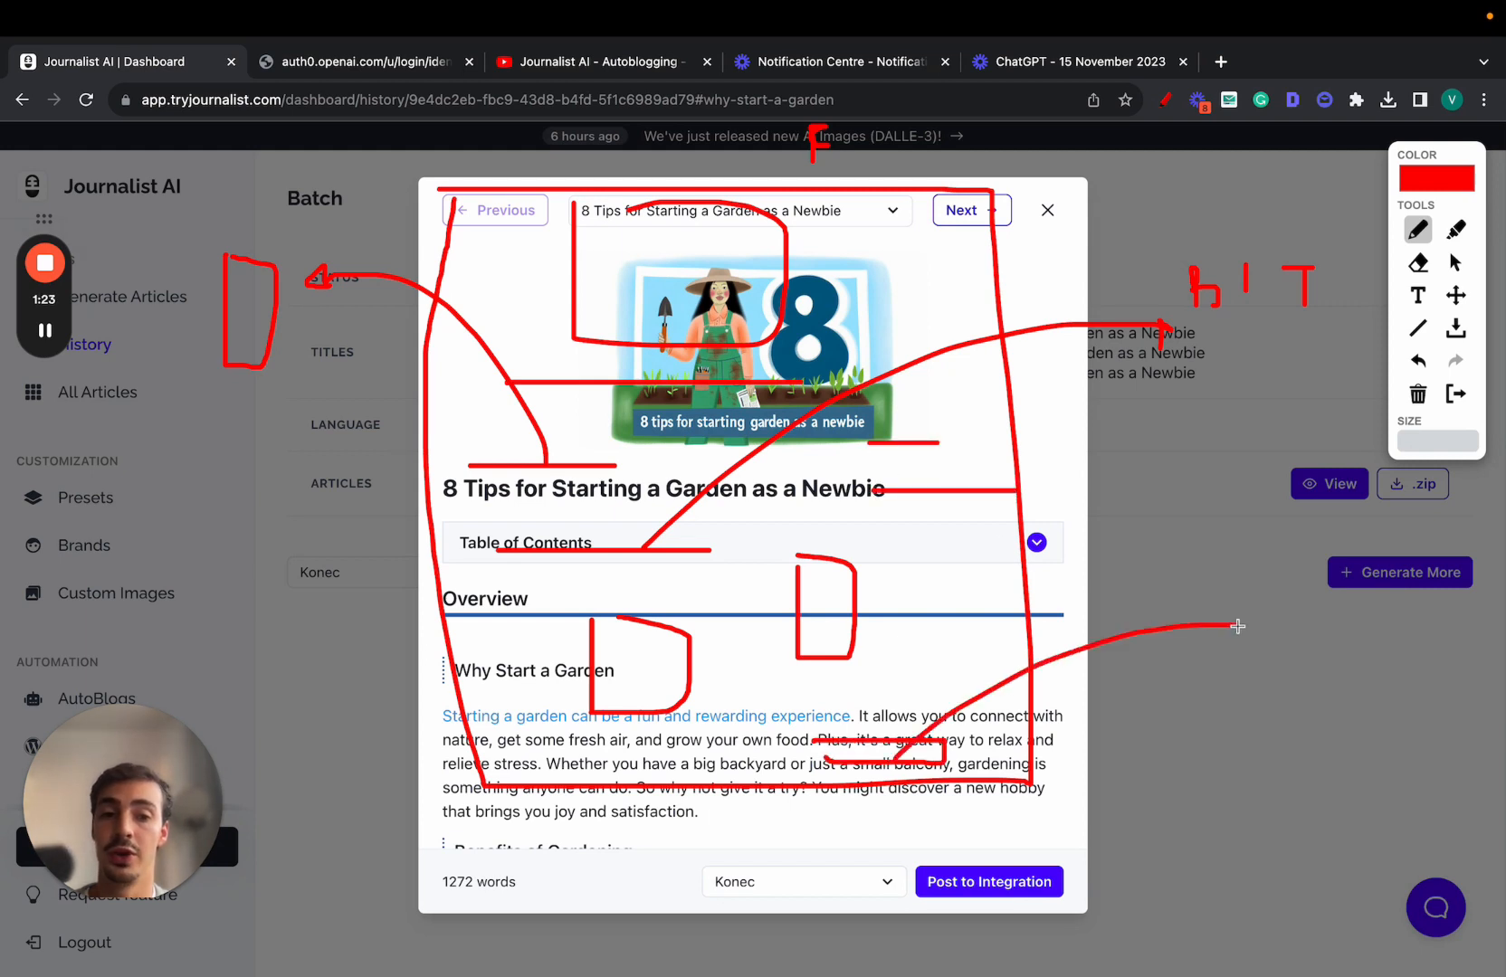
pyautogui.click(970, 210)
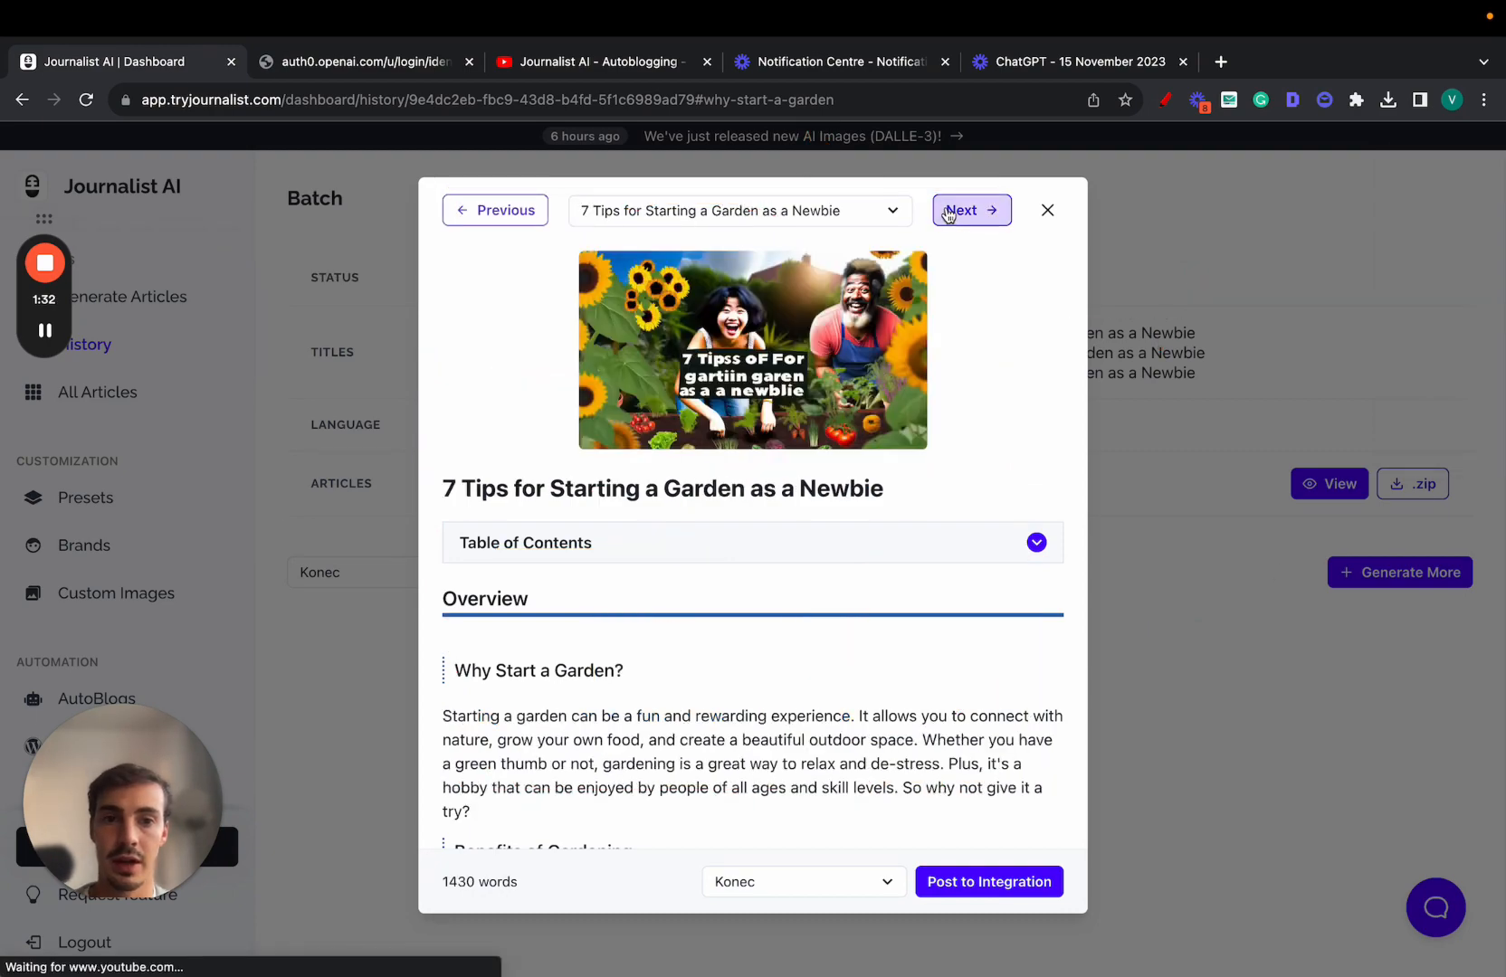
pyautogui.scroll(-3)
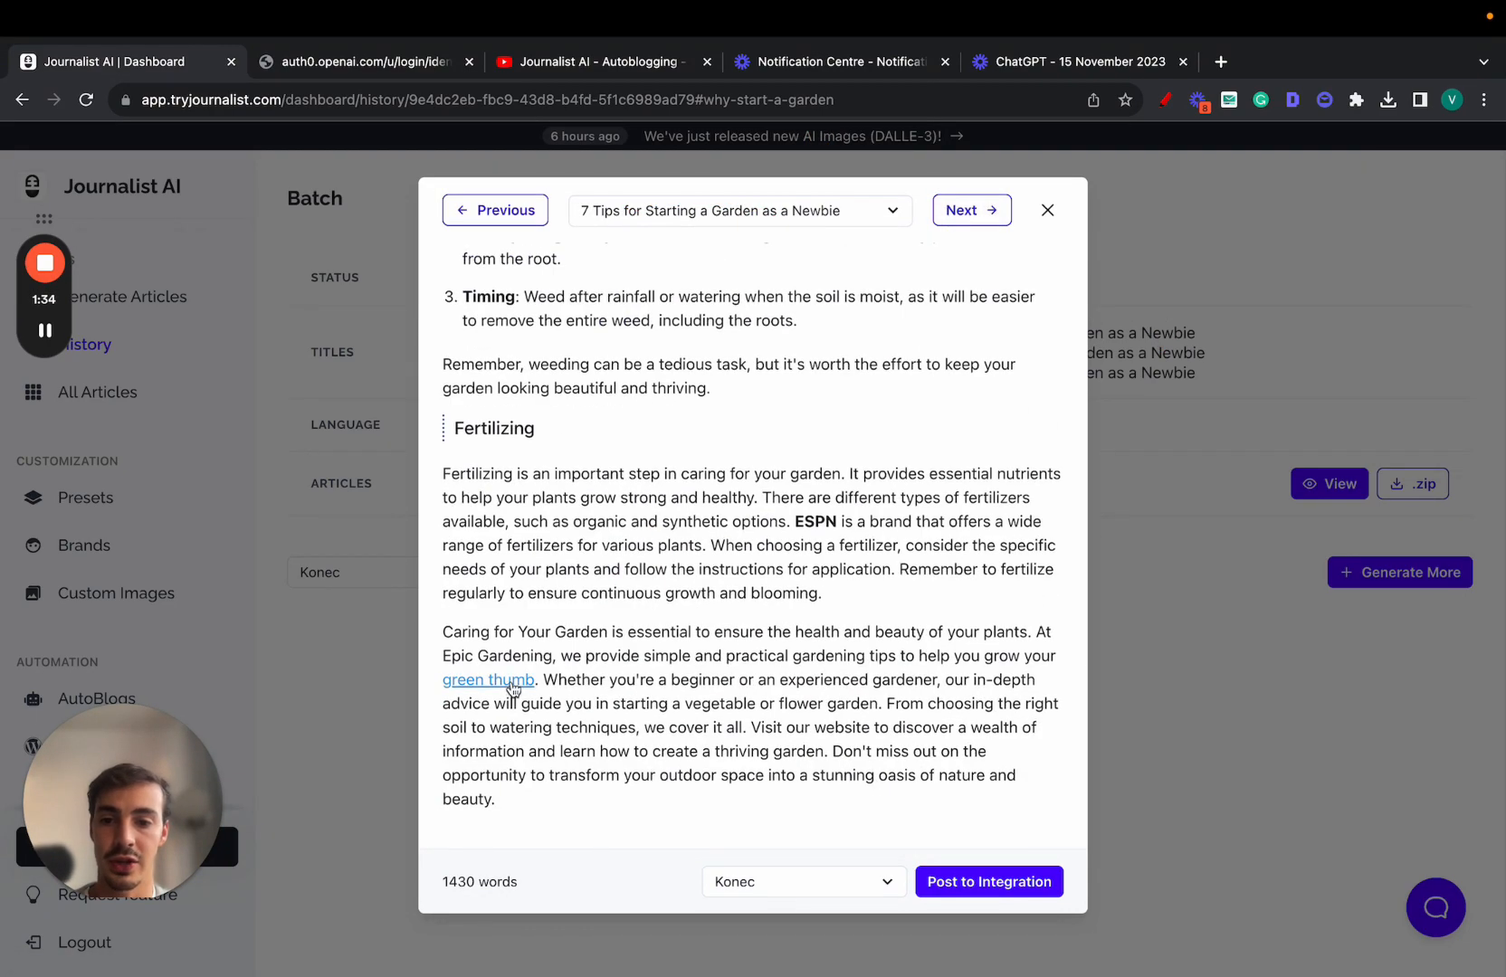
# Follow the green thumb link to Epic Gardening and browse its shop page.
pyautogui.click(488, 679)
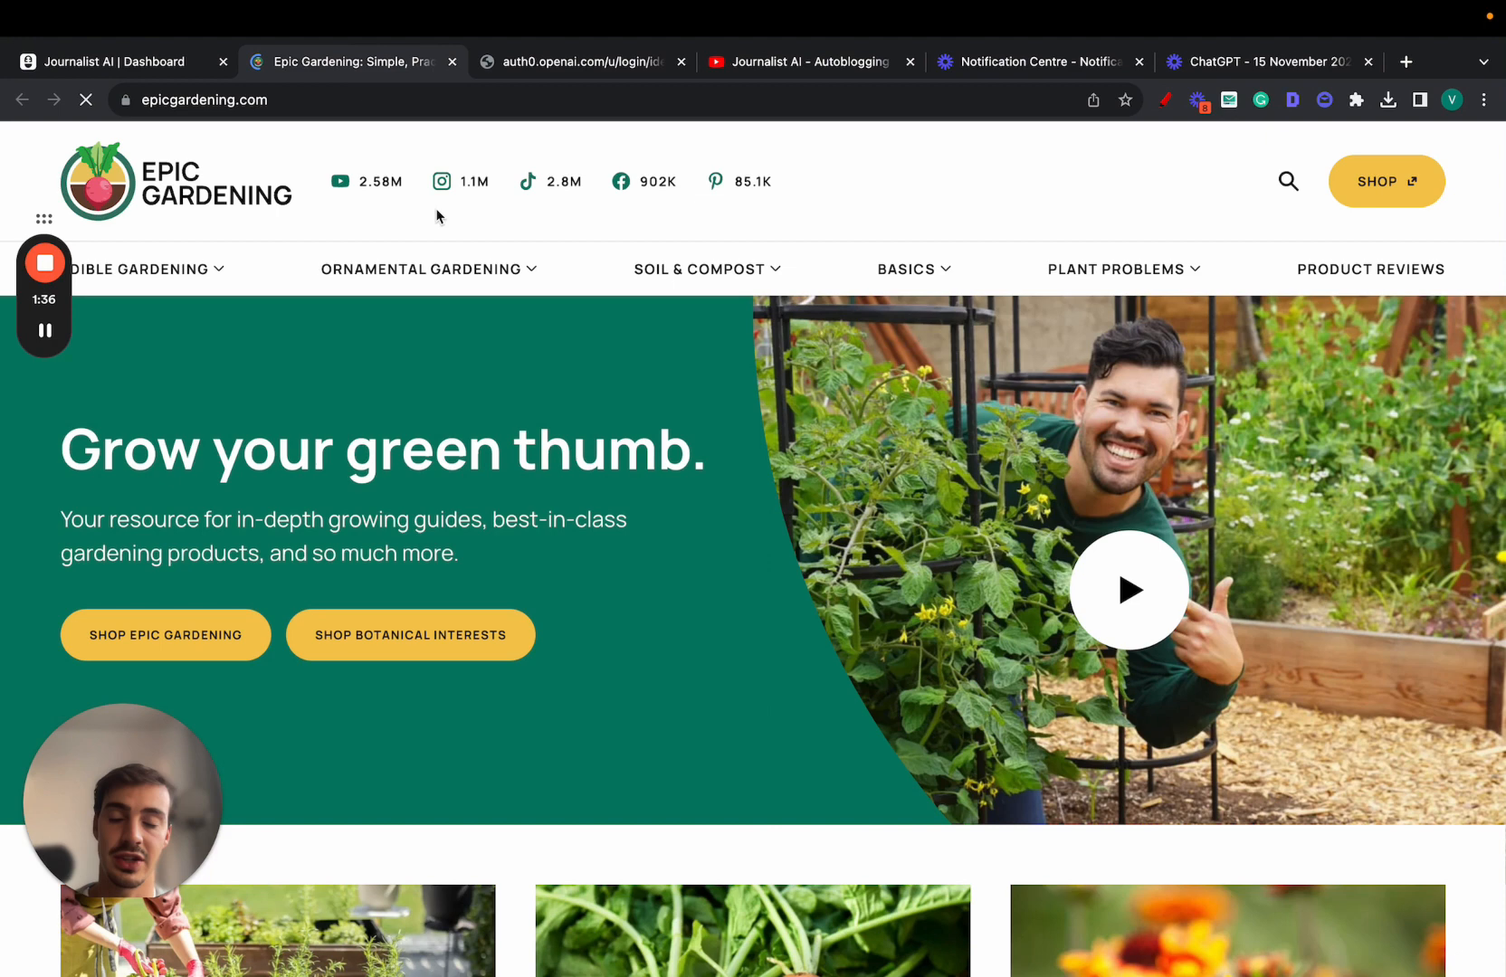
pyautogui.moveTo(115, 61)
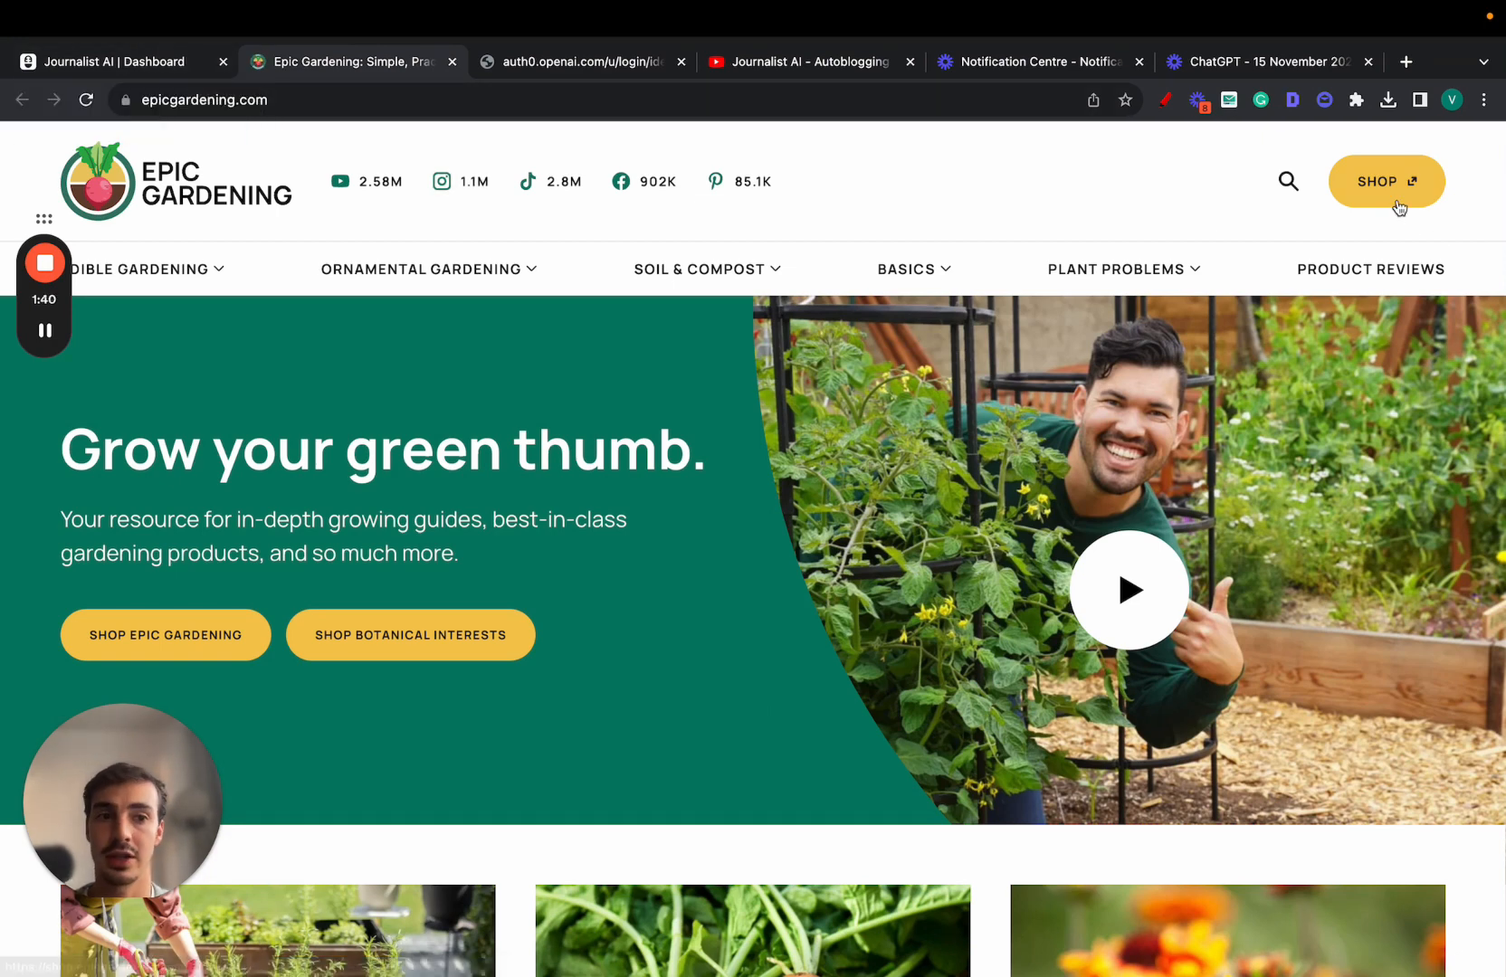
pyautogui.click(1385, 180)
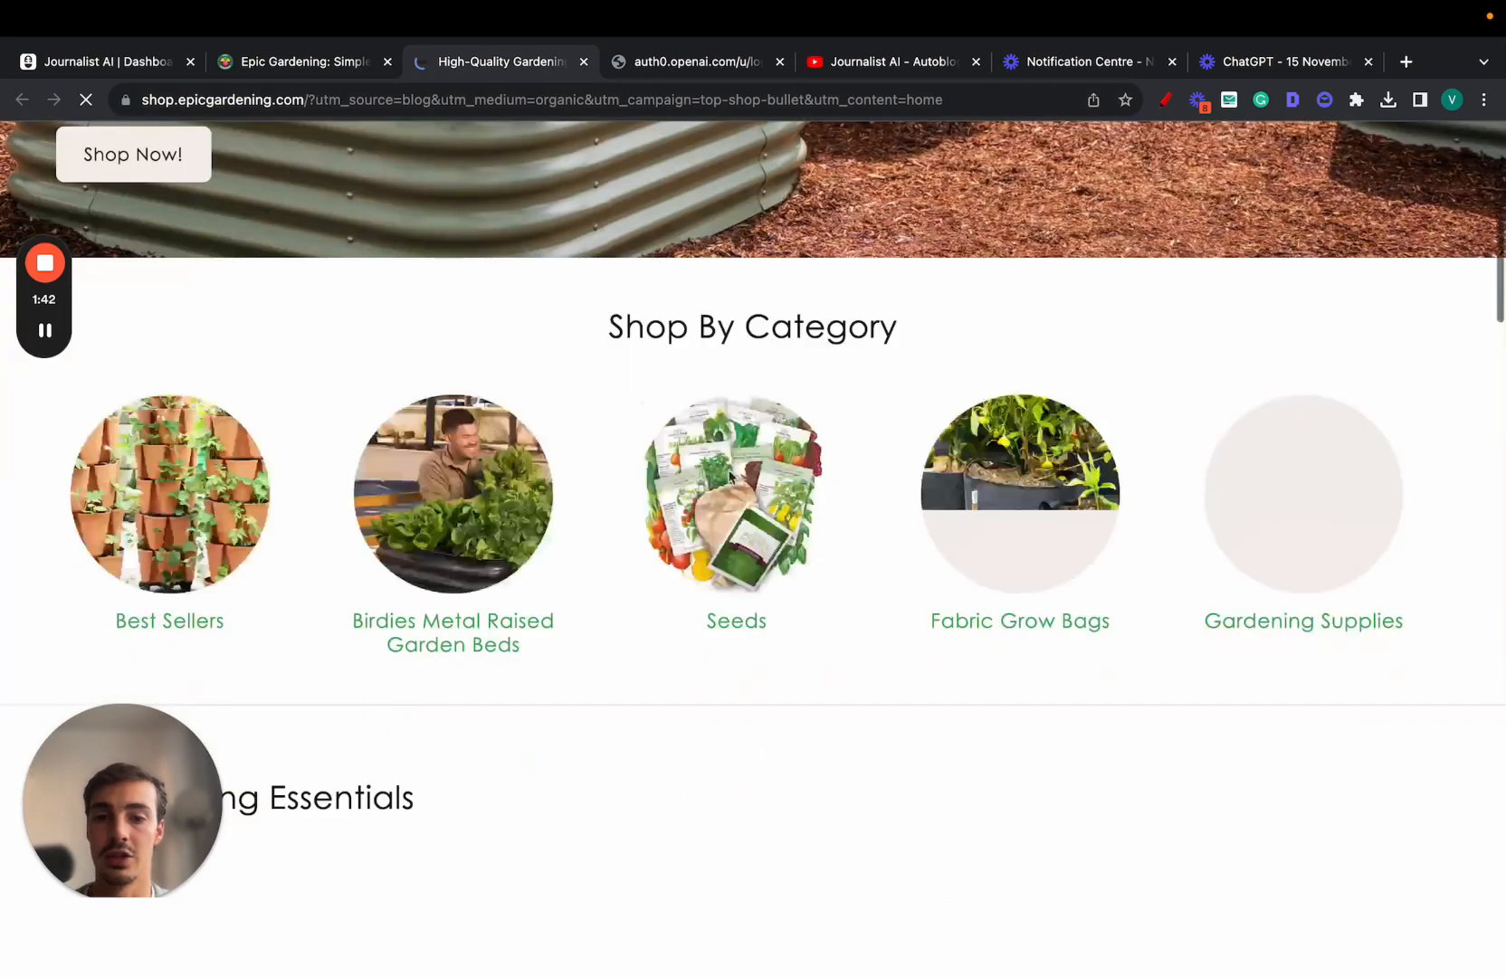
pyautogui.scroll(-3)
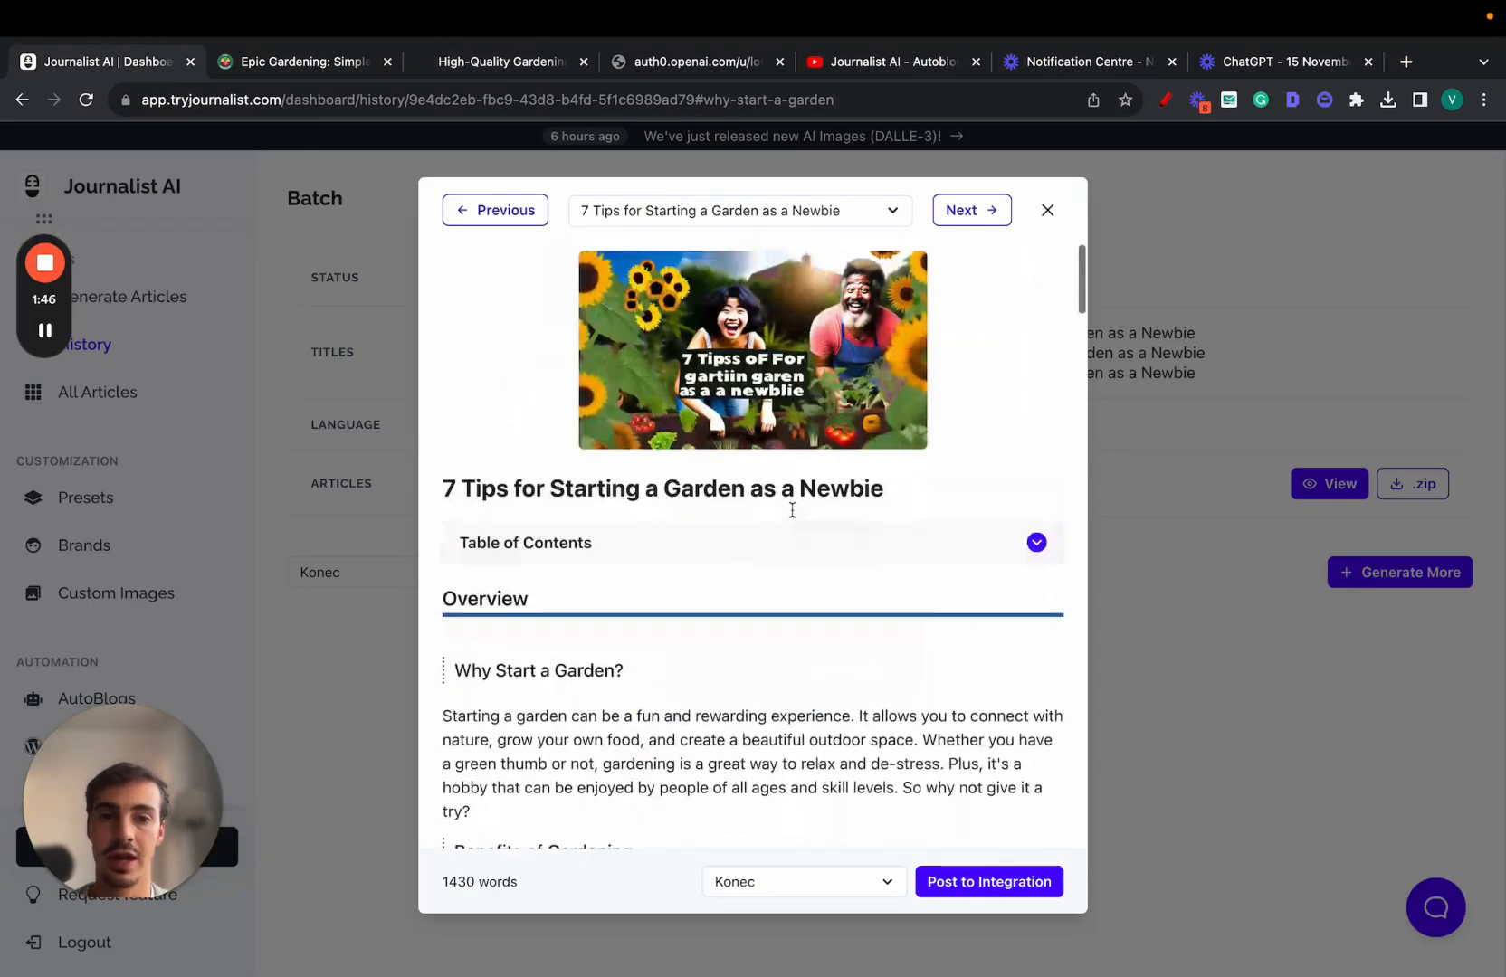
# Reopen the batch preview, view the 10 Tips article, then close the preview.
pyautogui.click(1047, 210)
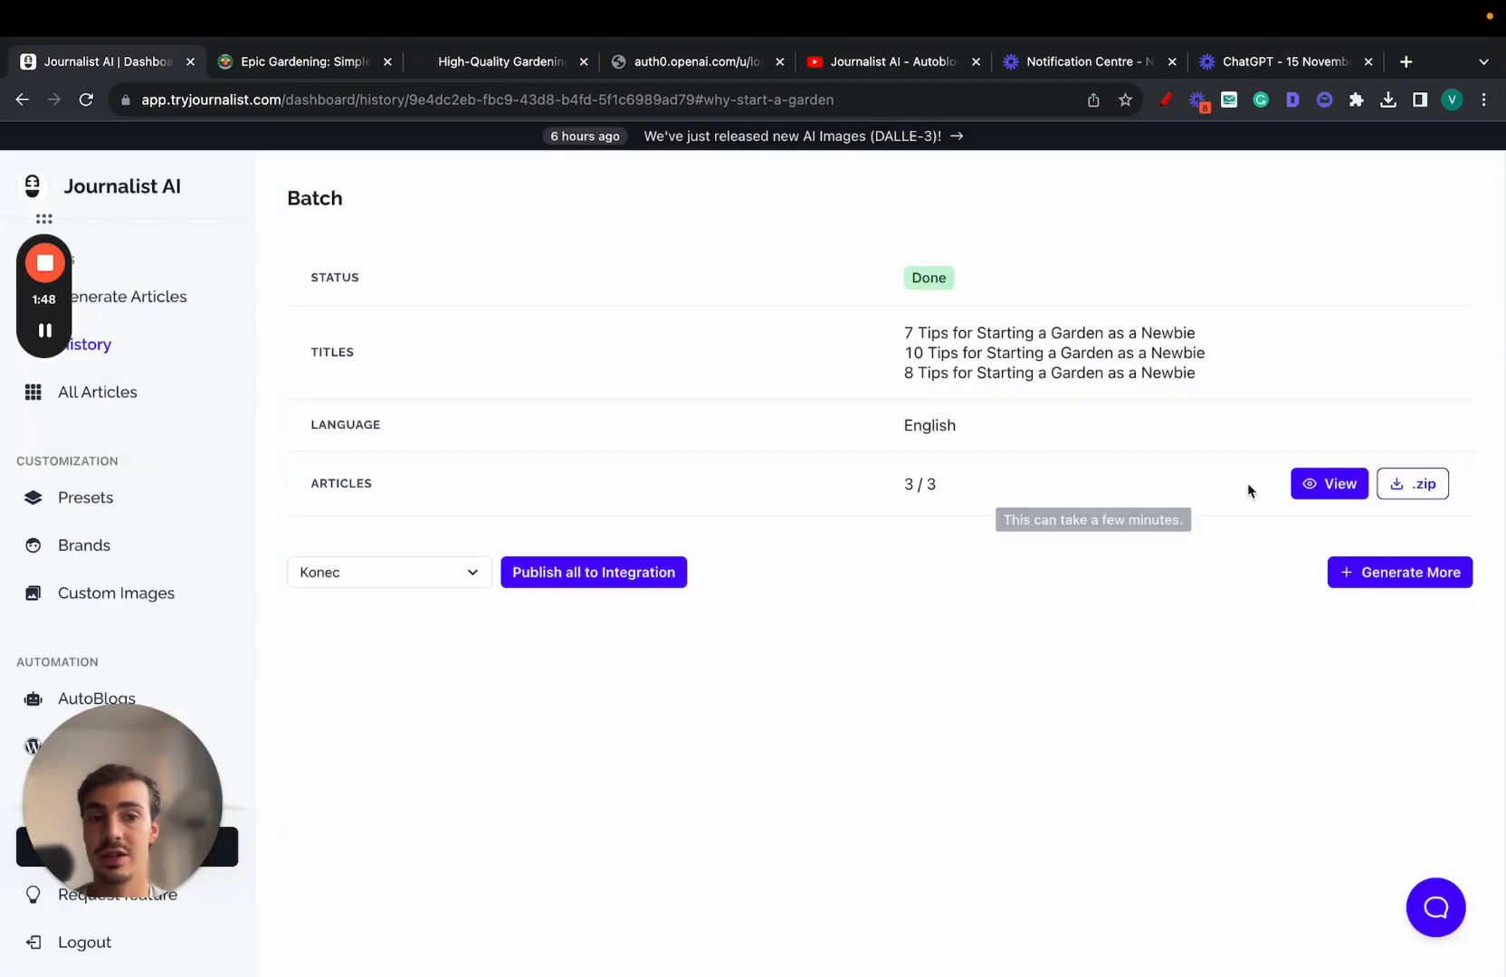
pyautogui.click(1330, 484)
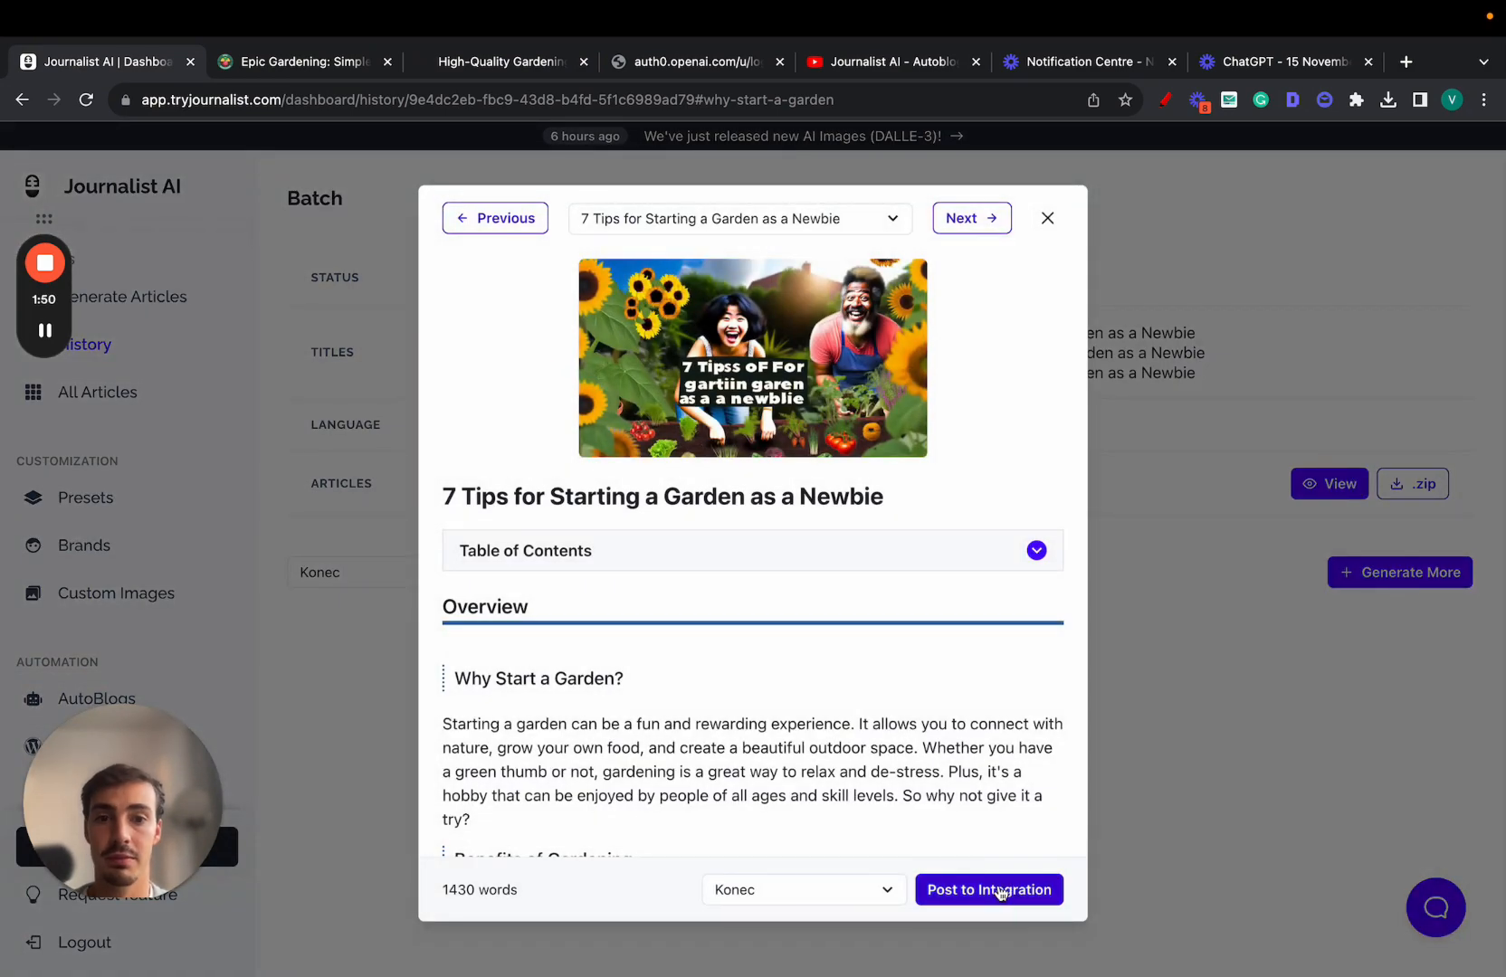
pyautogui.moveTo(971, 218)
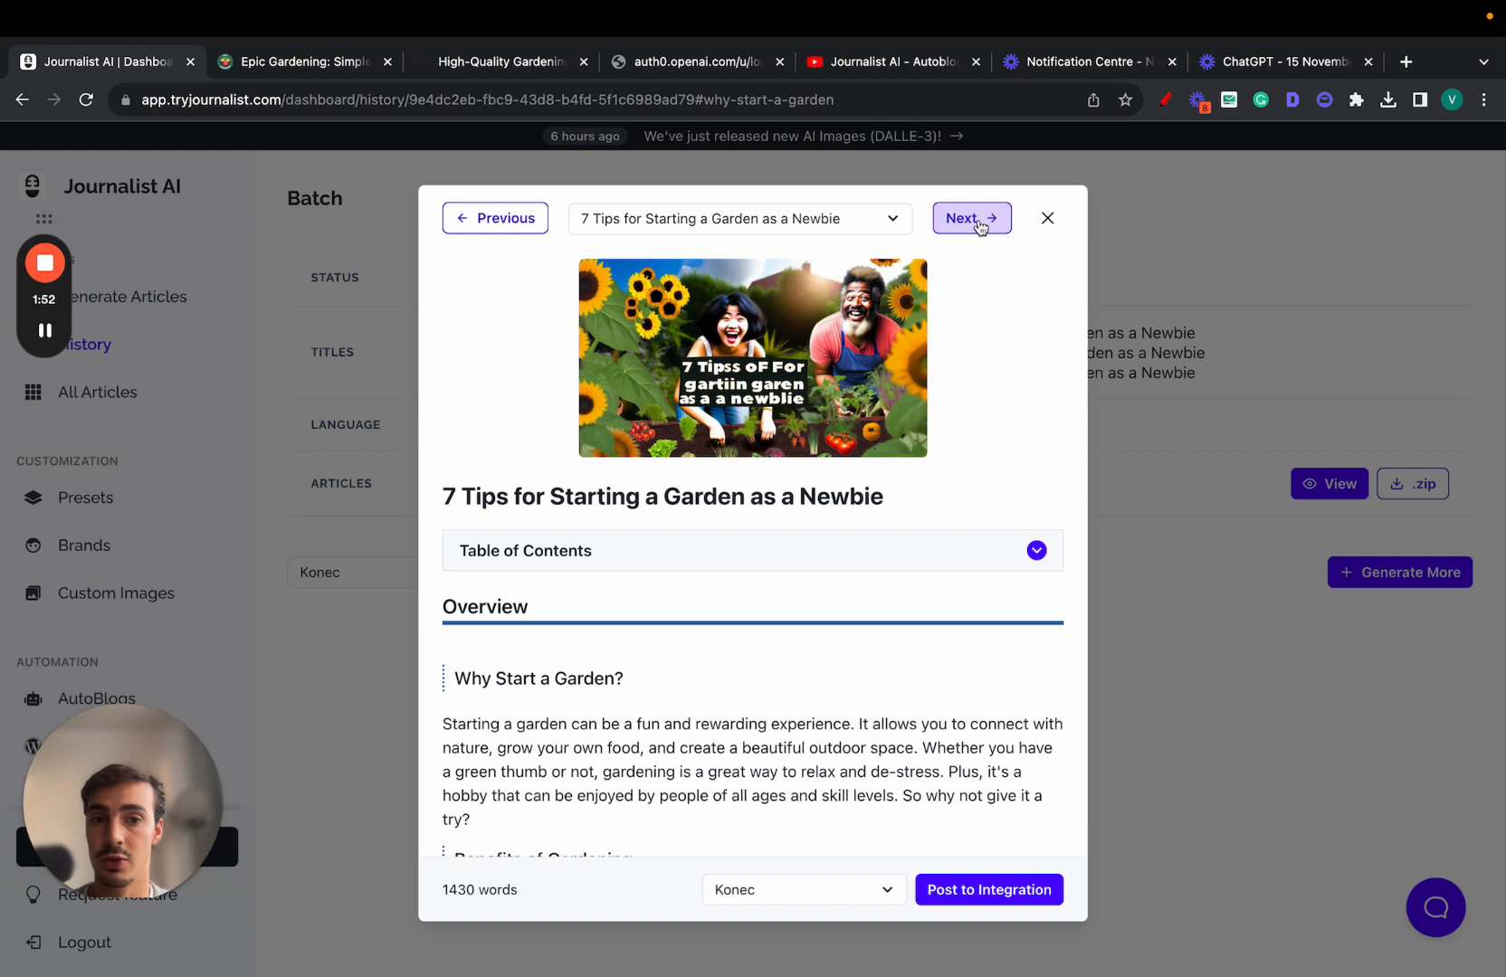
pyautogui.click(971, 218)
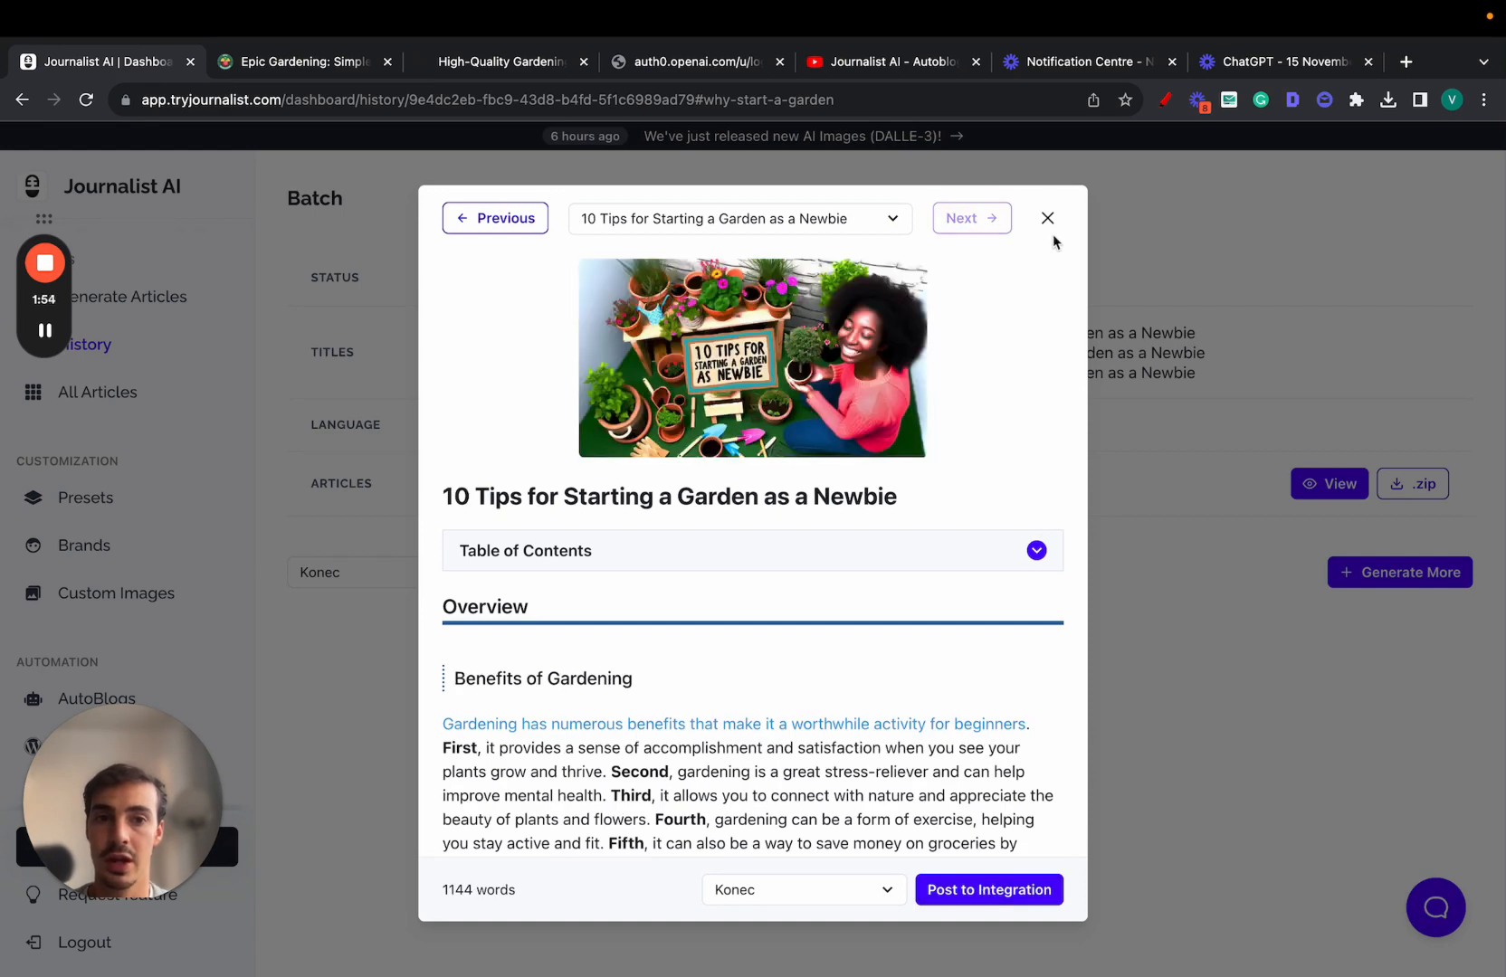
pyautogui.click(1047, 218)
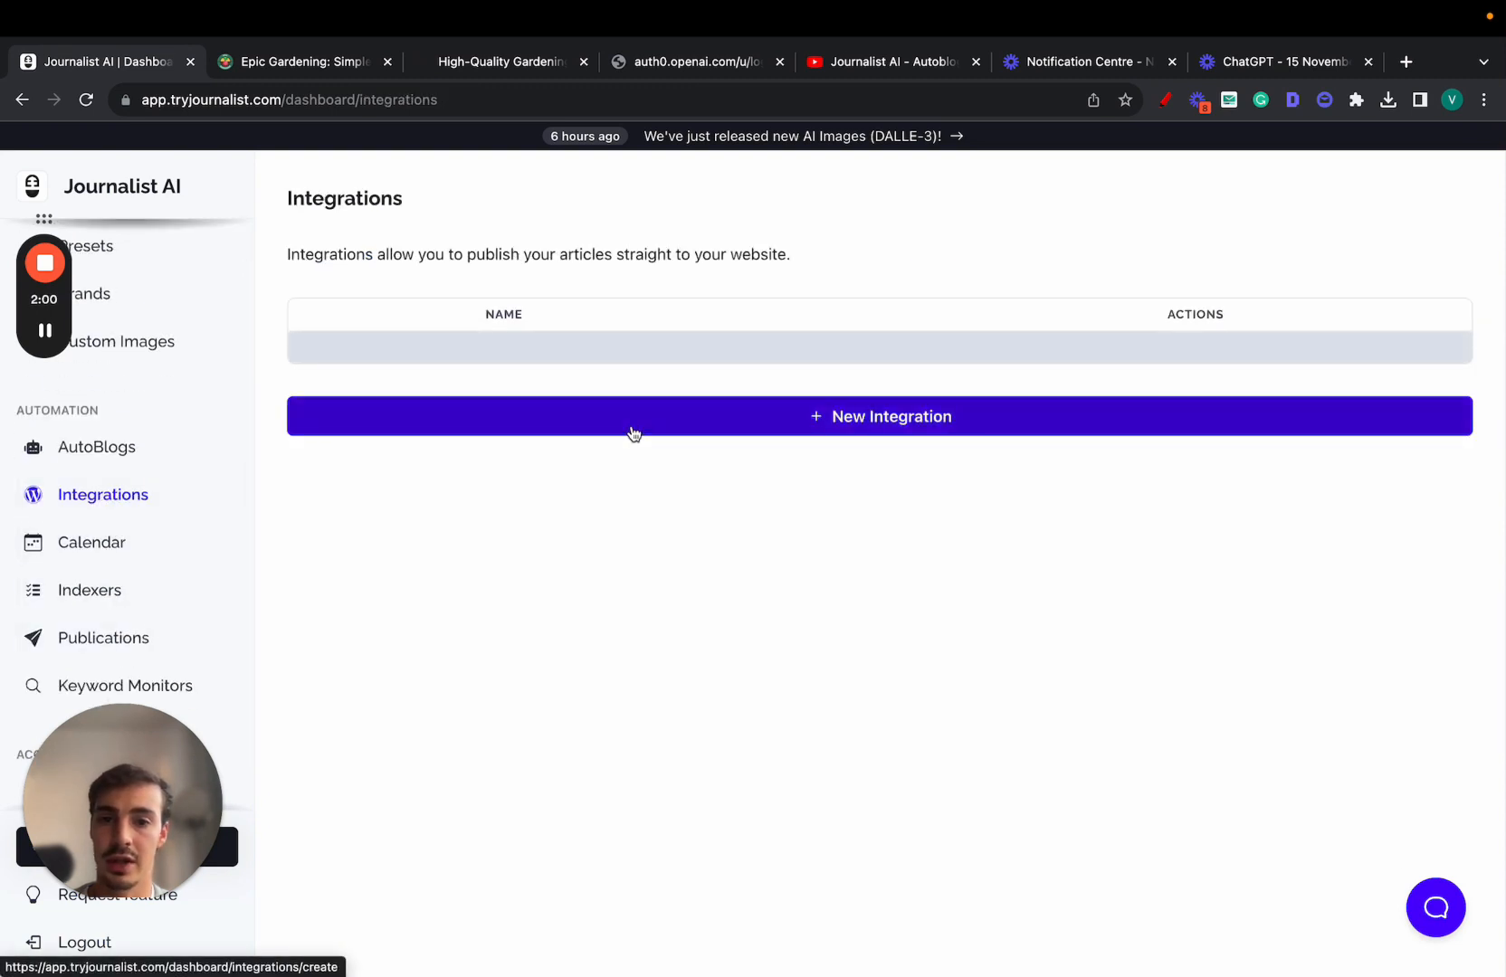
# Start a new integration and view the Wix and External API connection settings.
pyautogui.click(879, 416)
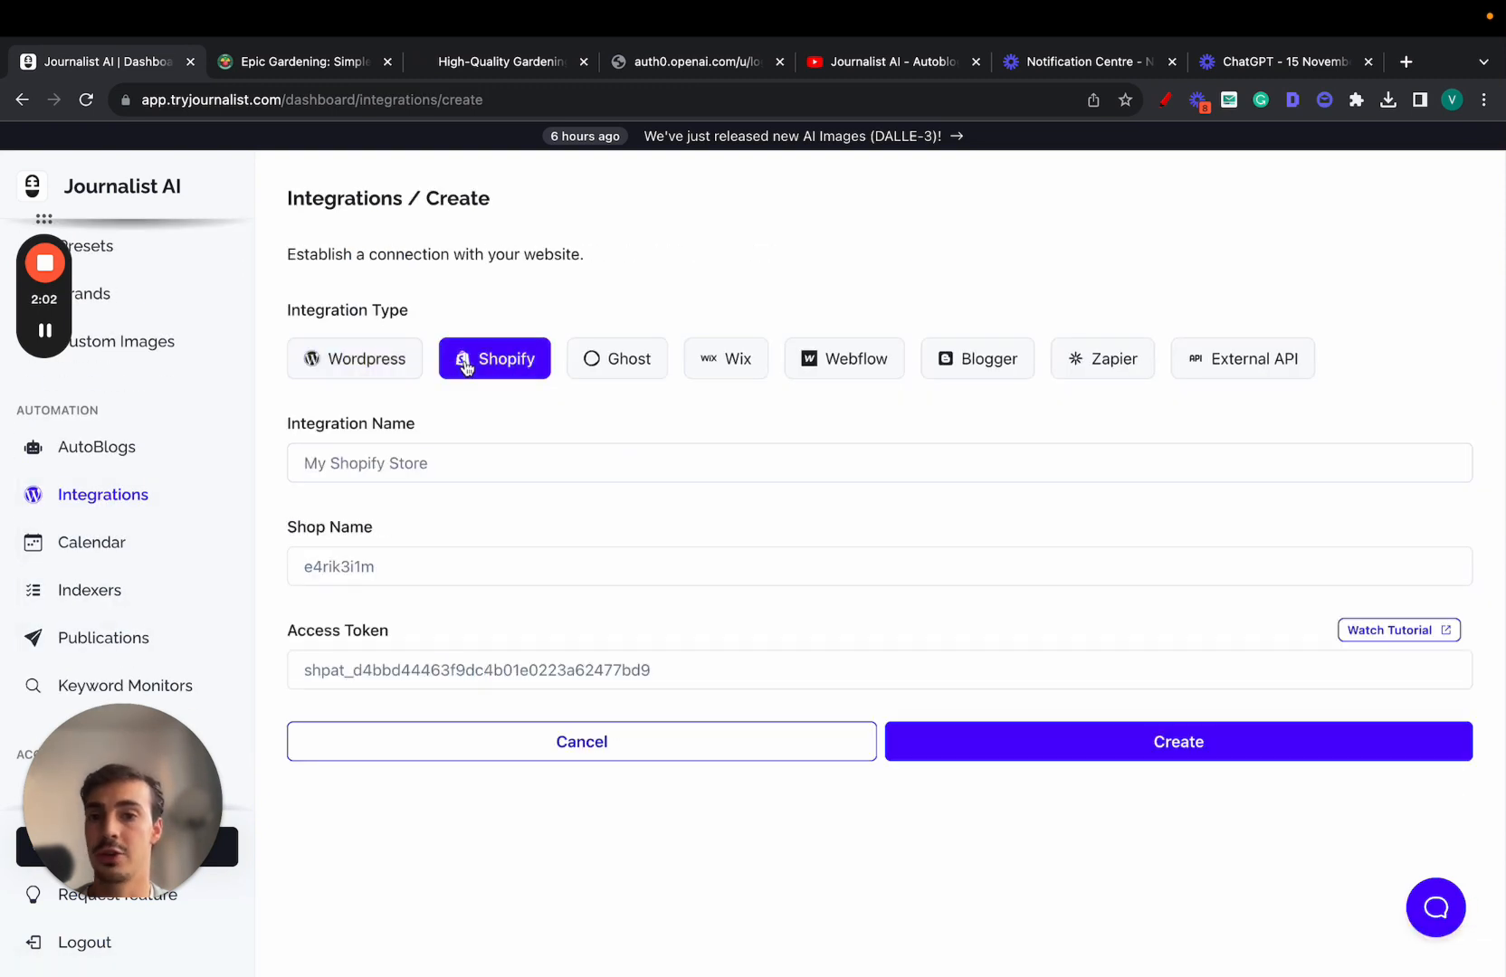
pyautogui.click(725, 358)
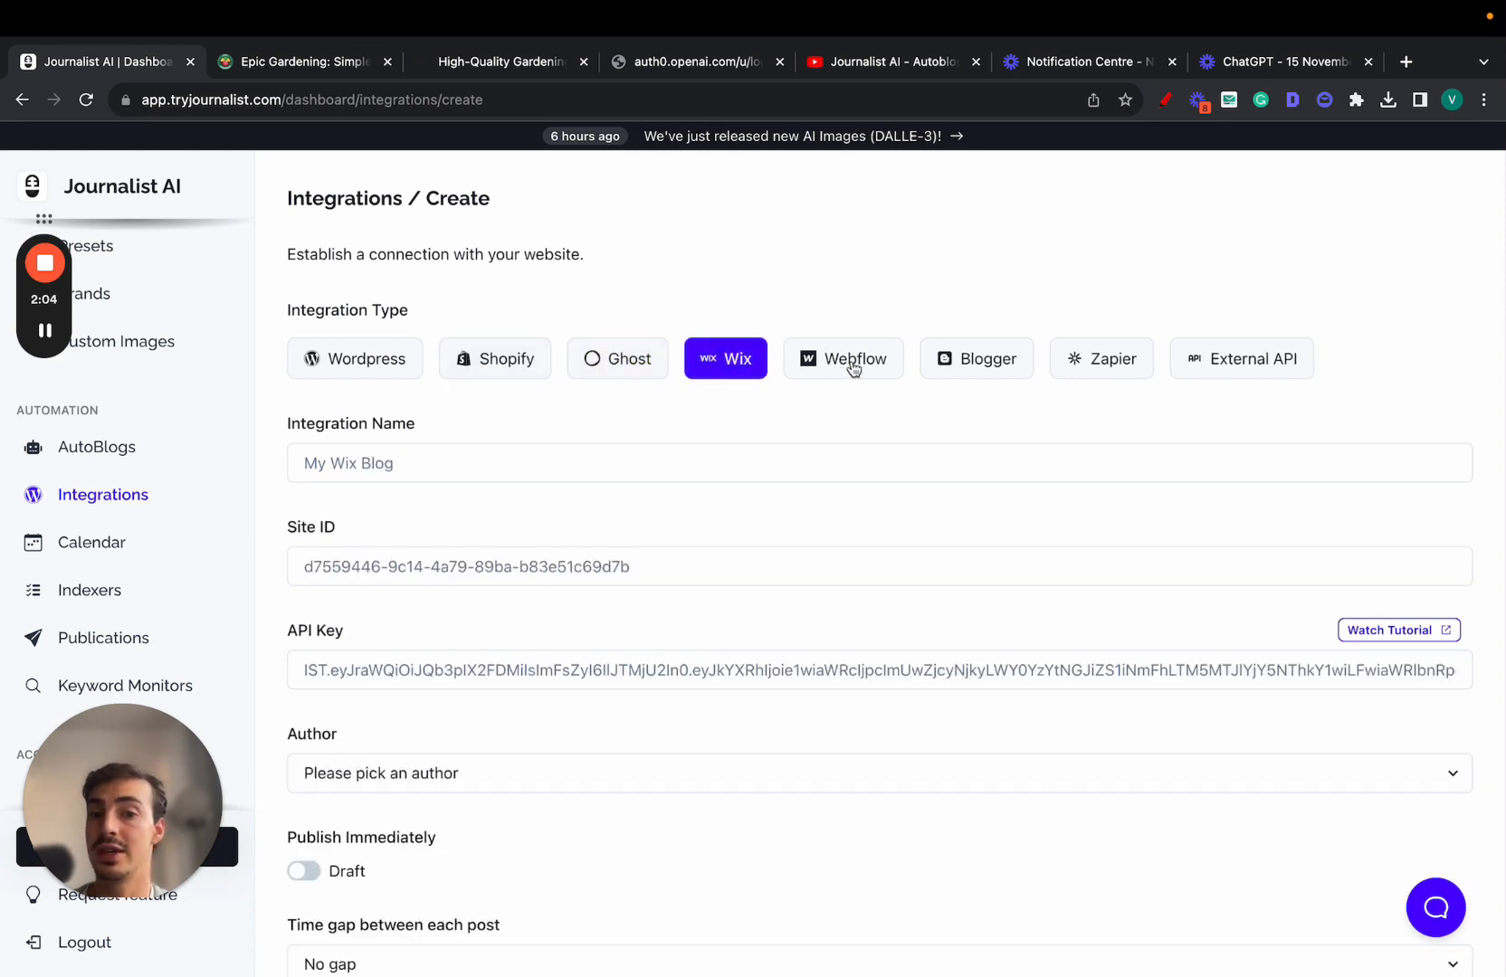
pyautogui.click(1242, 359)
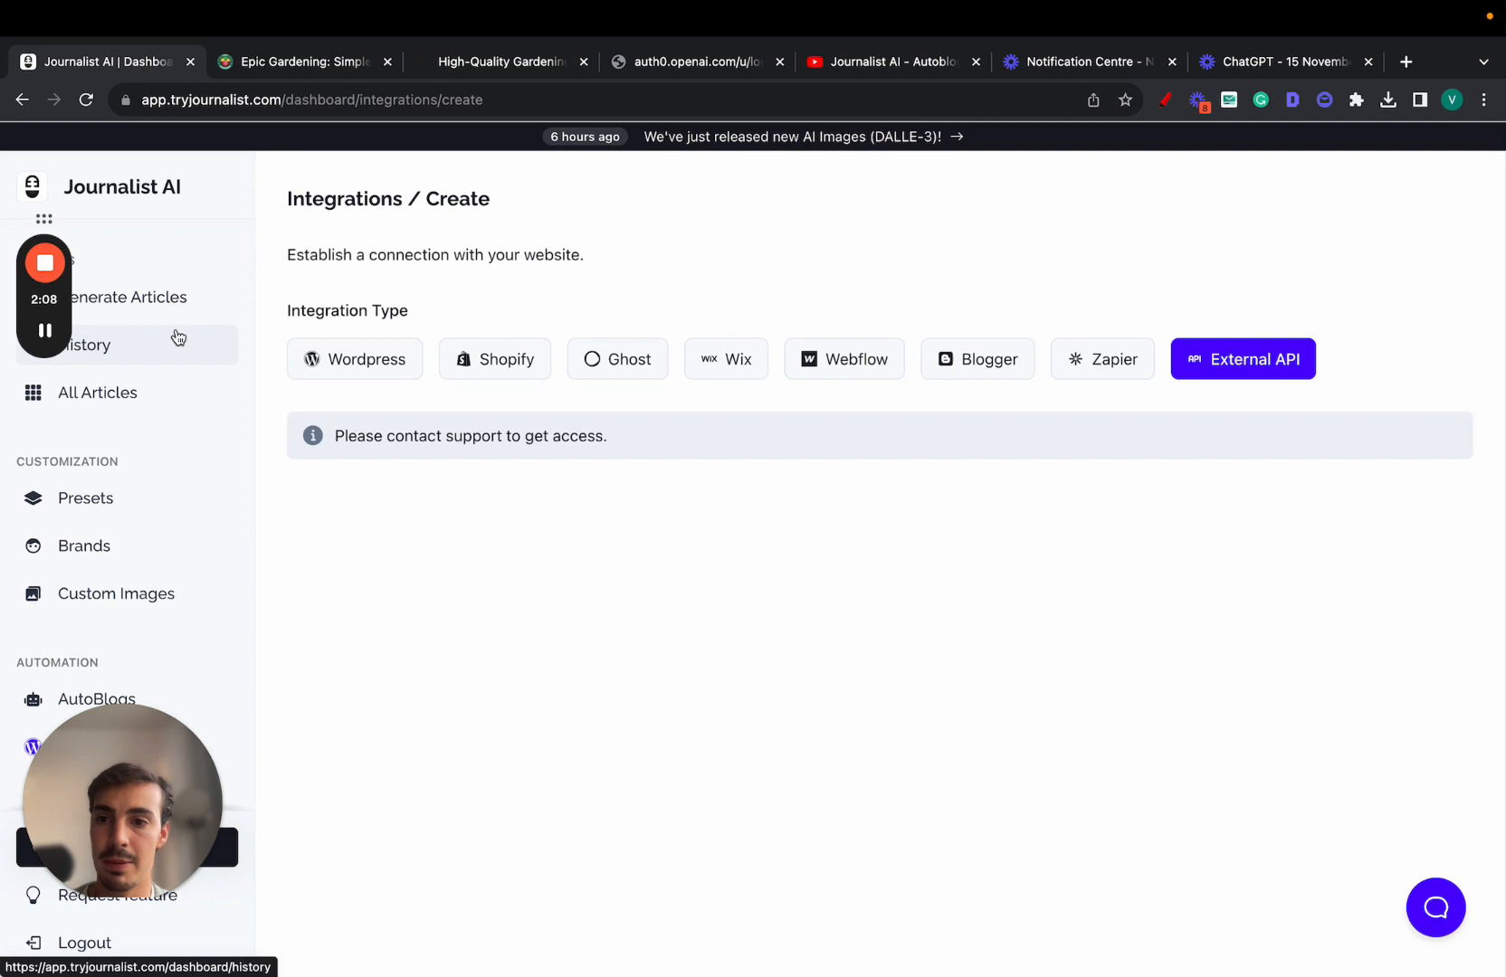
# Back in History, select the full 8 Tips article title and switch to ChatGPT.
pyautogui.click(88, 344)
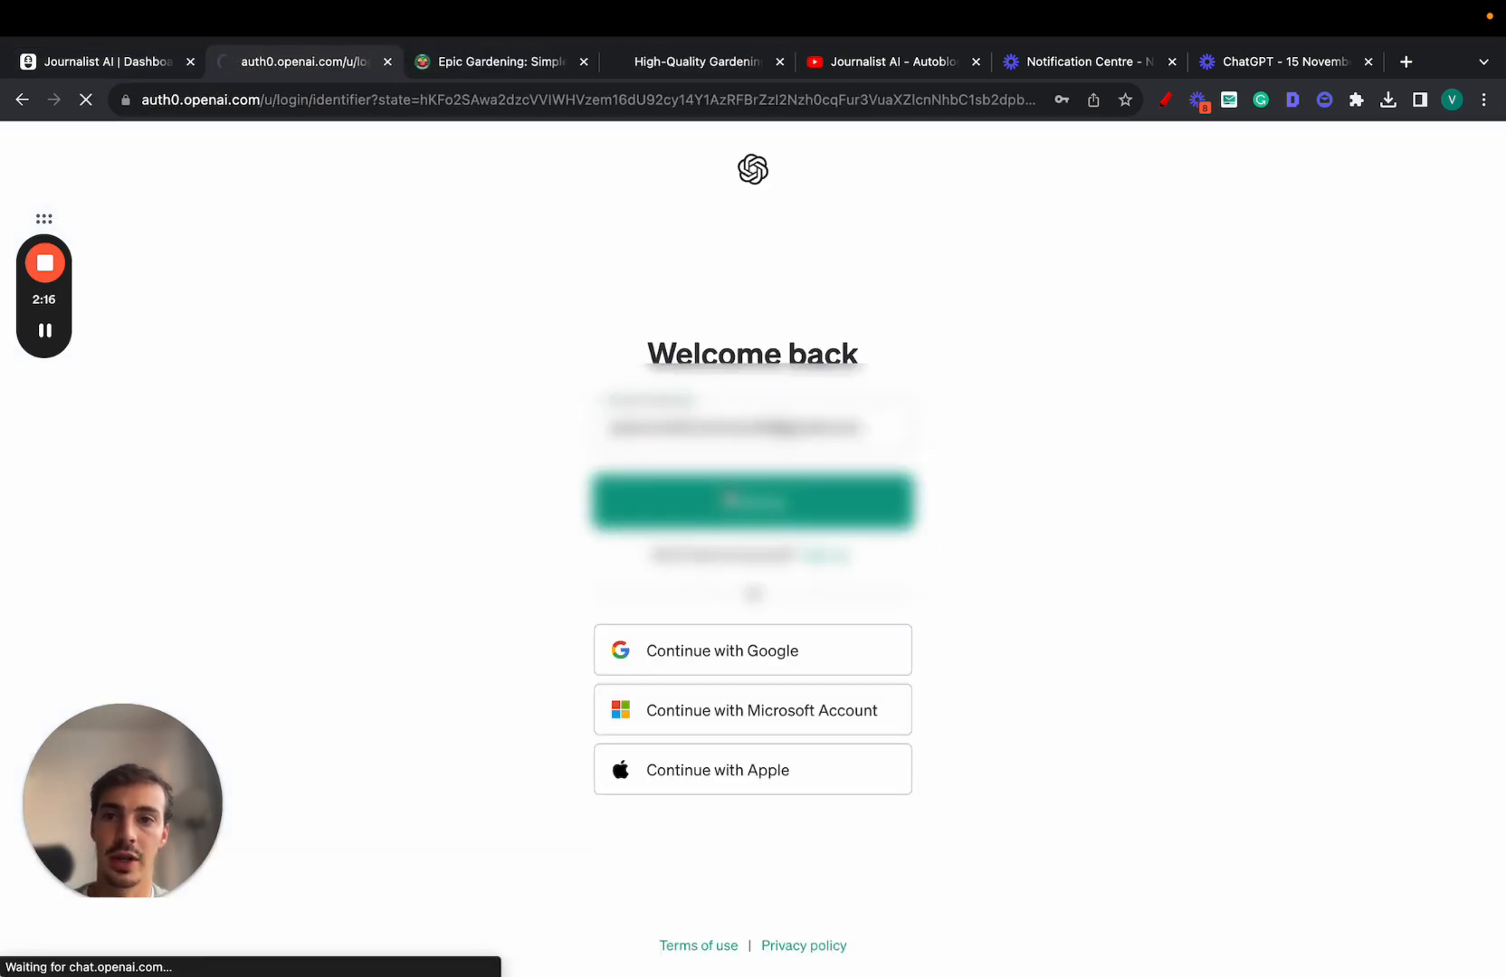
pyautogui.click(752, 500)
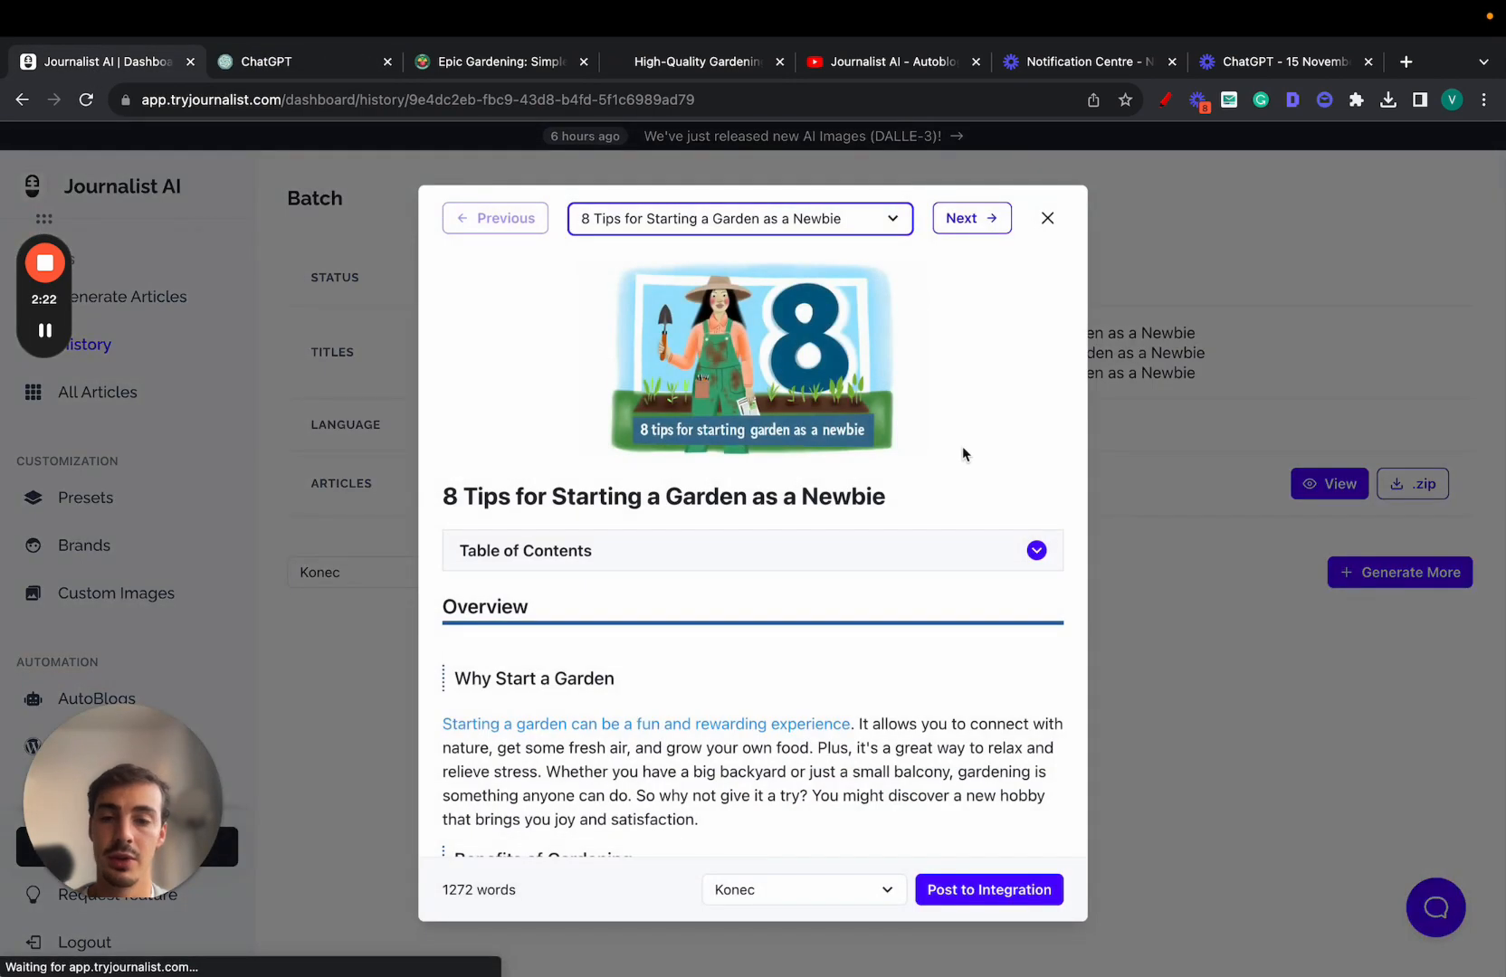
pyautogui.tripleClick(664, 496)
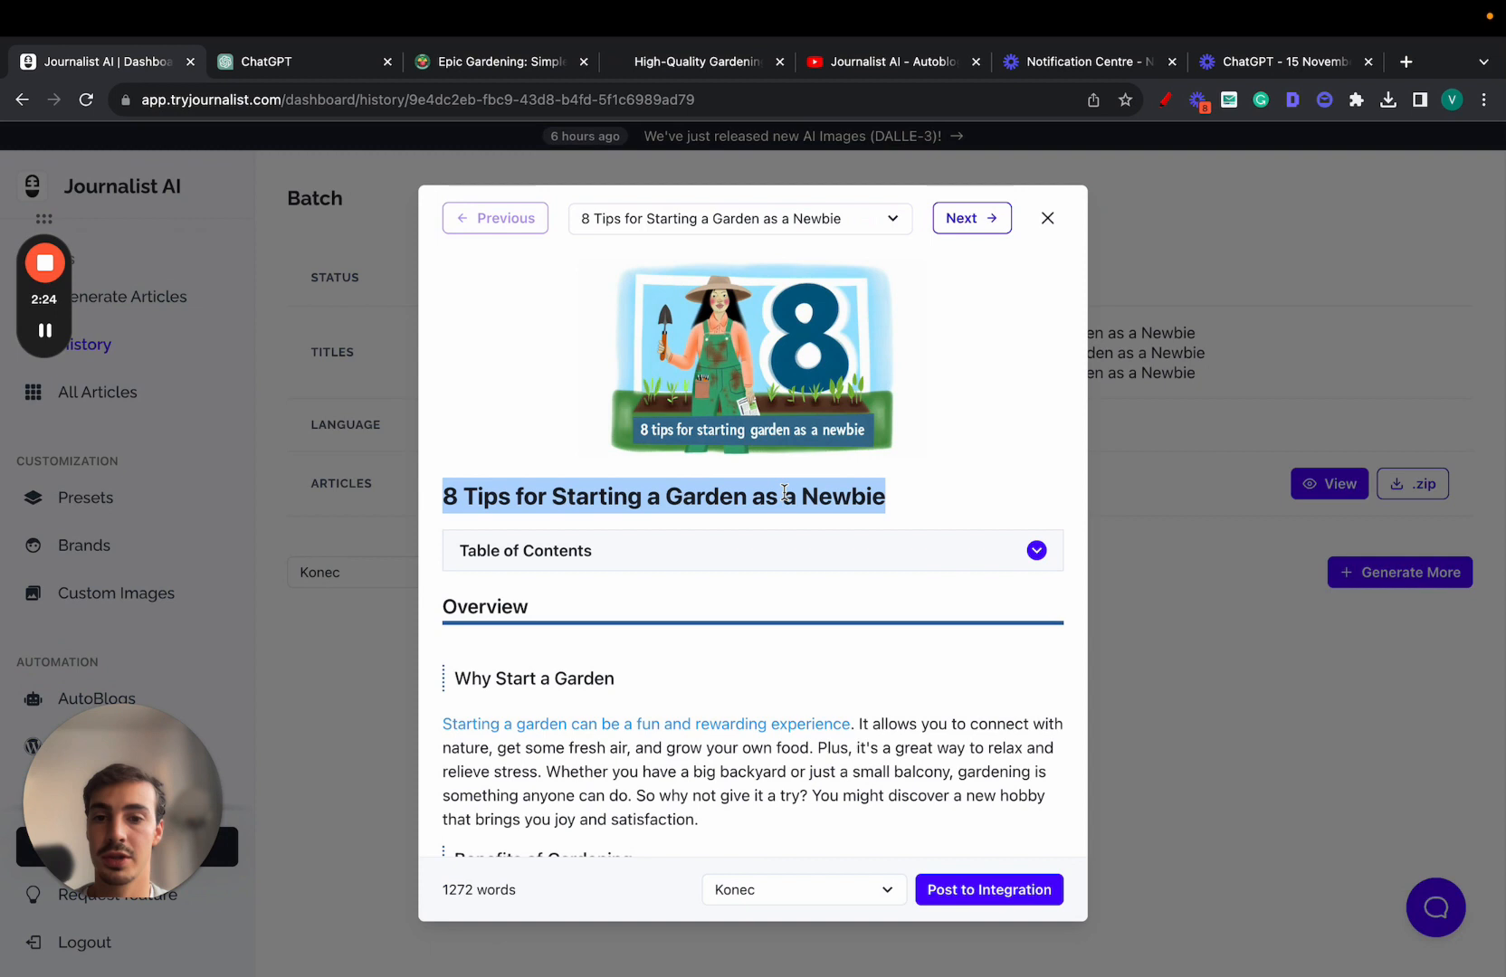
pyautogui.click(265, 62)
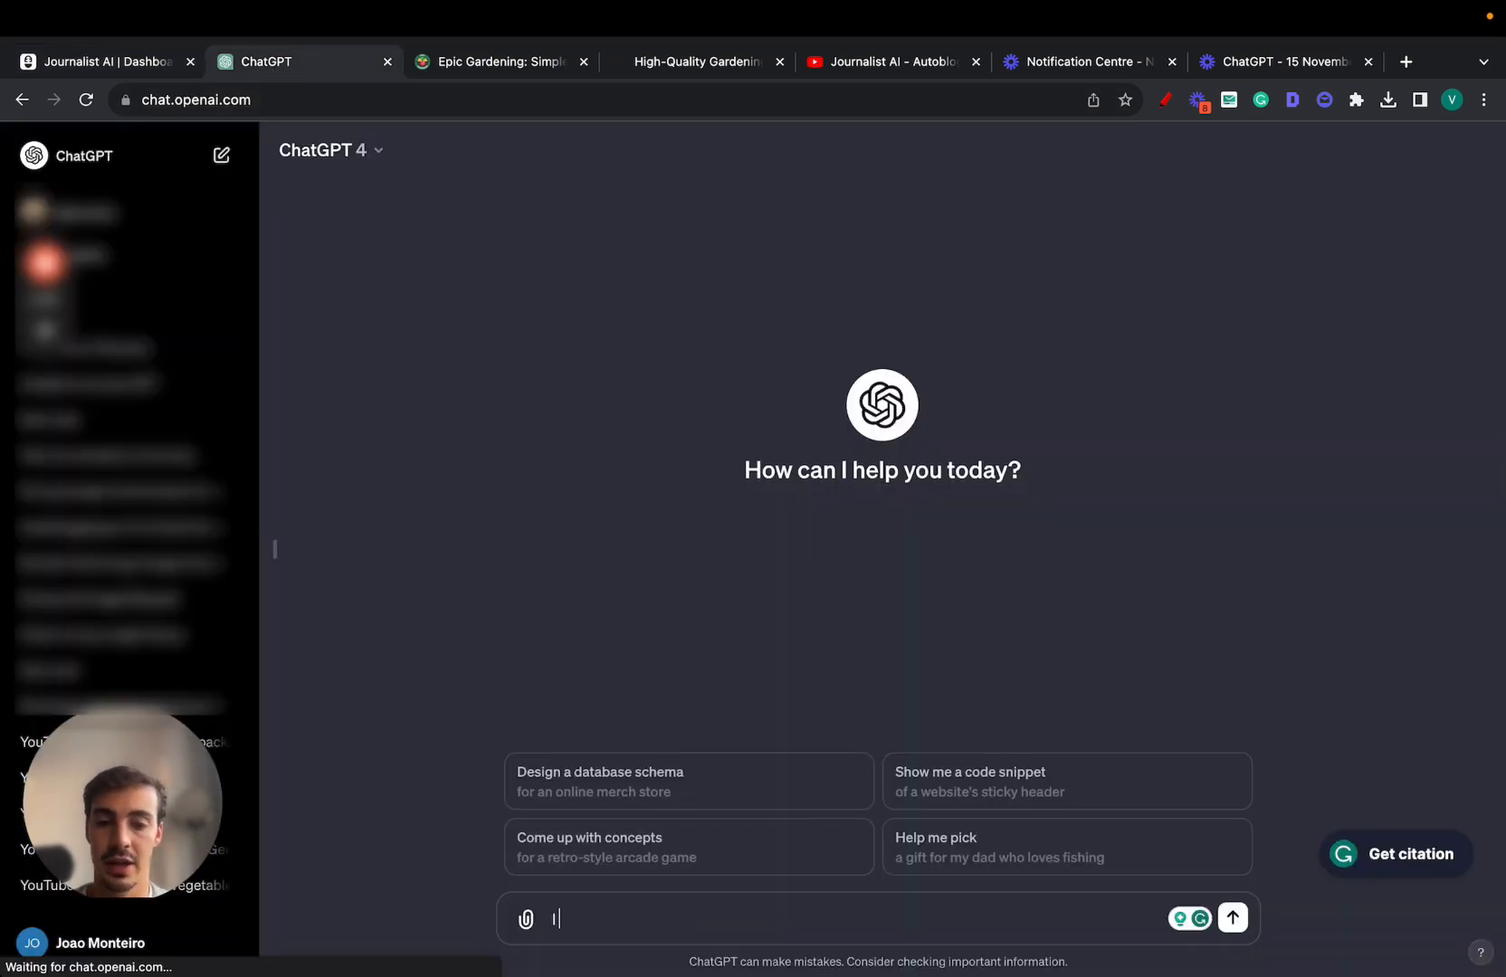
# Type a prompt requesting an in-depth article on '8 Tips for Starting a Garden as a Newbie', written informatively.
pyautogui.write('I want you to generate an in-depth article with the')
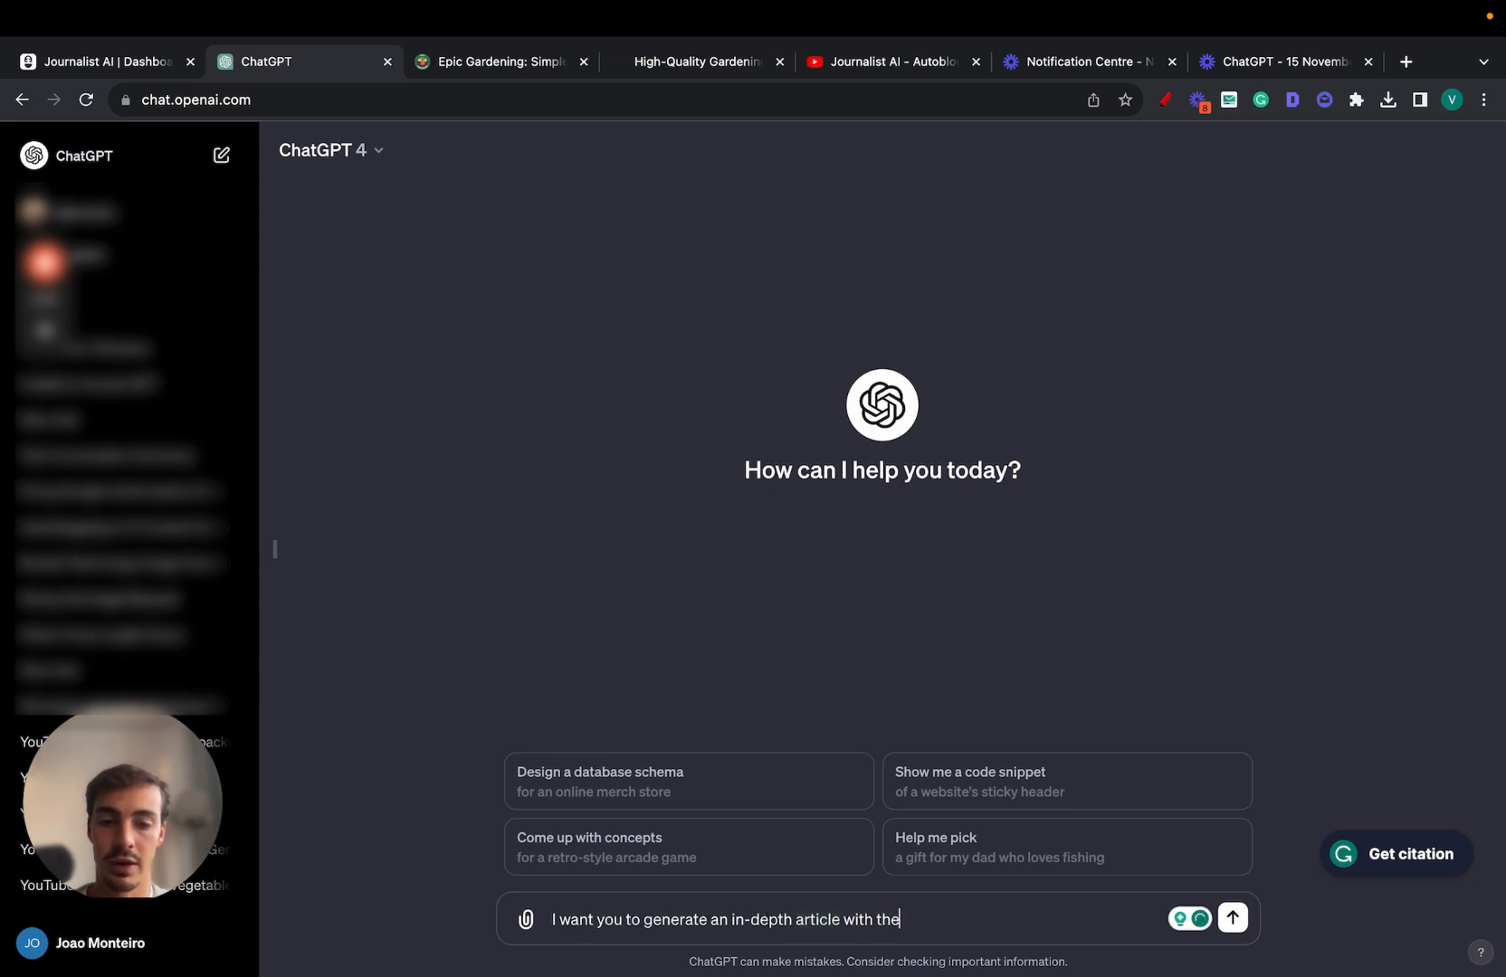
pyautogui.write('fol')
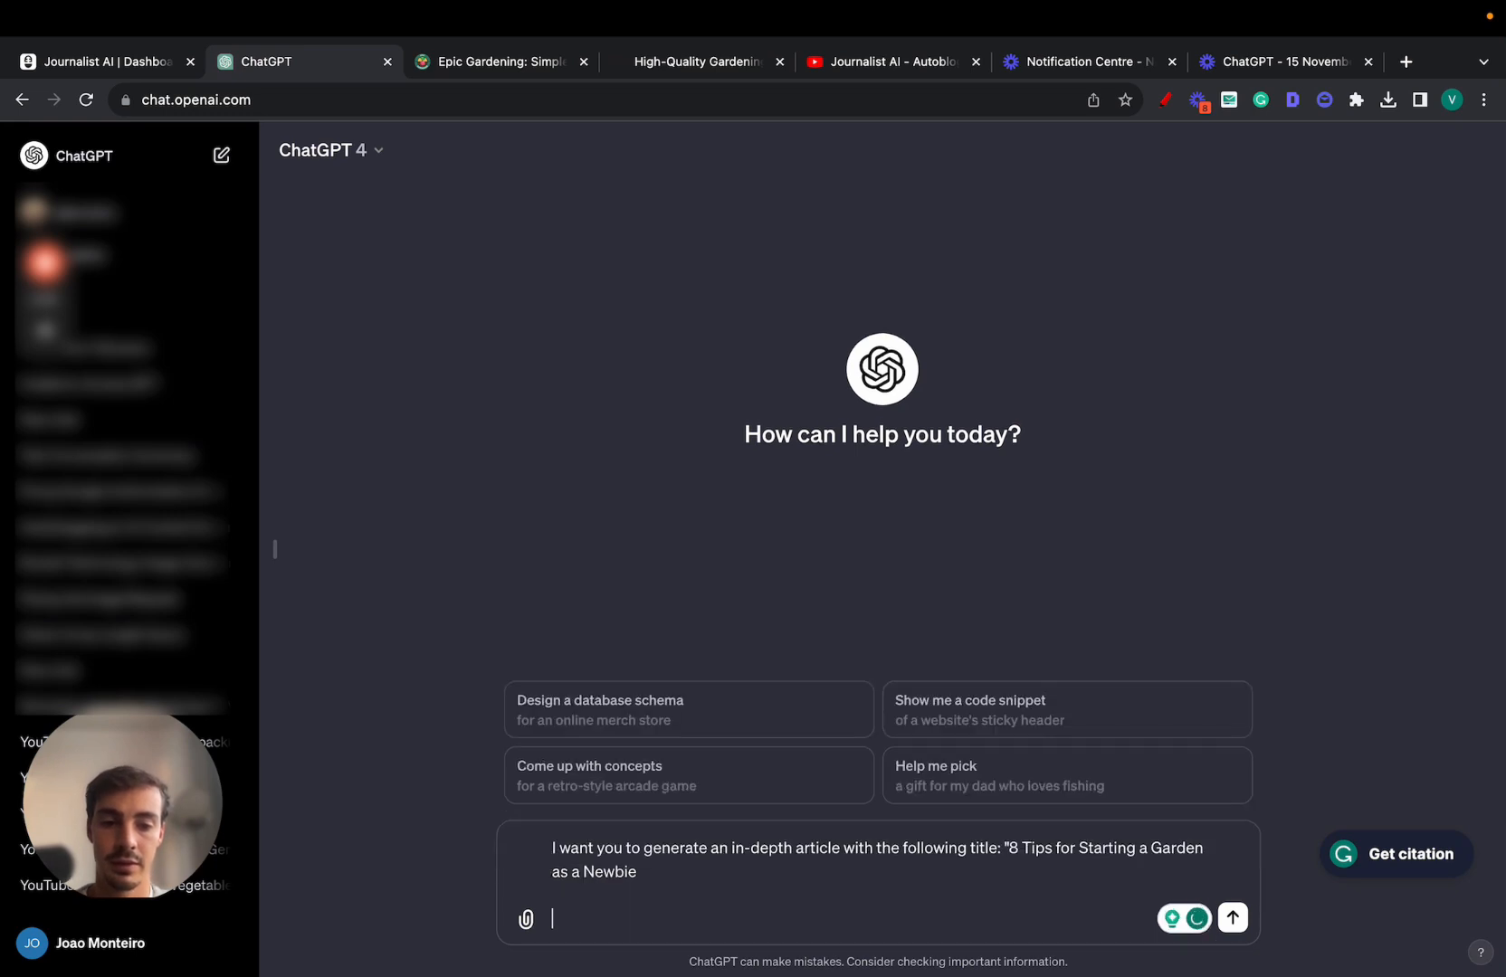
pyautogui.write("I want you to make sure it's written in")
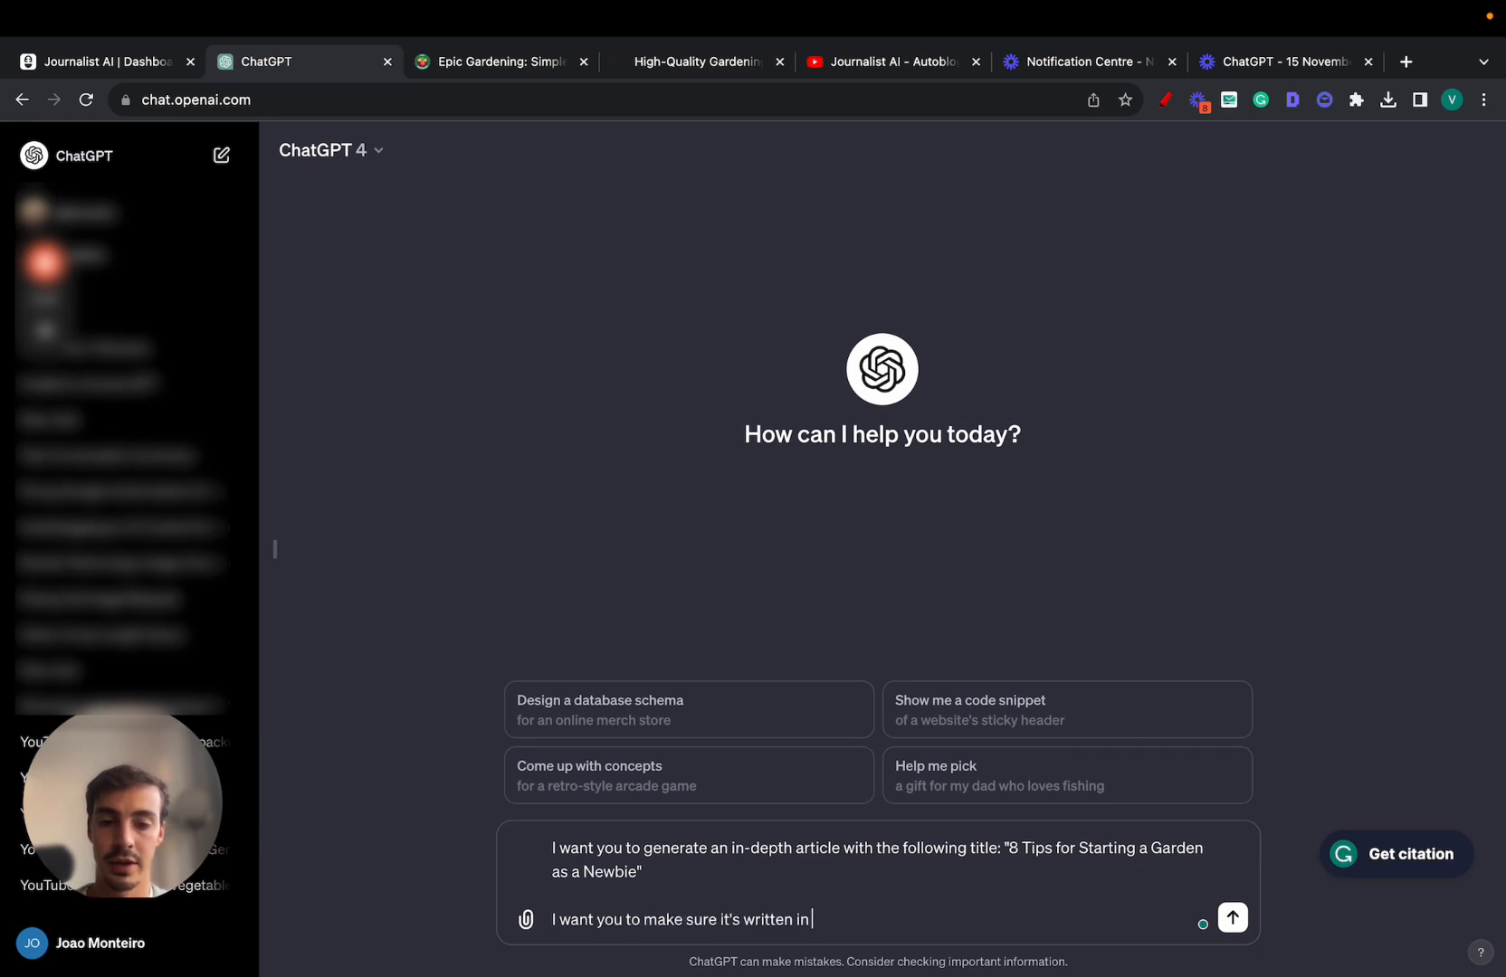
pyautogui.write('an informative')
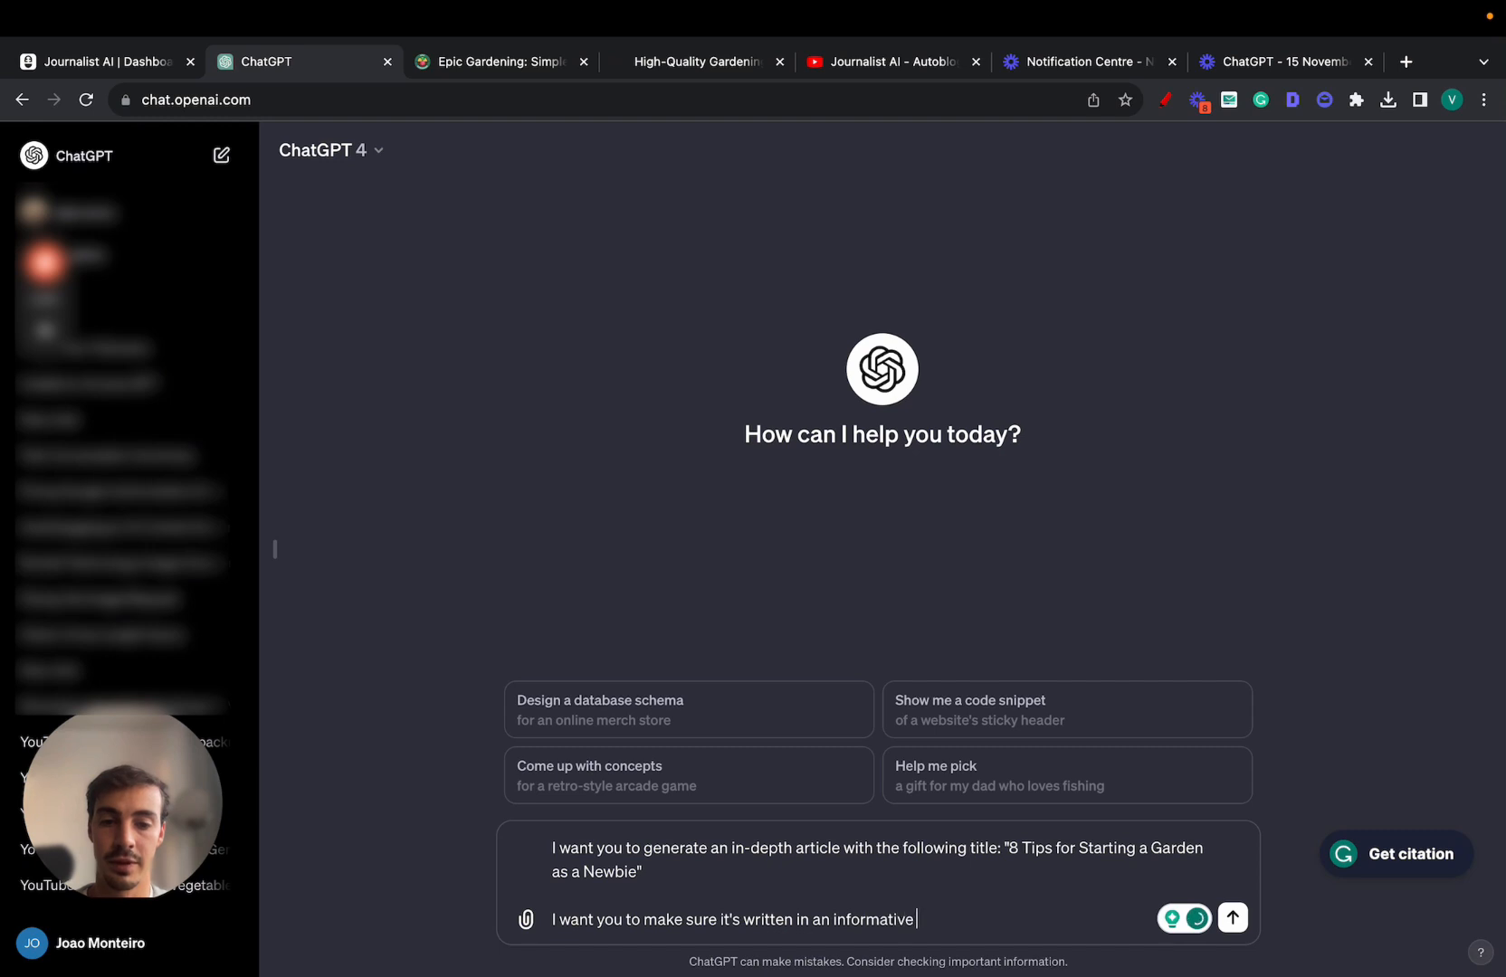
pyautogui.write('manner')
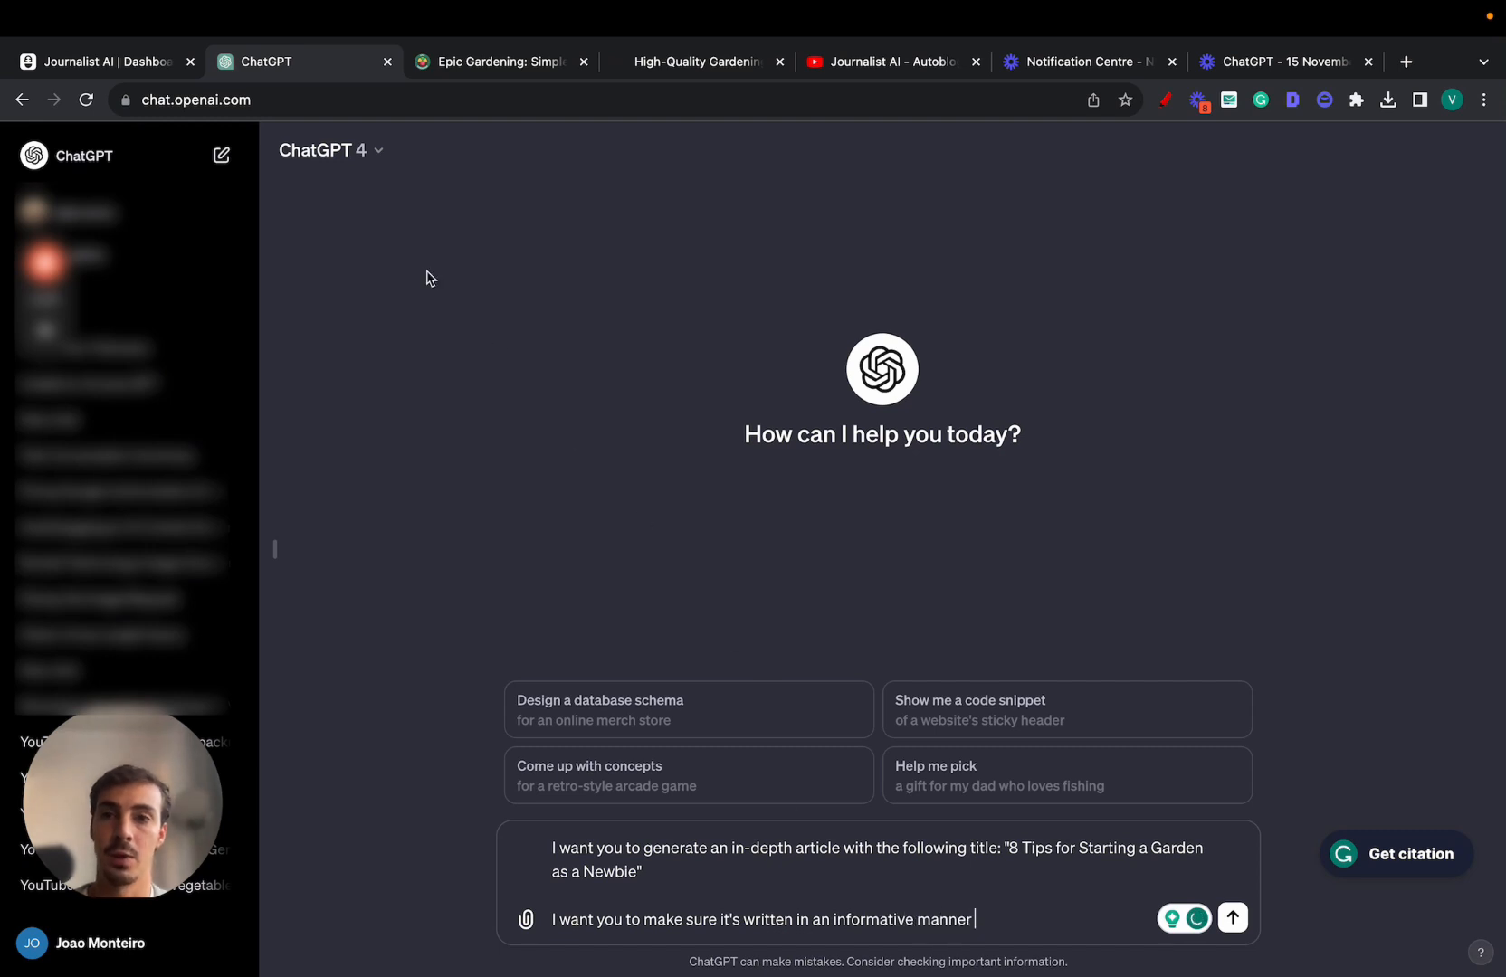
pyautogui.moveTo(106, 61)
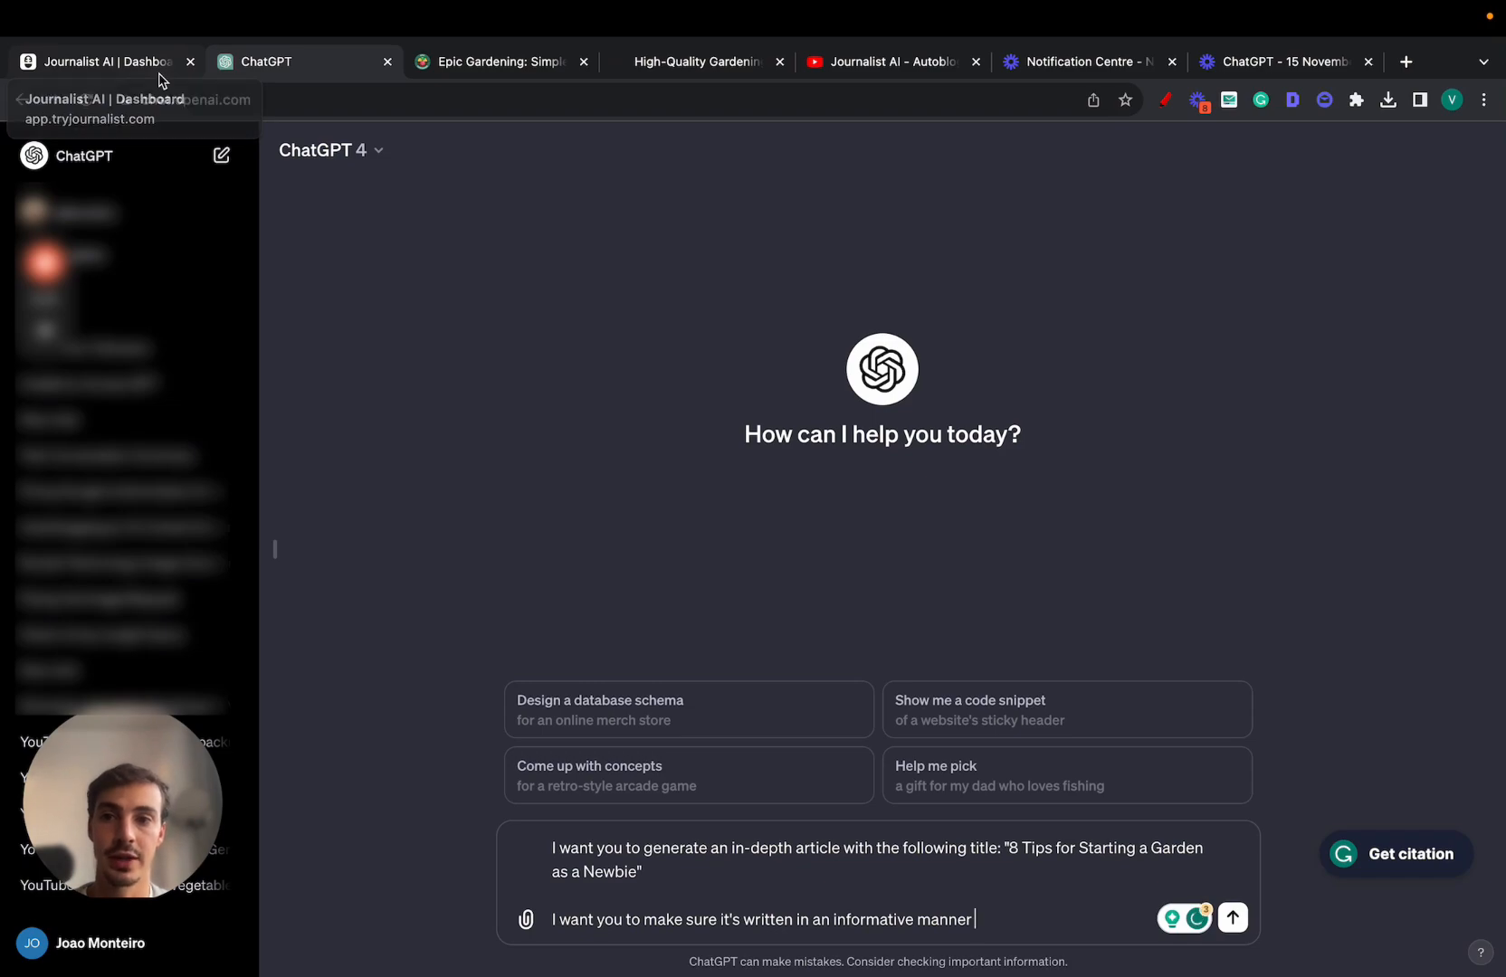
# Scroll the 8 Tips preview, compare with Epic Gardening, then close the preview.
pyautogui.click(105, 62)
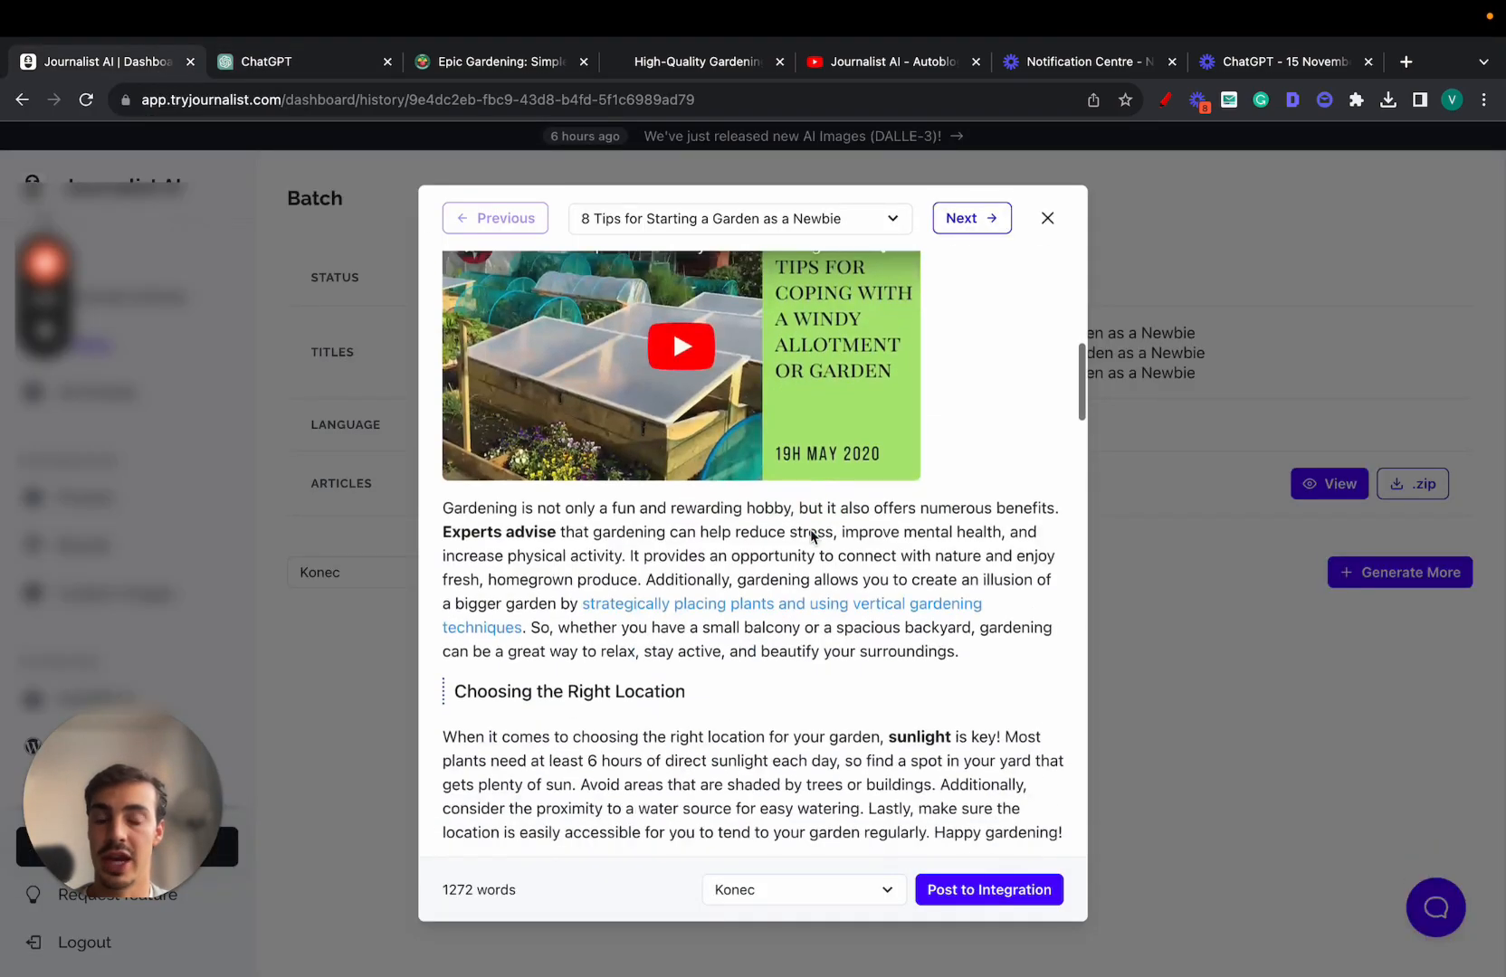
pyautogui.scroll(-3)
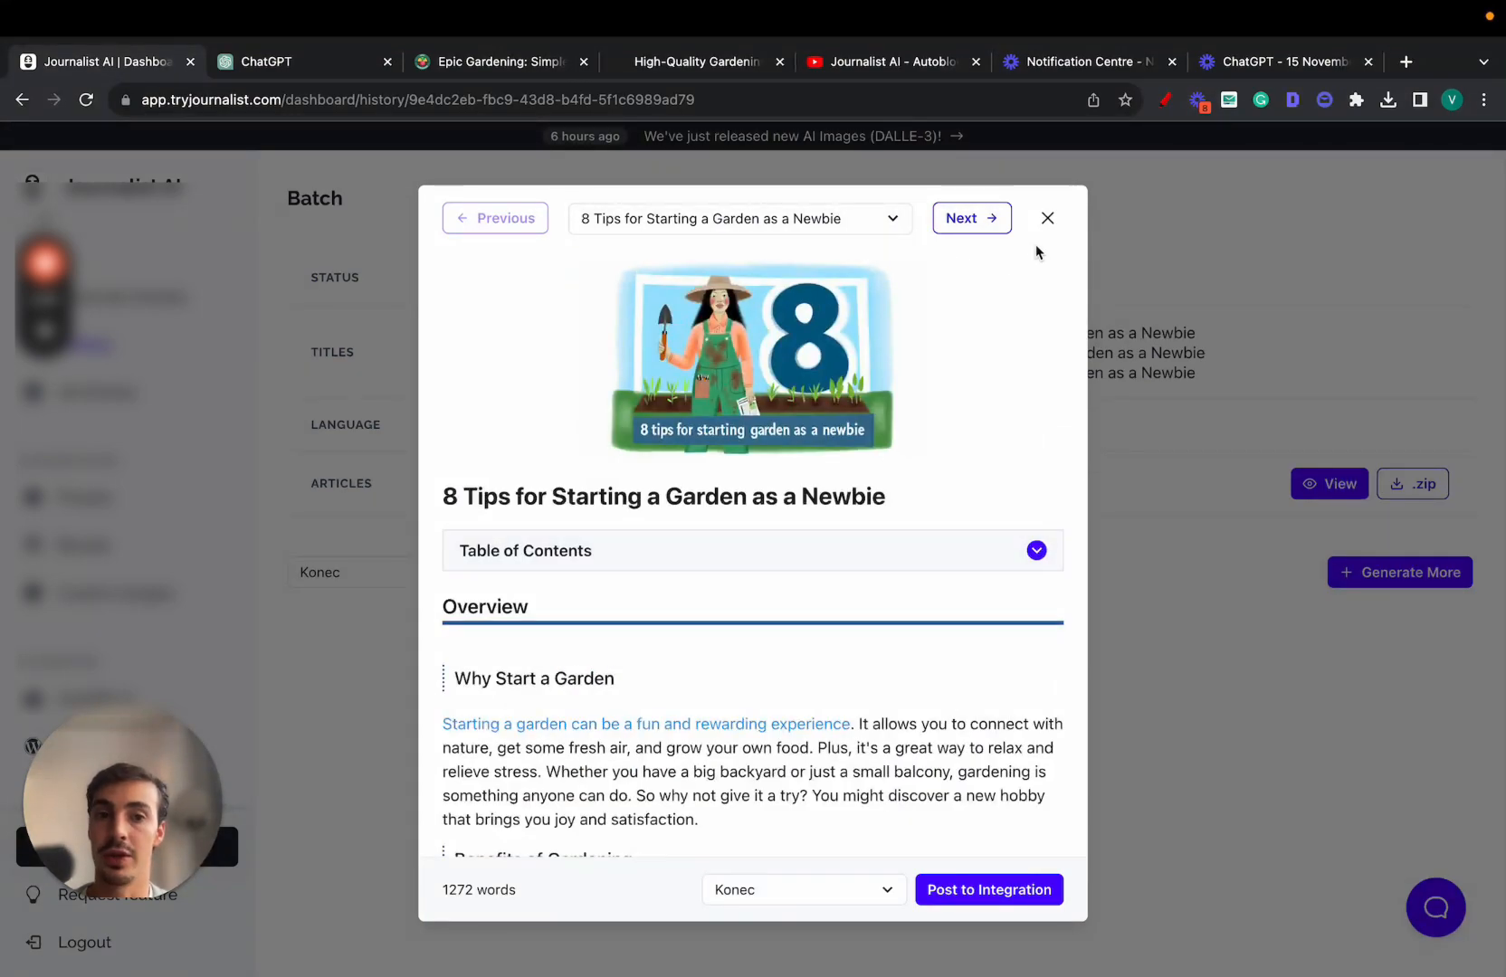
pyautogui.click(500, 62)
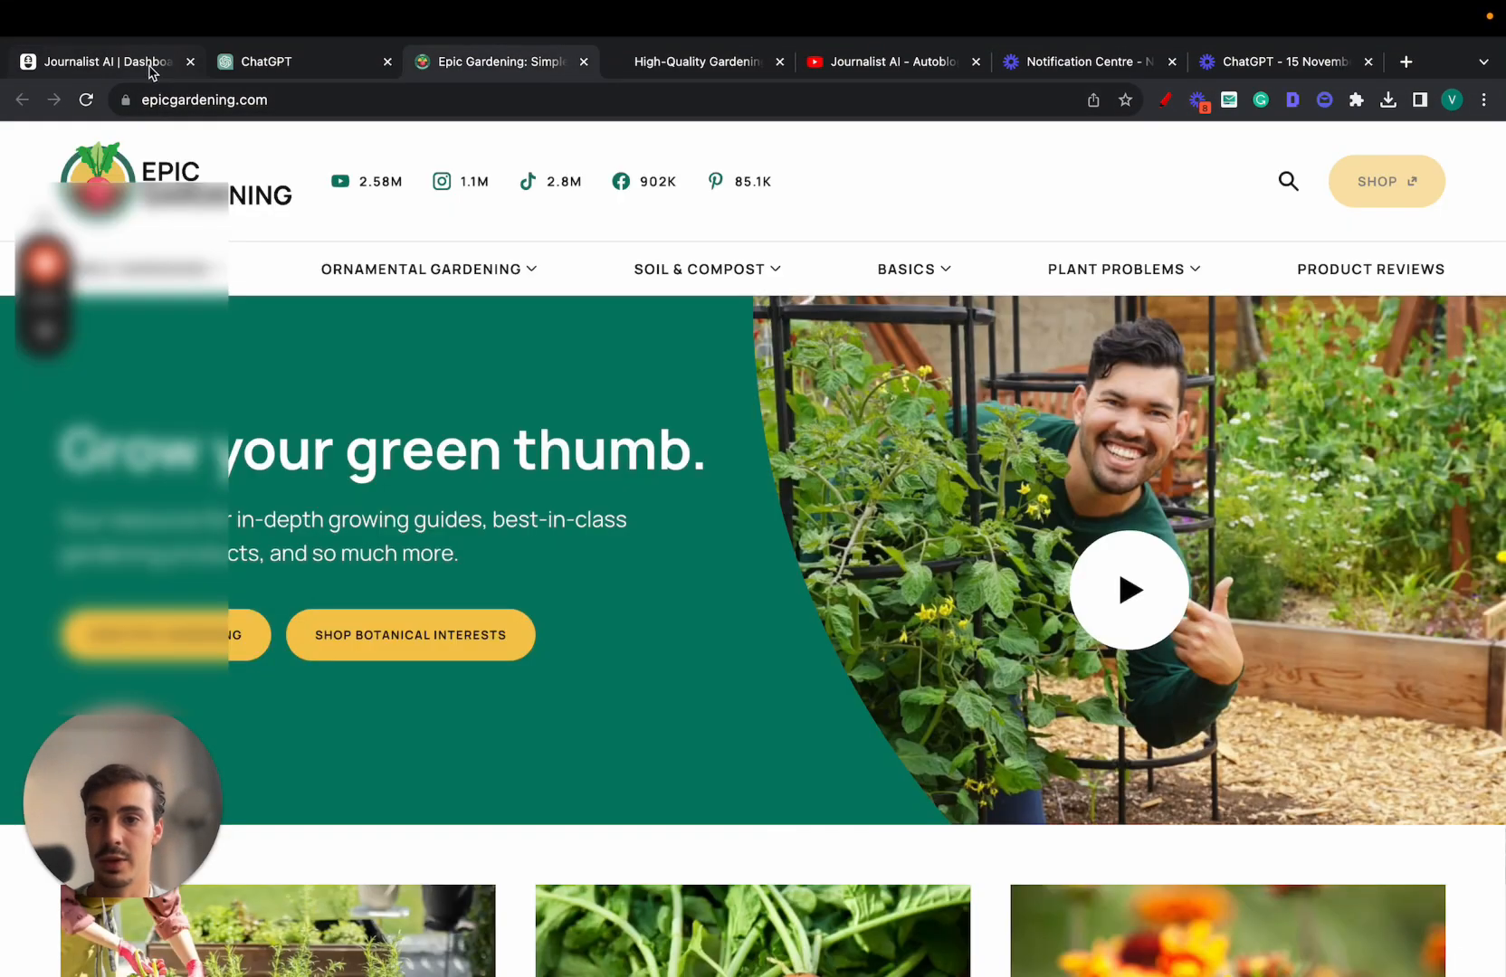
pyautogui.click(106, 62)
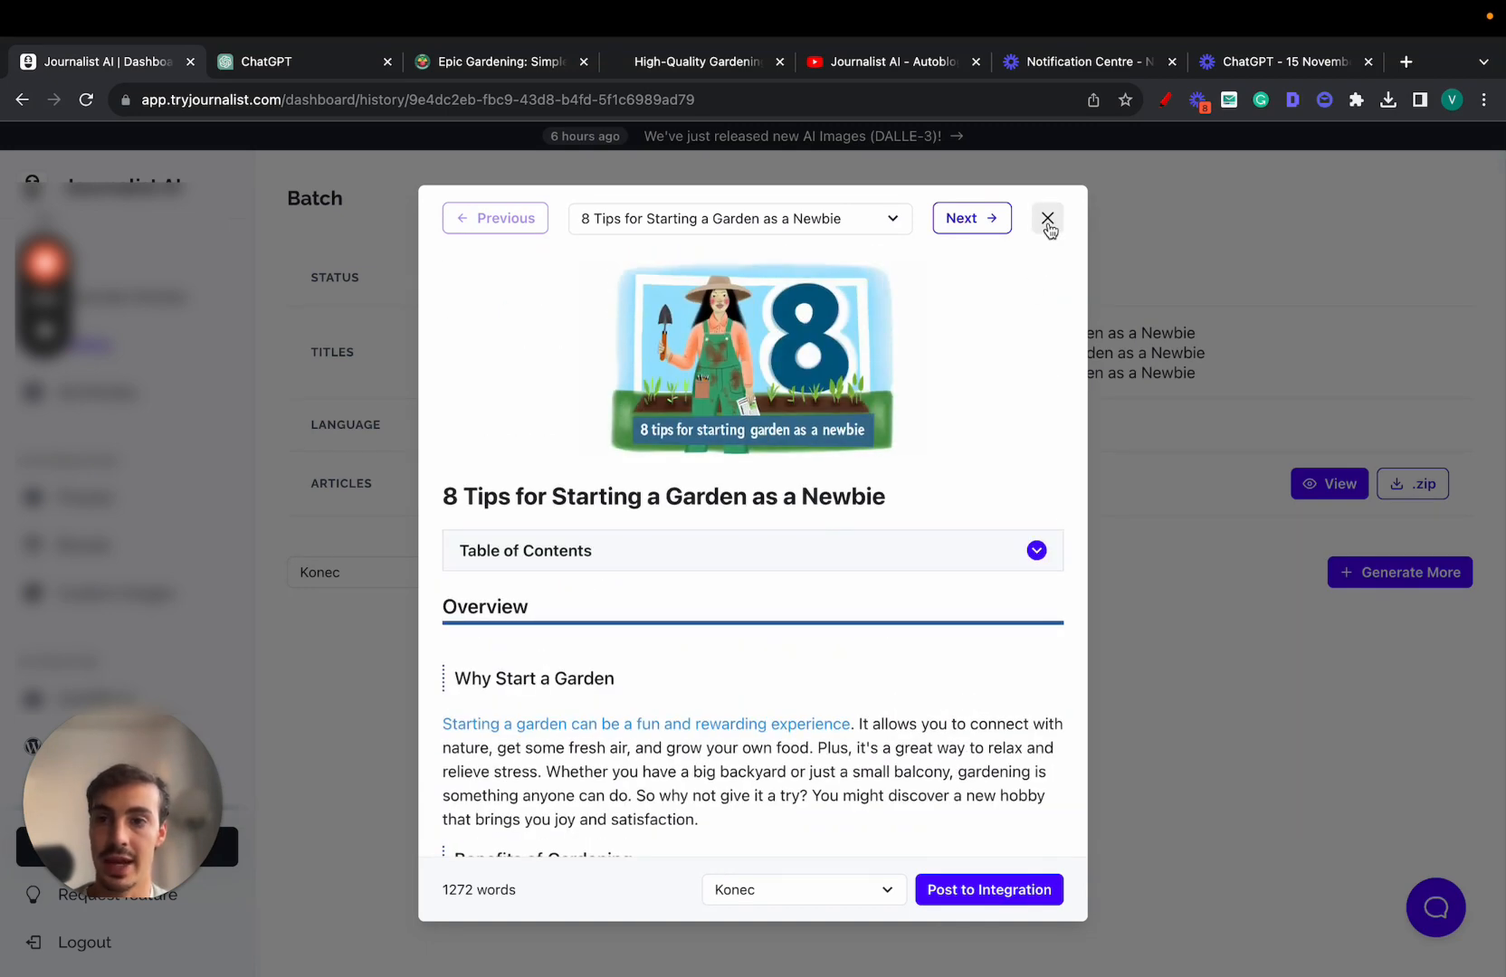
pyautogui.click(1047, 219)
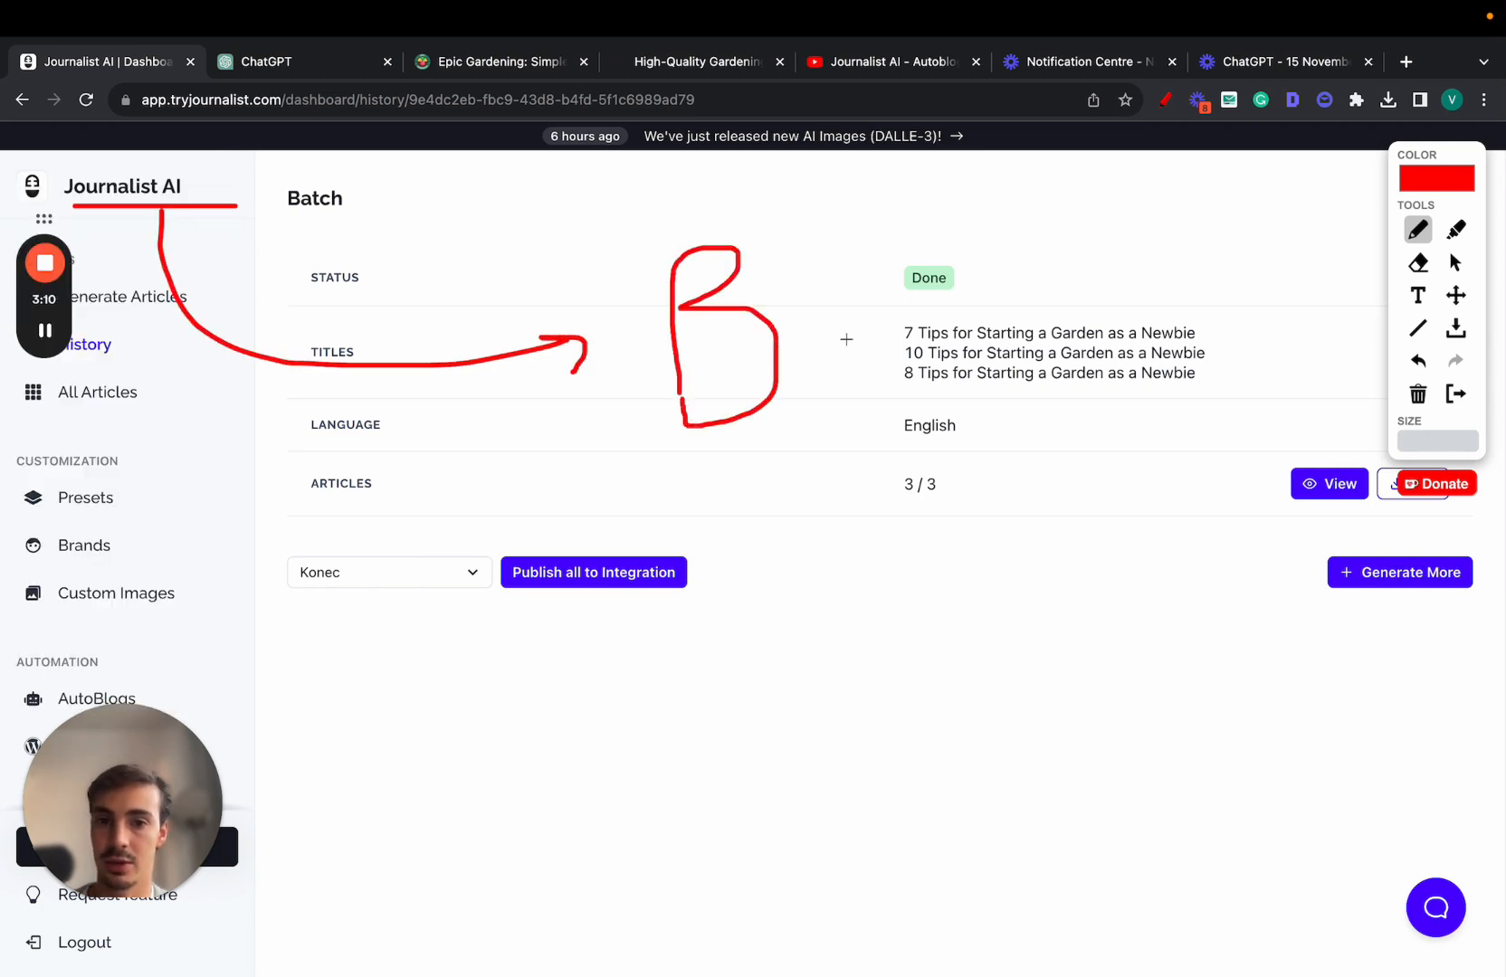
# Sketch annotation marks over the three-article batch page, clear them, and return to ChatGPT.
pyautogui.moveTo(816, 346); pyautogui.dragTo(979, 235)
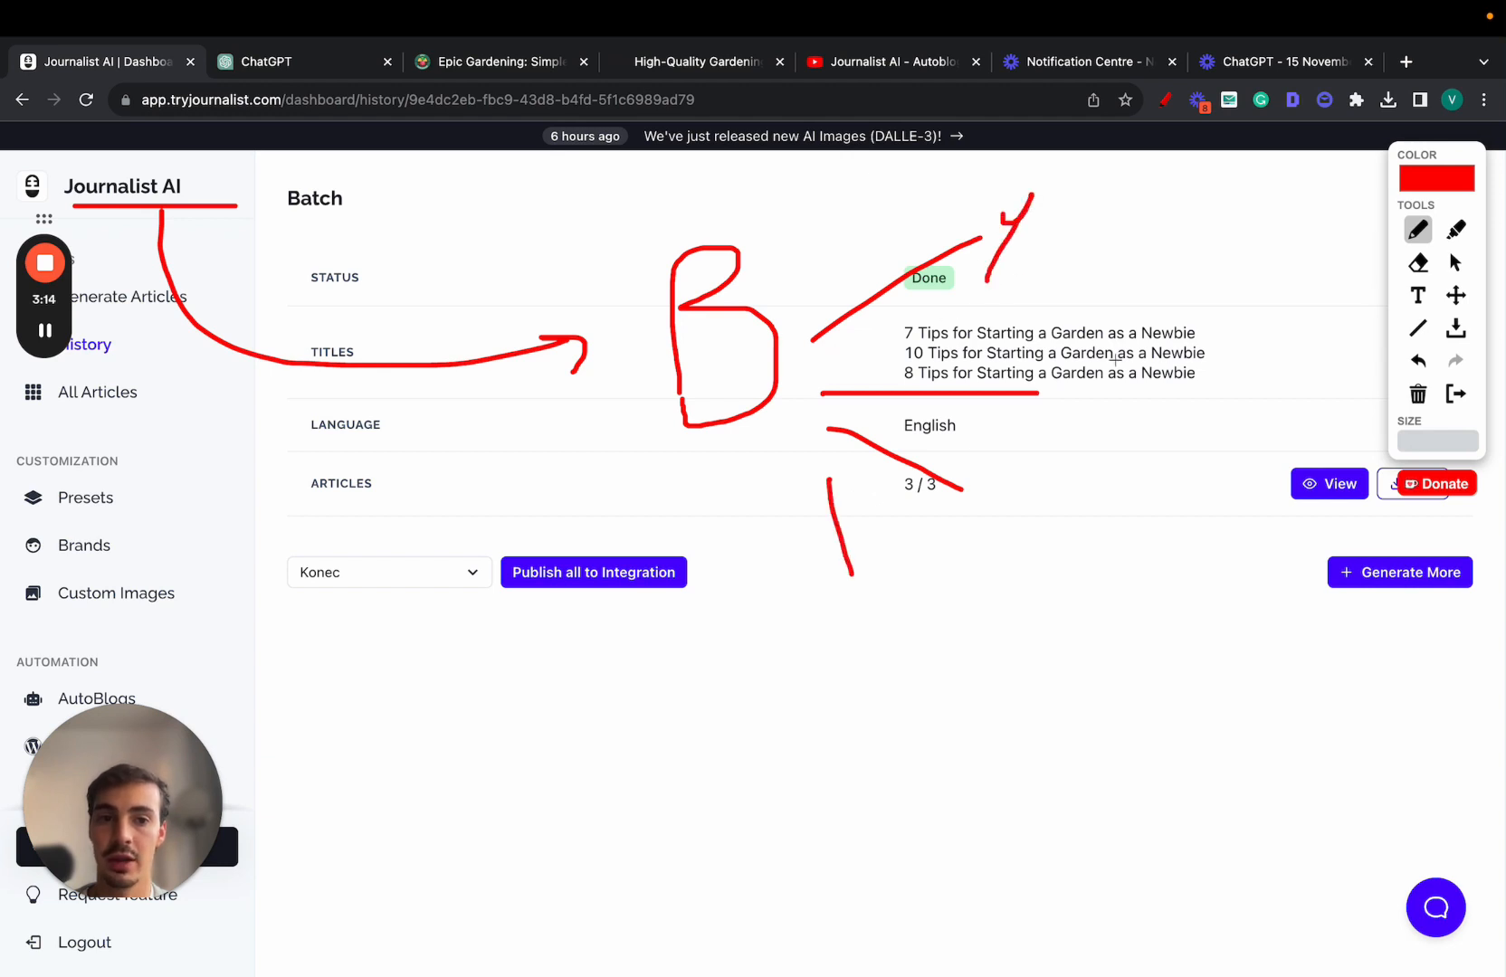
pyautogui.moveTo(1104, 355); pyautogui.dragTo(1133, 413)
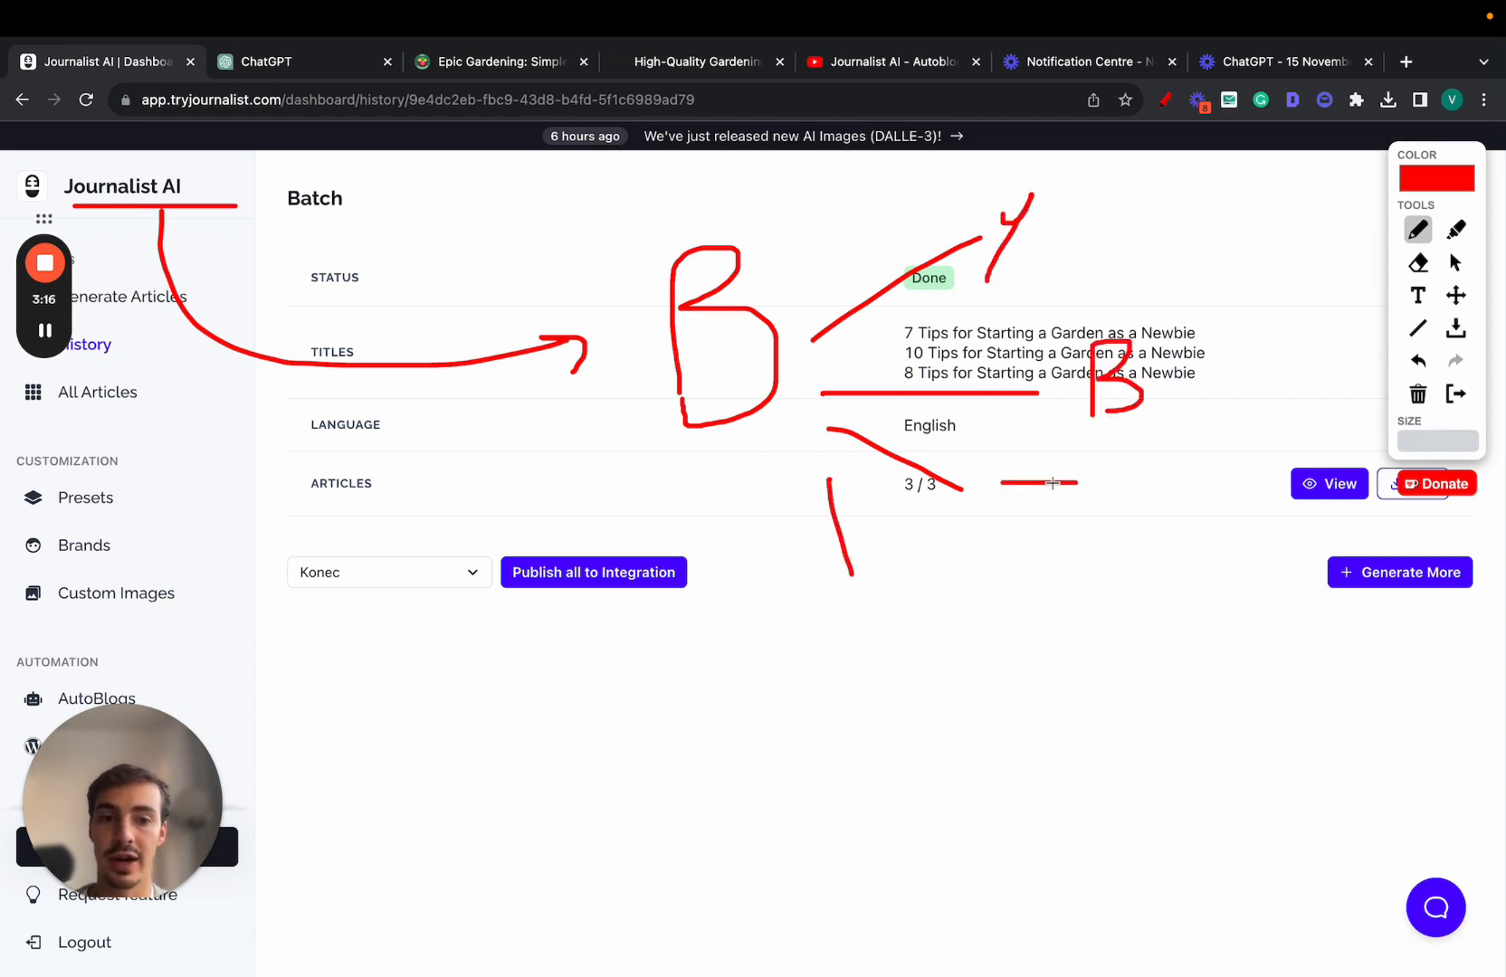
pyautogui.moveTo(742, 485); pyautogui.dragTo(841, 809)
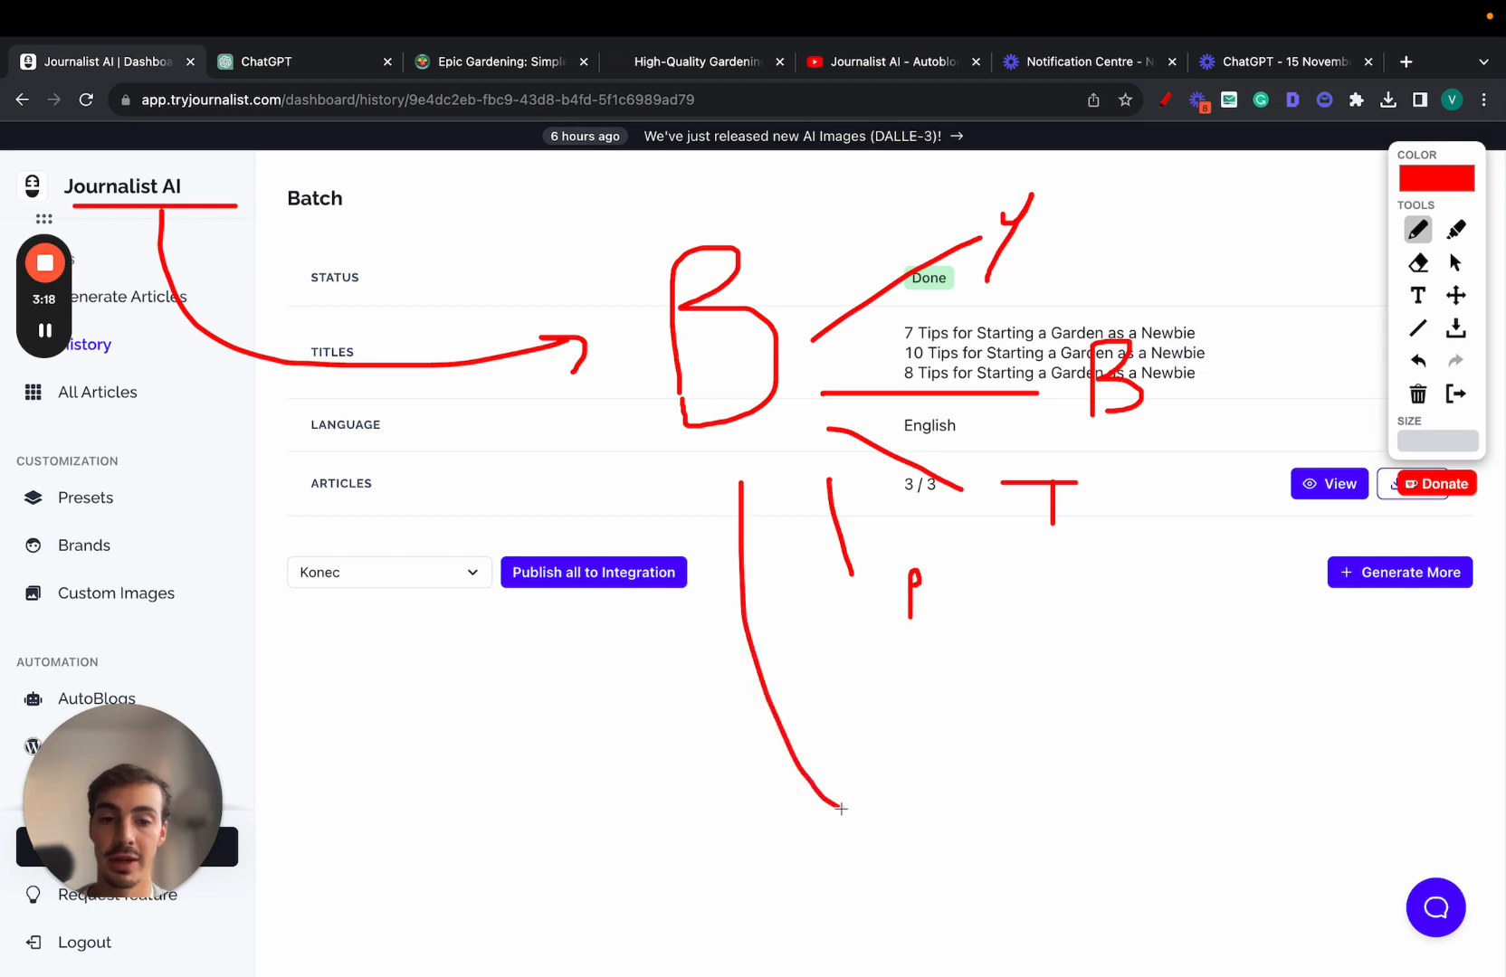
pyautogui.moveTo(893, 759); pyautogui.dragTo(893, 835)
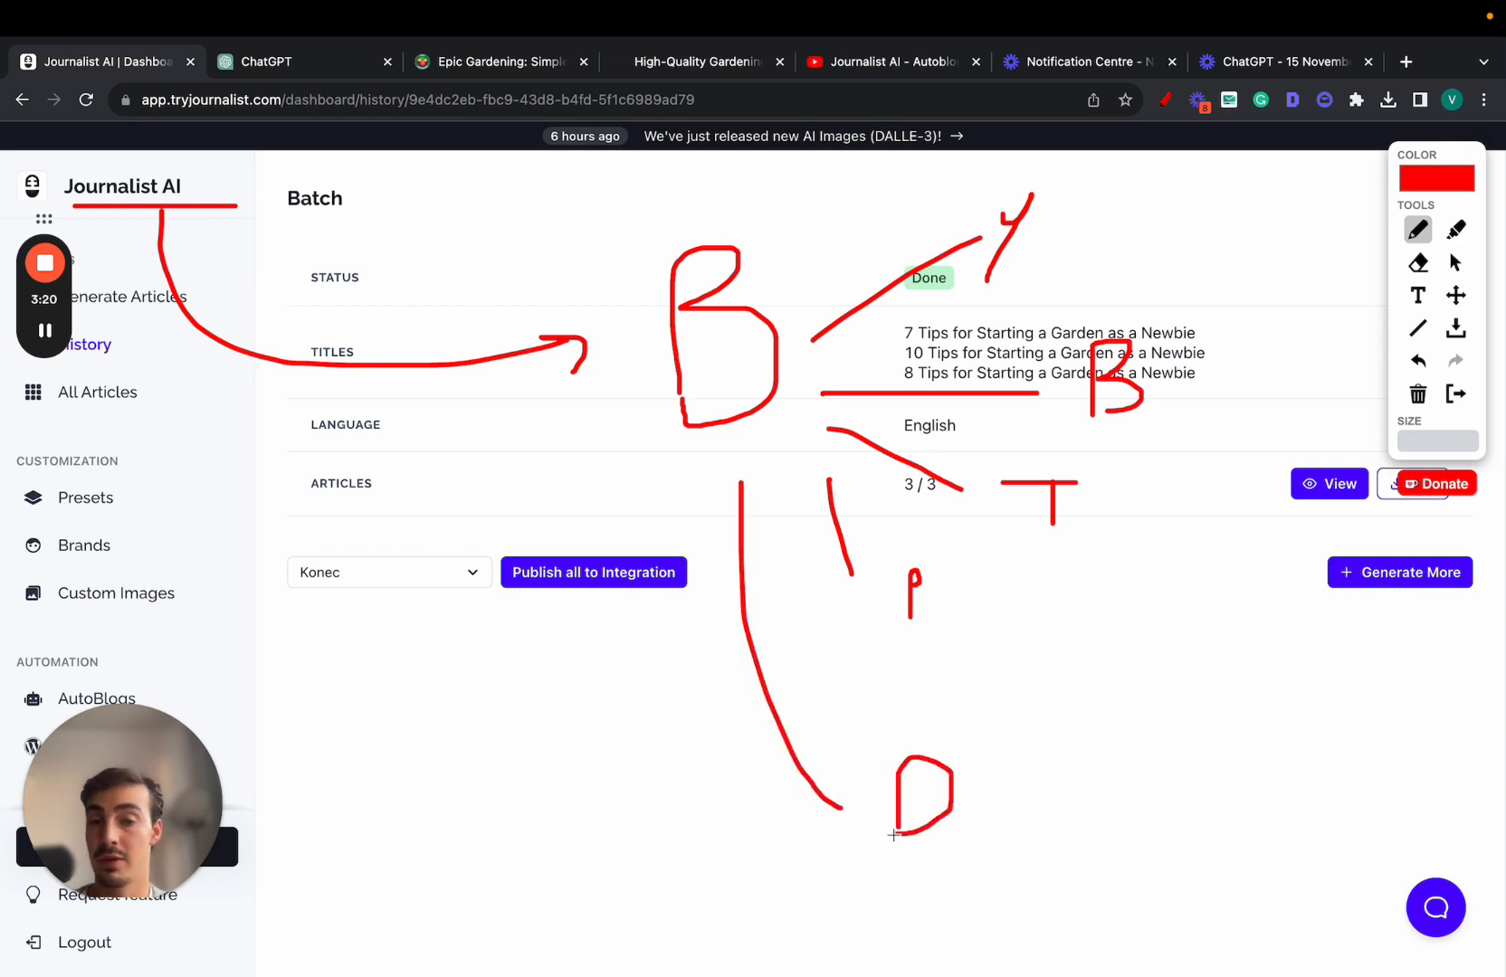
pyautogui.moveTo(1024, 551)
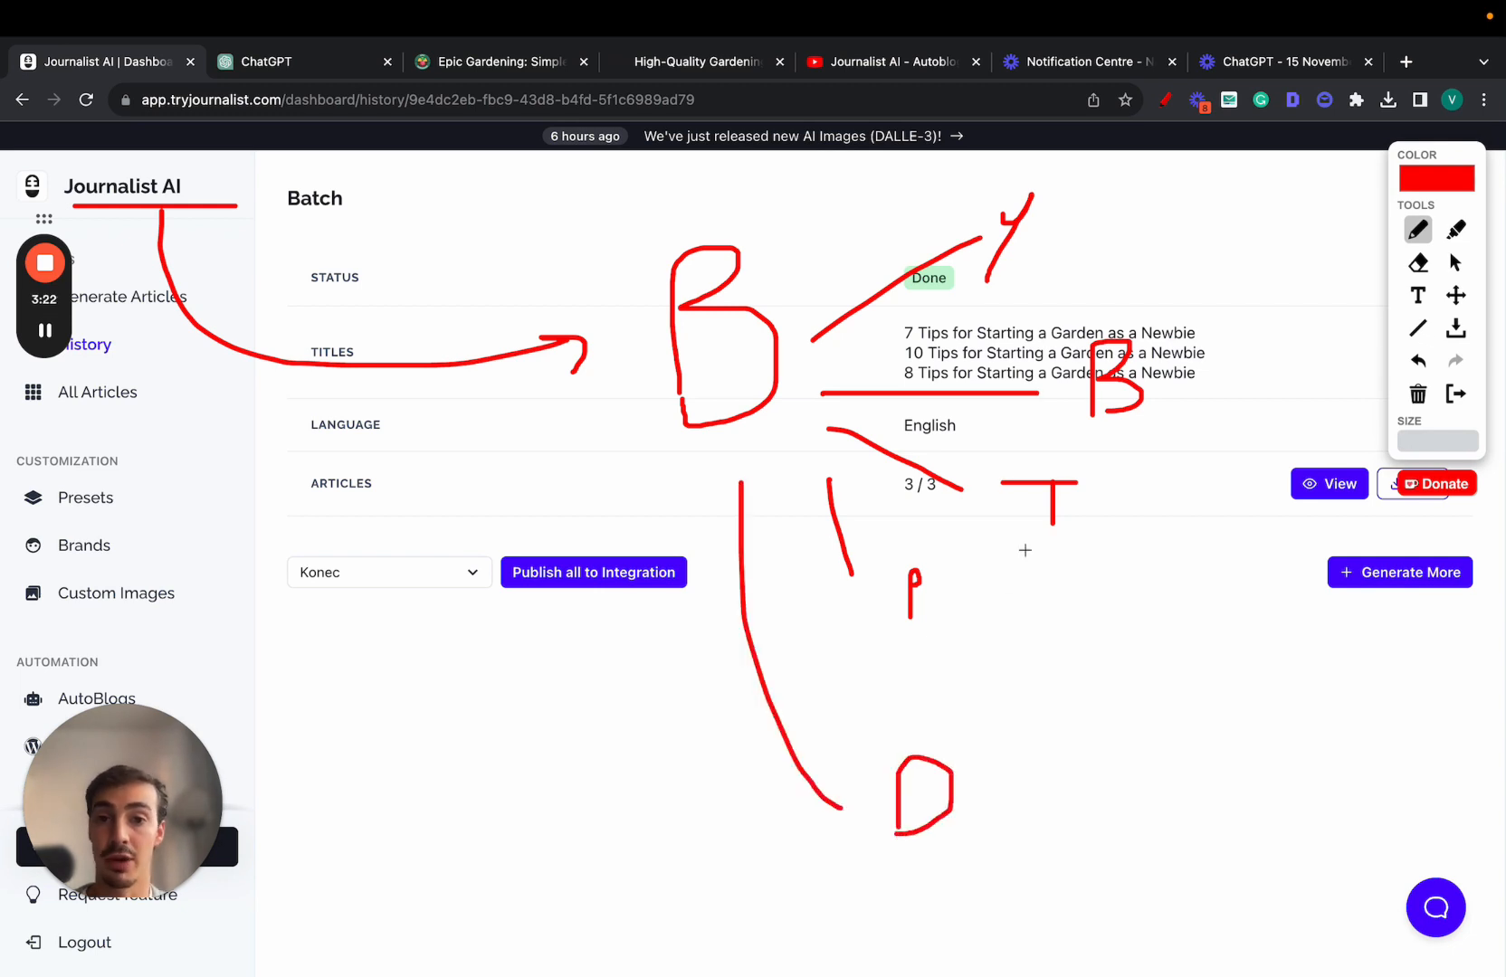
pyautogui.moveTo(1095, 169); pyautogui.dragTo(1133, 873)
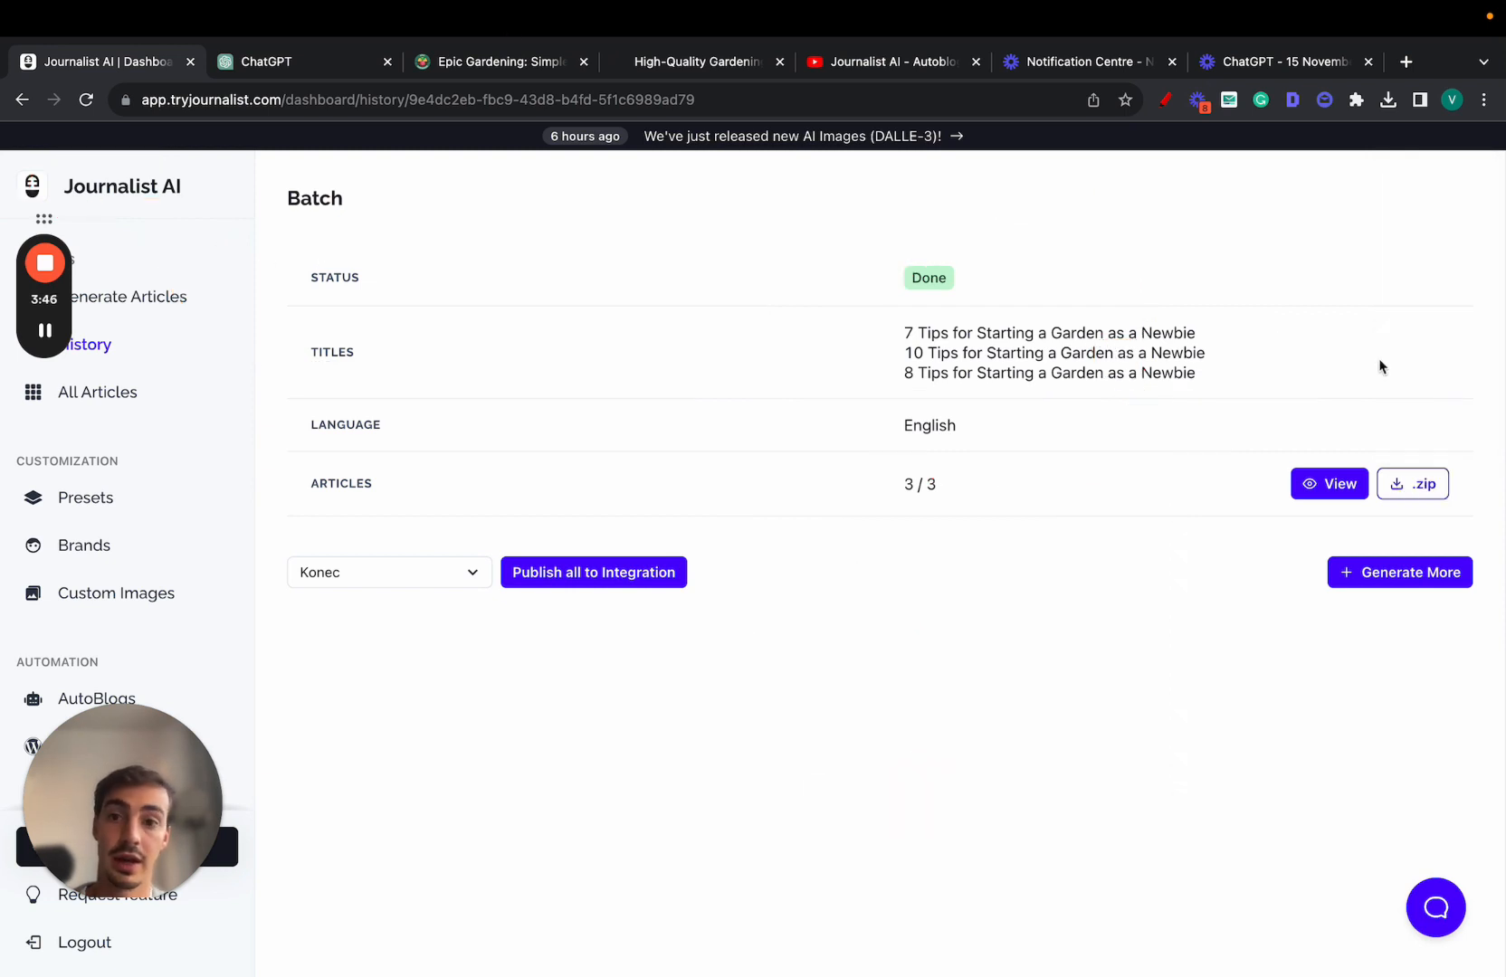
pyautogui.click(268, 61)
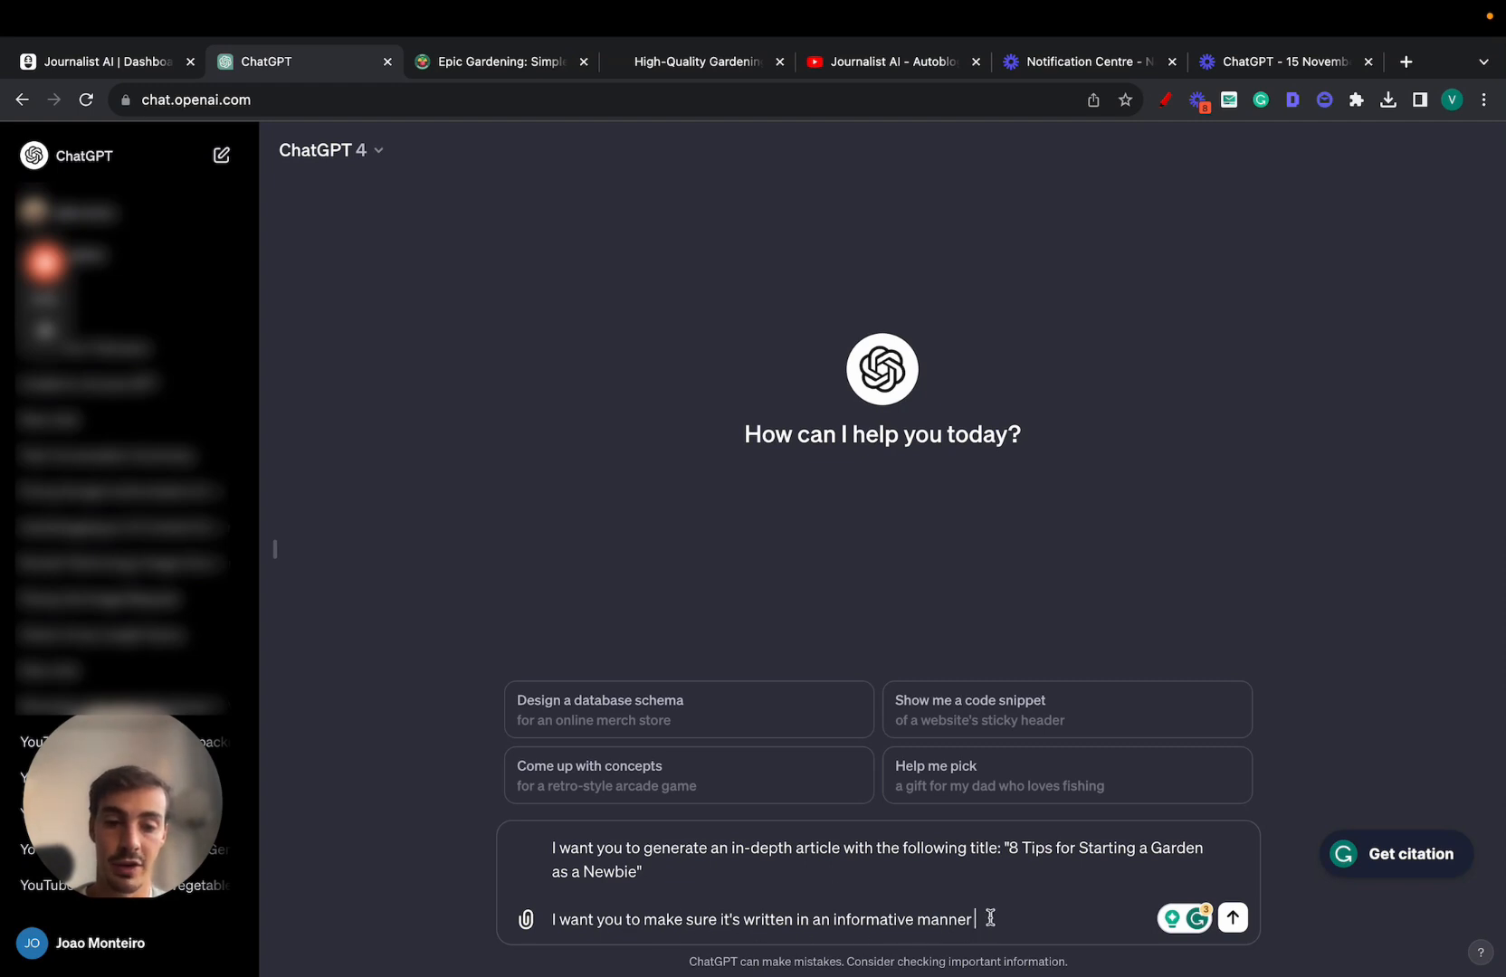
# Add 'according to' to the prompt after checking Epic Gardening and the article preview.
pyautogui.write('according to the content that we have on our')
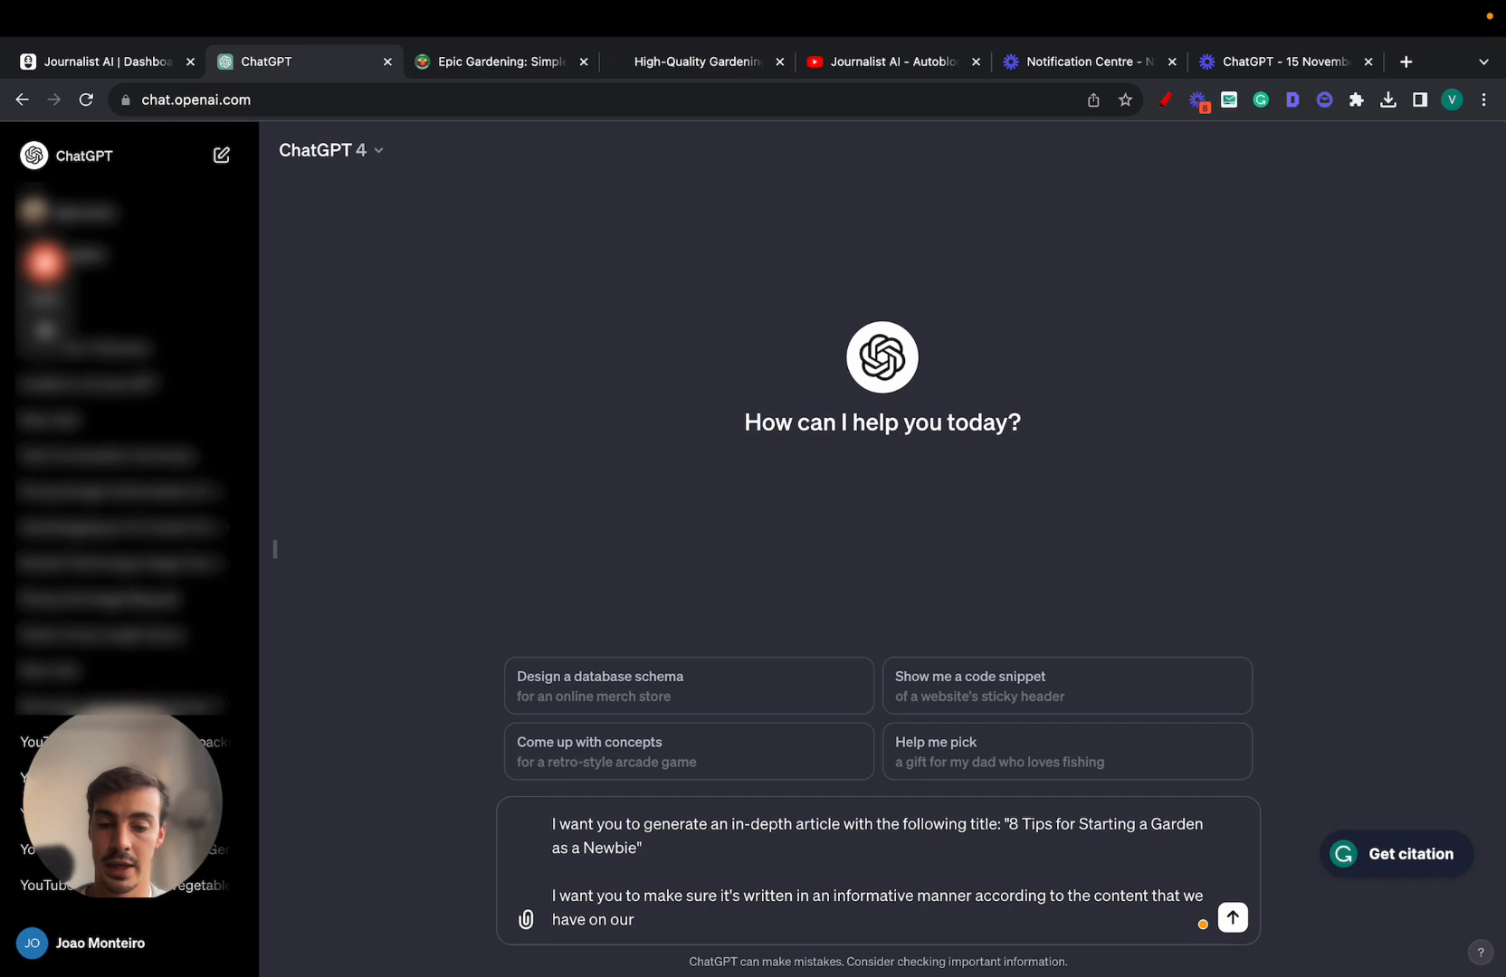
pyautogui.click(495, 62)
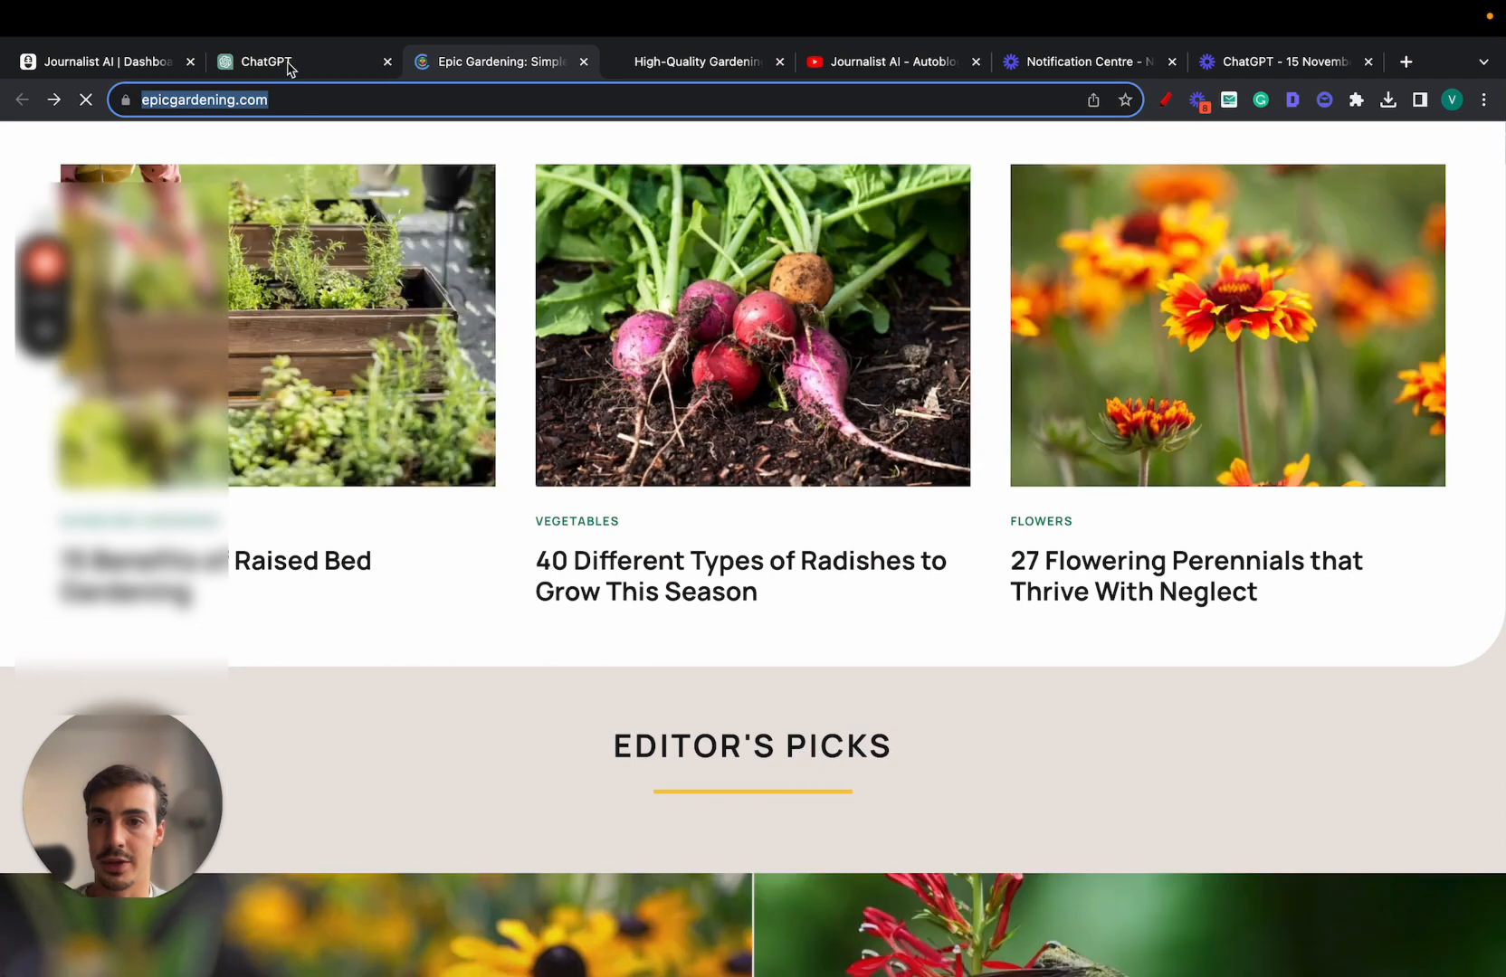
pyautogui.click(298, 62)
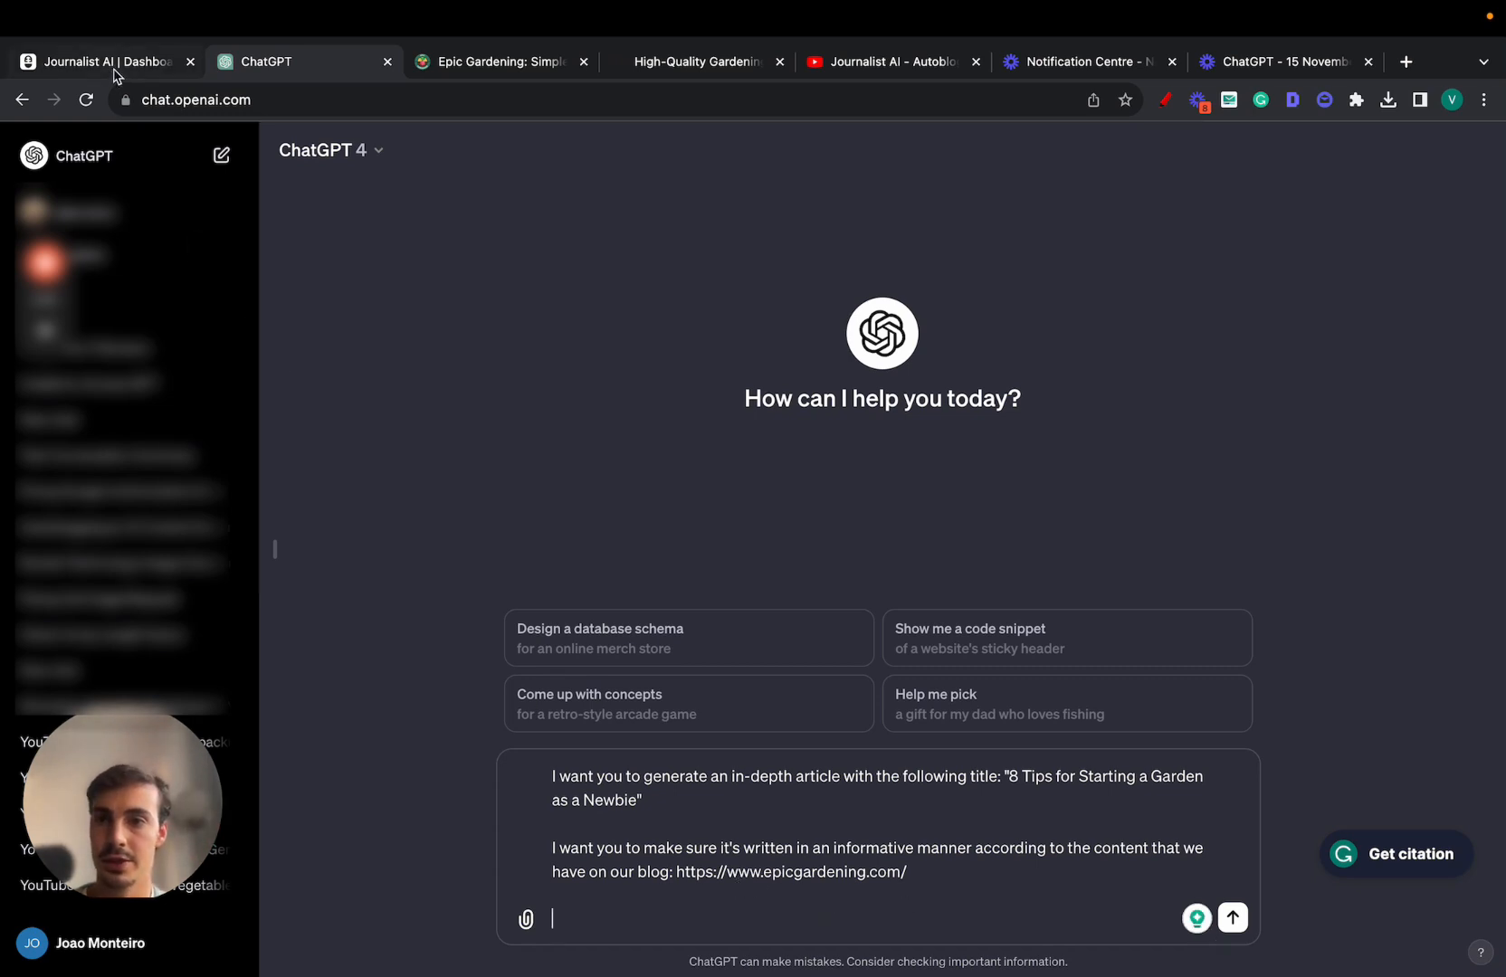
pyautogui.click(103, 61)
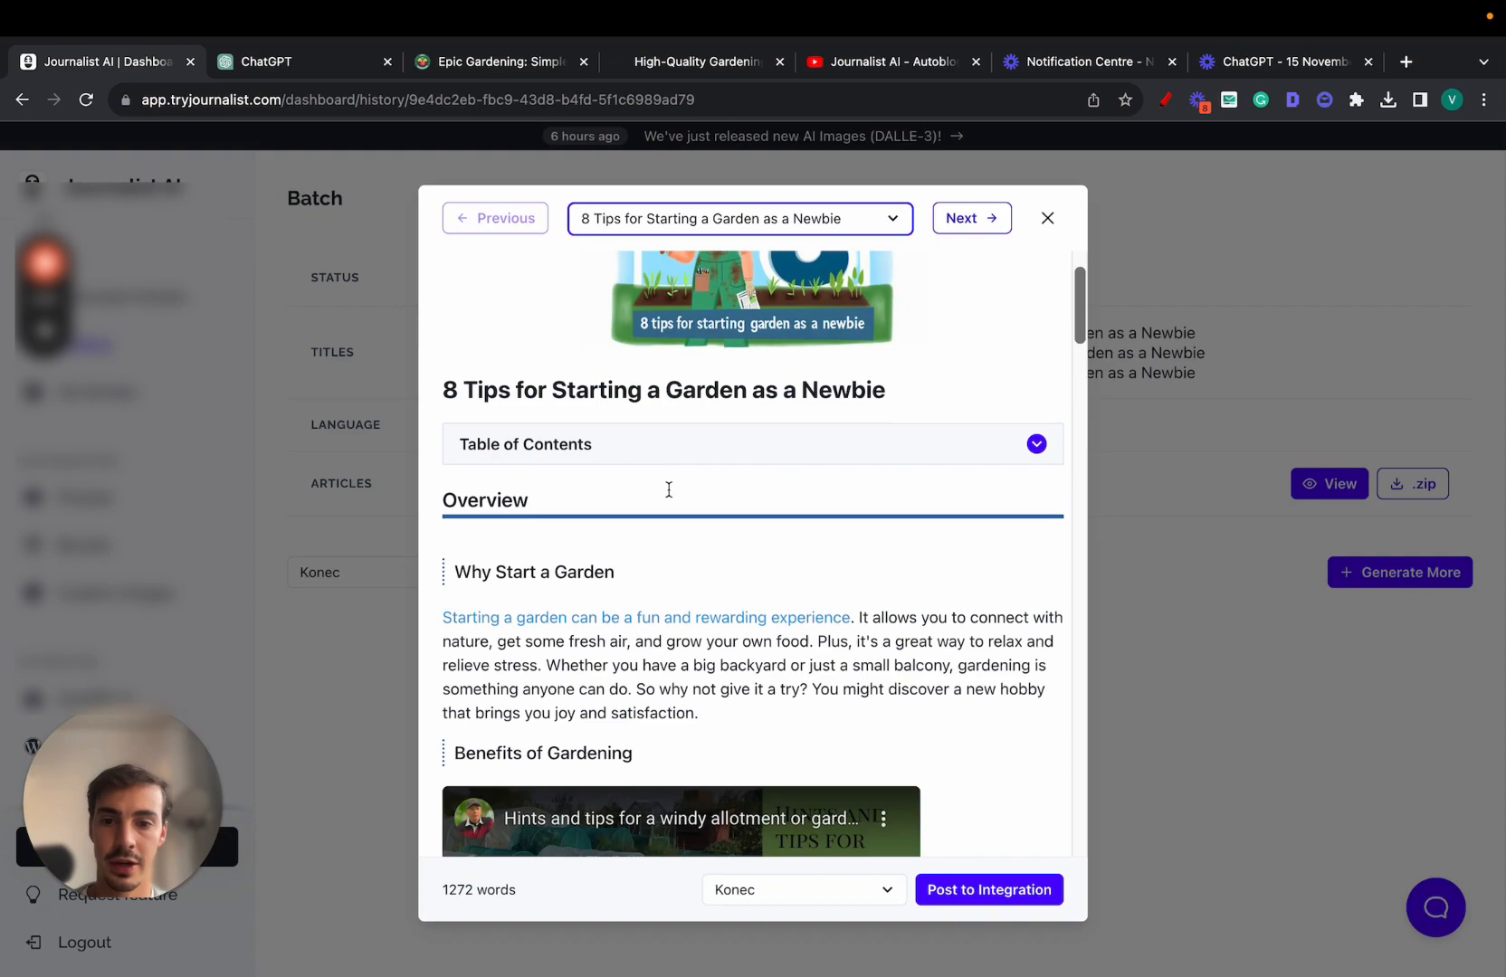
pyautogui.scroll(-3)
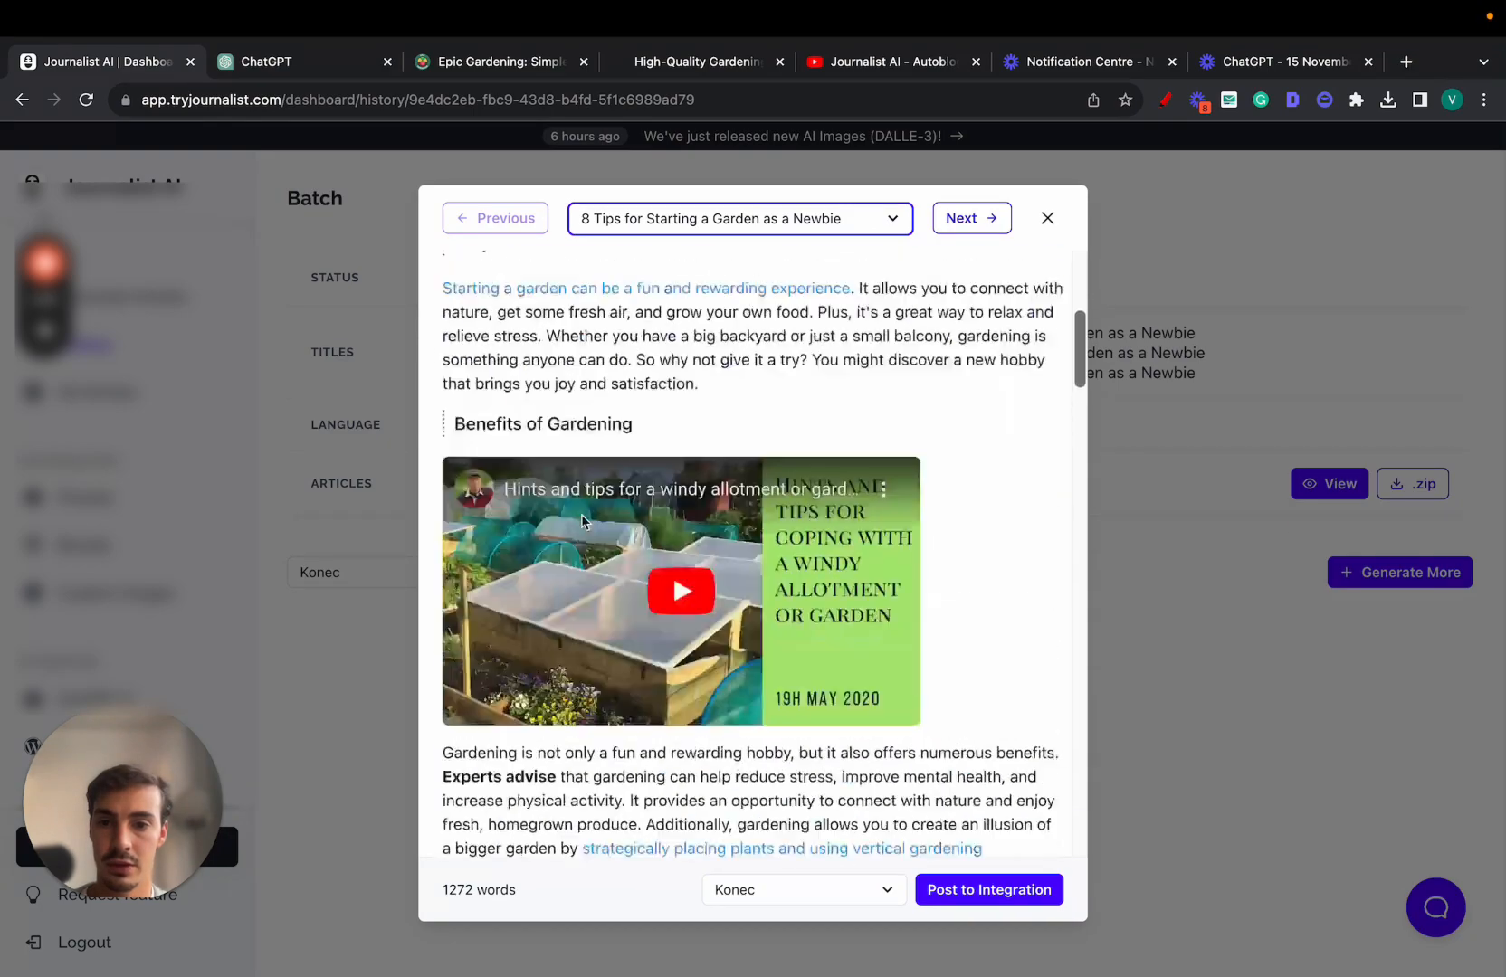
pyautogui.scroll(-3)
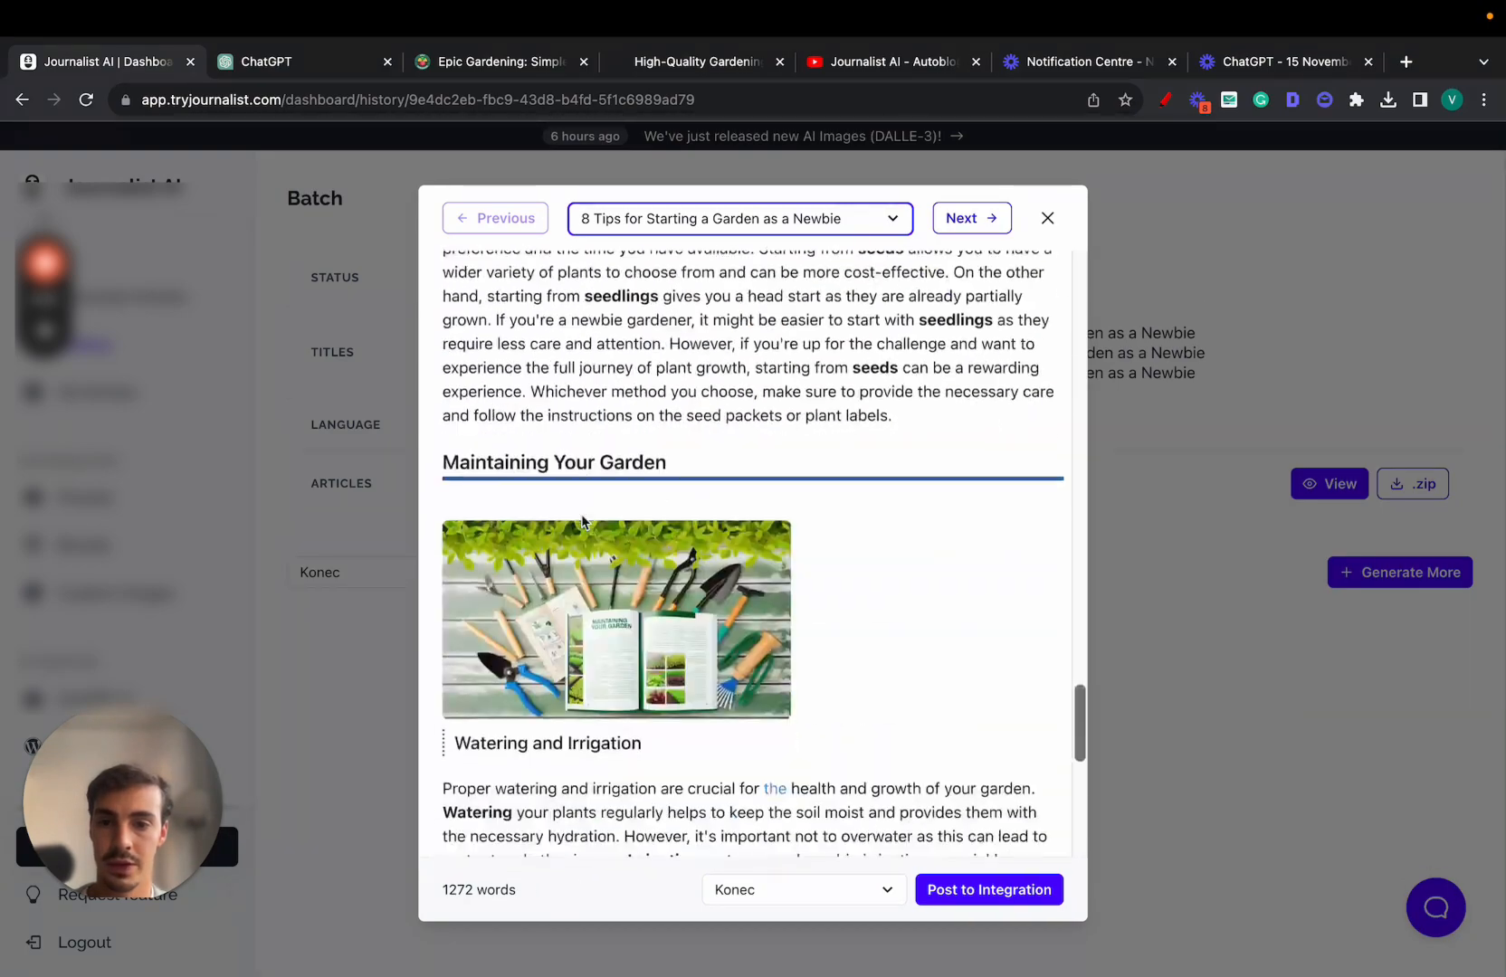
pyautogui.click(269, 62)
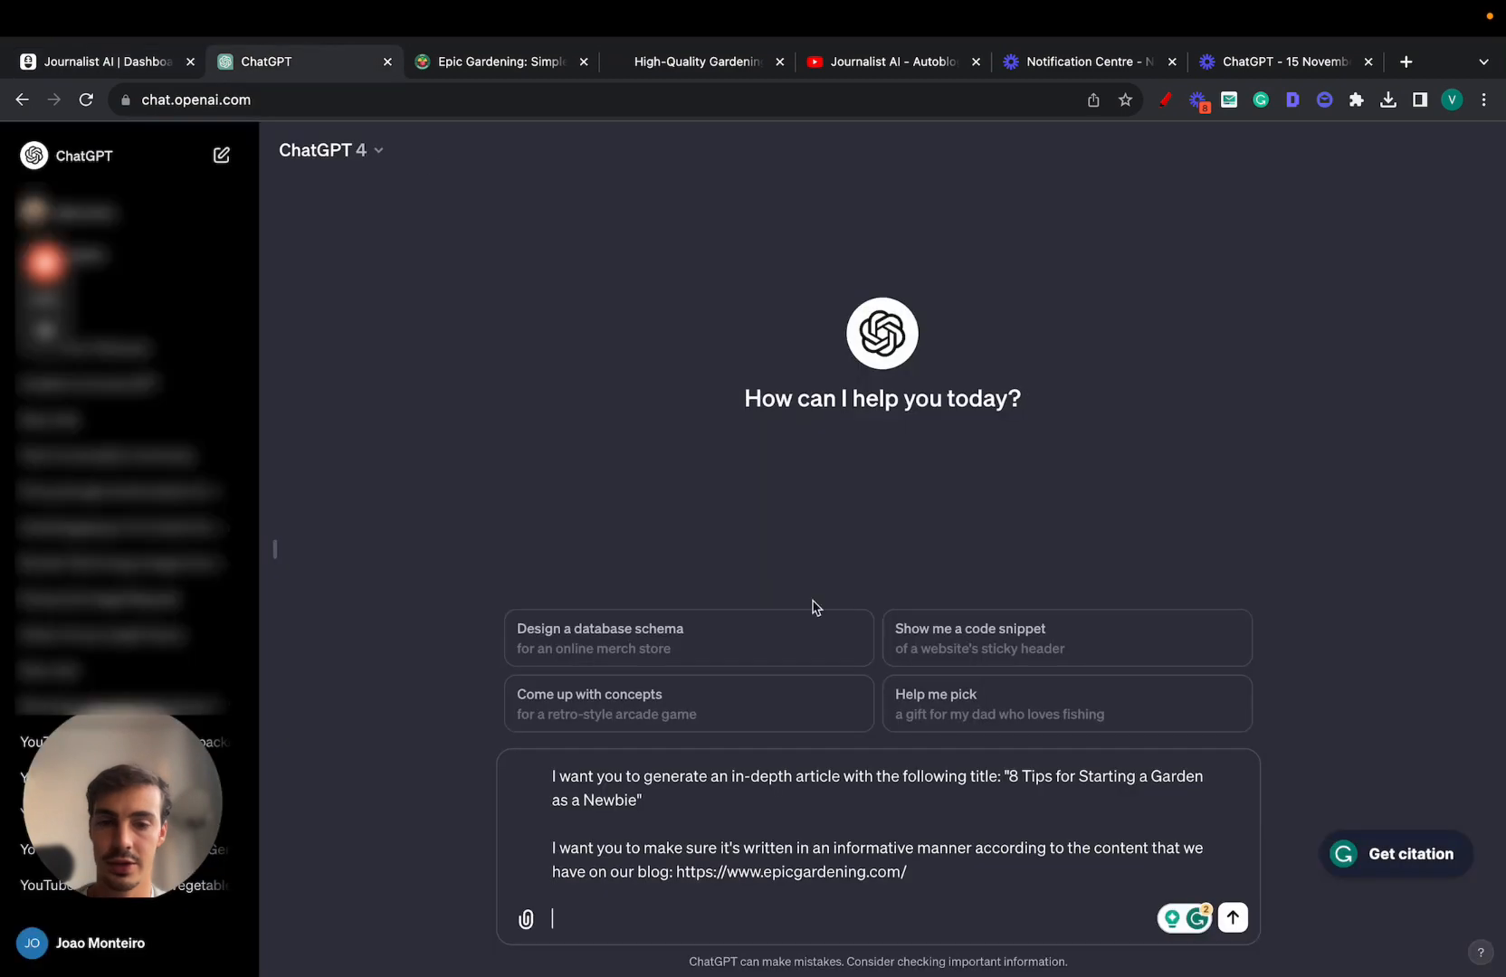
# Require 4 H2s with 3 H3s each in the prompt and send it.
pyautogui.write('Add')
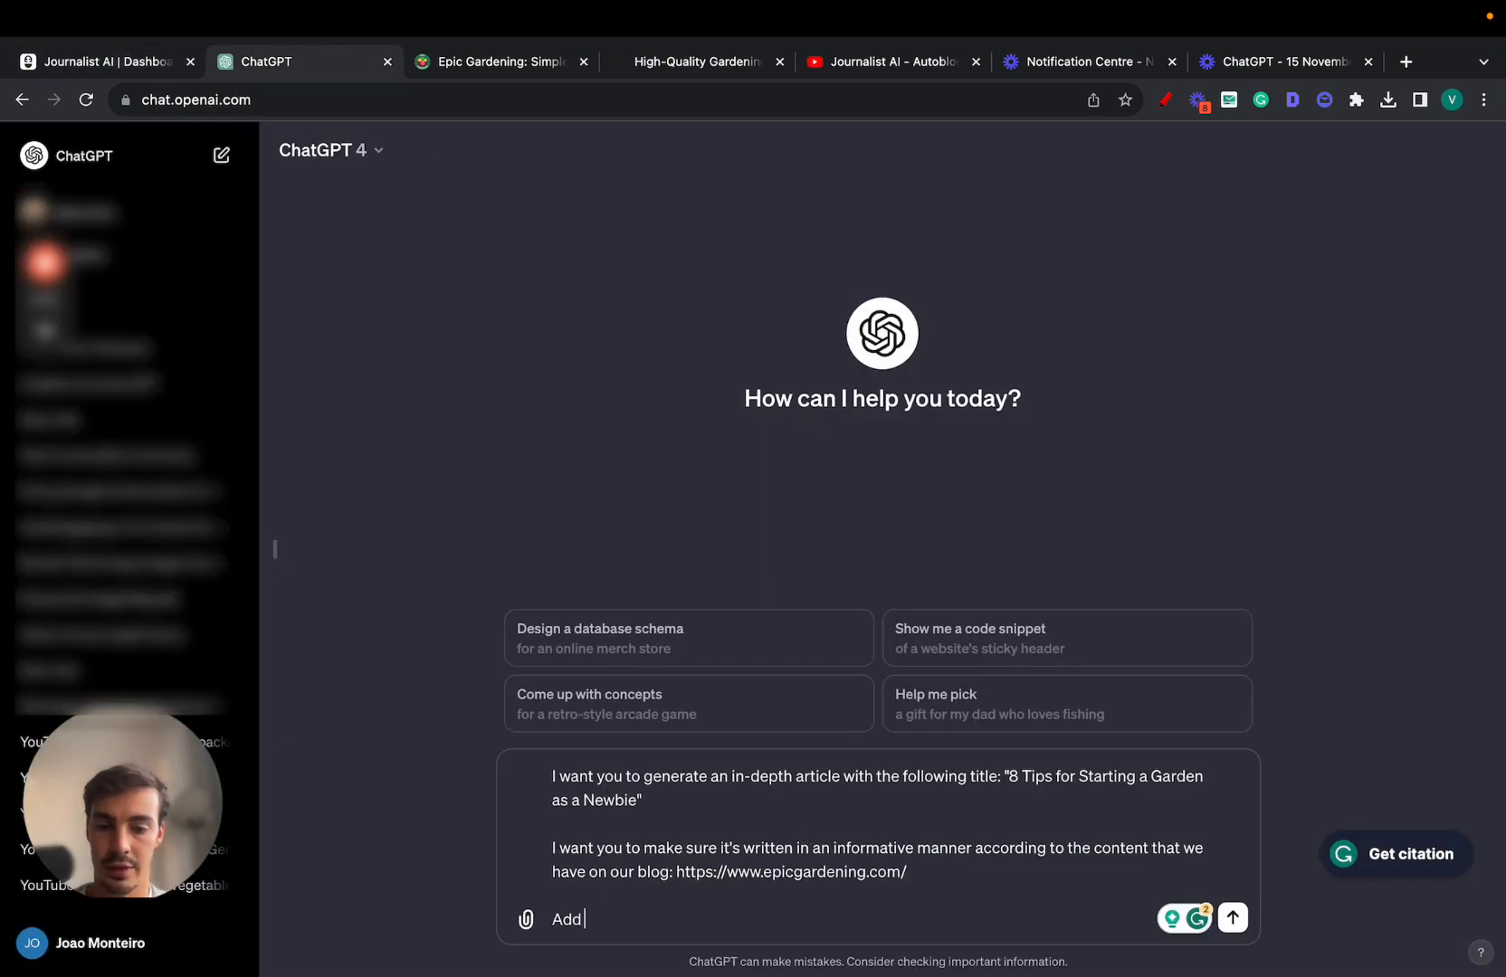
pyautogui.write('4 H2s and')
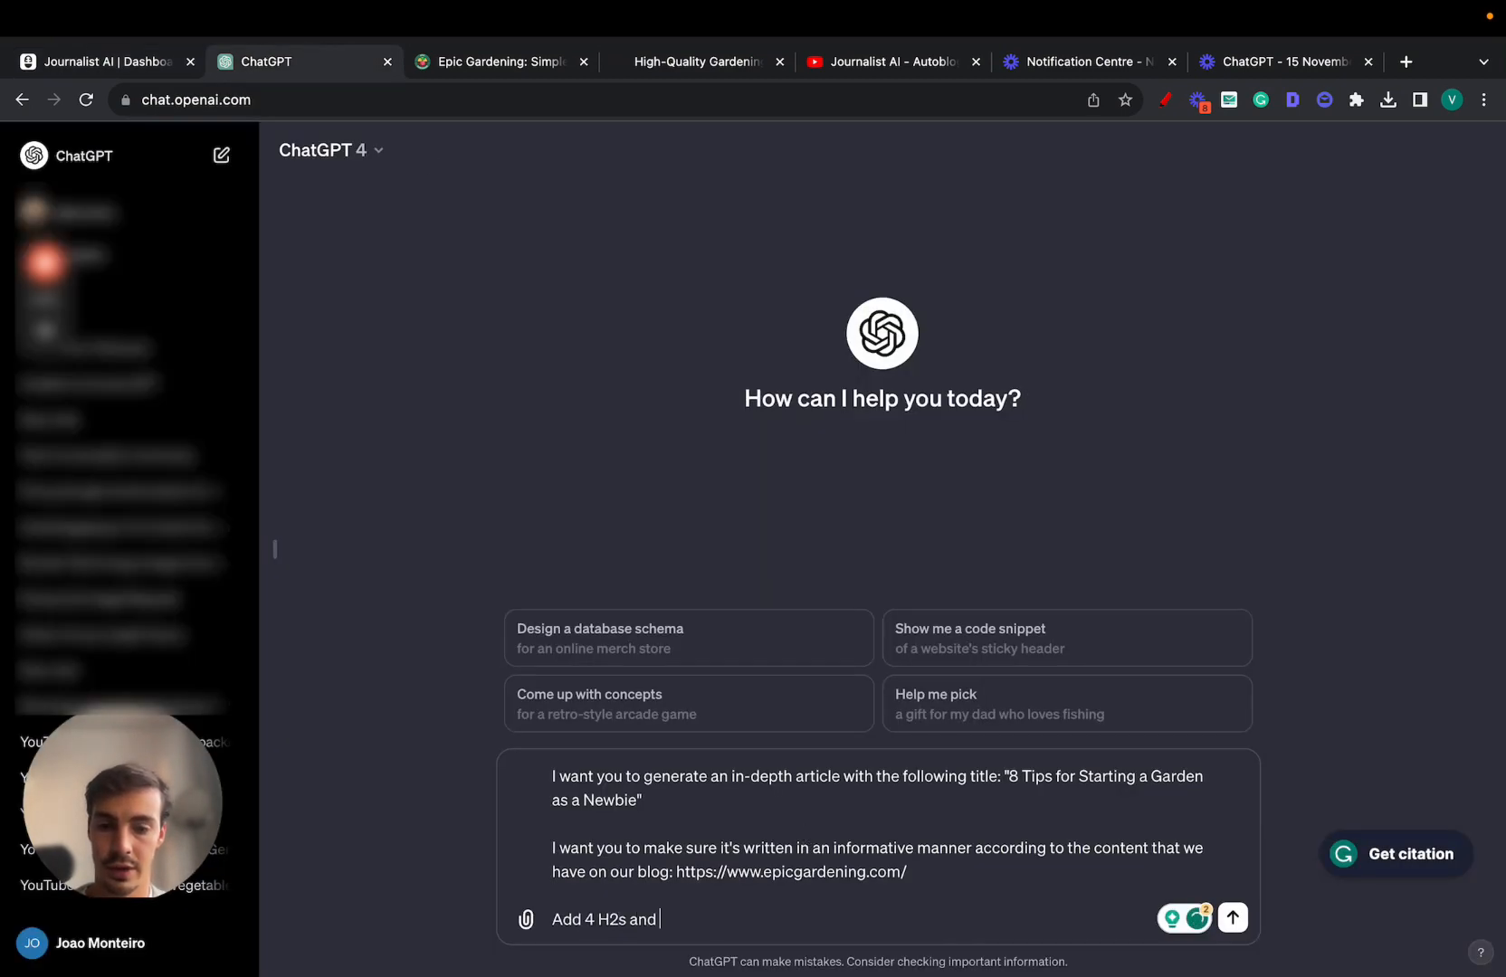
pyautogui.write('3 H3s in each se')
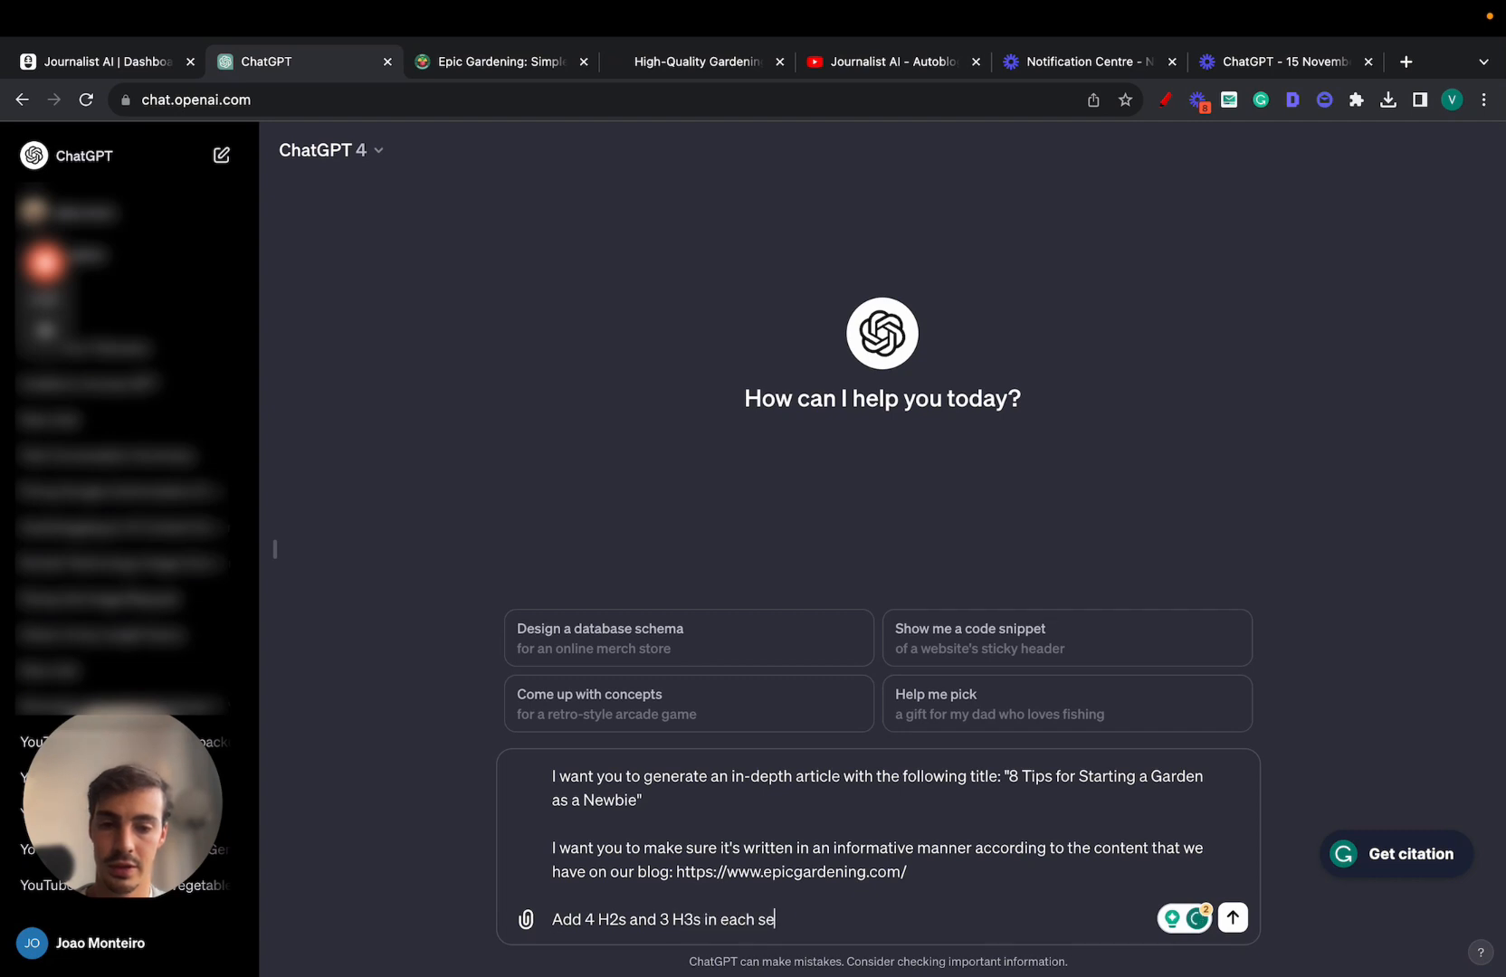
pyautogui.write('ction.')
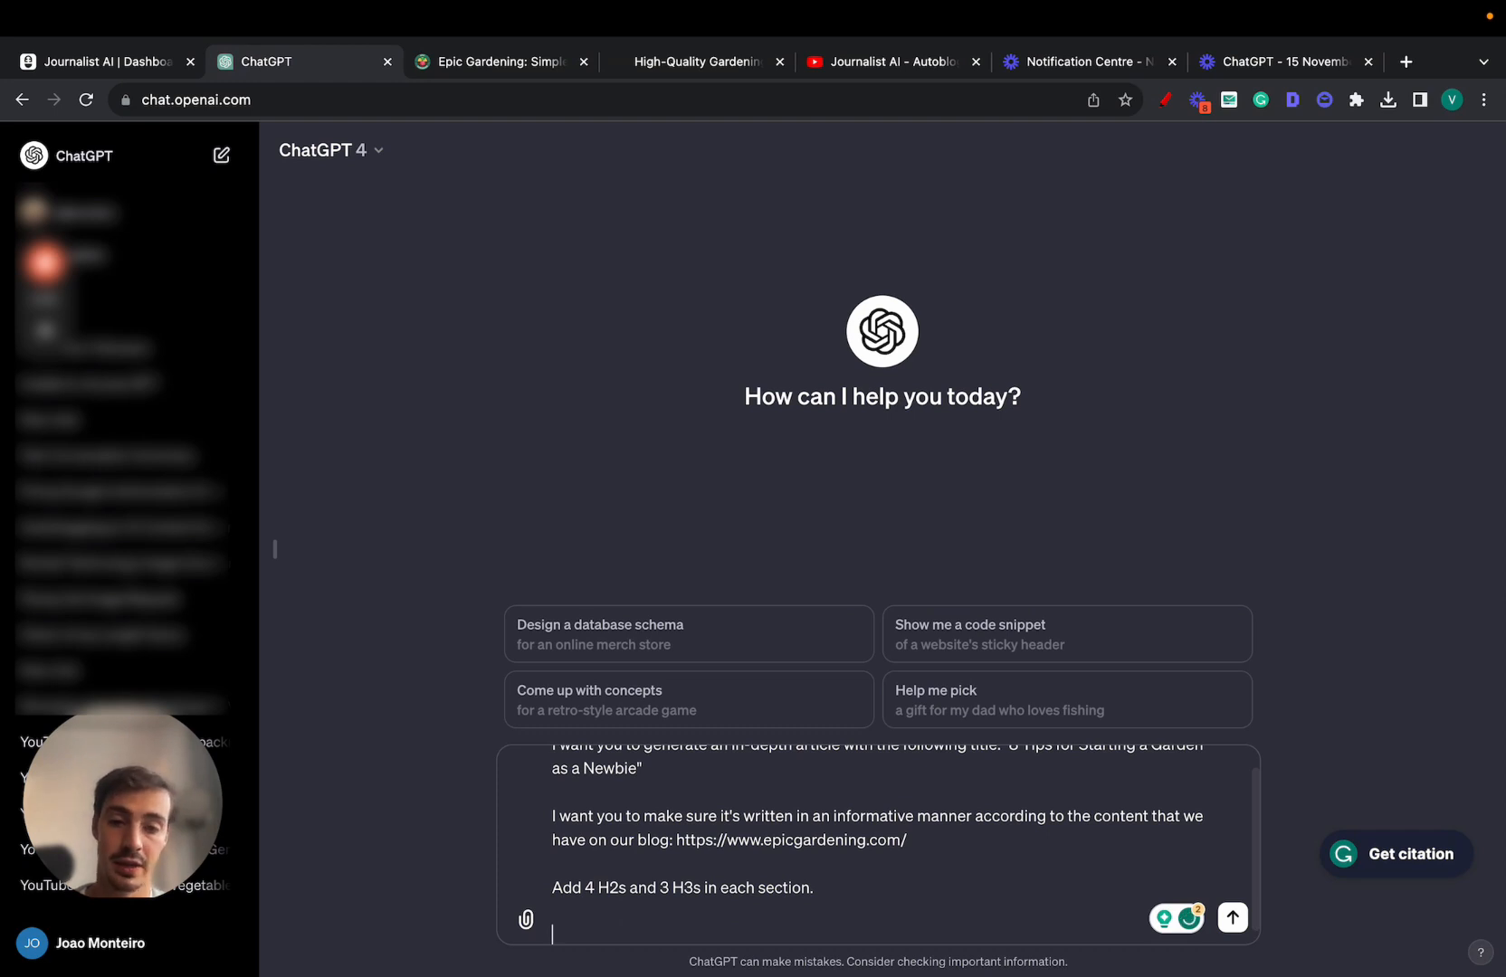
pyautogui.click(1233, 929)
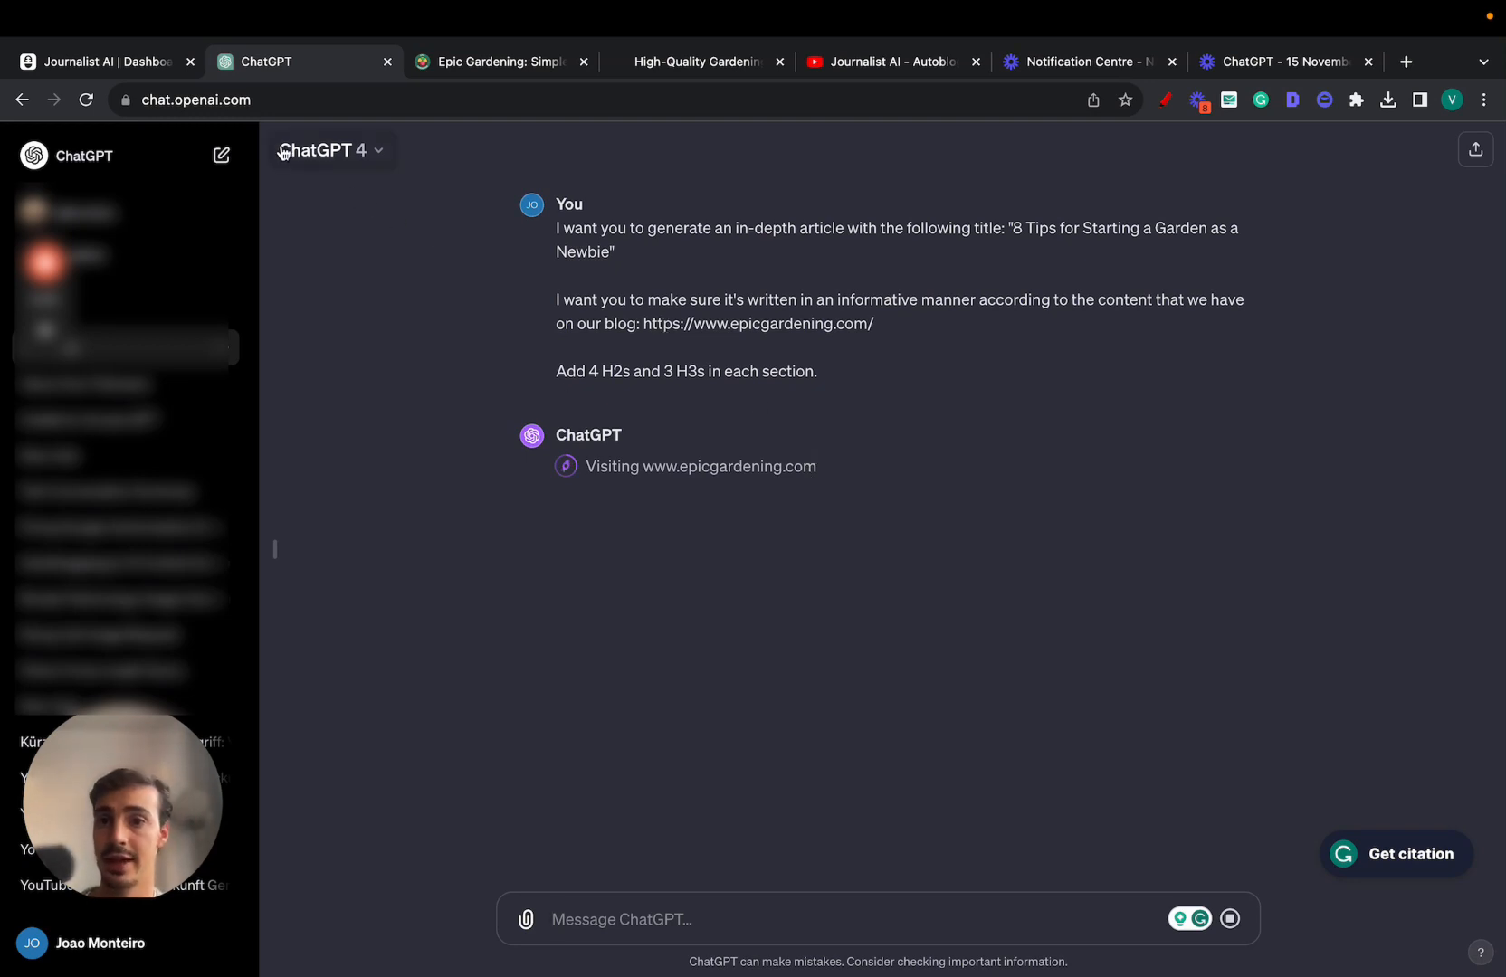
pyautogui.moveTo(104, 62)
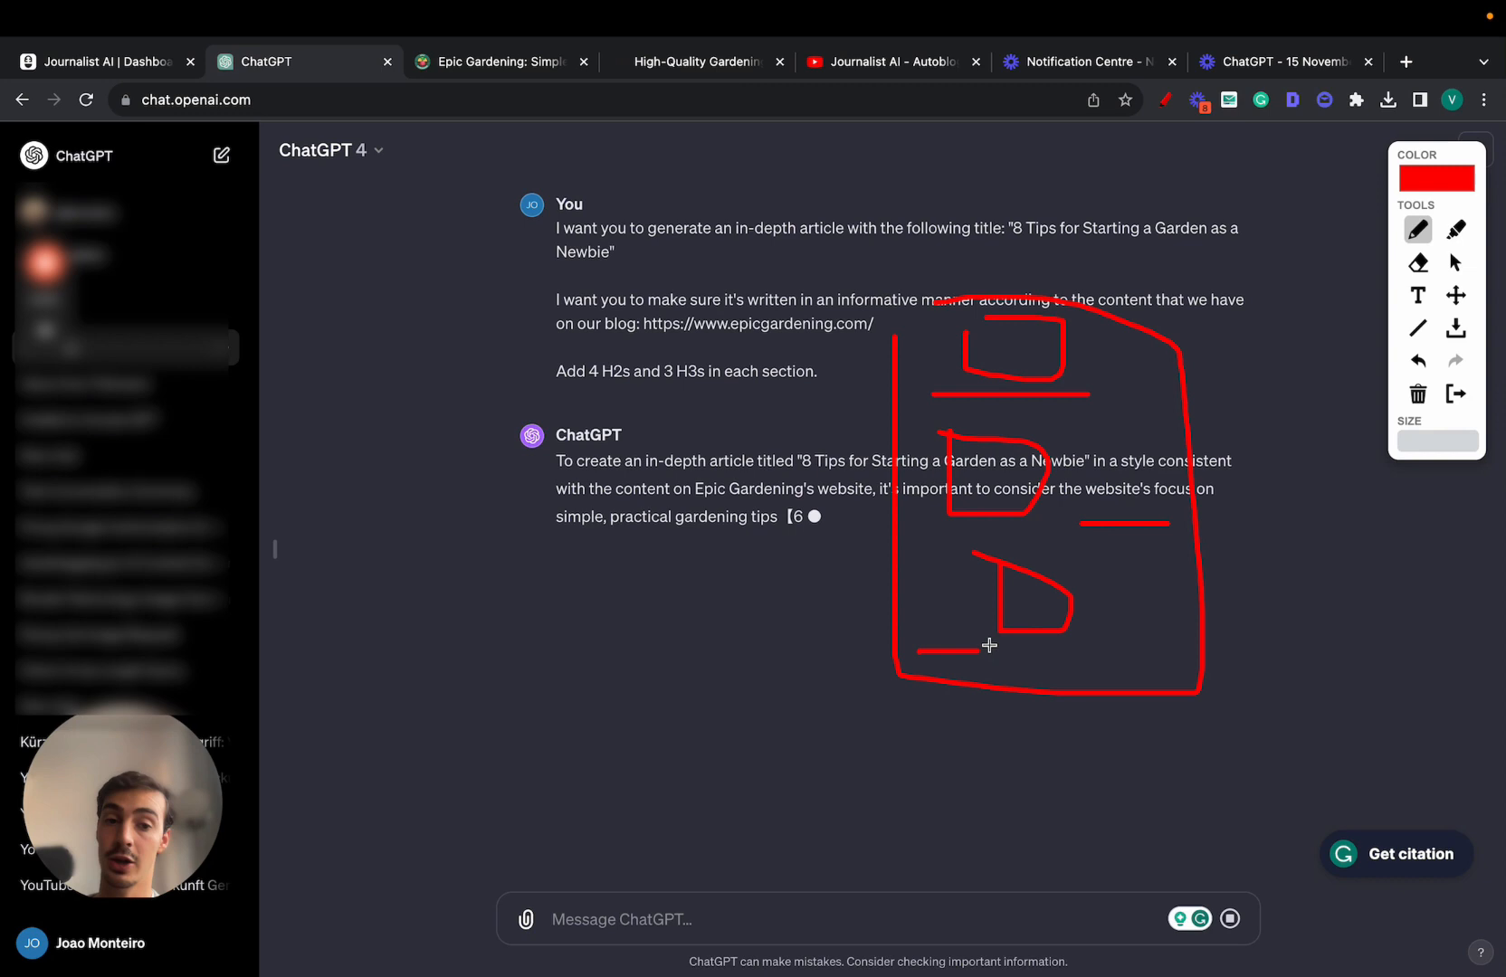
# Sketch over ChatGPT's Epic Gardening-based reply, then return to the Journalist AI dashboard.
pyautogui.moveTo(989, 645); pyautogui.dragTo(1258, 158)
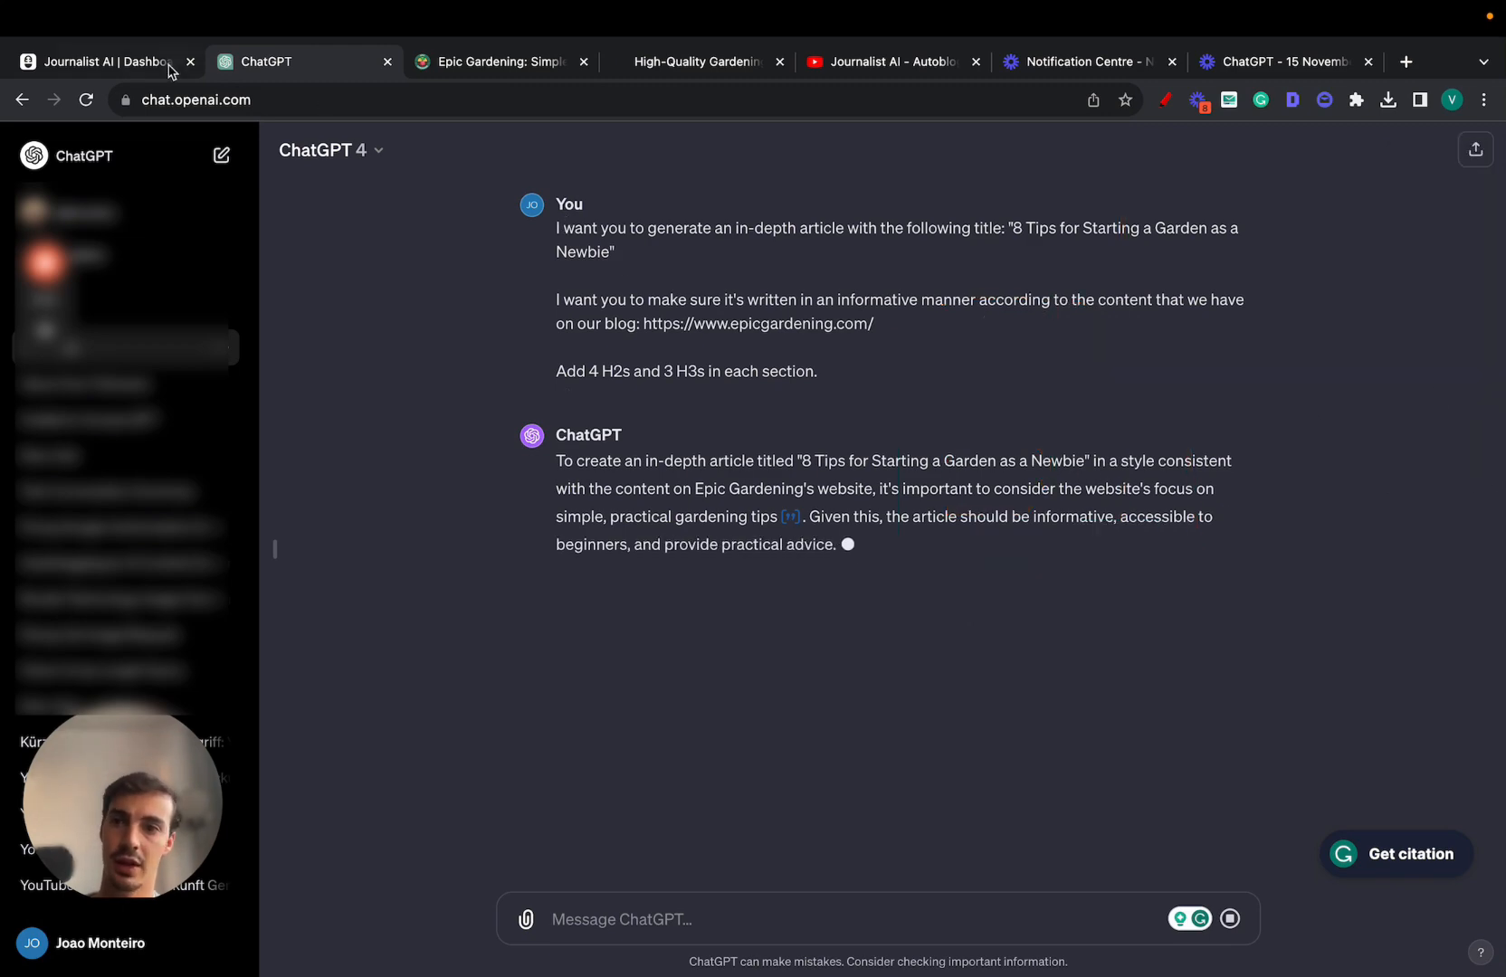
pyautogui.click(104, 62)
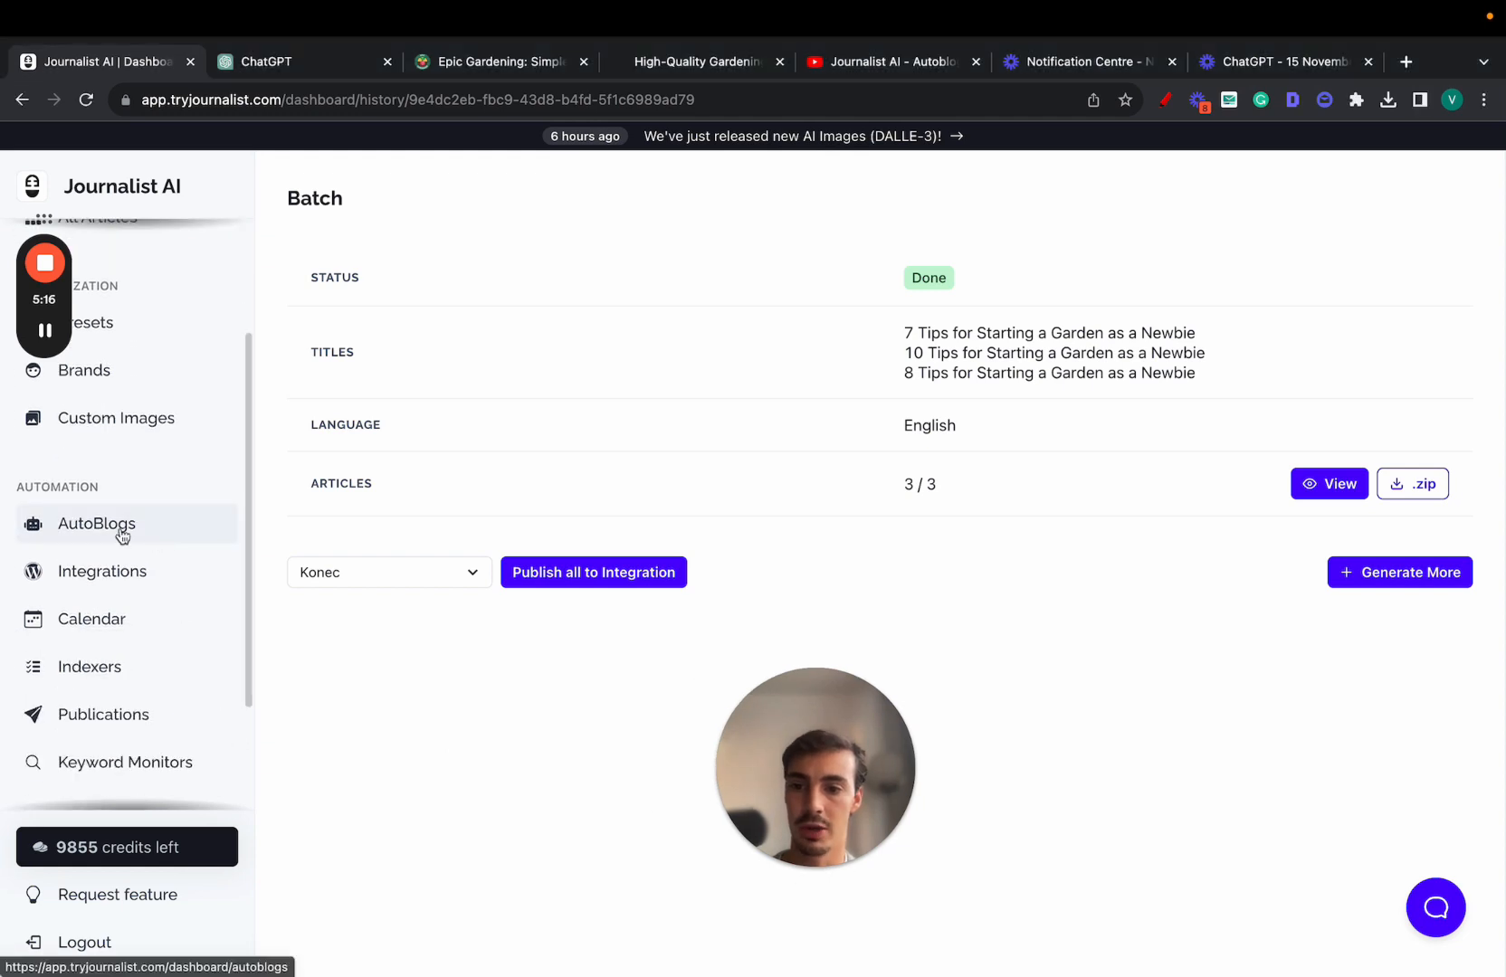
# Open the wp autoblog's settings from AutoBlogs and start marking up the page.
pyautogui.click(97, 523)
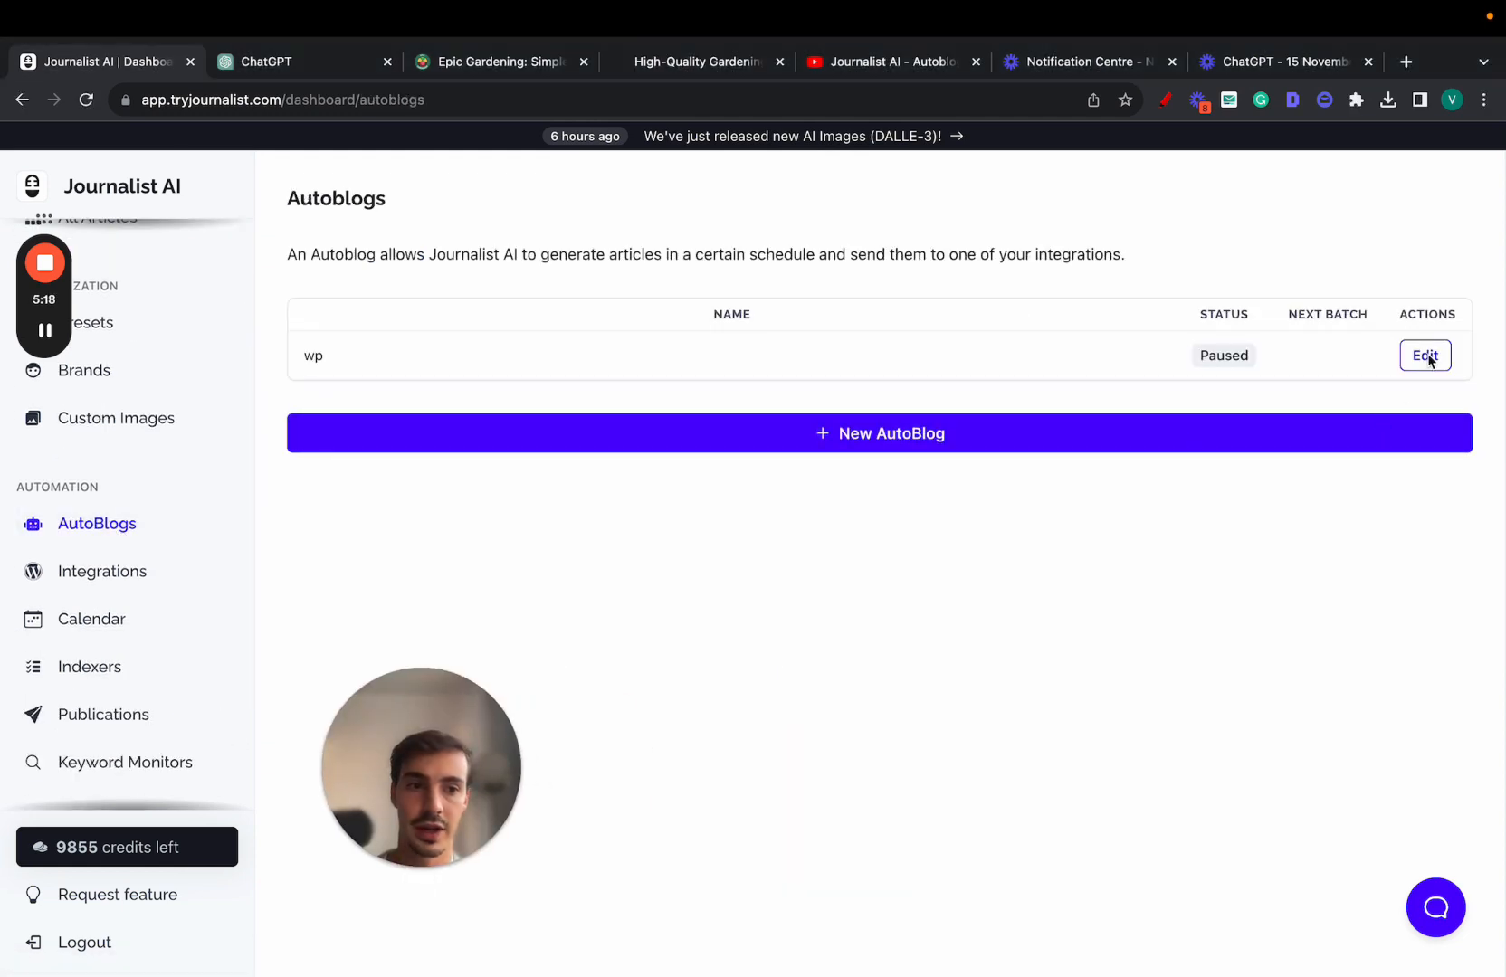
pyautogui.click(1426, 356)
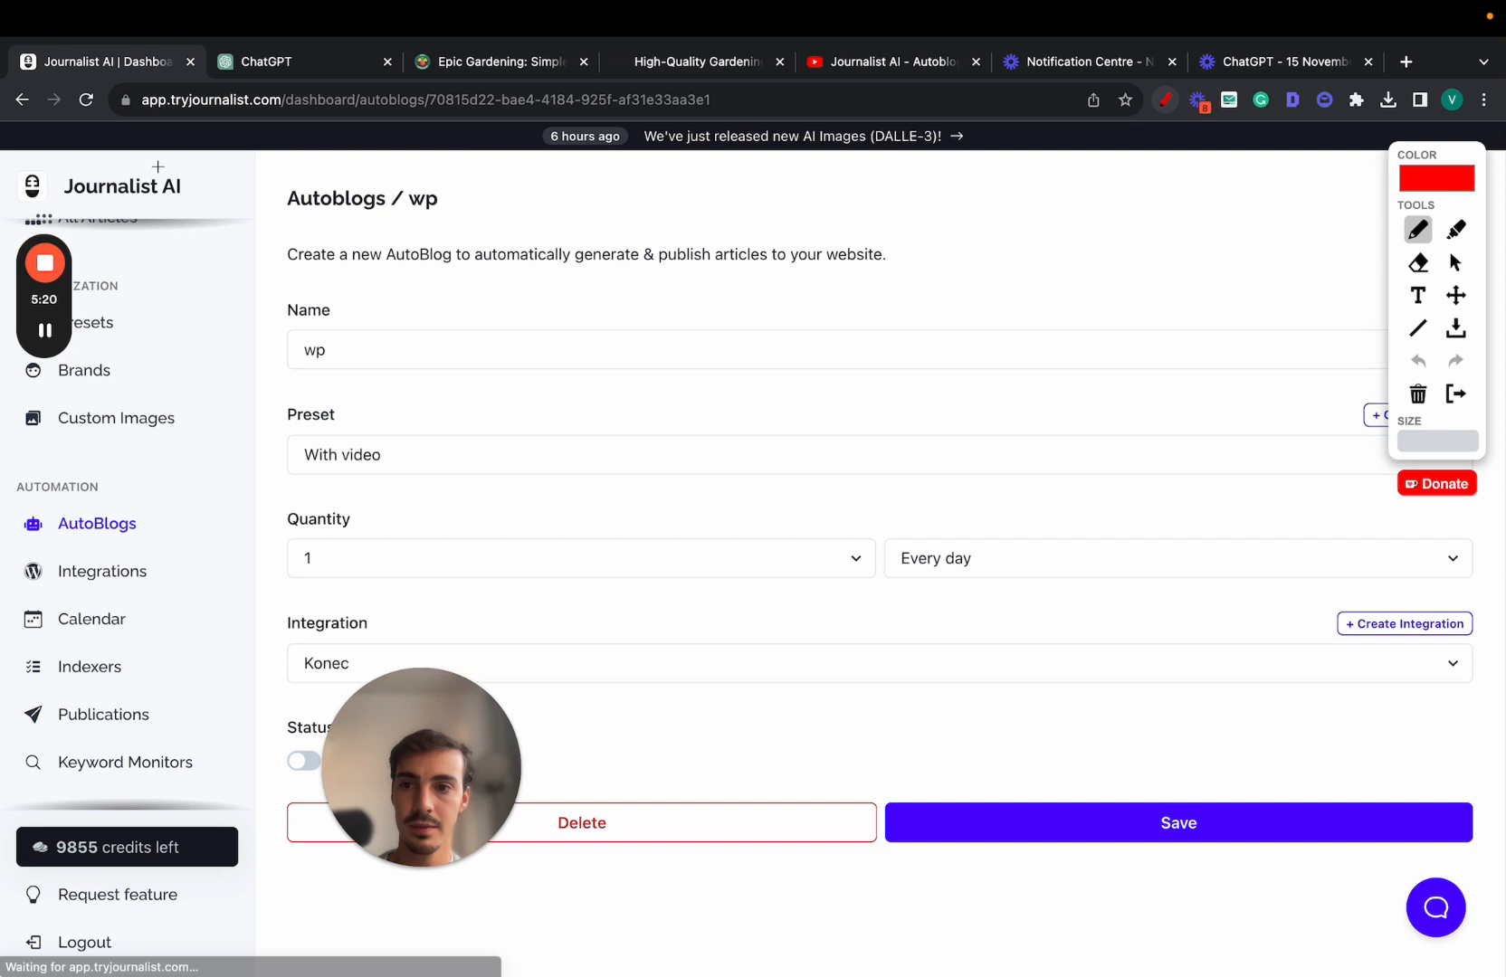
pyautogui.moveTo(169, 201); pyautogui.dragTo(653, 393)
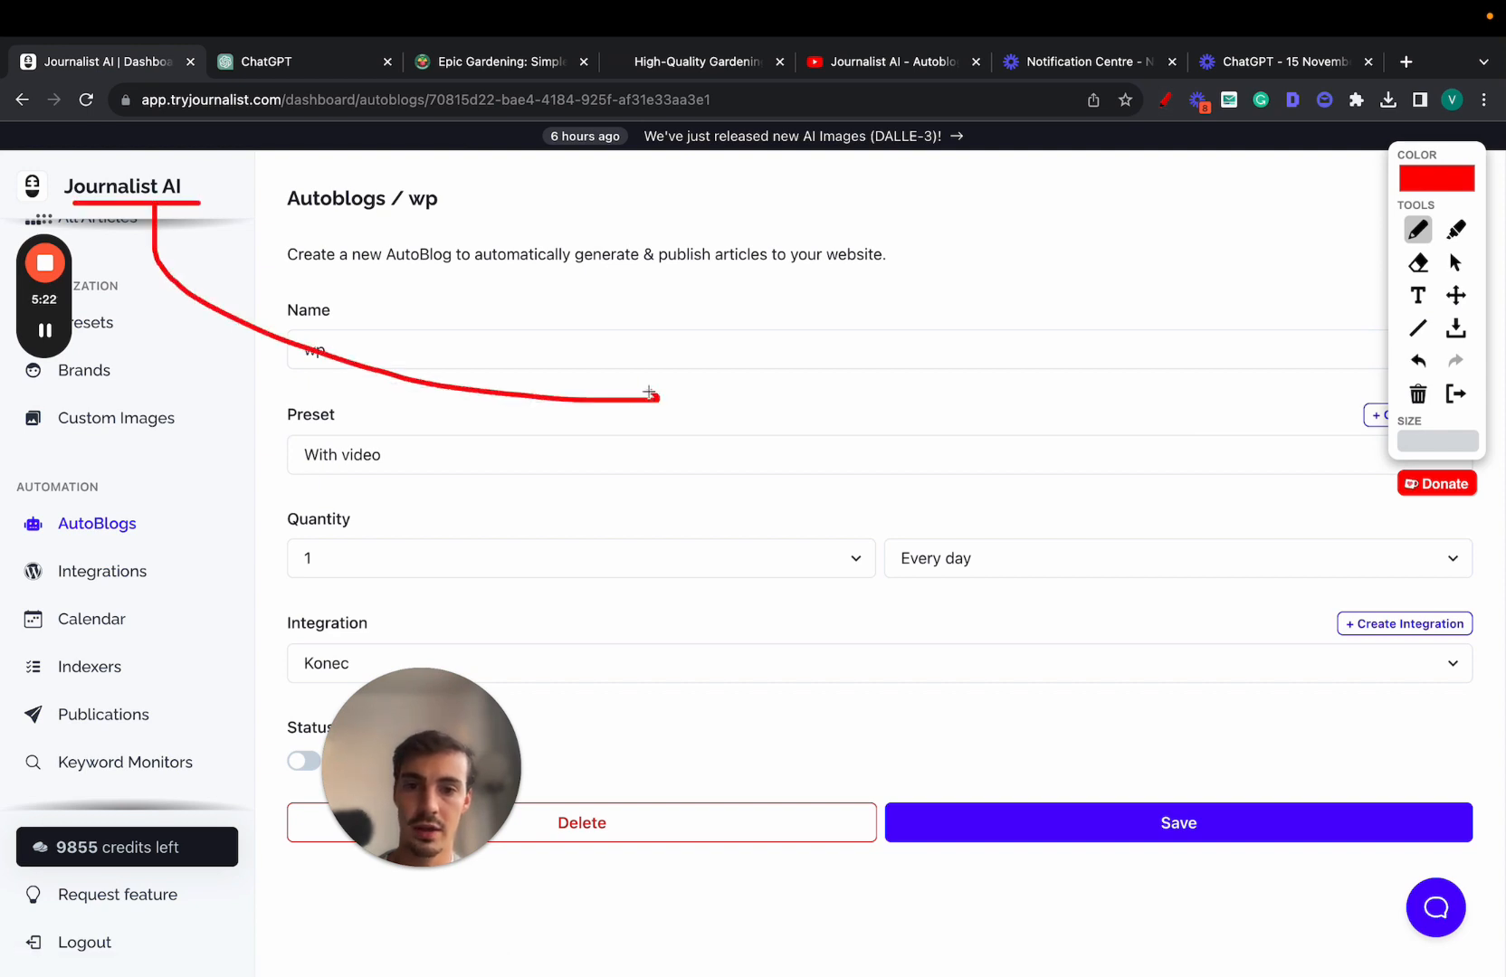
pyautogui.moveTo(725, 221); pyautogui.dragTo(932, 235)
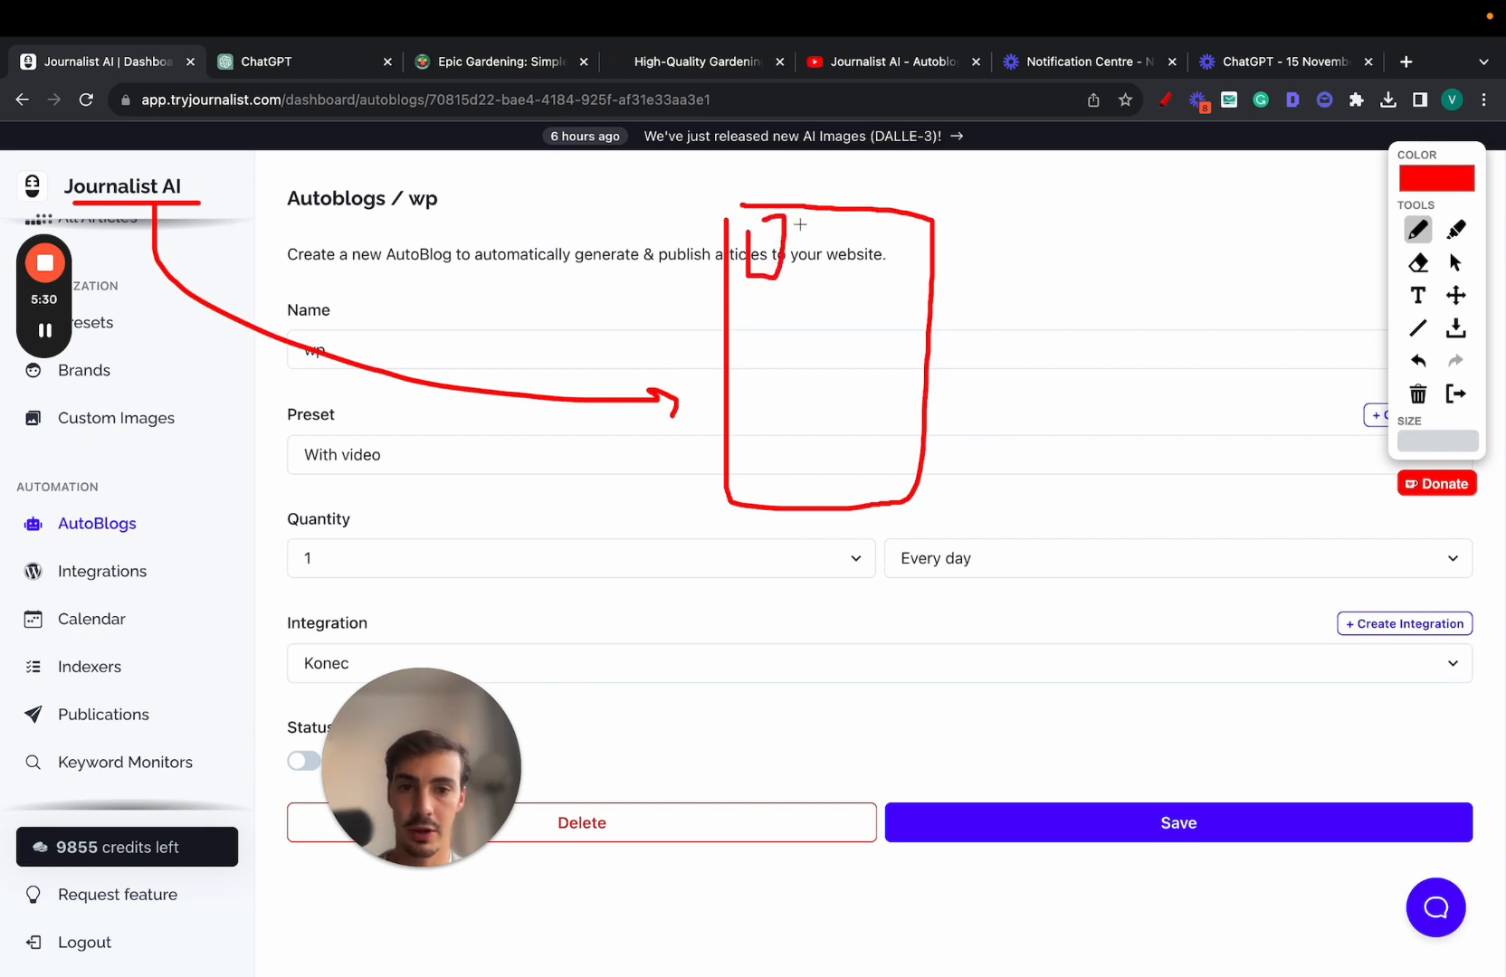
# Sketch article layouts and connecting lines over the wp autoblog settings.
pyautogui.moveTo(798, 221); pyautogui.dragTo(860, 297)
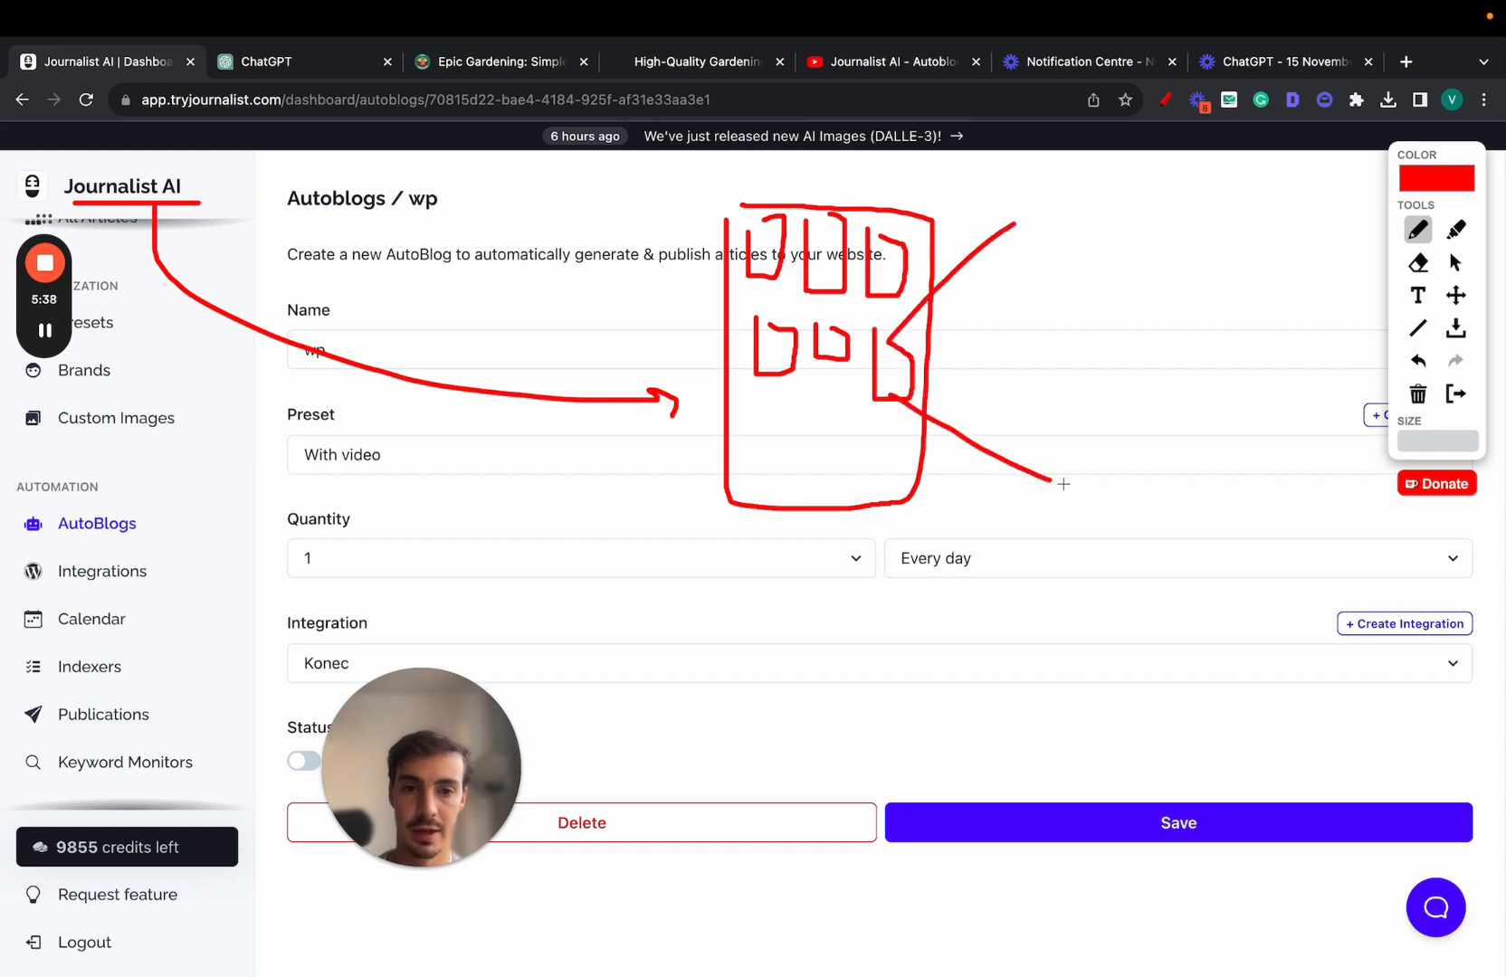
pyautogui.moveTo(1063, 485); pyautogui.dragTo(1249, 360)
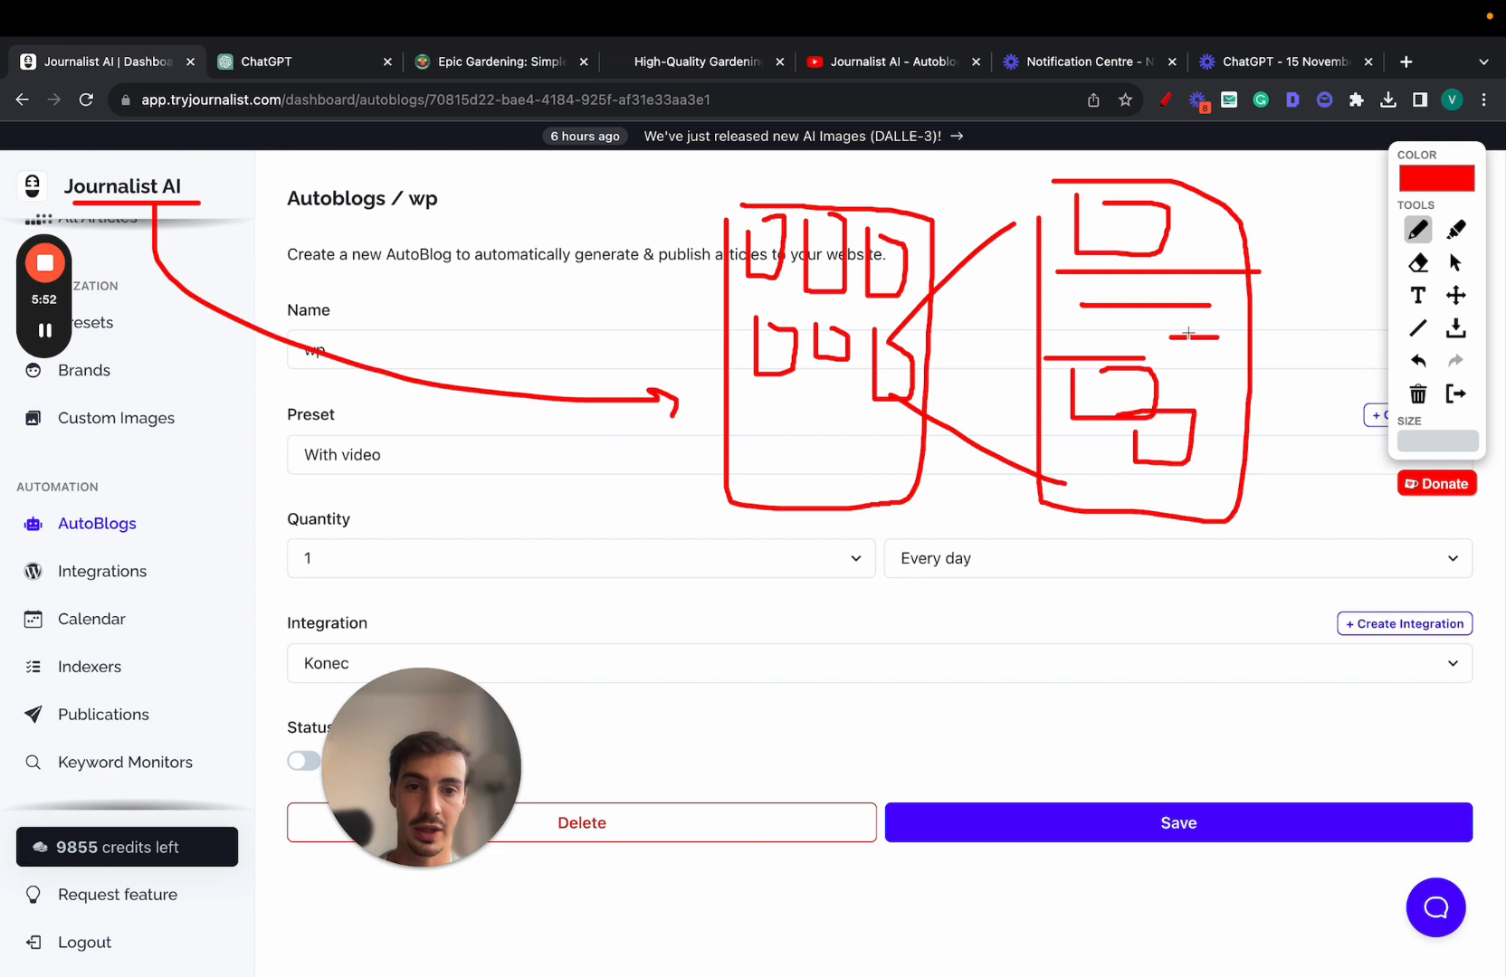
pyautogui.moveTo(888, 245); pyautogui.dragTo(1195, 336)
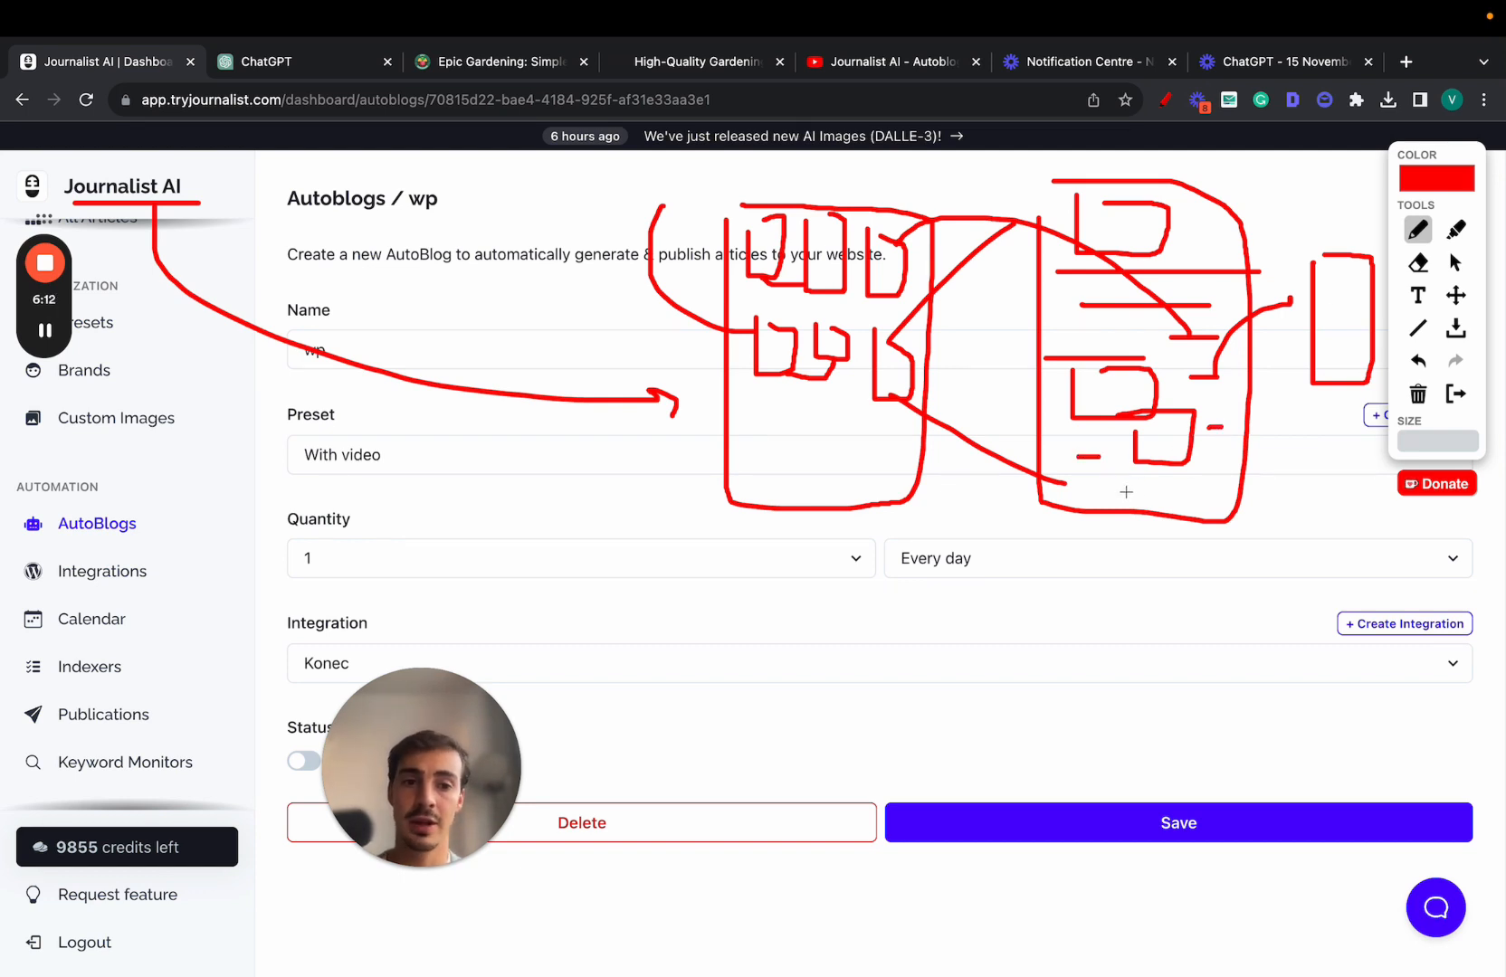
pyautogui.moveTo(1152, 480); pyautogui.dragTo(1276, 566)
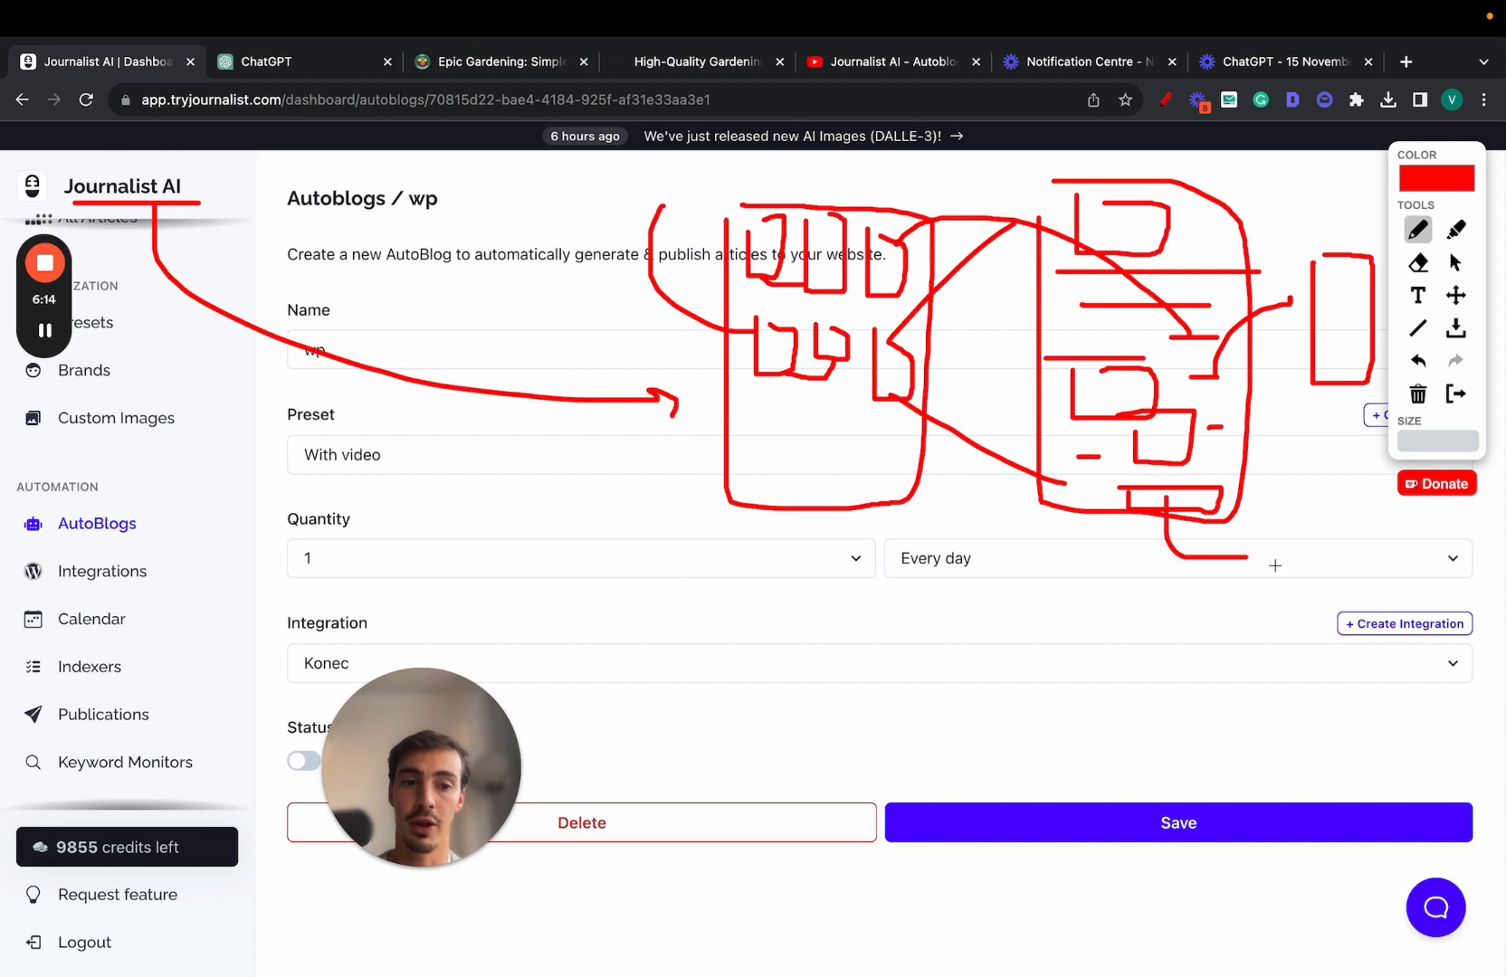
pyautogui.moveTo(1277, 552); pyautogui.dragTo(1364, 552)
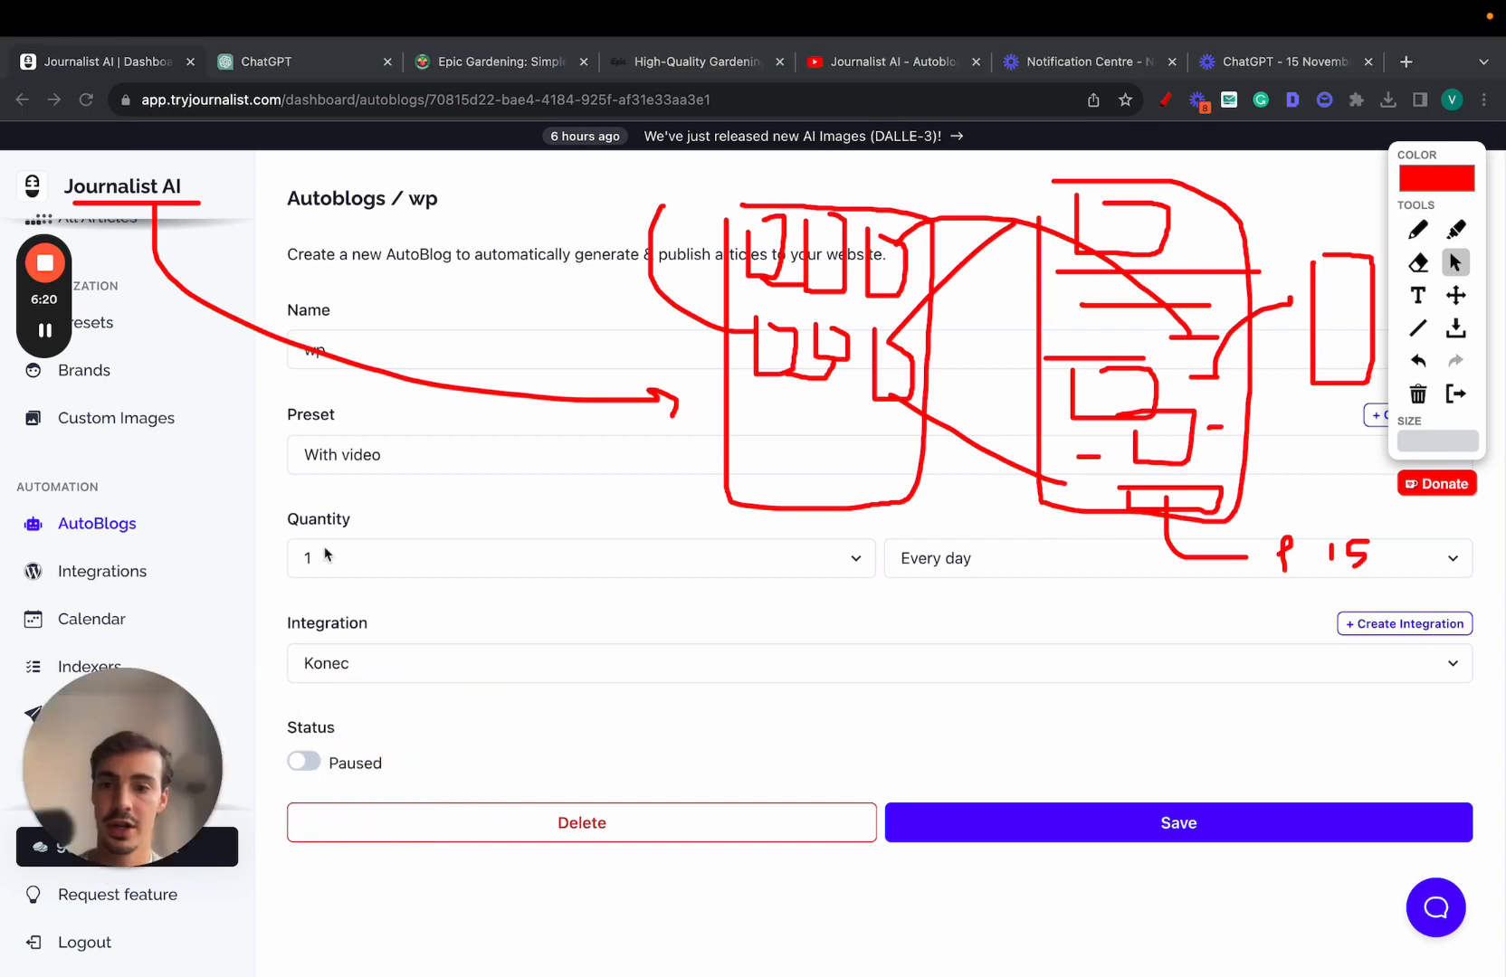
# Set the wp autoblog to 5 articles every week.
pyautogui.write('20')
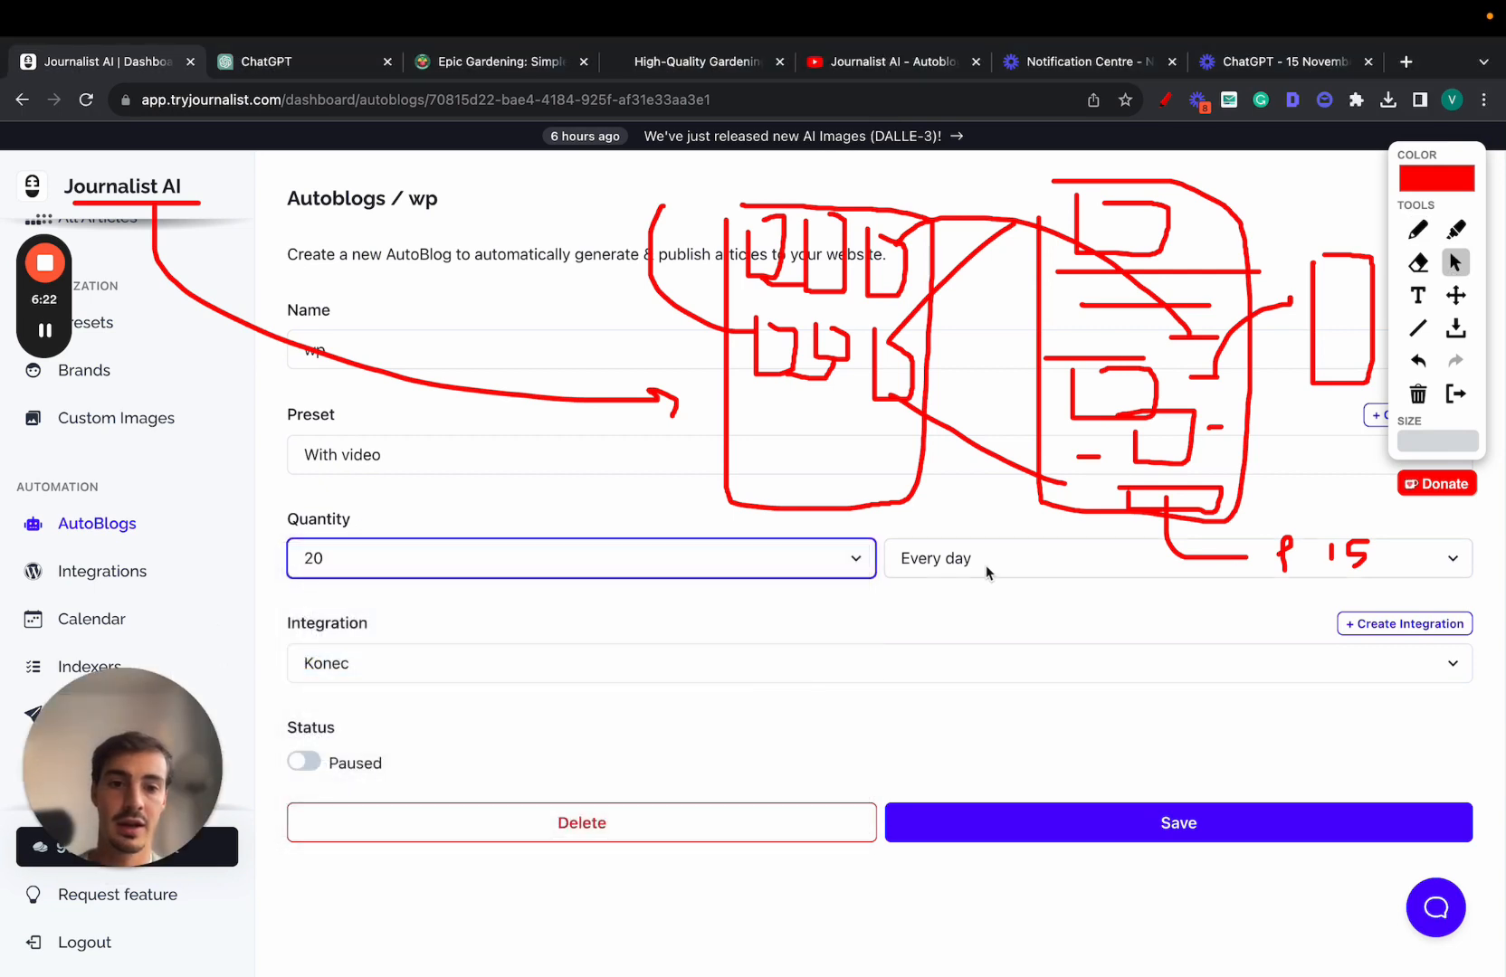
pyautogui.click(1175, 557)
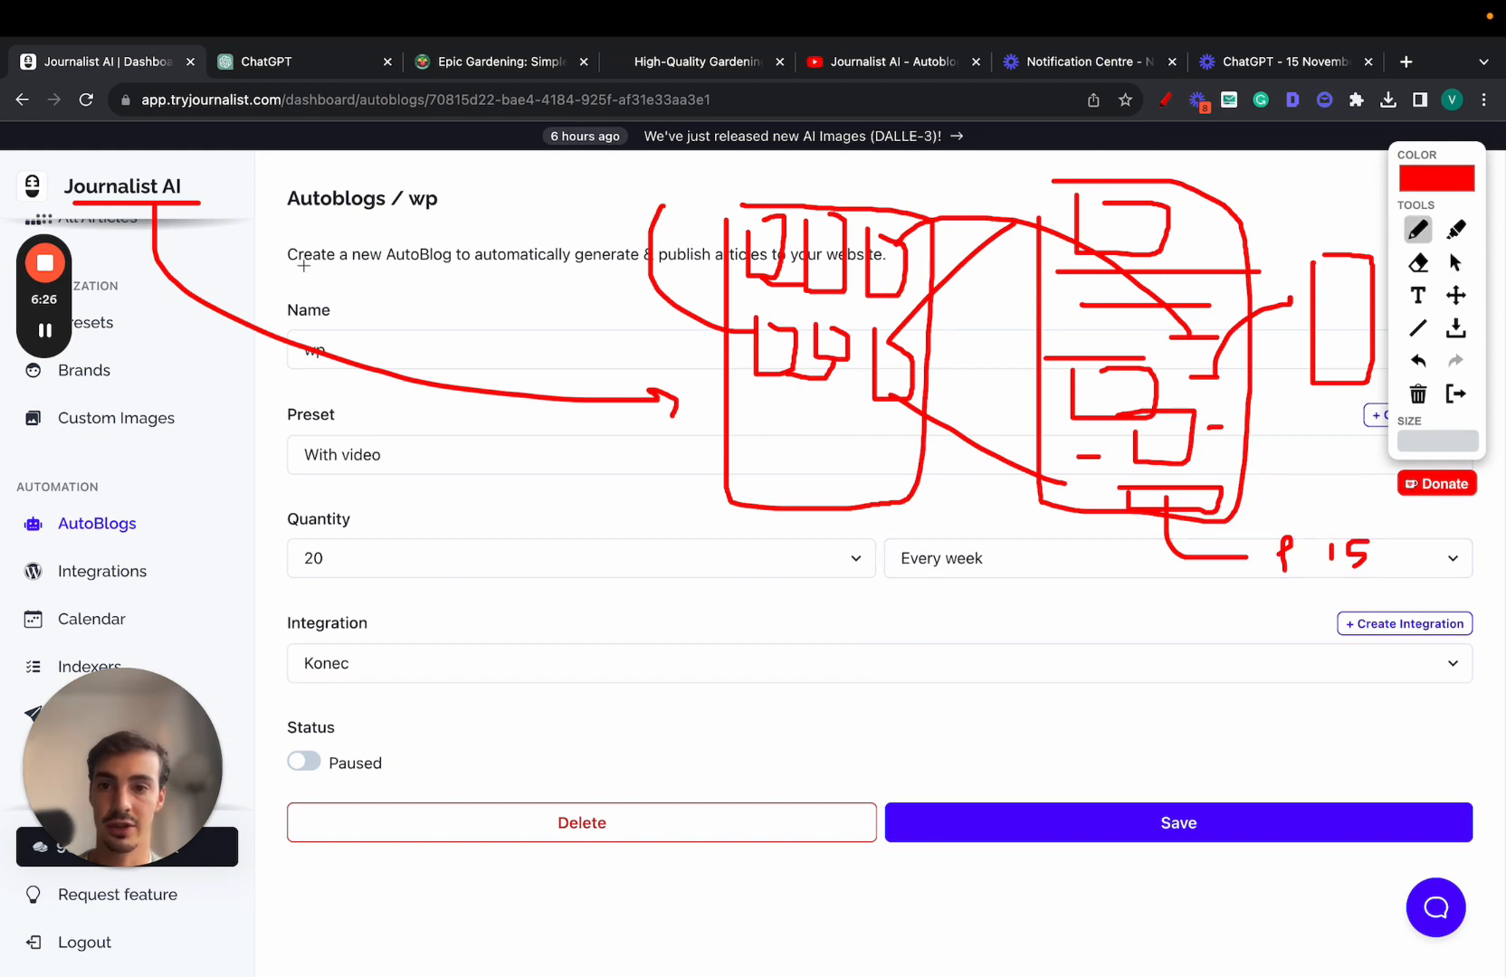
pyautogui.moveTo(260, 279); pyautogui.dragTo(308, 307)
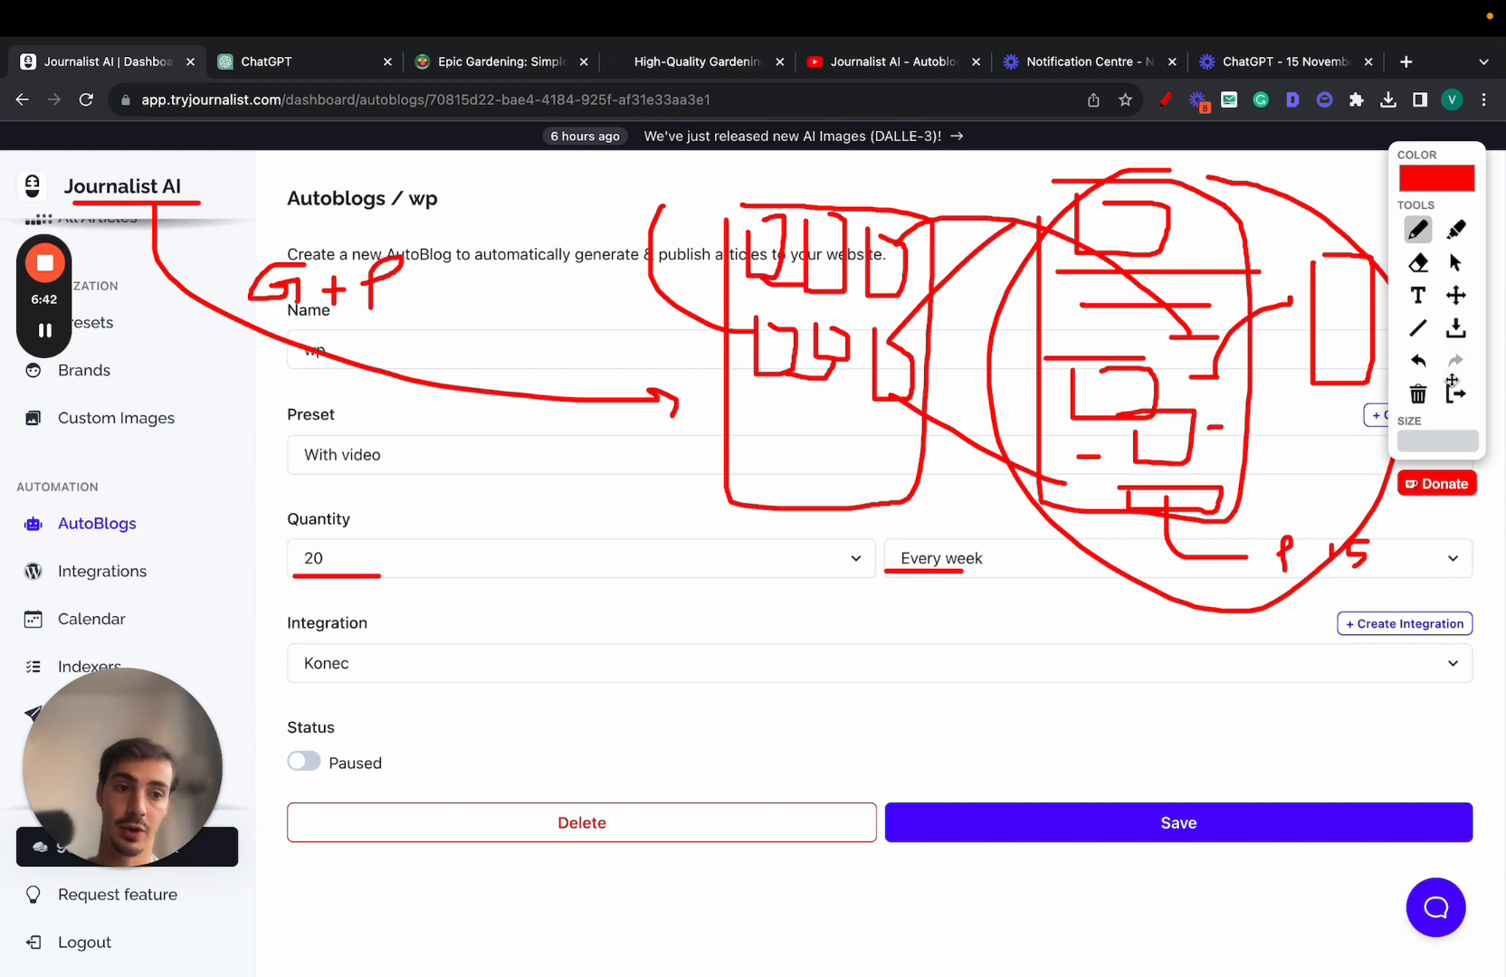
pyautogui.click(580, 558)
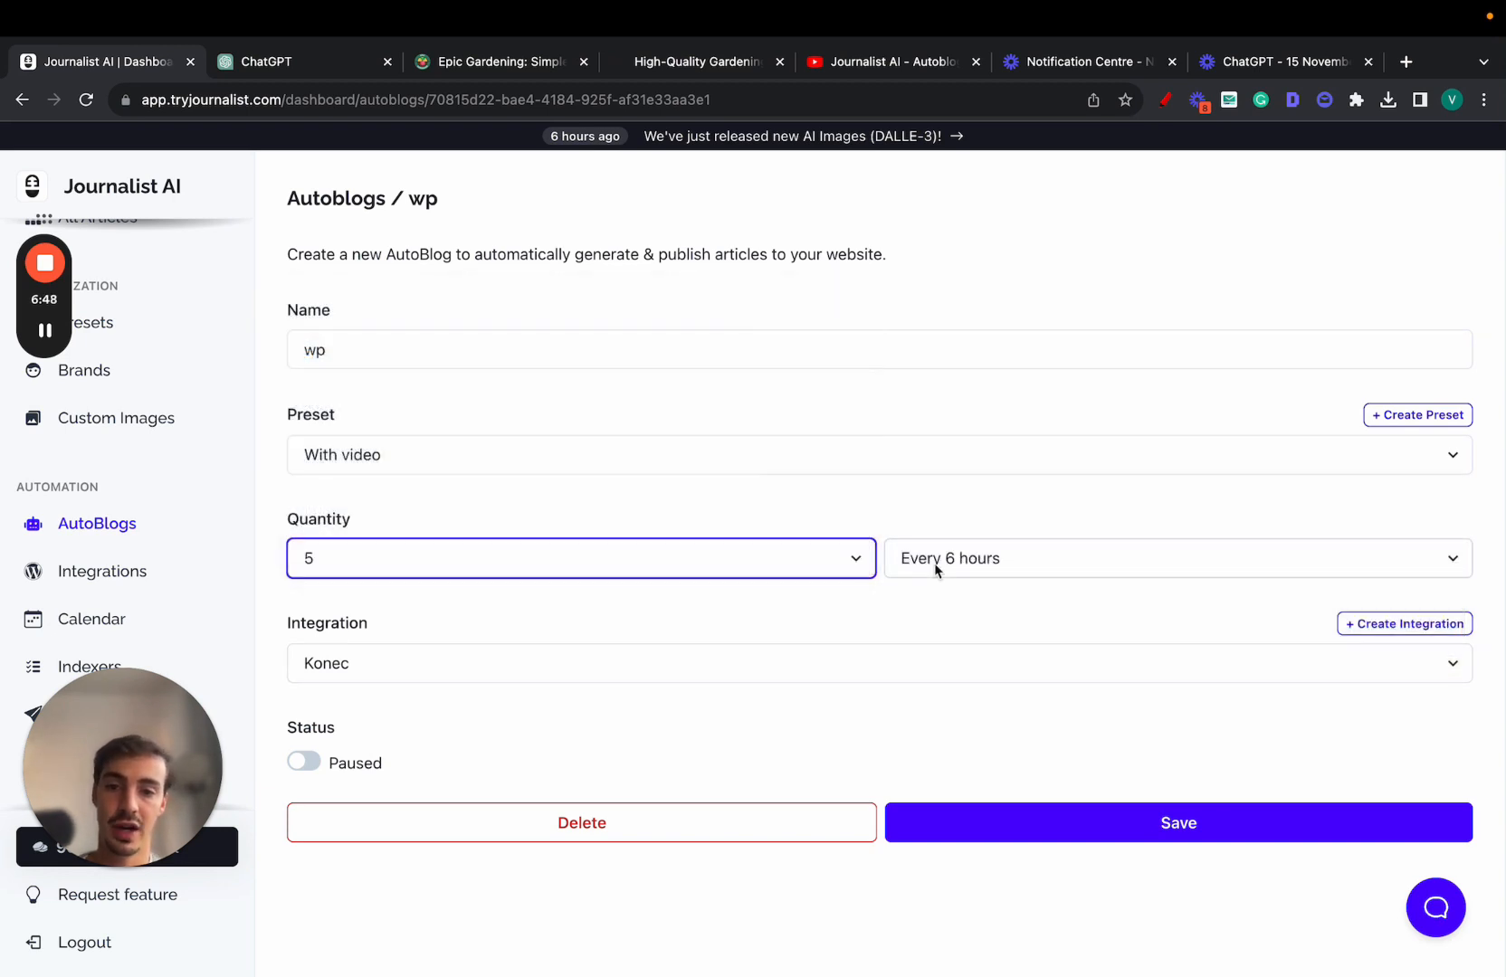
pyautogui.click(580, 557)
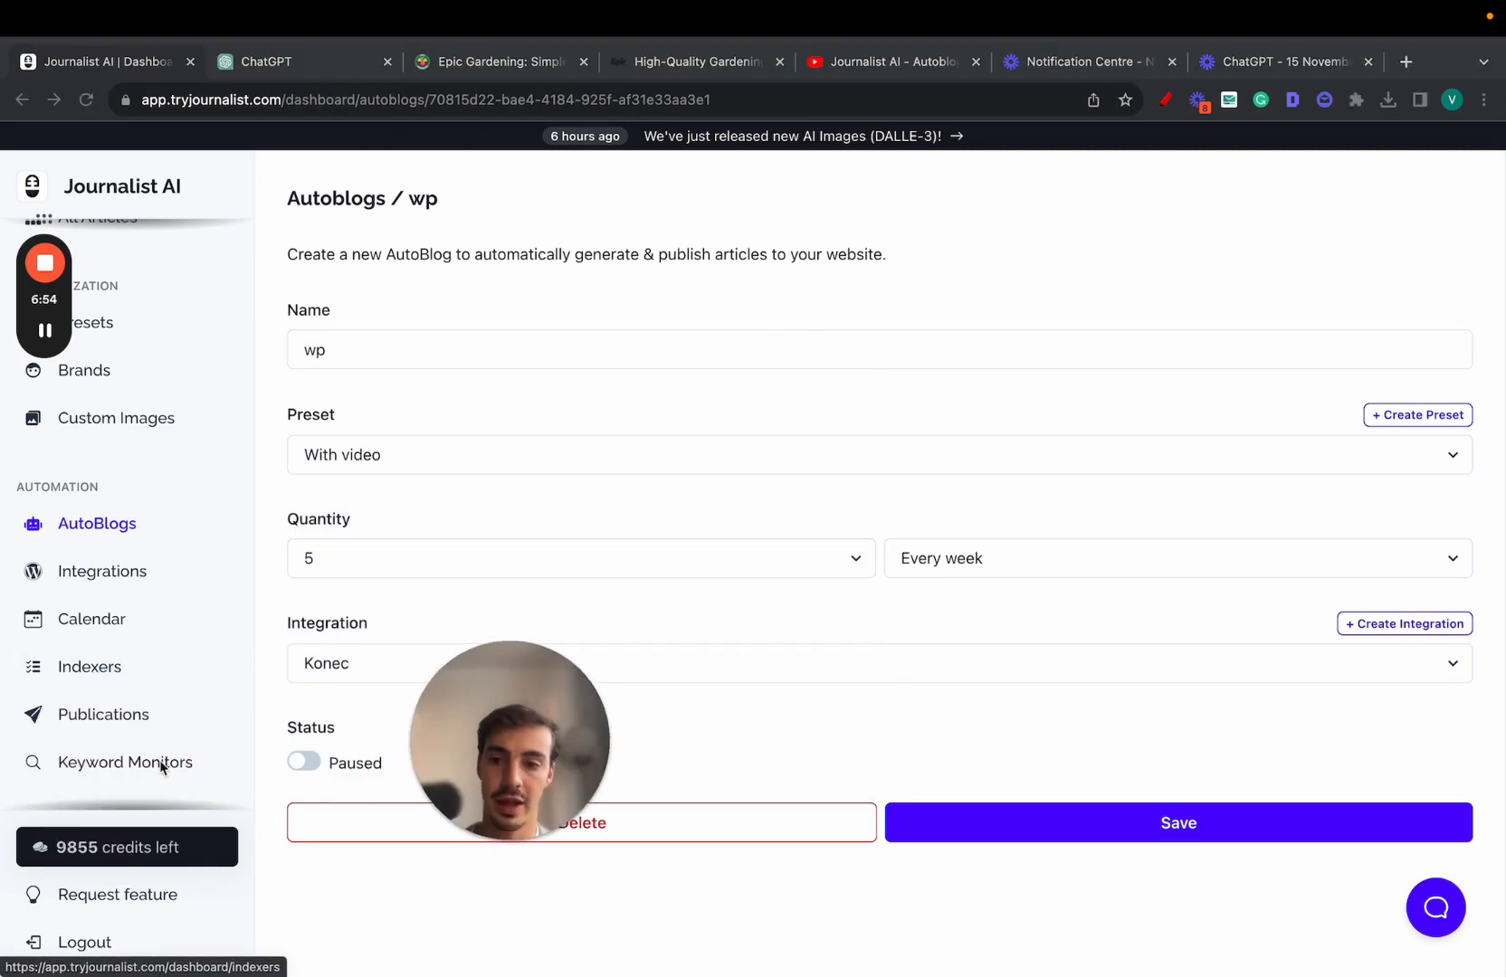
# Visit the Keyword Monitors and Indexers pages, then return to ChatGPT.
pyautogui.click(125, 762)
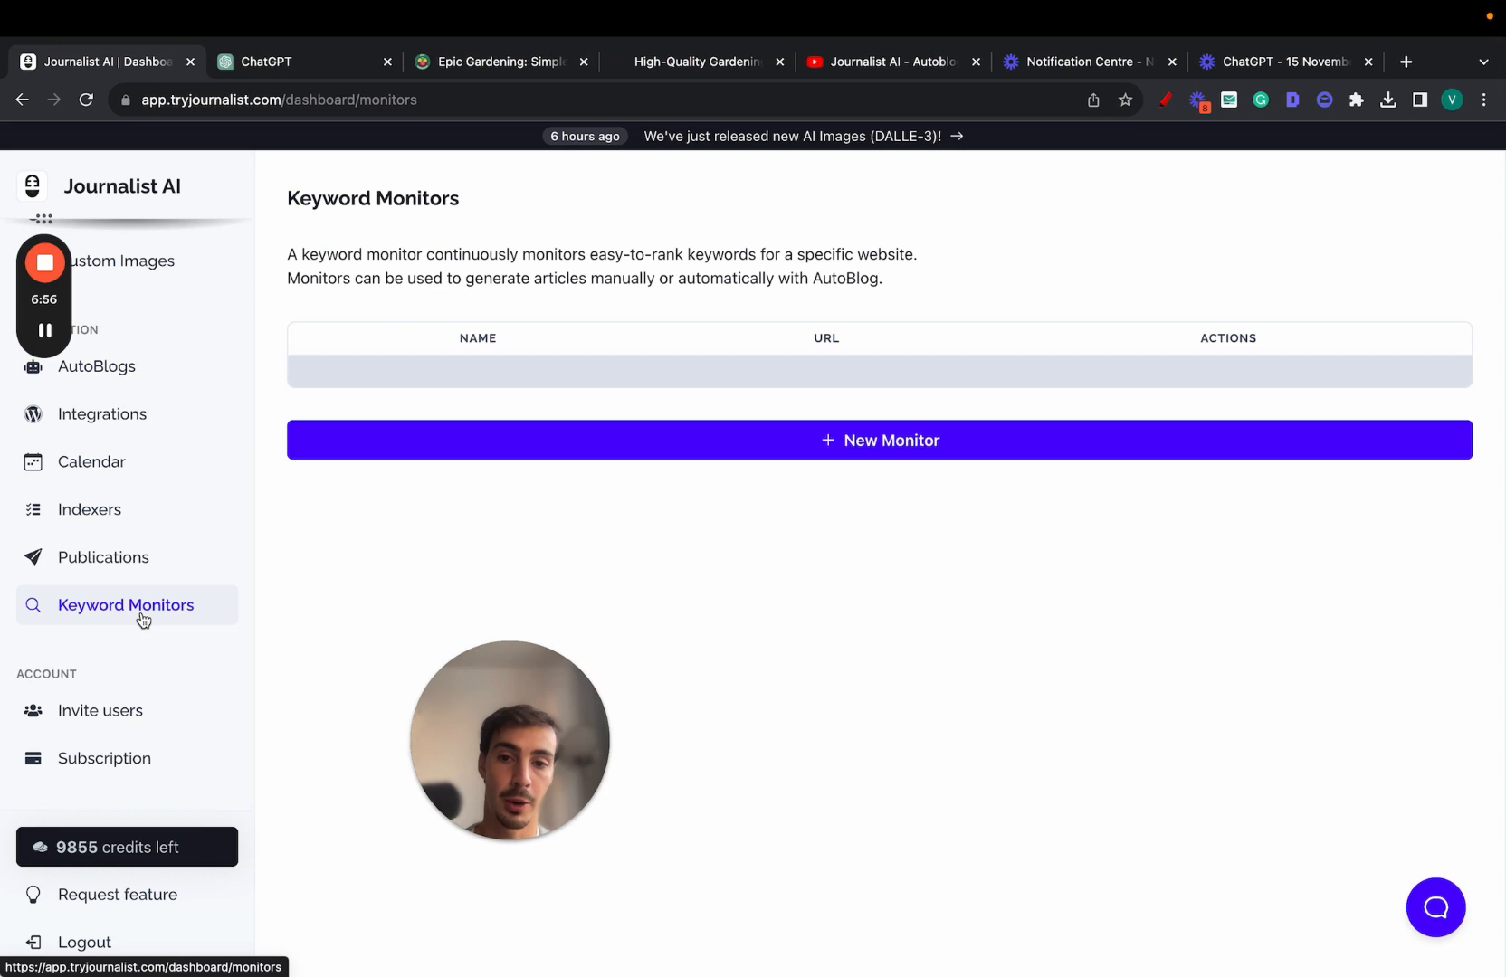
pyautogui.click(89, 510)
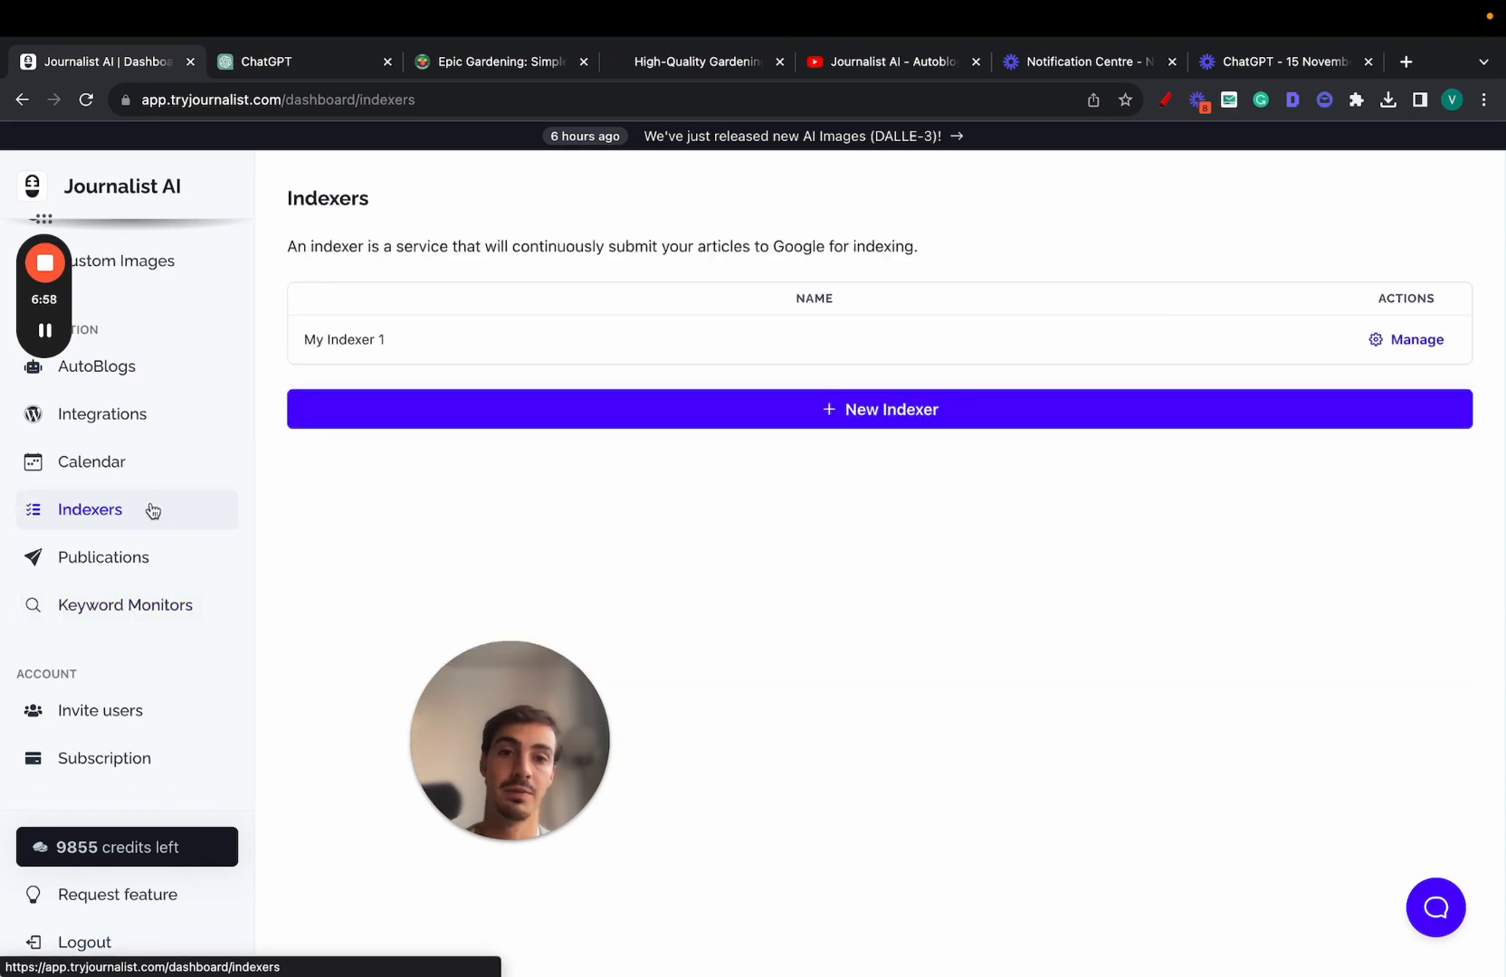
pyautogui.click(267, 62)
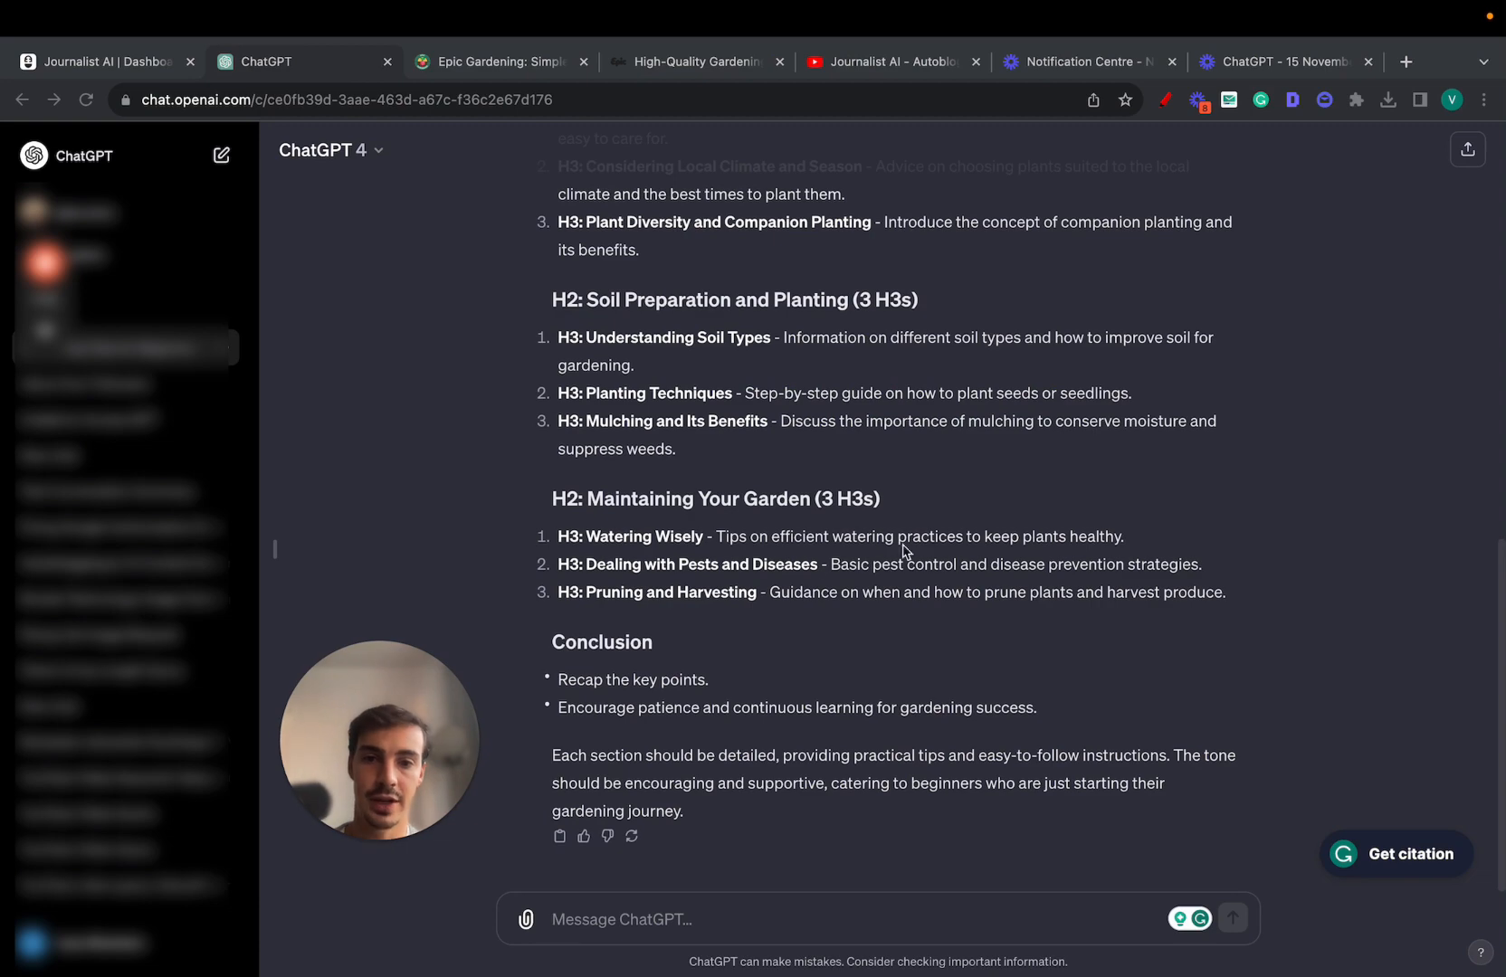
# Scroll through ChatGPT's gardening outline, then go back to Journalist AI's Indexers page.
pyautogui.scroll(3)
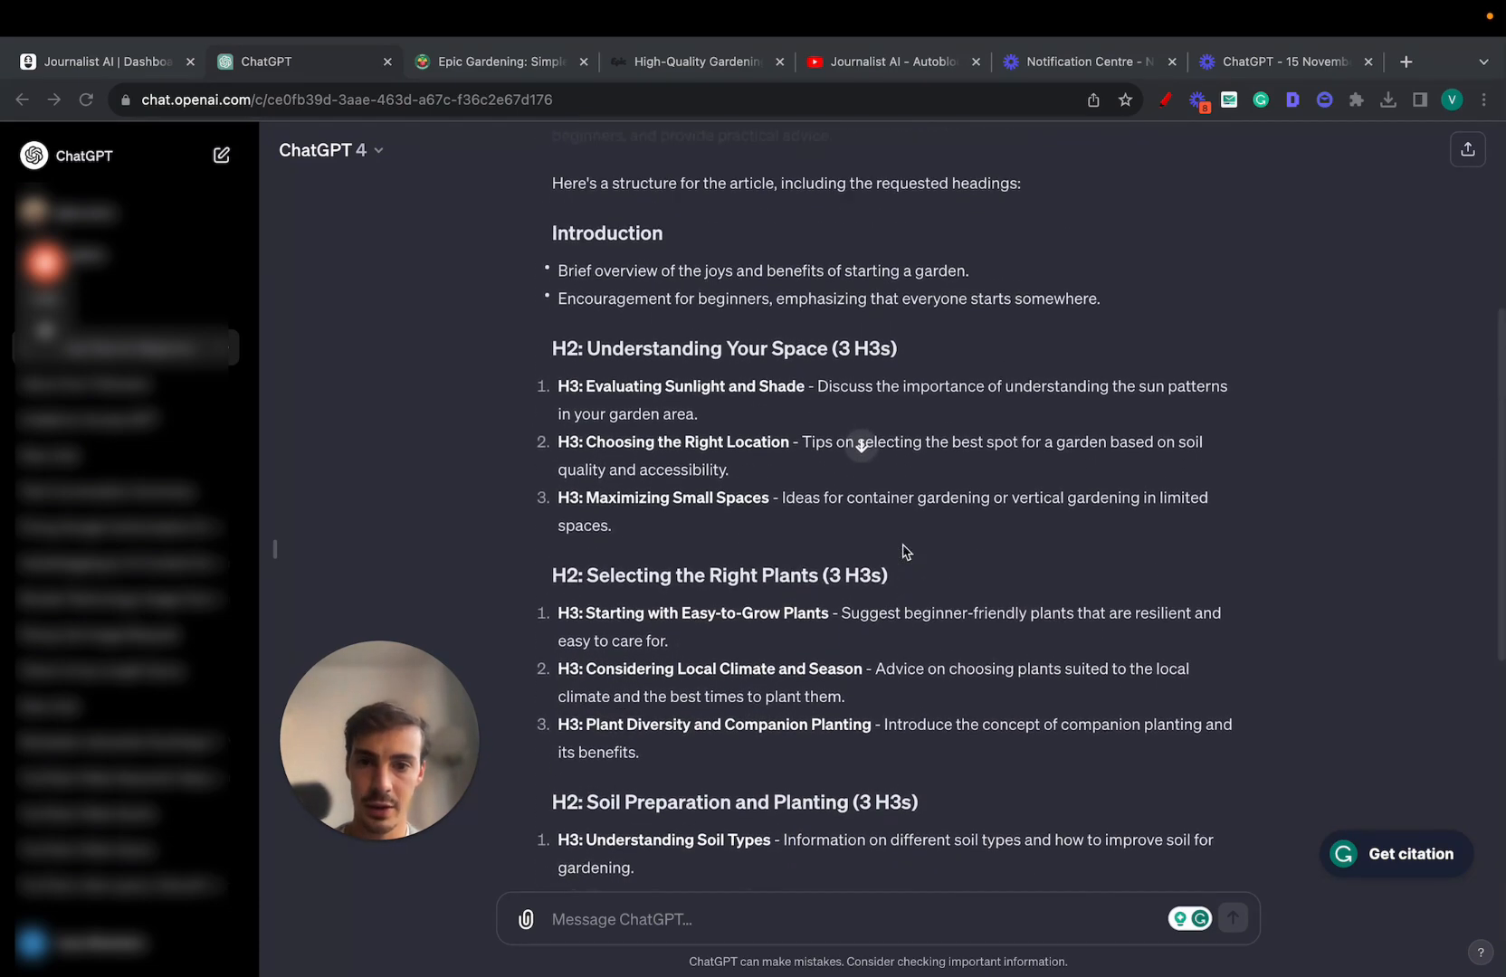
pyautogui.scroll(3)
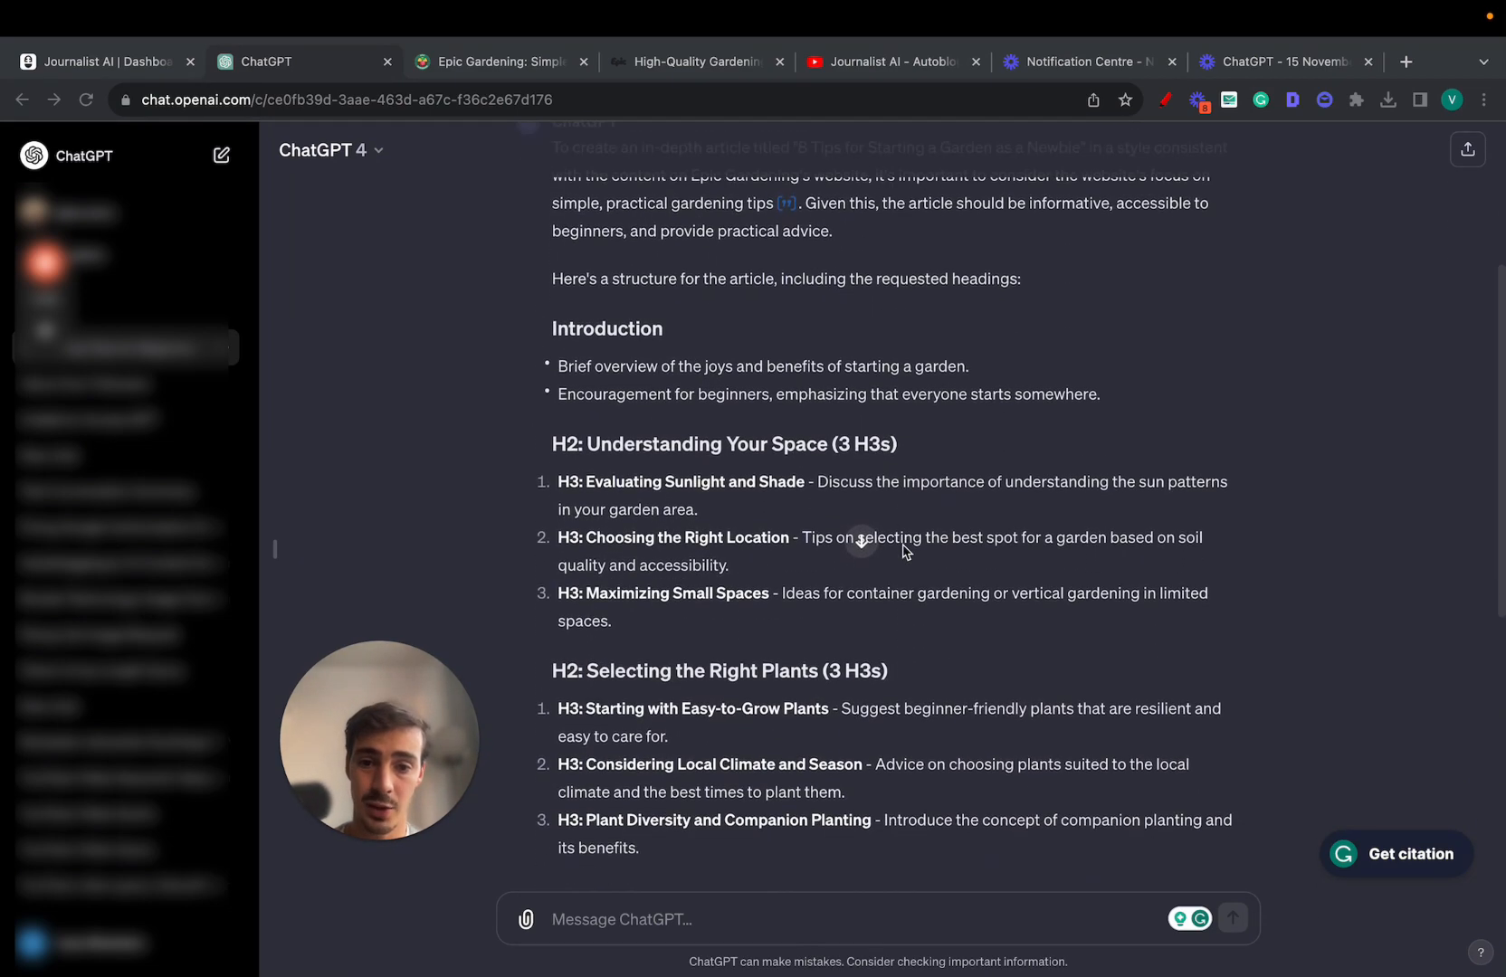
pyautogui.scroll(-3)
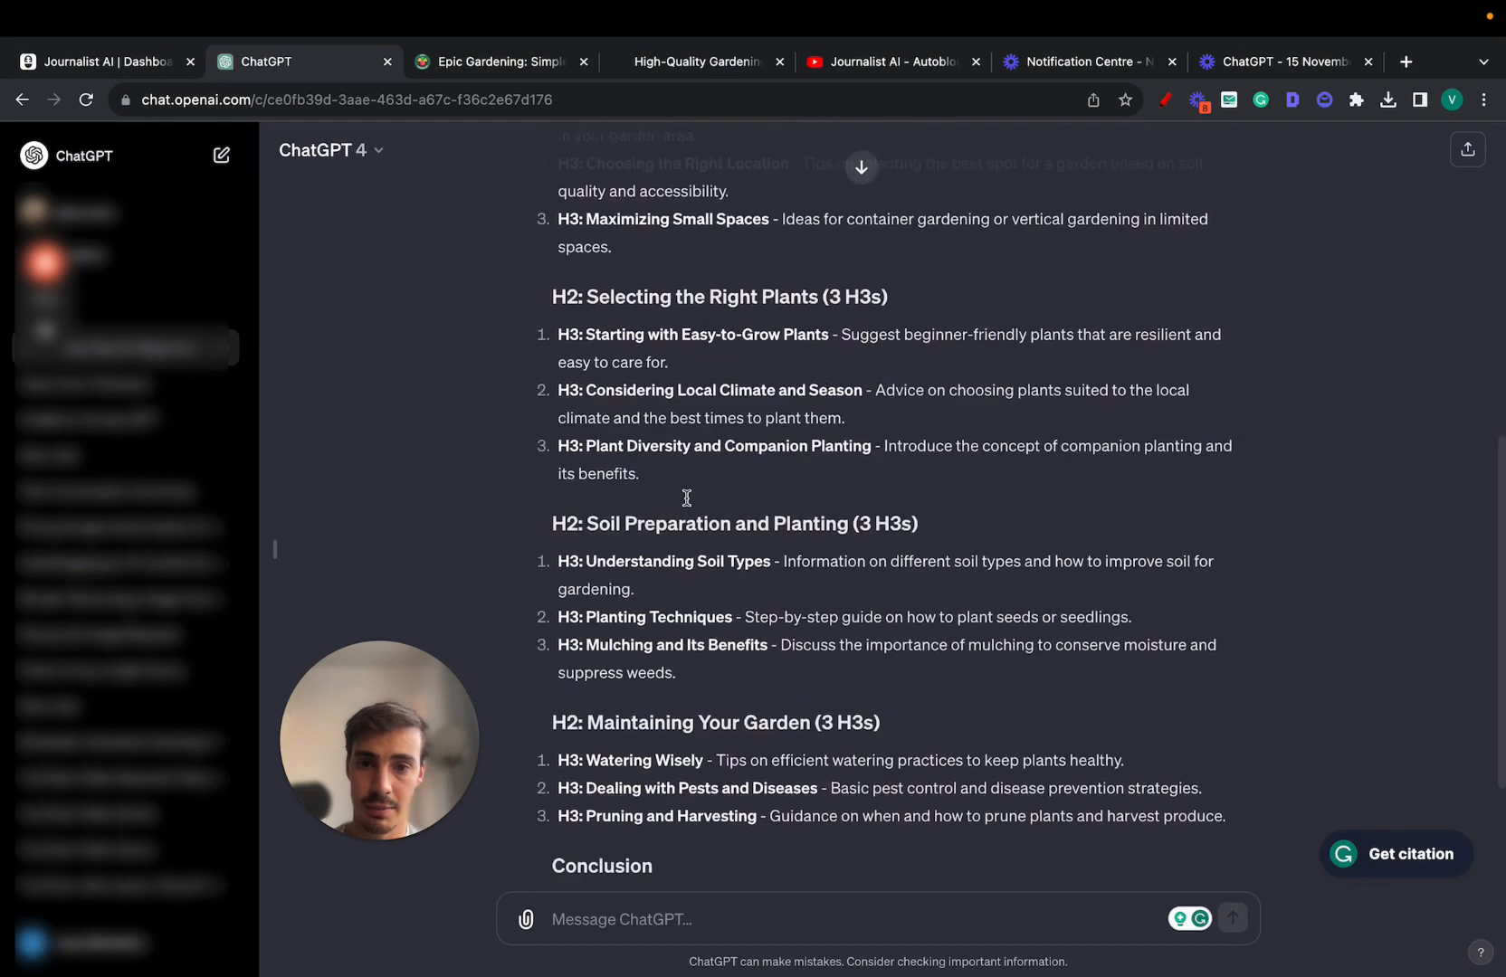
pyautogui.scroll(3)
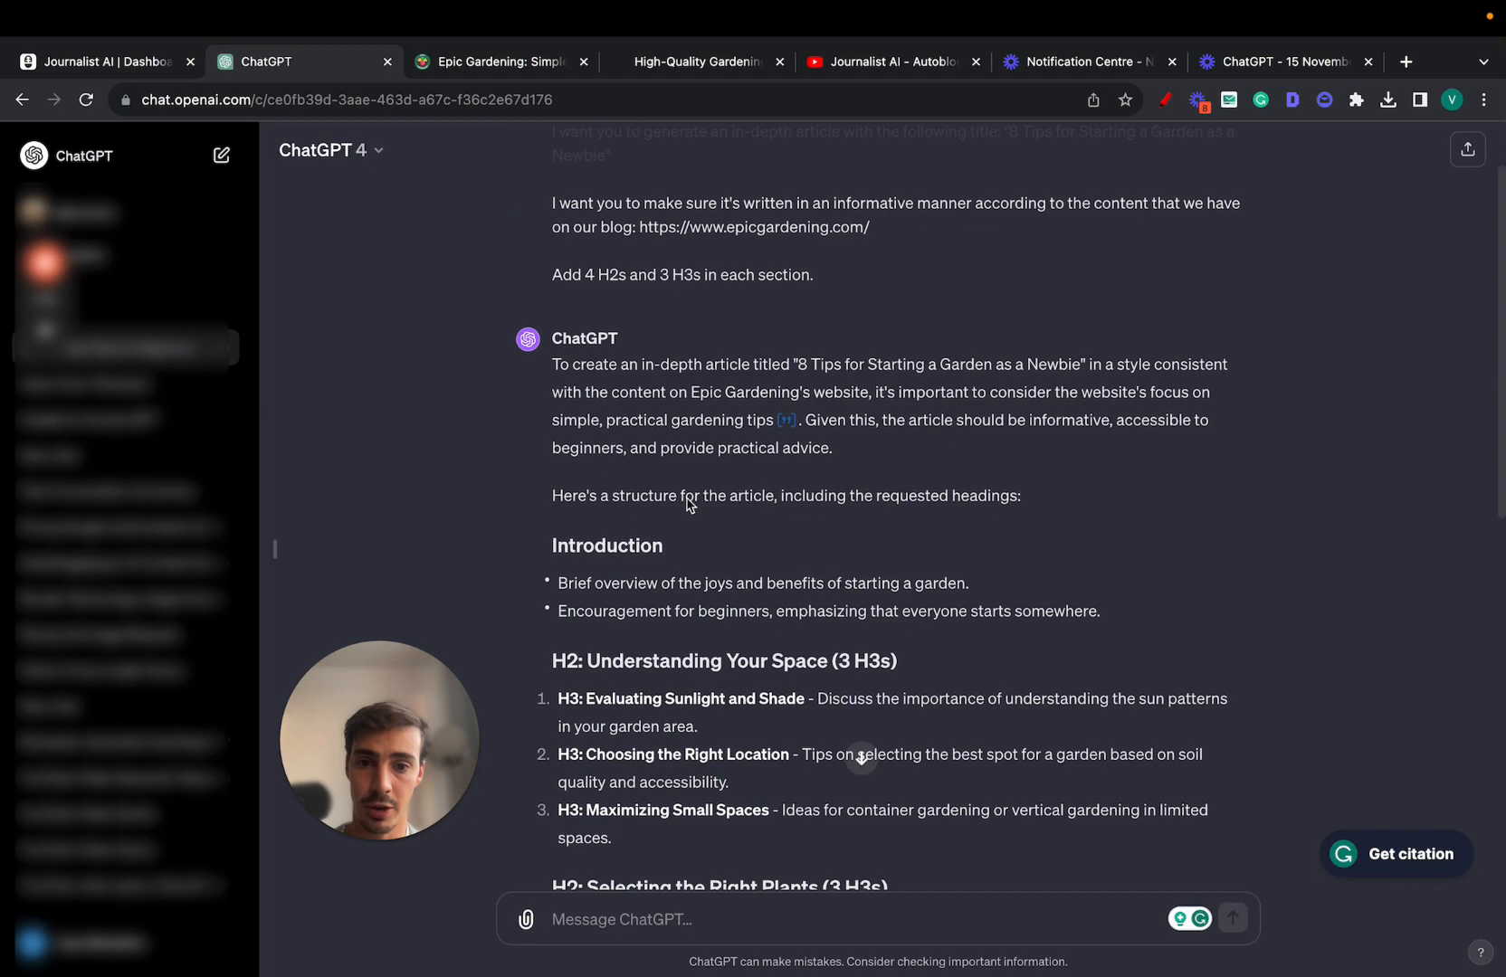
pyautogui.scroll(-3)
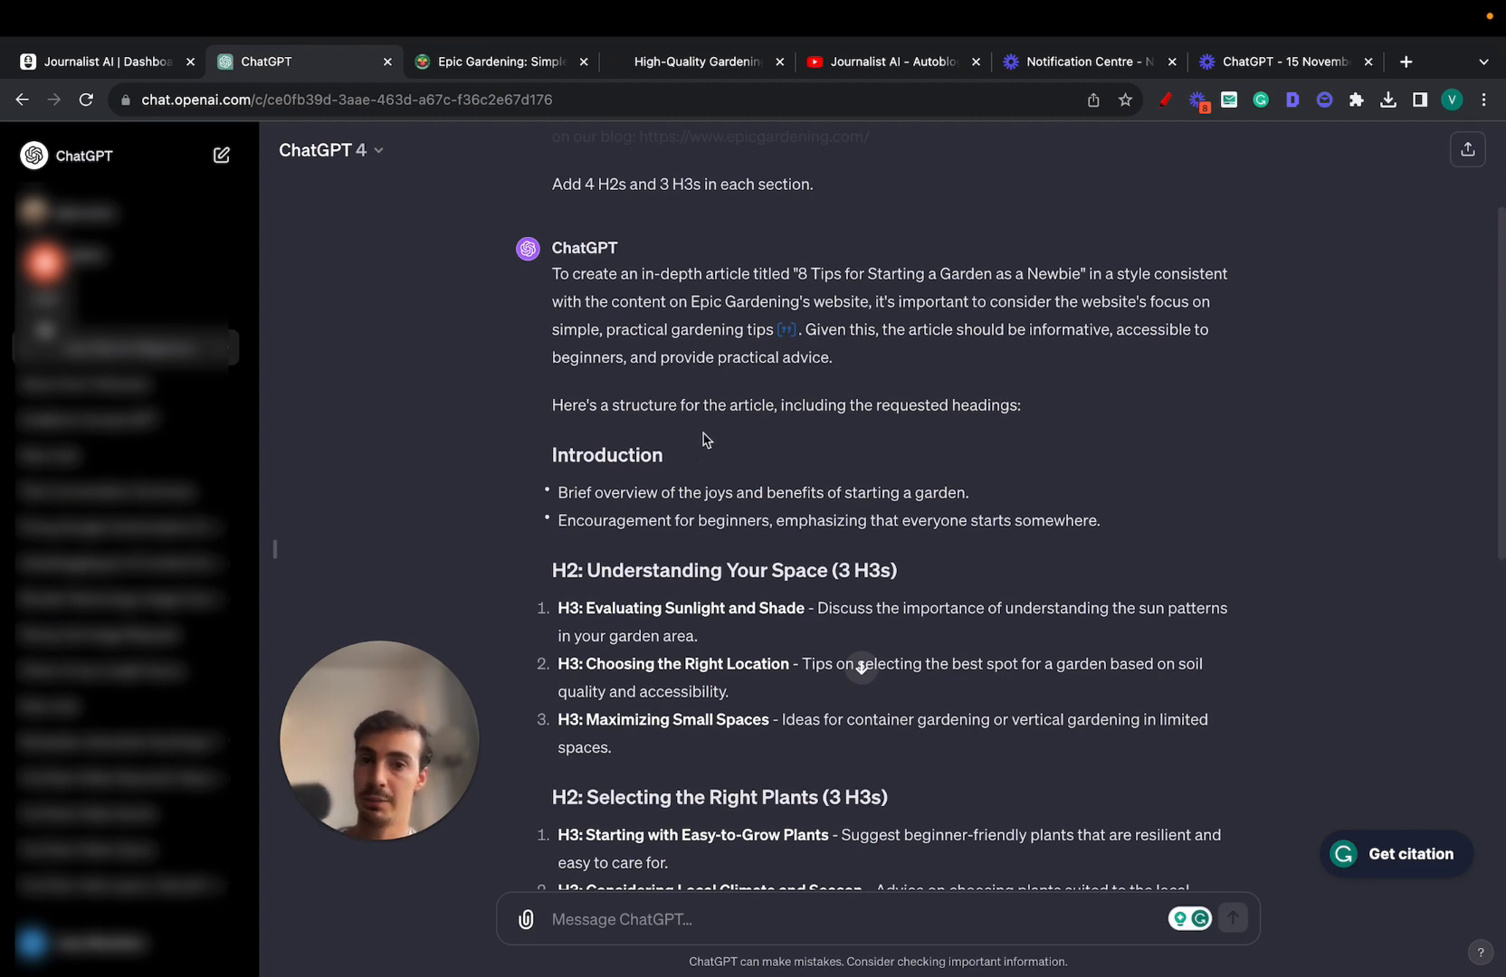
pyautogui.scroll(-3)
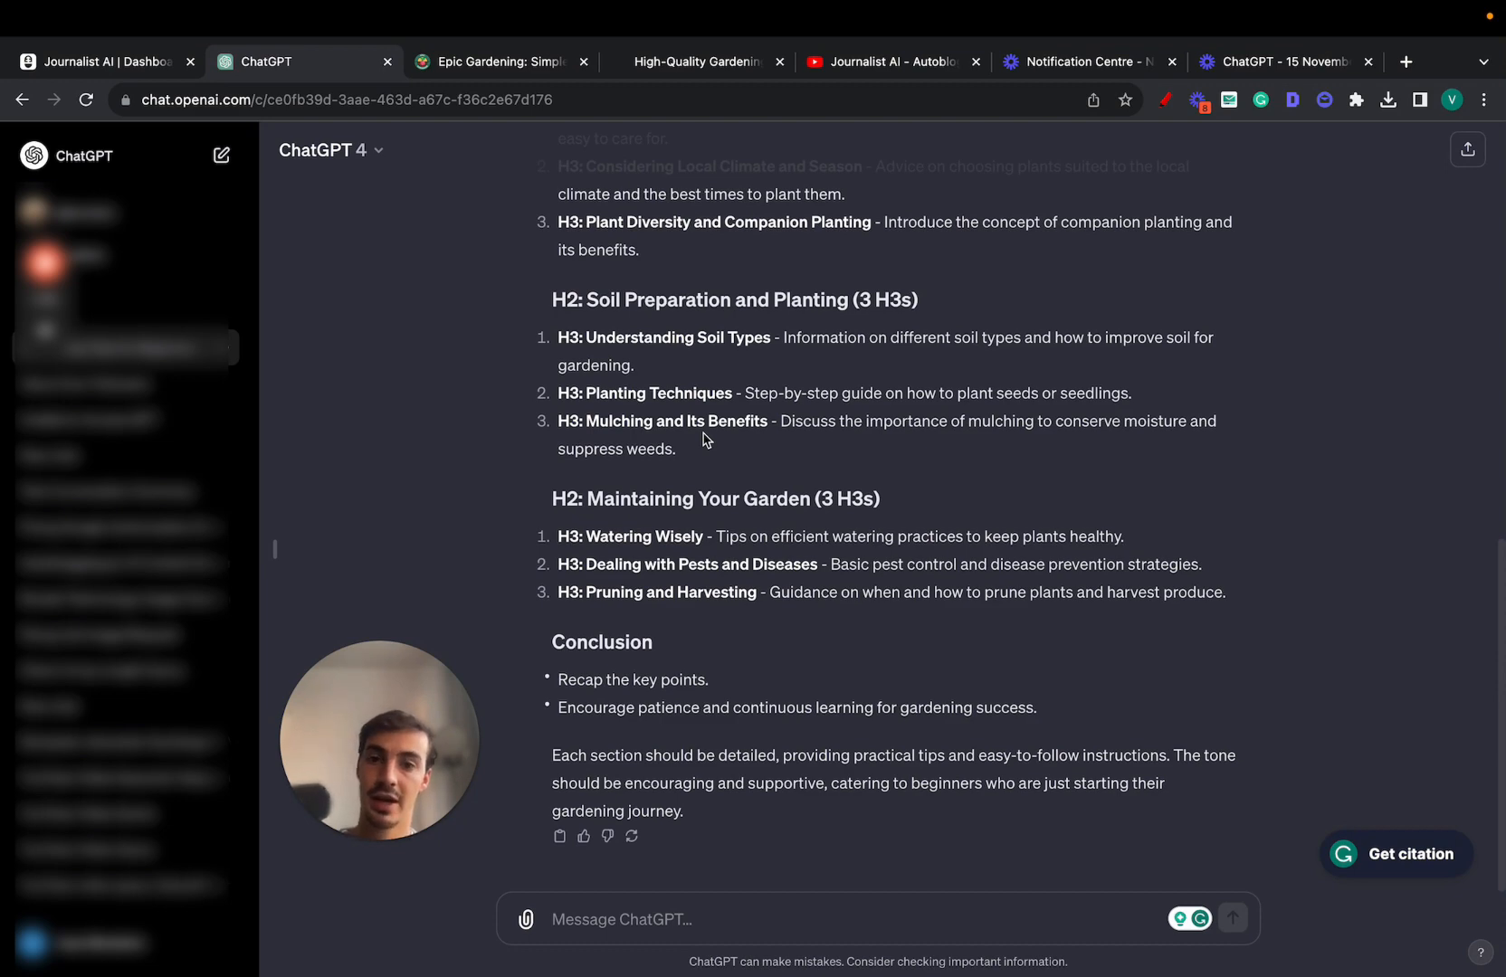
pyautogui.scroll(3)
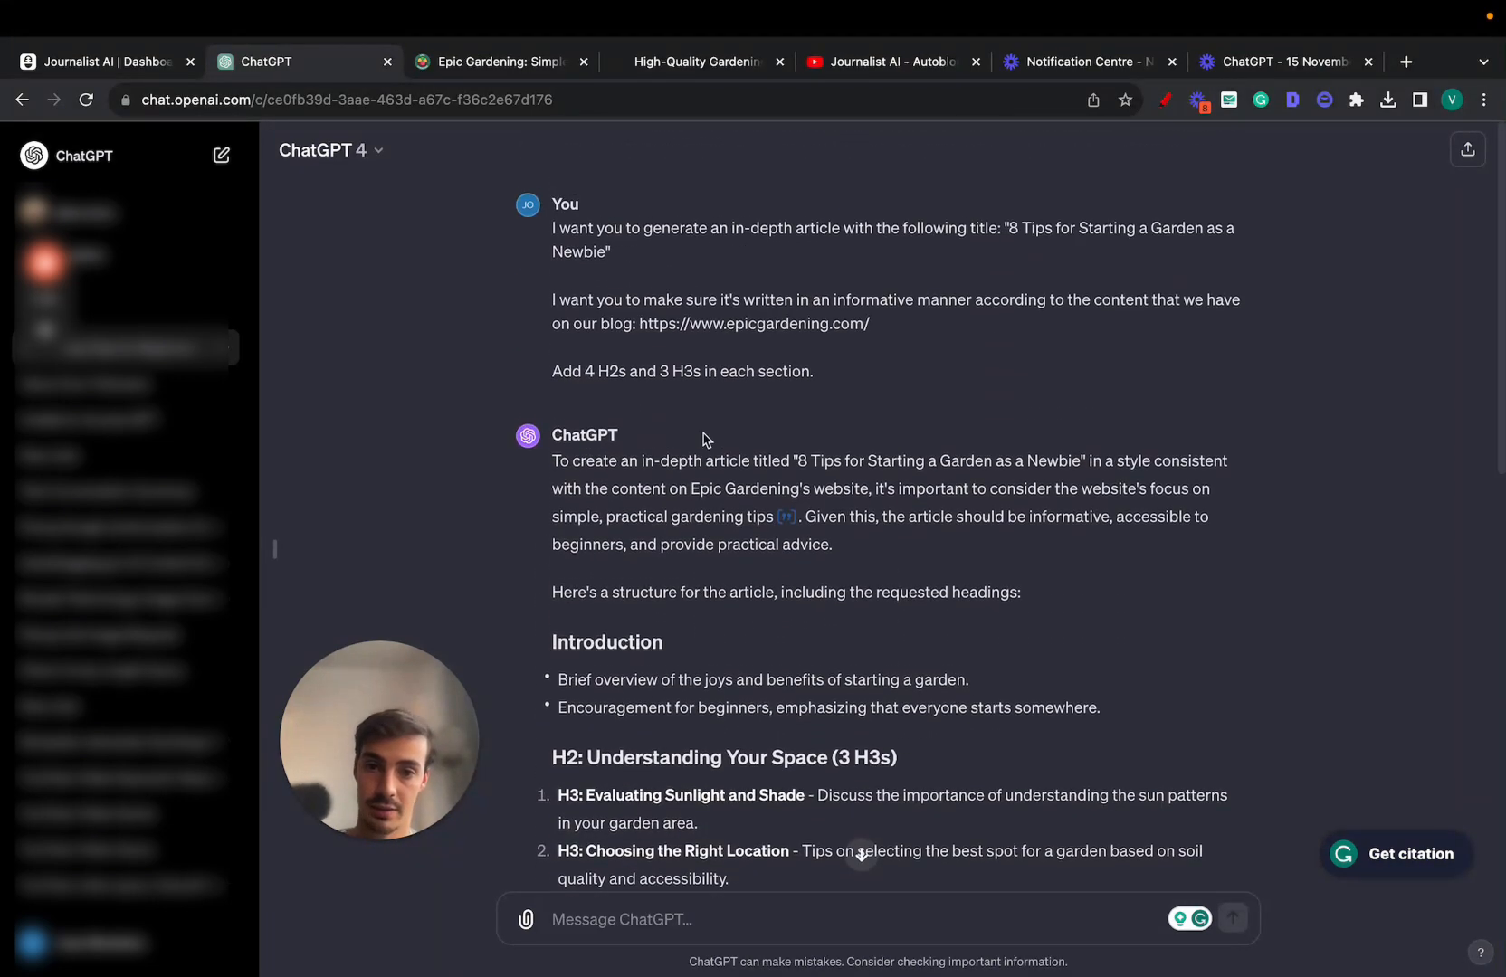
pyautogui.scroll(-3)
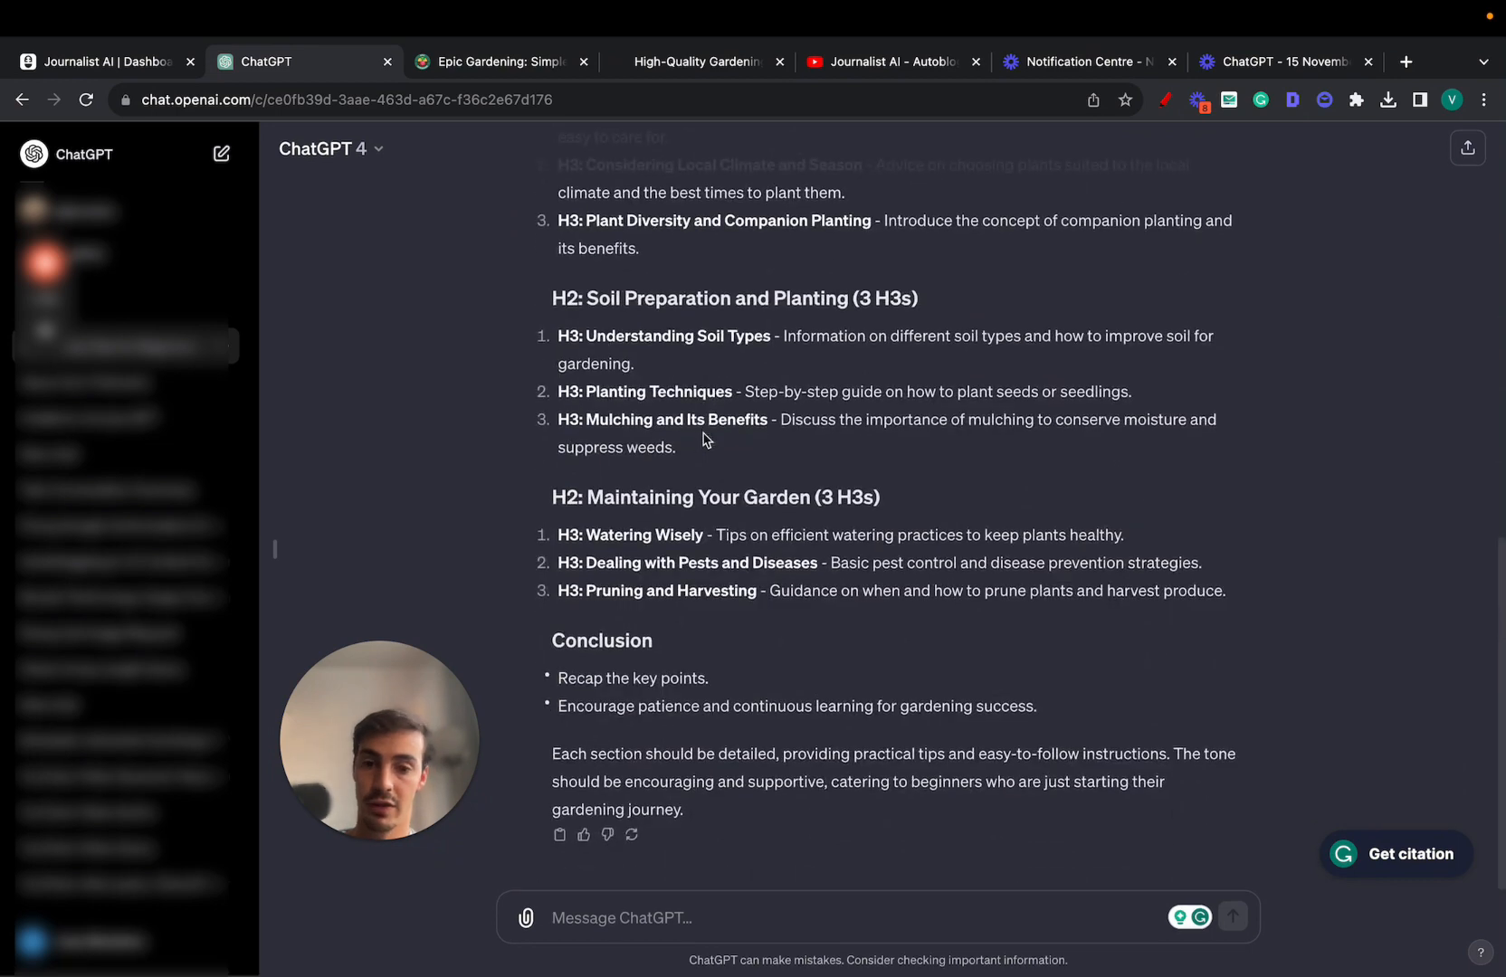
pyautogui.scroll(3)
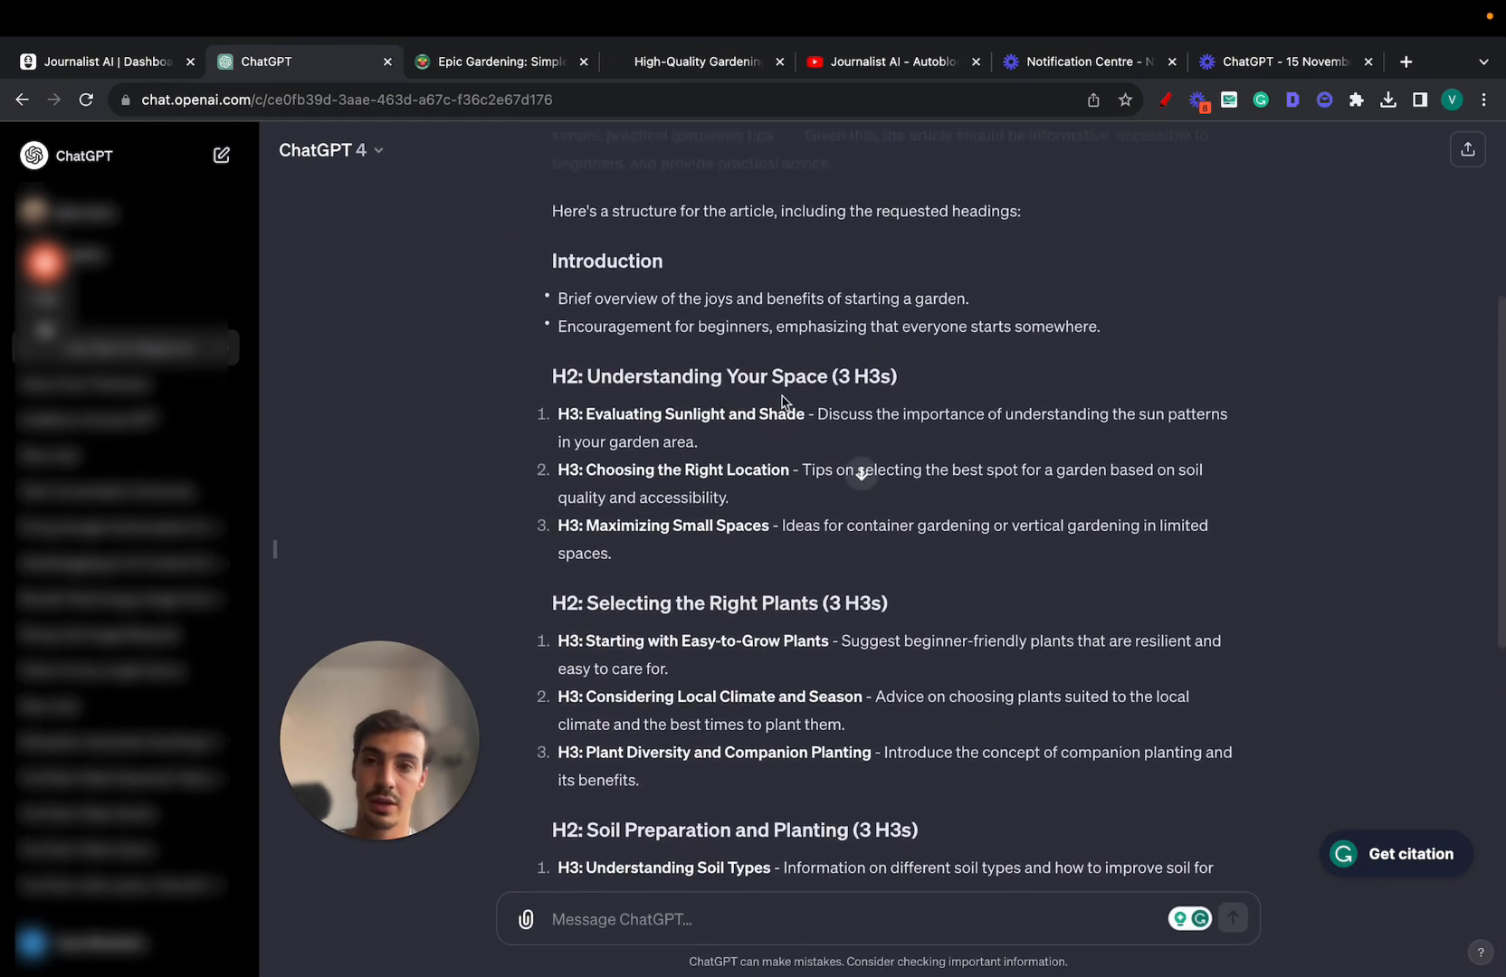
pyautogui.click(104, 62)
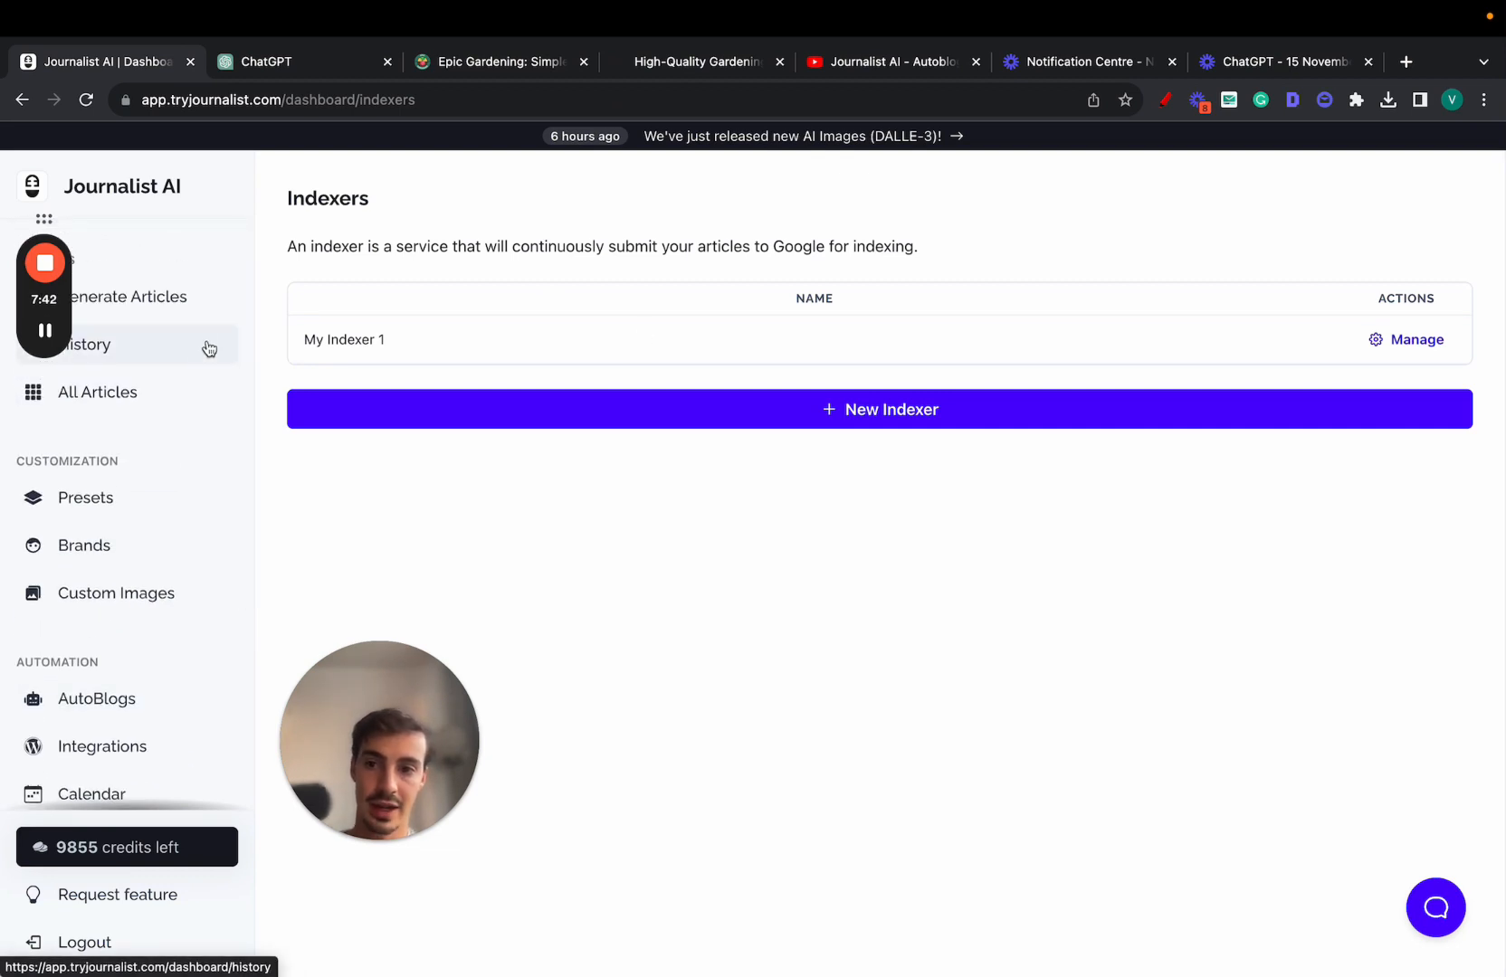
# Open the ten-article South Portugal surf batch from History and preview its articles.
pyautogui.click(87, 345)
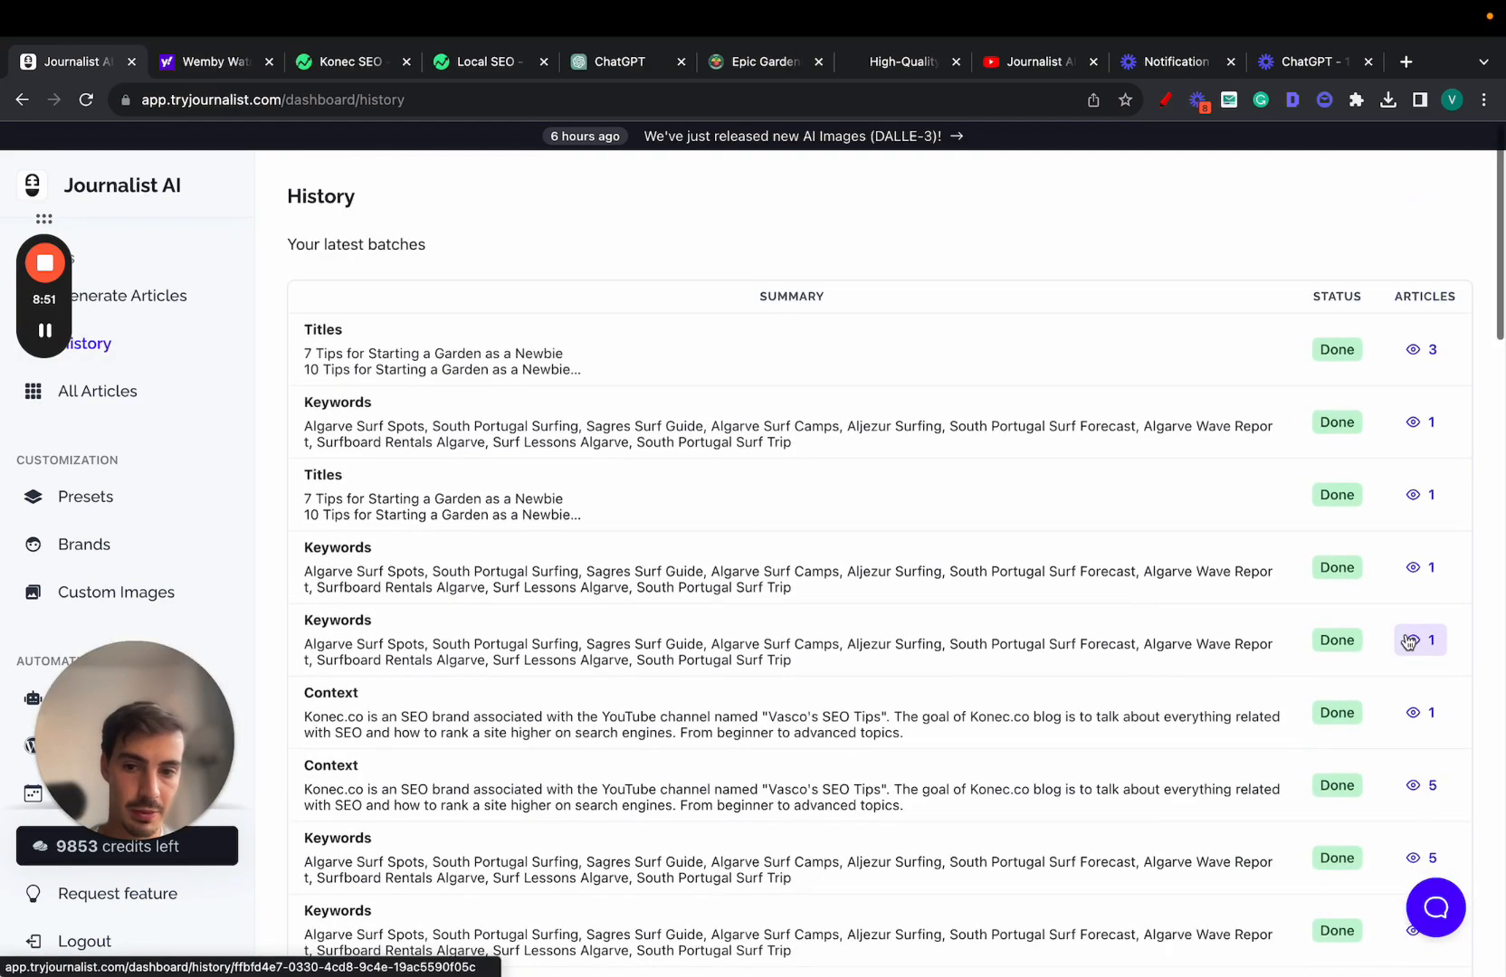
pyautogui.scroll(-3)
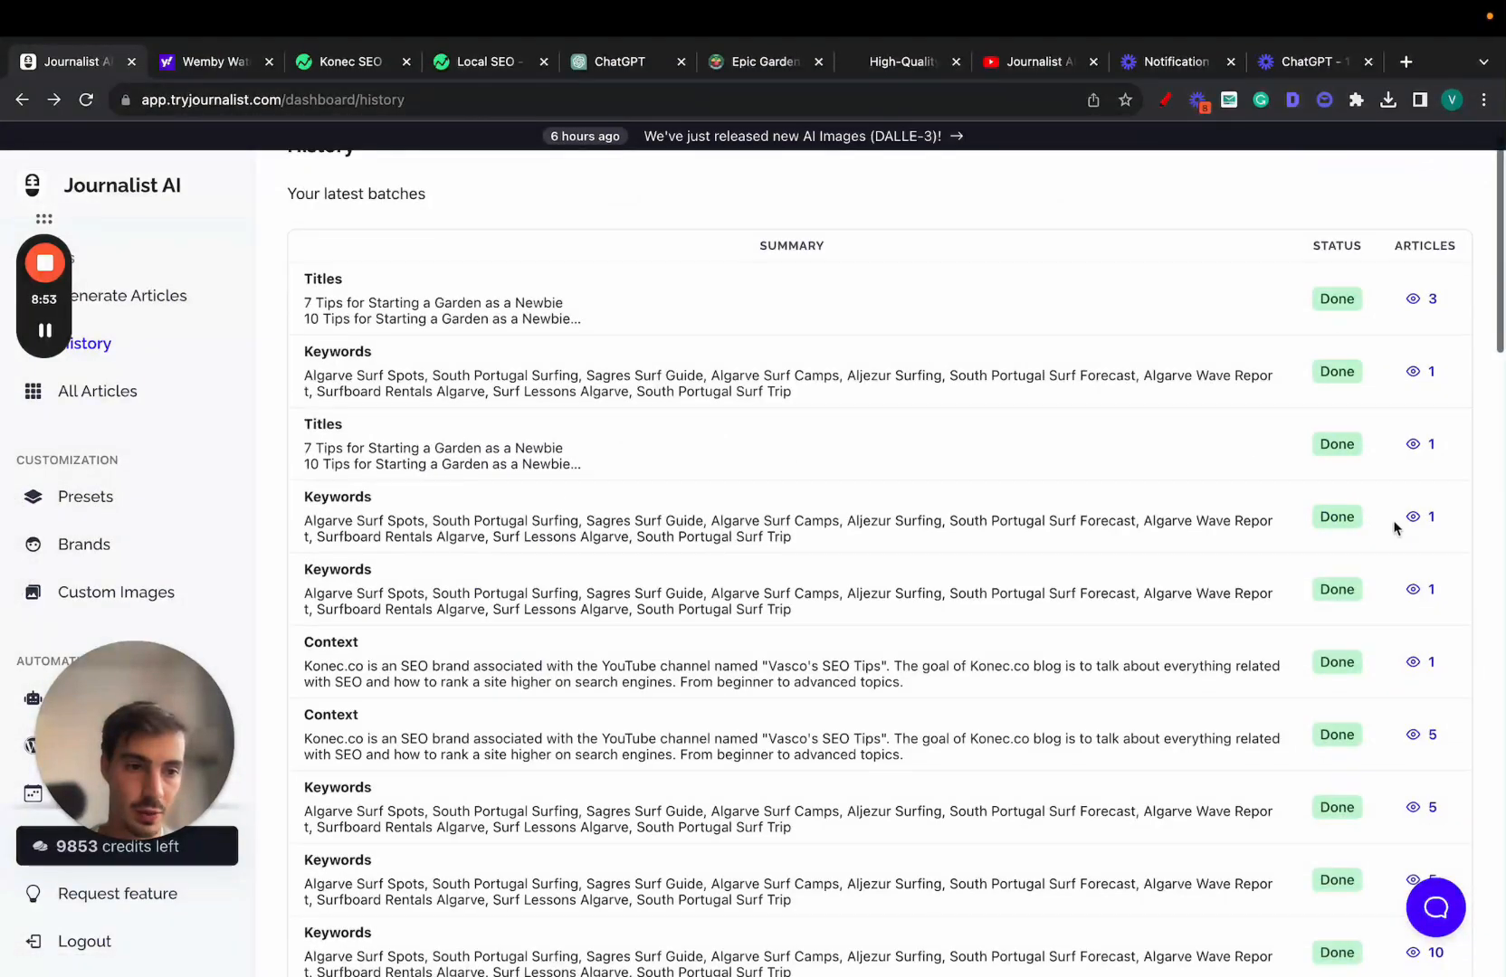
pyautogui.scroll(-3)
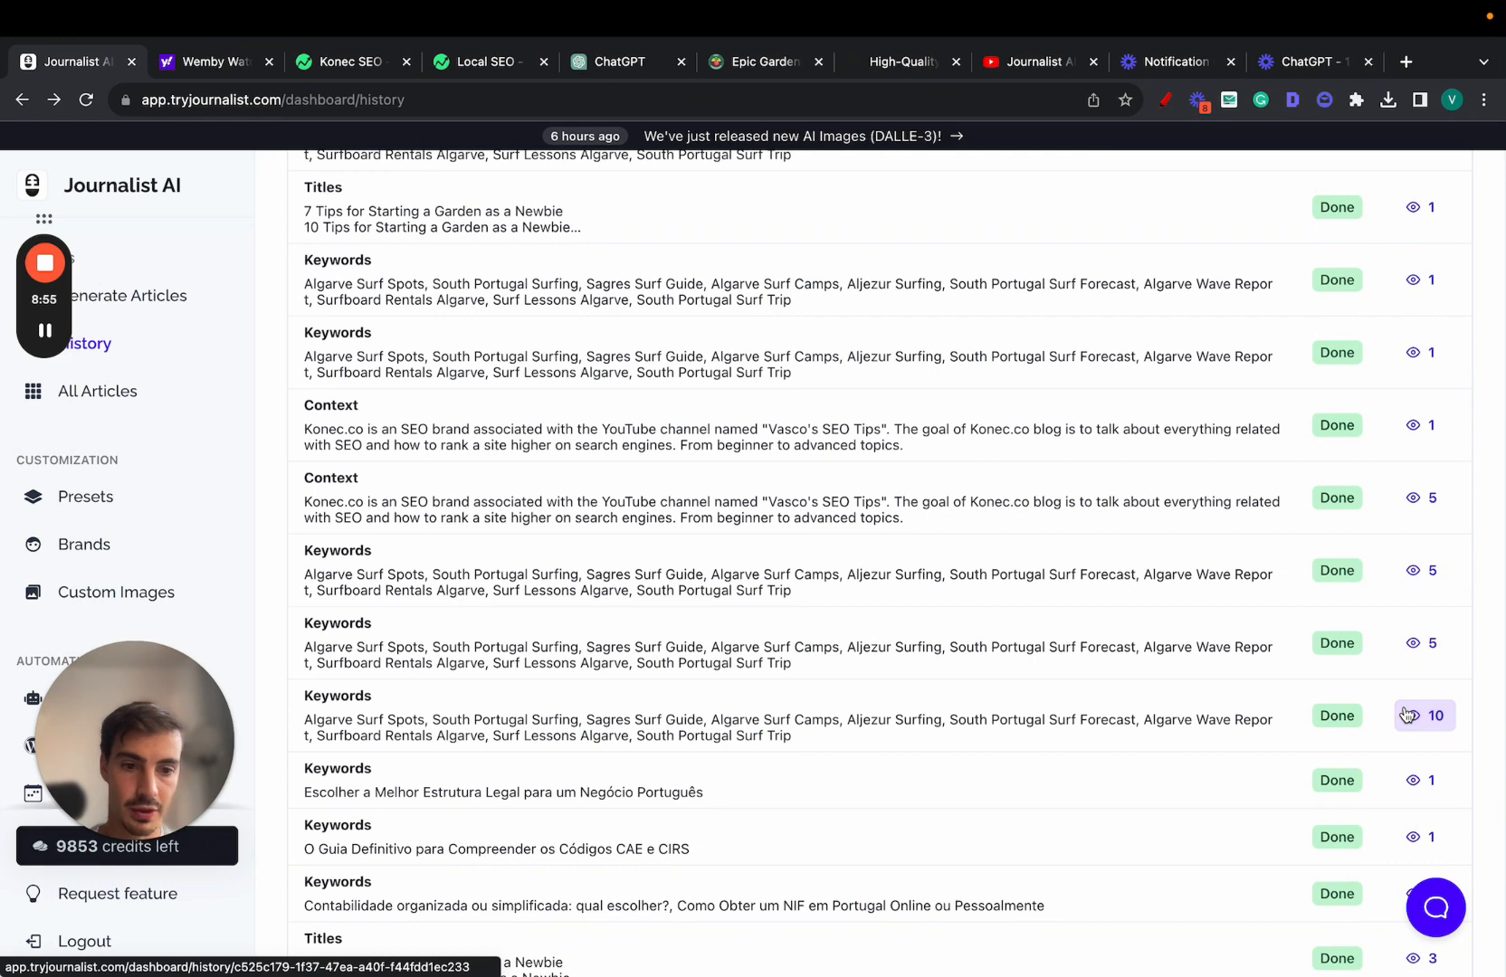
pyautogui.click(1424, 715)
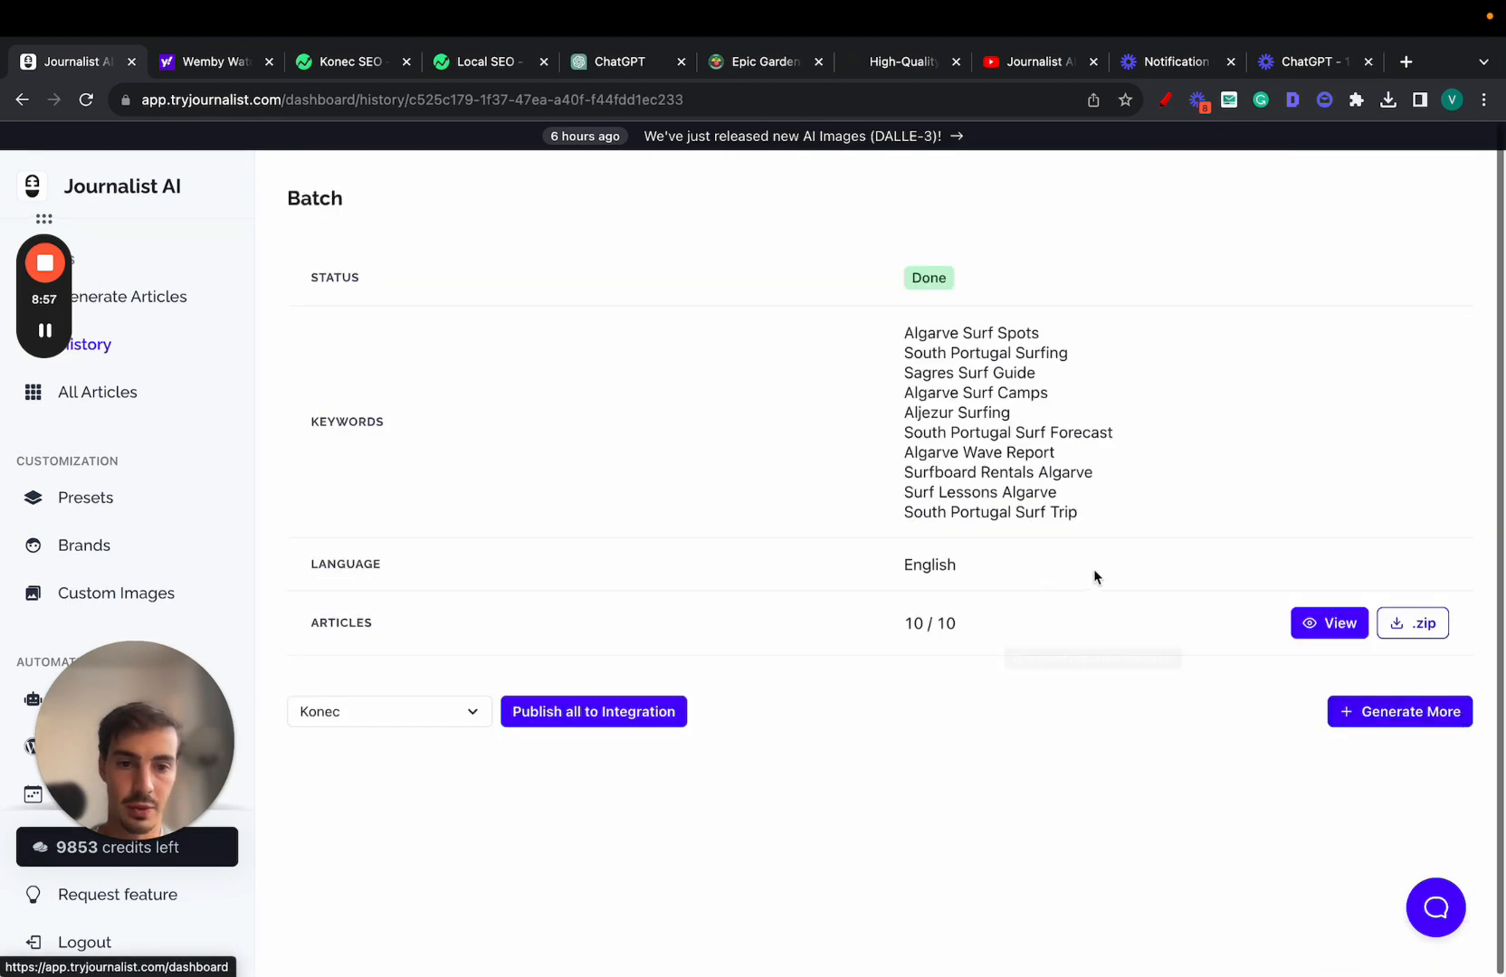
pyautogui.click(1329, 624)
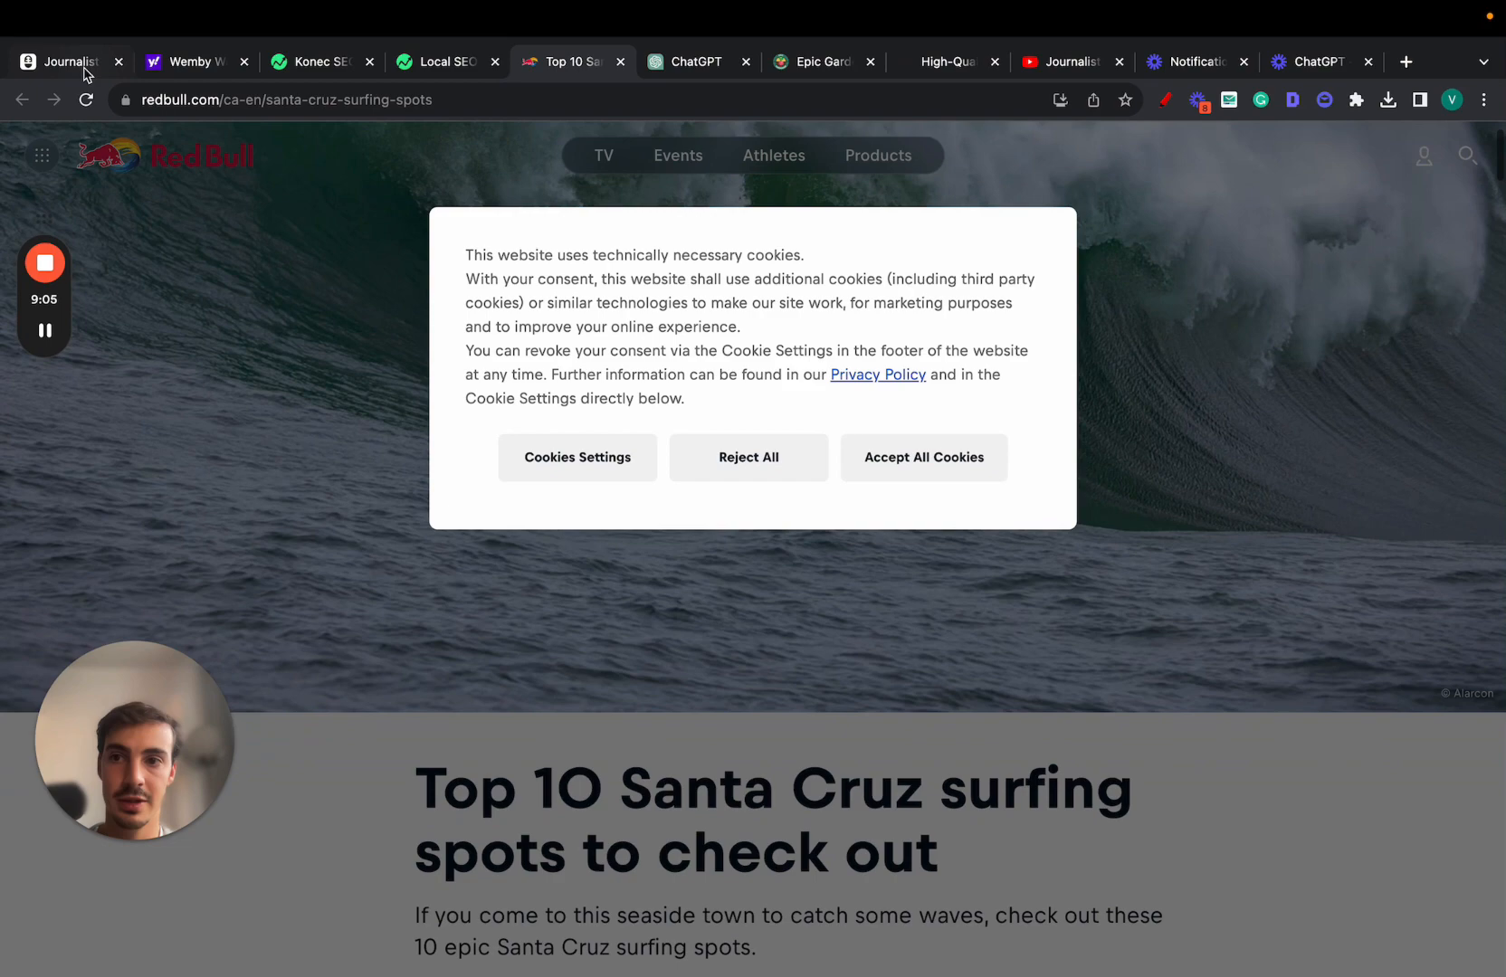
# Read through the 'Surfing Guide to South Portugal' article and check its external links.
pyautogui.click(67, 62)
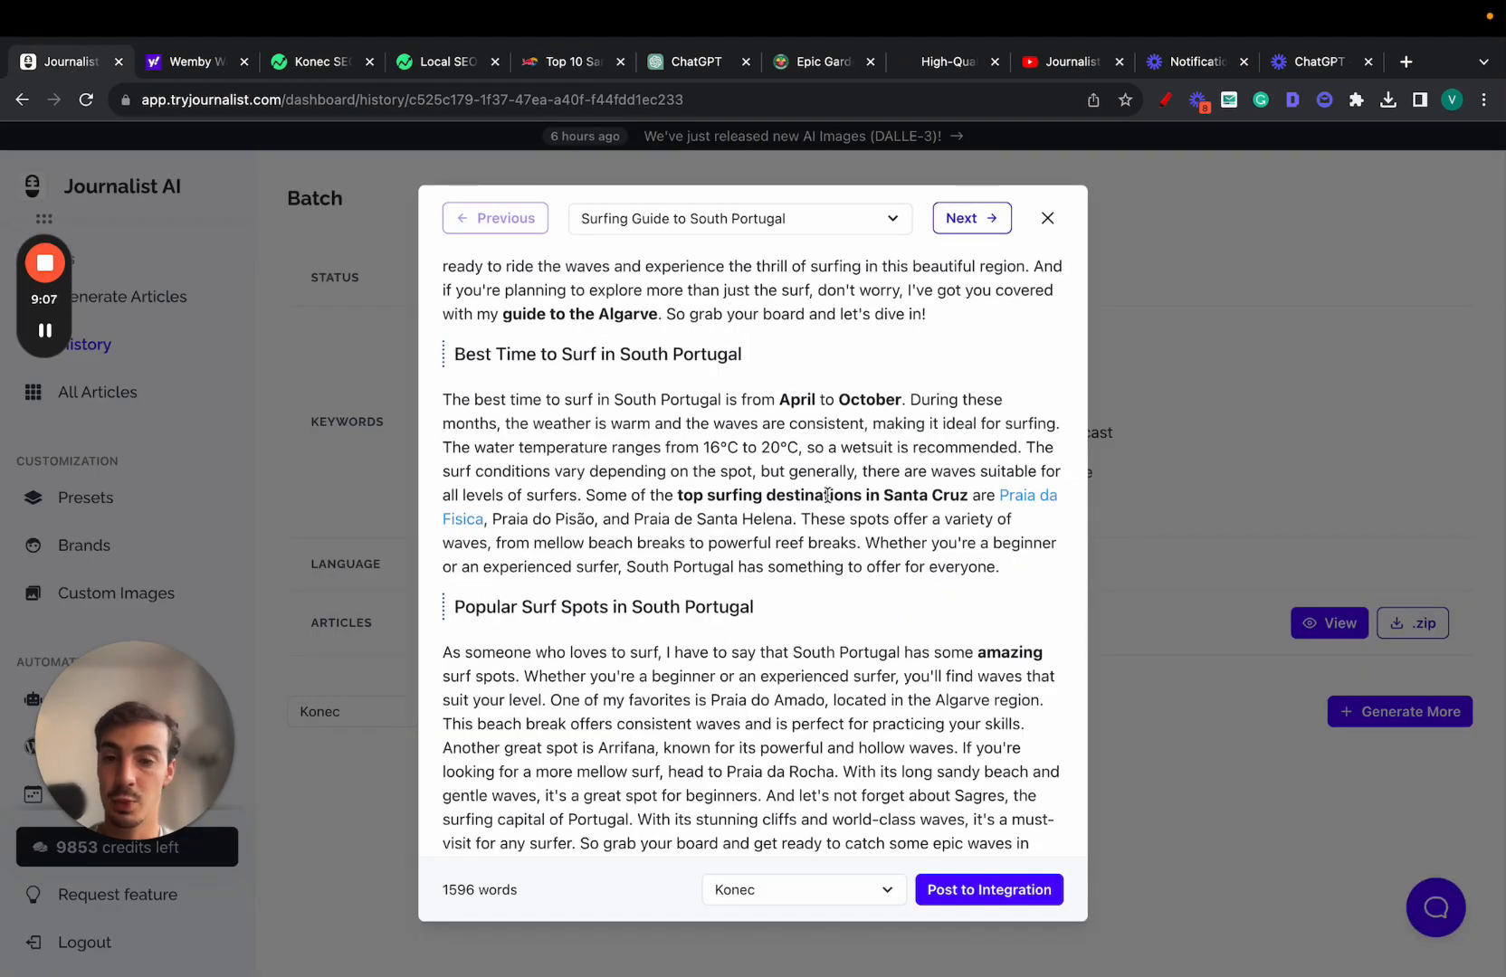
pyautogui.scroll(-3)
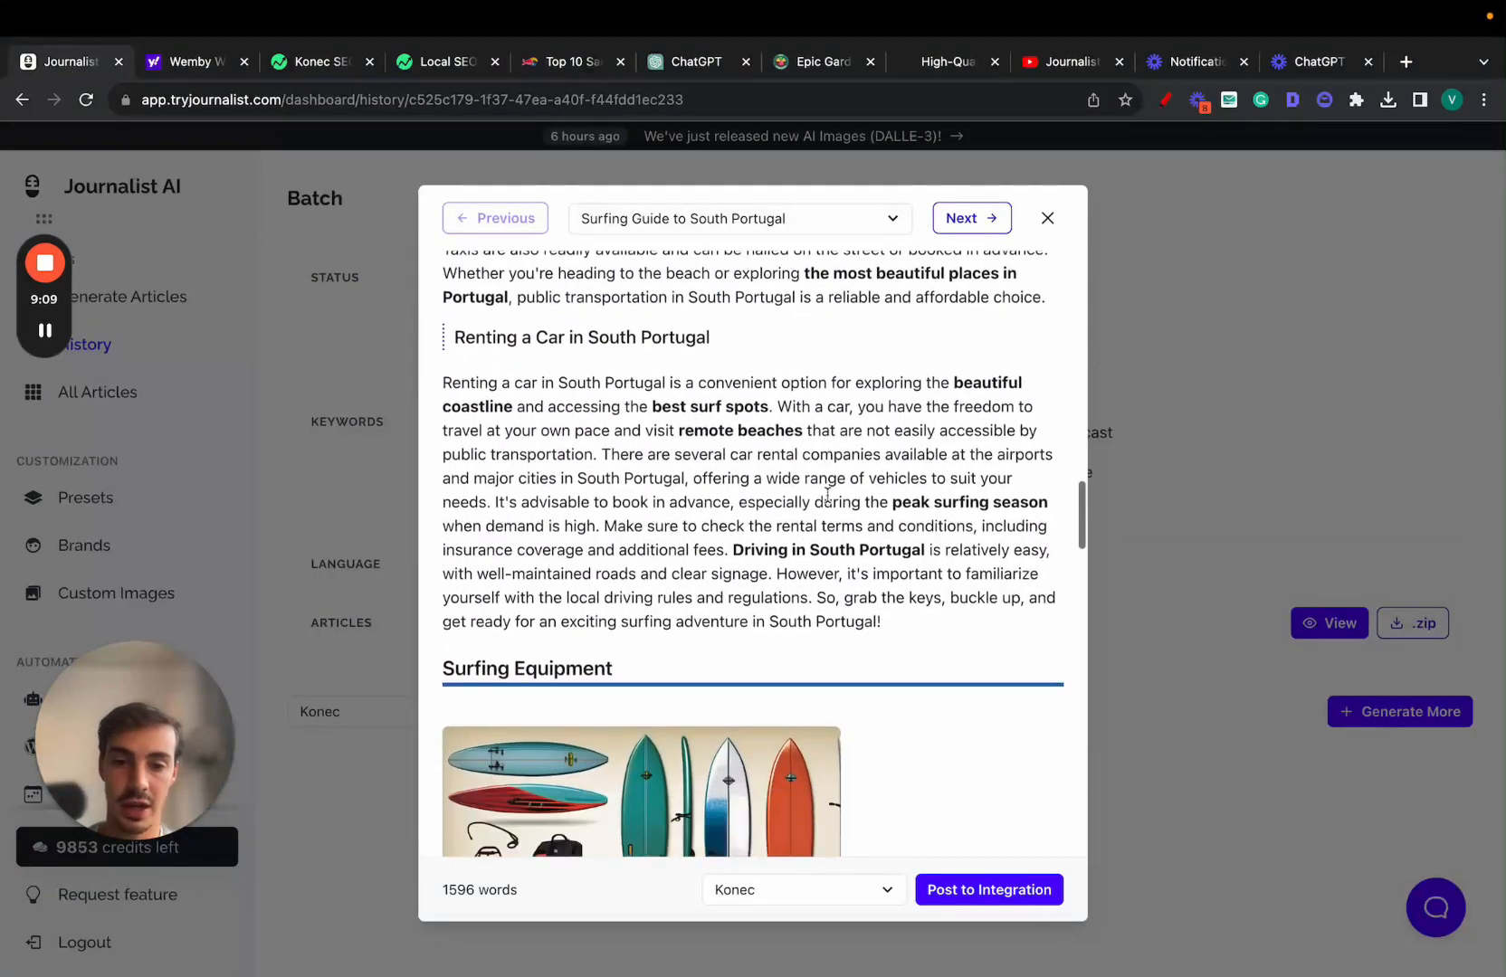
pyautogui.scroll(-3)
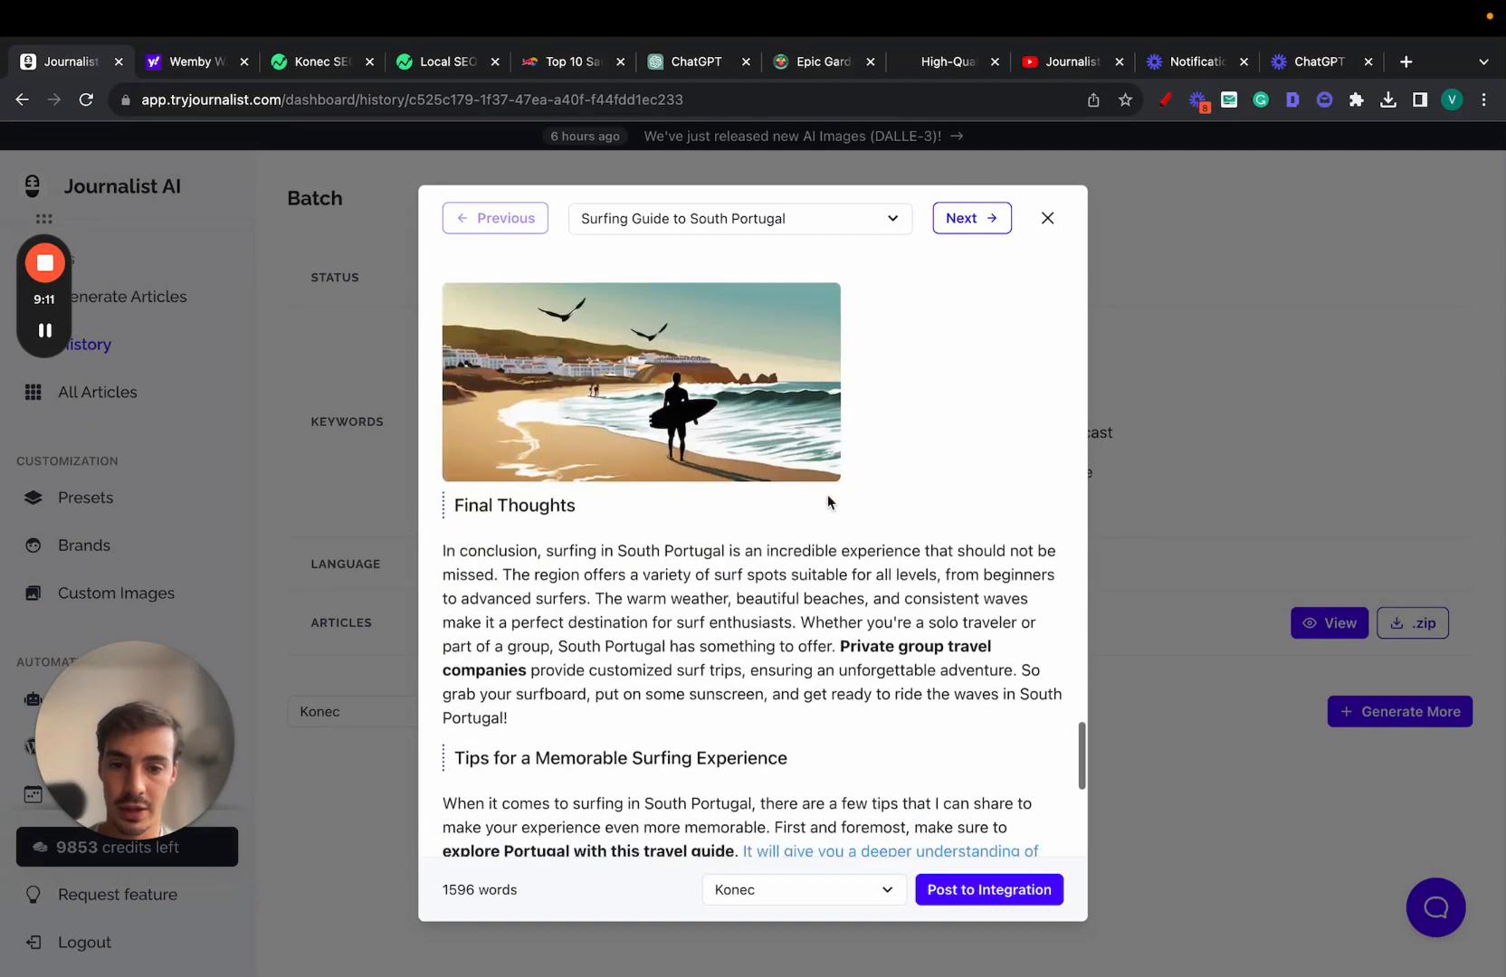
pyautogui.scroll(-3)
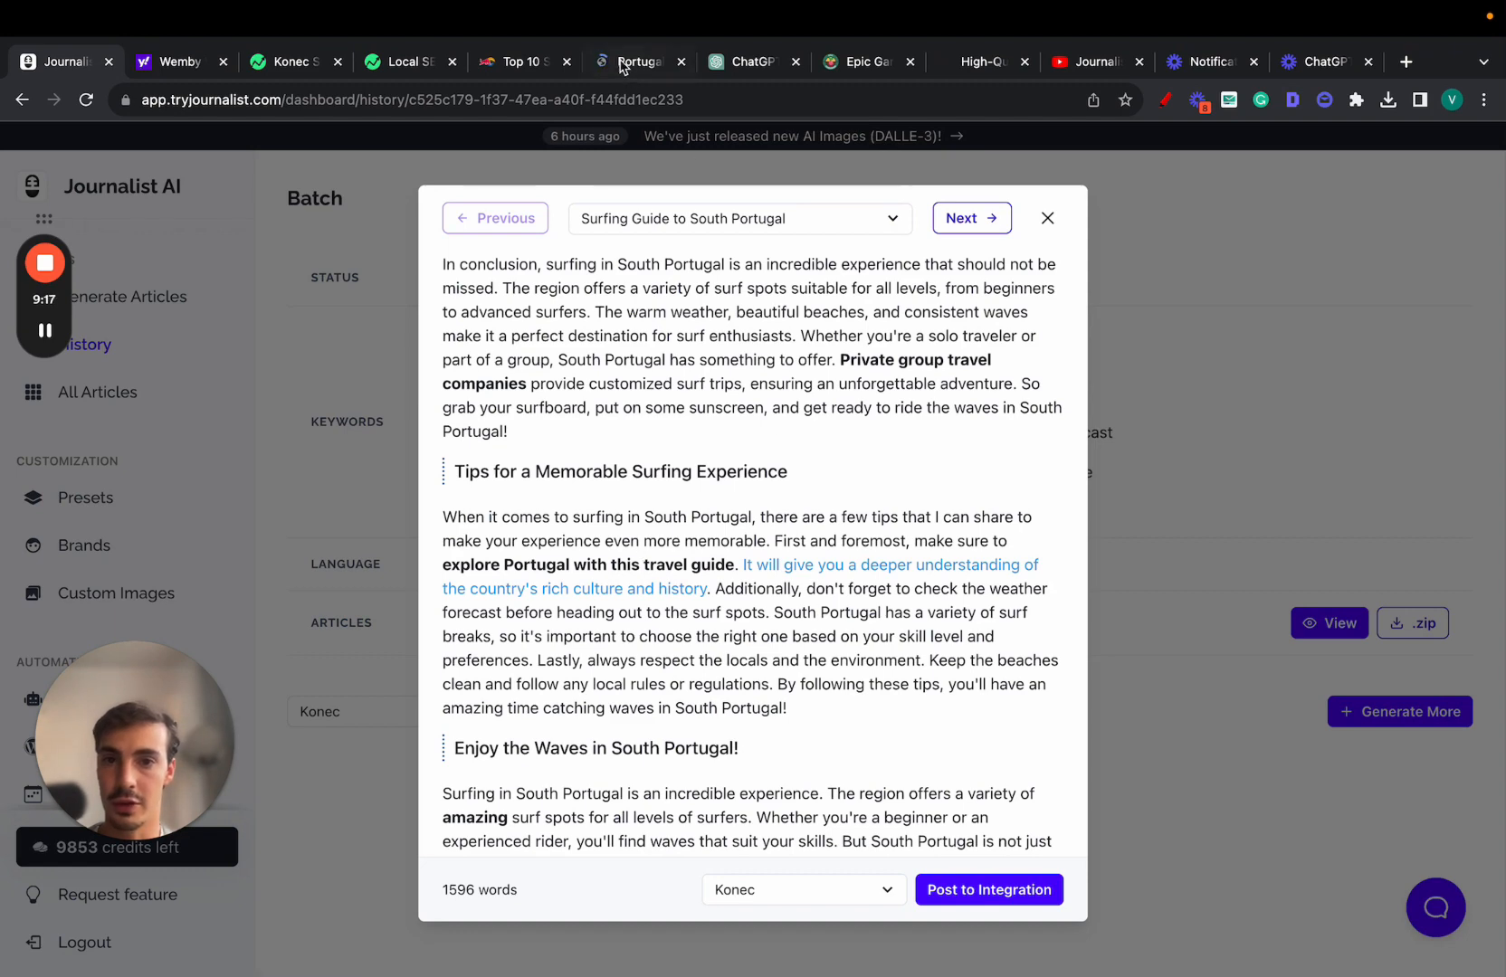
pyautogui.click(632, 62)
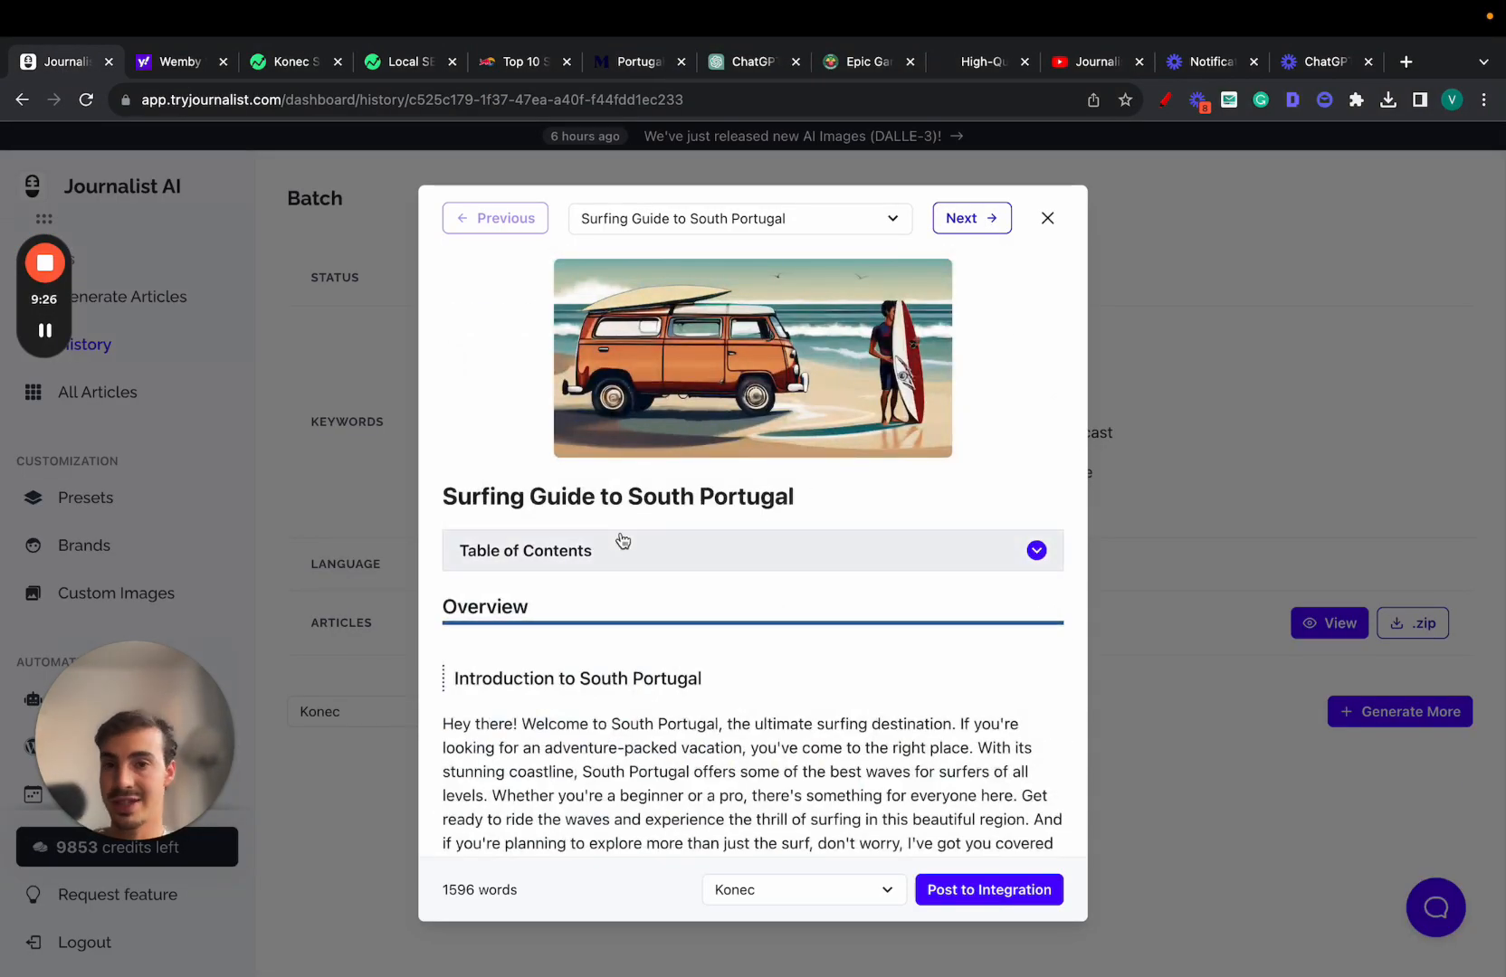
pyautogui.moveTo(717, 541)
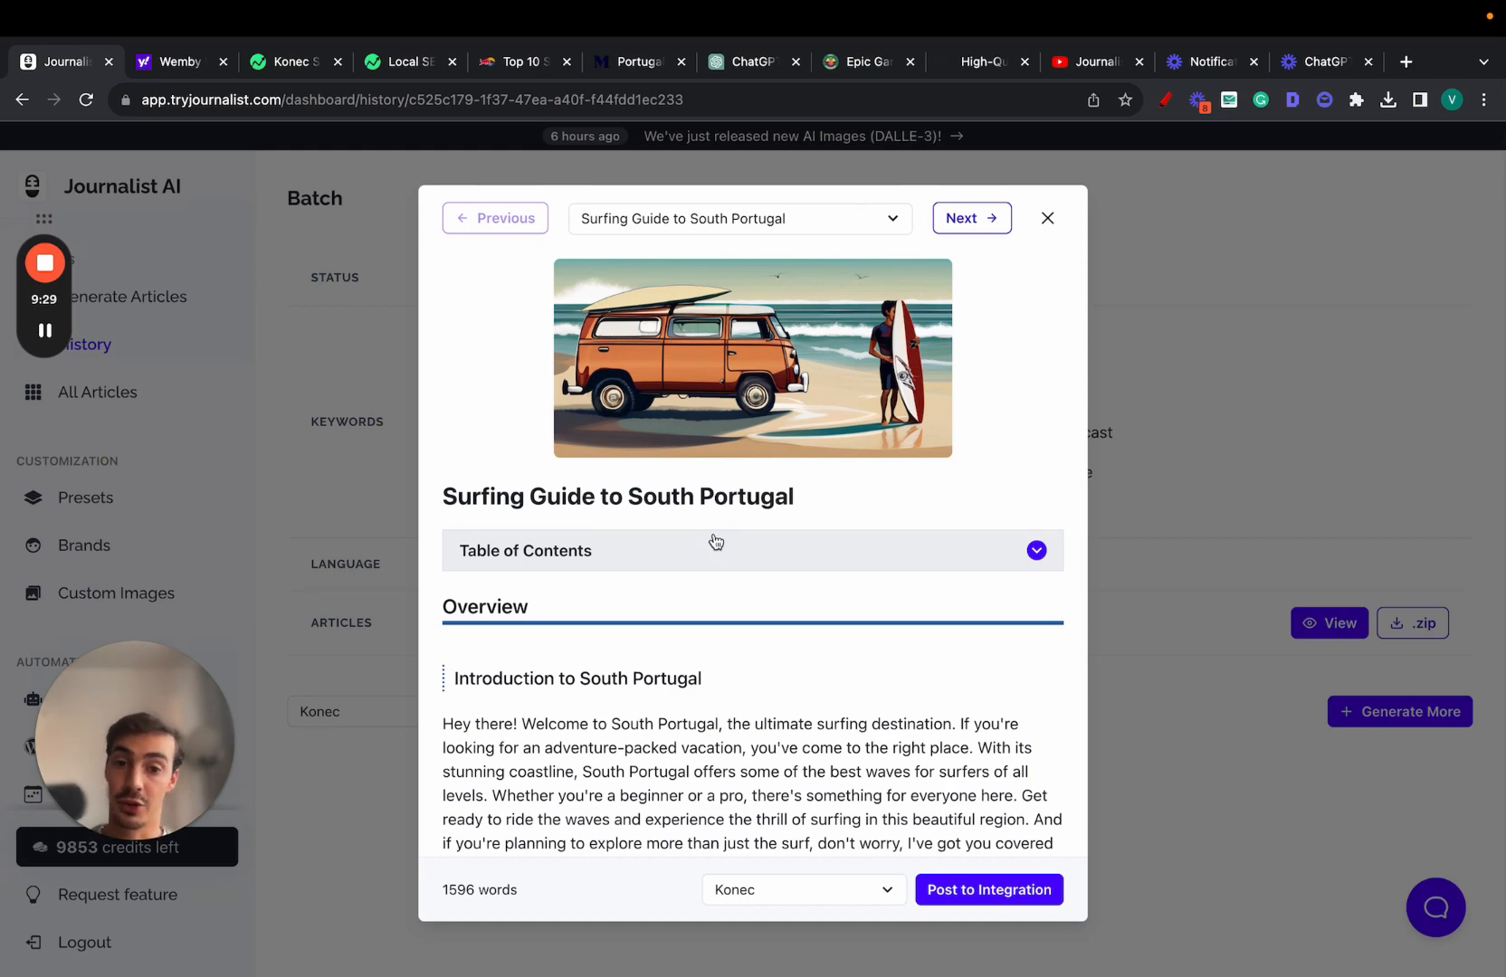
# Scroll further and follow the 'accessories' link to the 58 Surf shop.
pyautogui.scroll(-3)
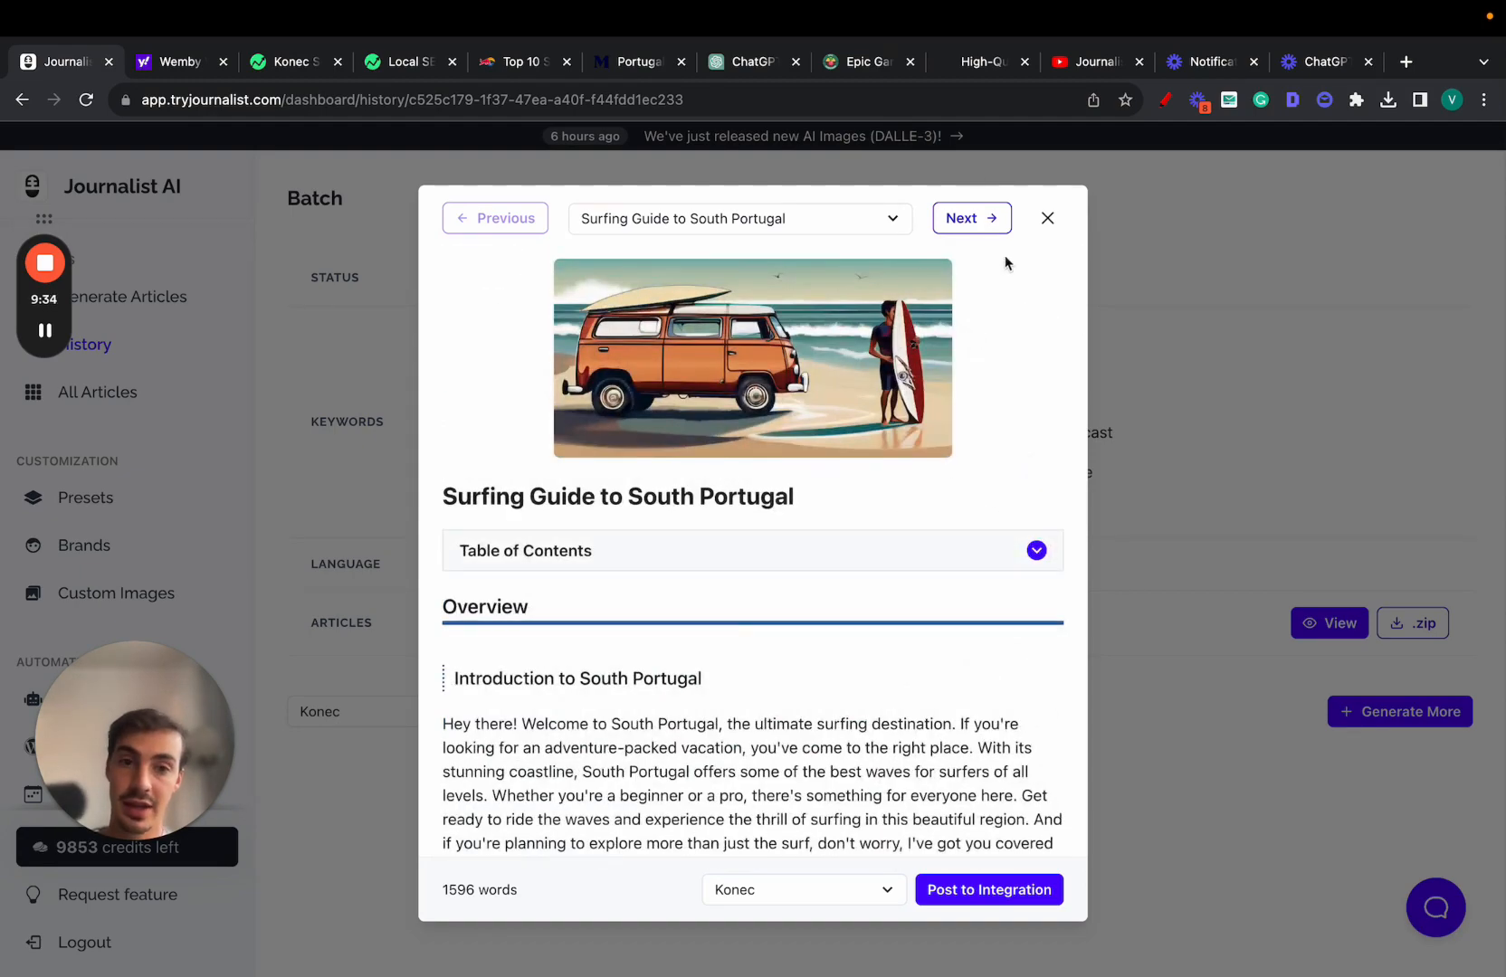
pyautogui.scroll(-3)
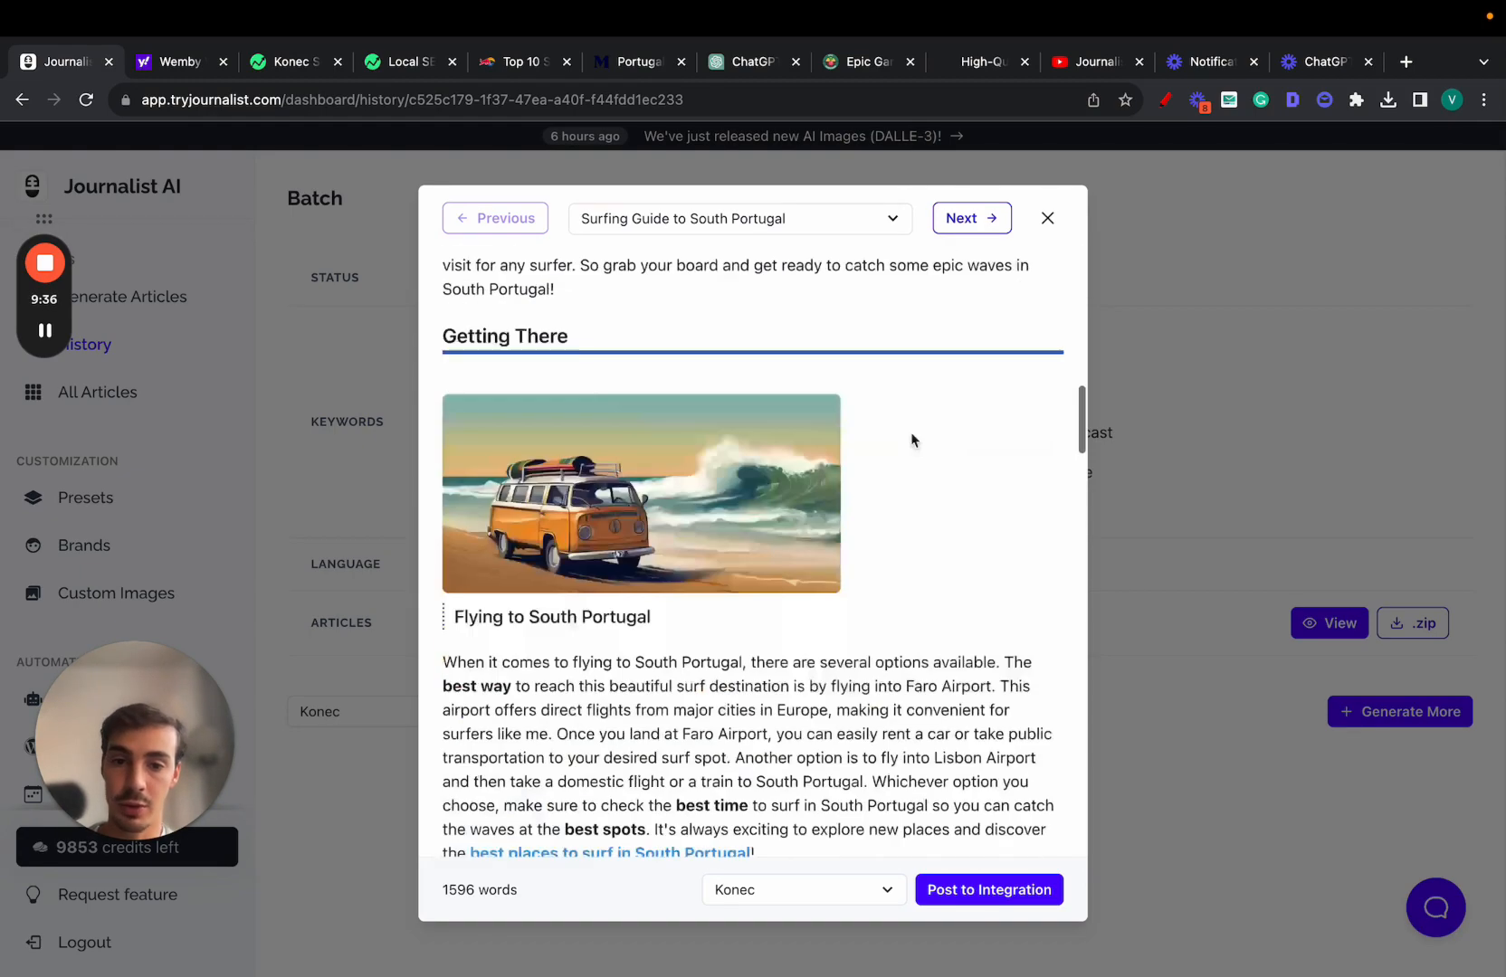
pyautogui.scroll(-3)
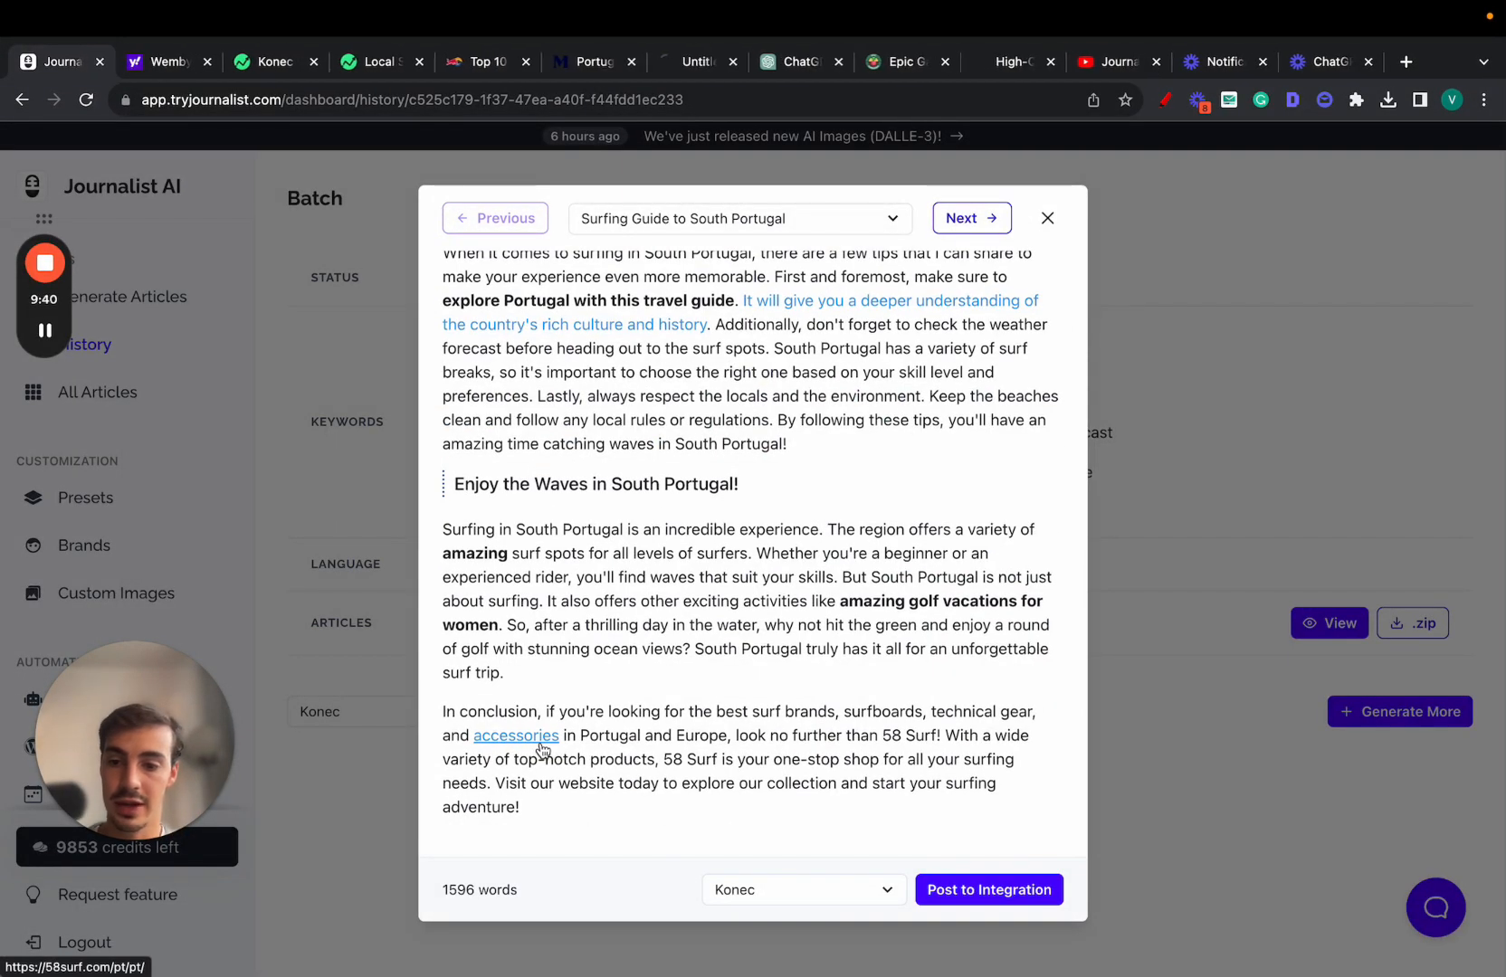
pyautogui.click(516, 735)
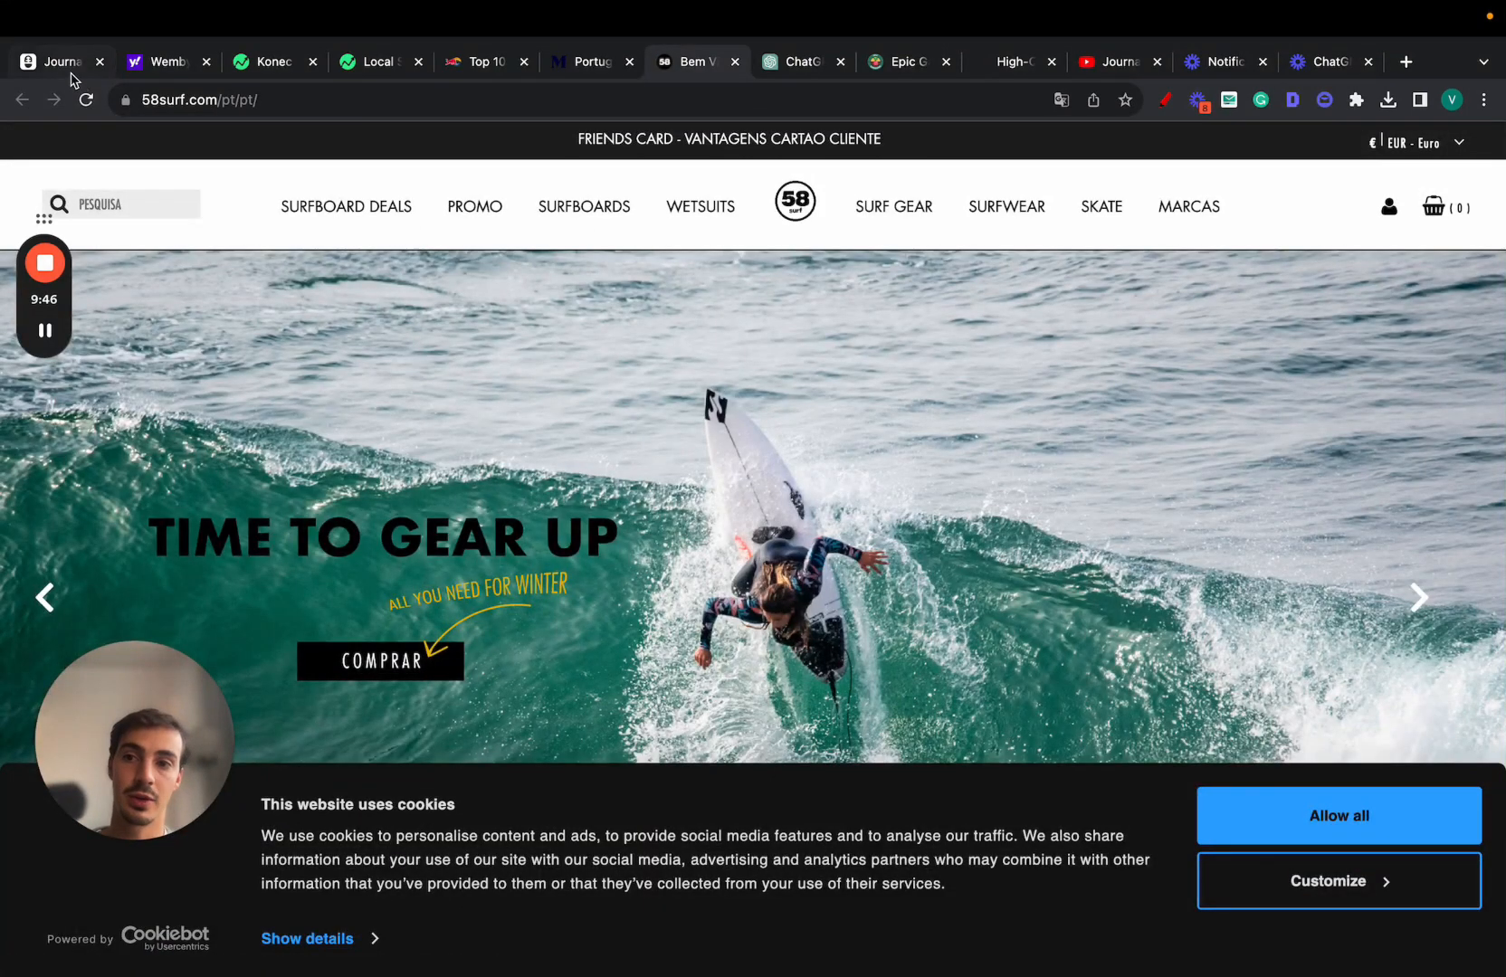
# Return to Journalist AI, go to Generate Articles and start a new preset.
pyautogui.click(58, 61)
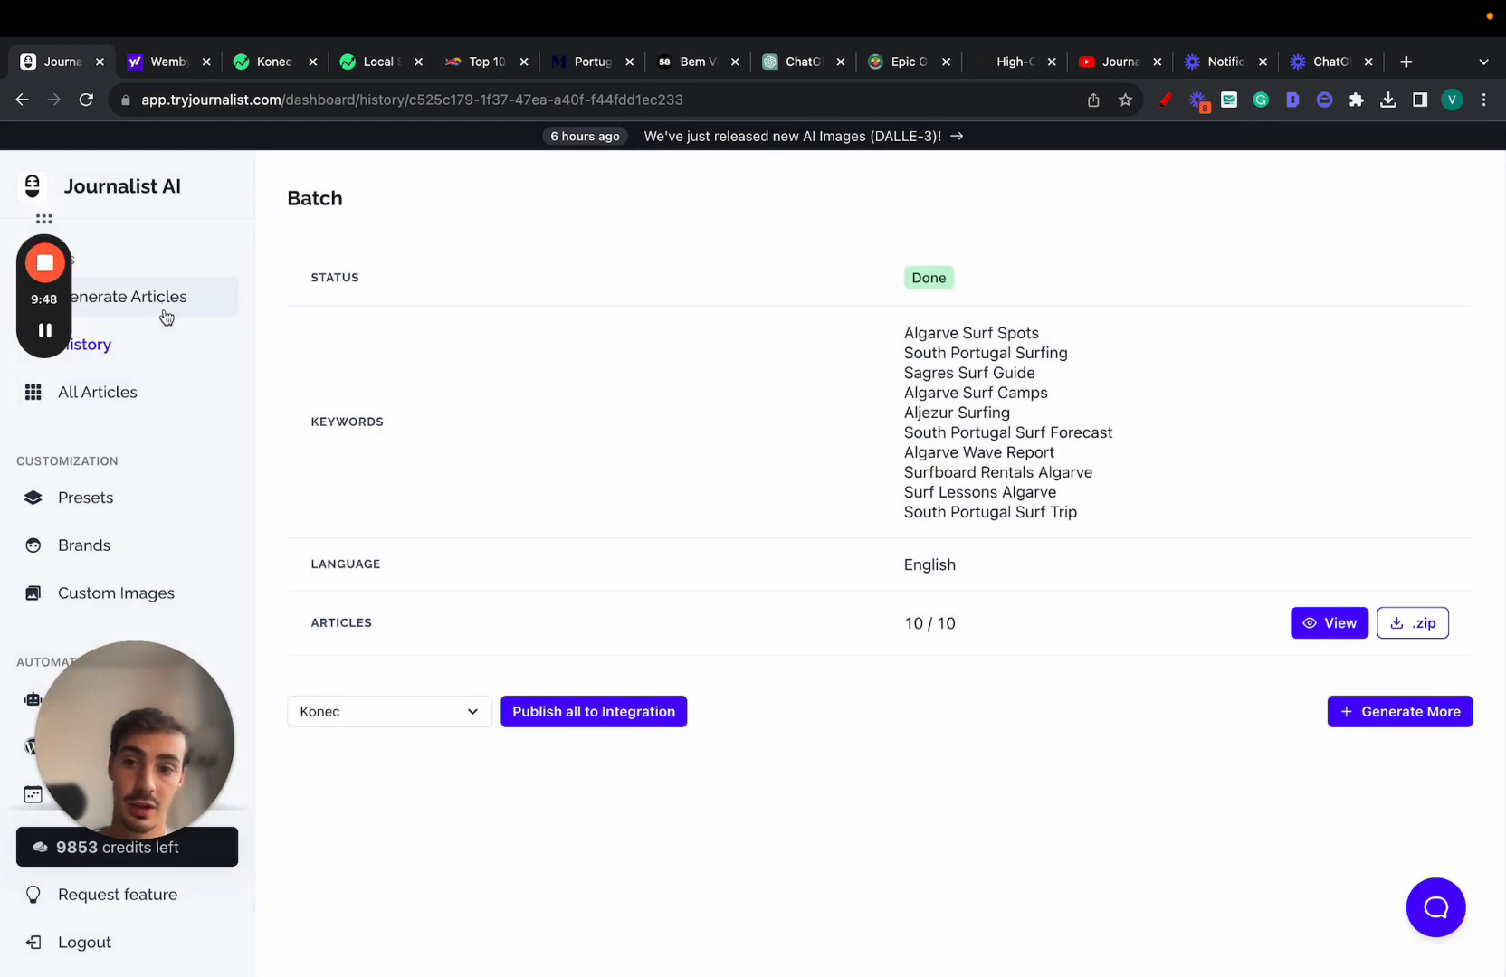
pyautogui.click(128, 297)
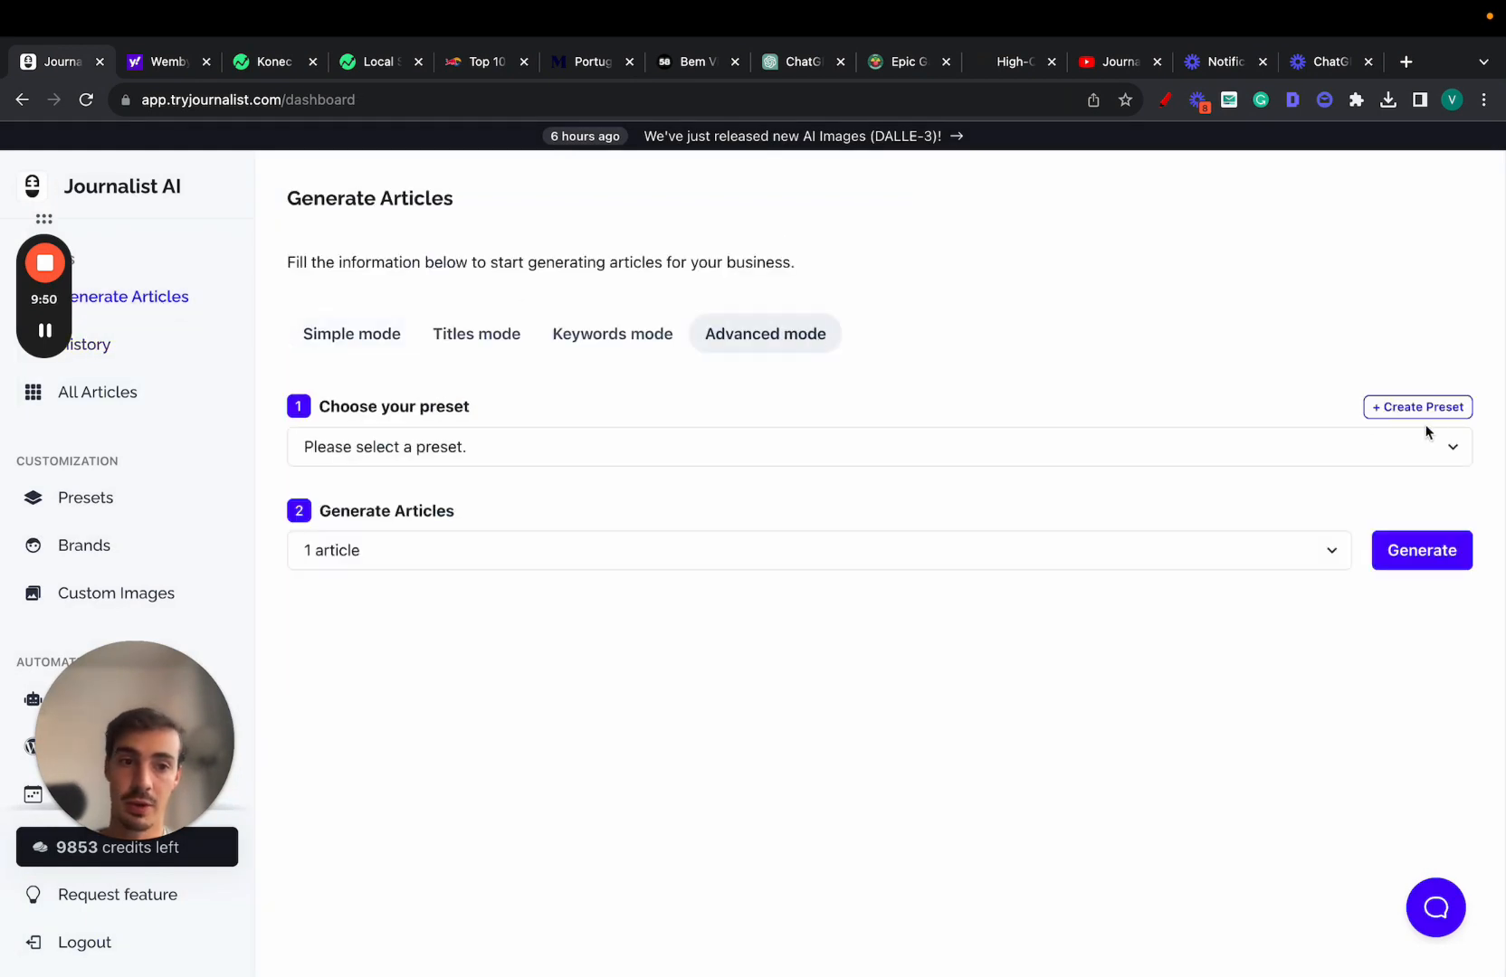
pyautogui.click(1415, 407)
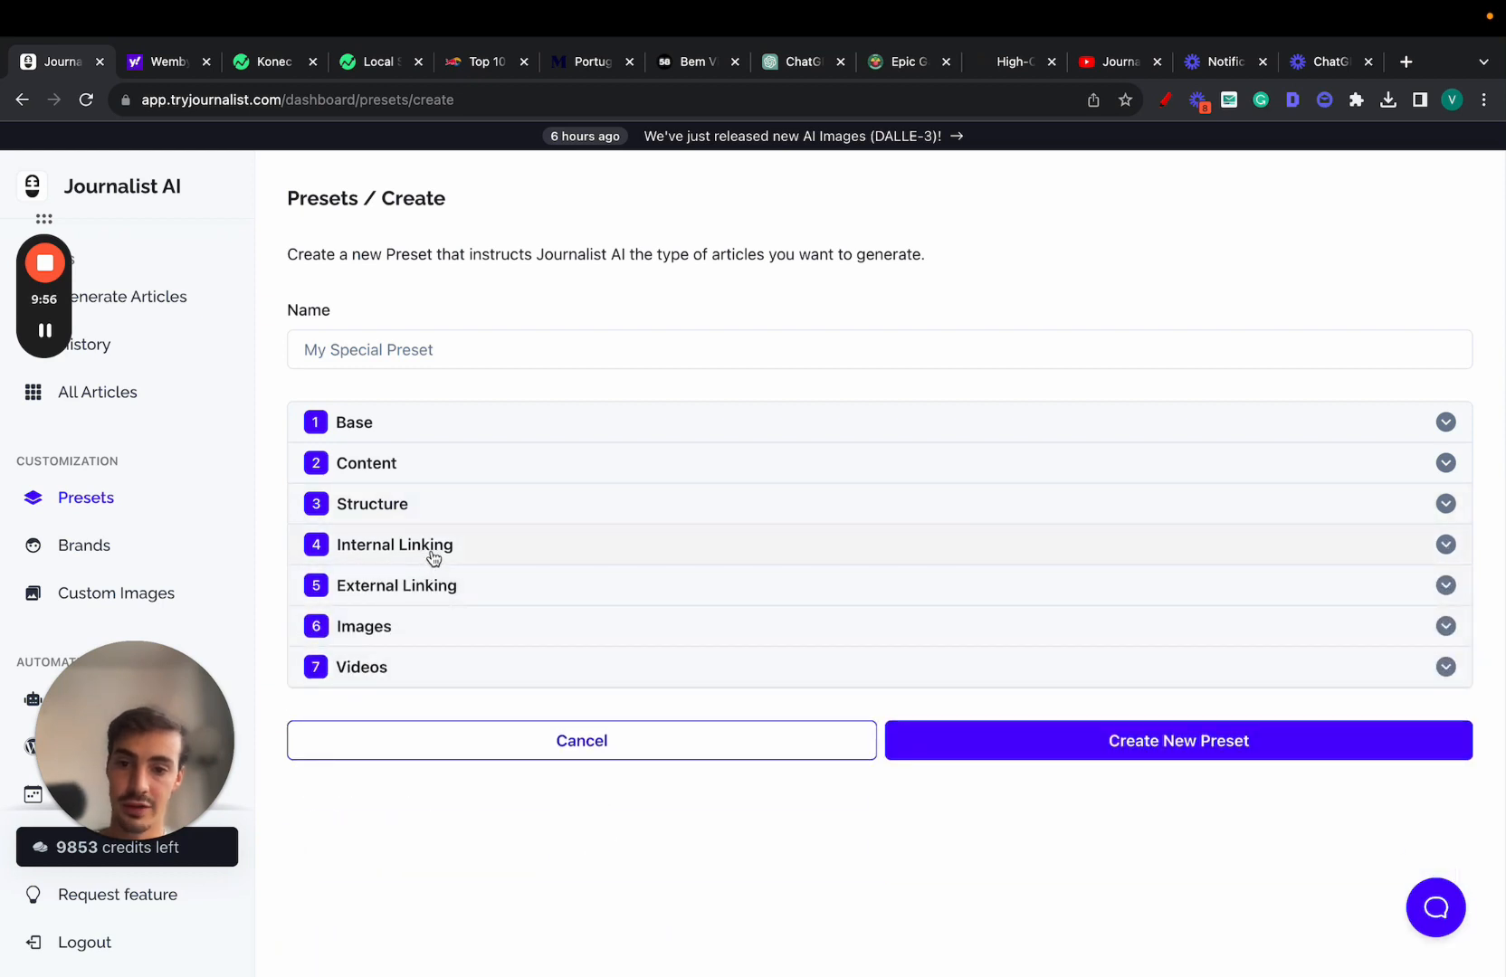
# Review Internal Linking with sketched notes, then show External Linking with automatic links enabled.
pyautogui.click(394, 545)
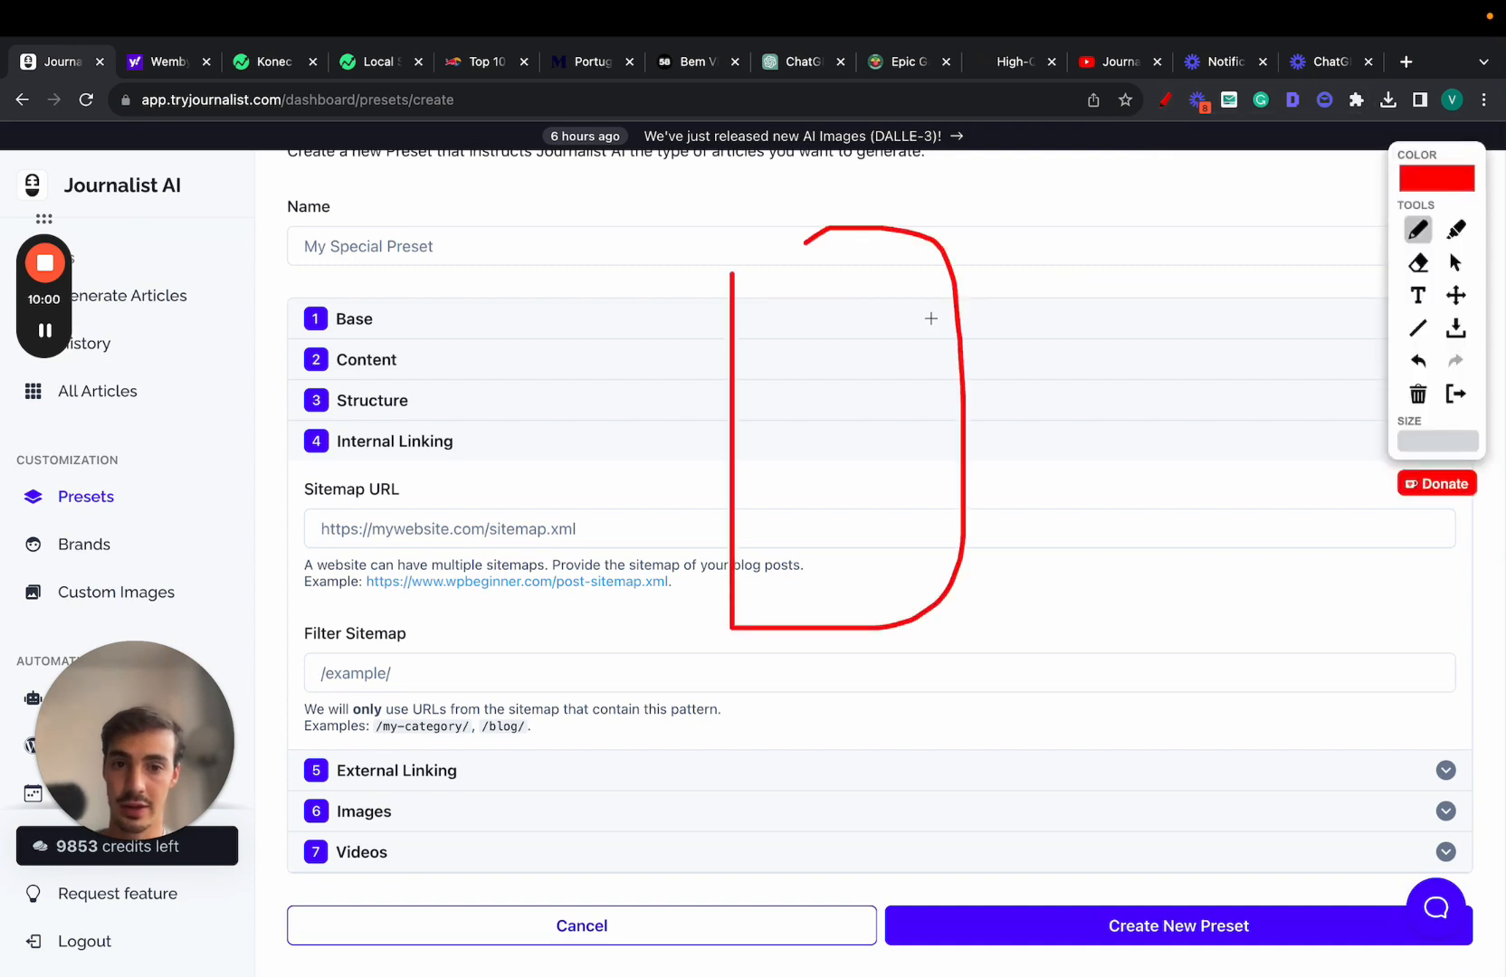
pyautogui.moveTo(903, 331); pyautogui.dragTo(1320, 278)
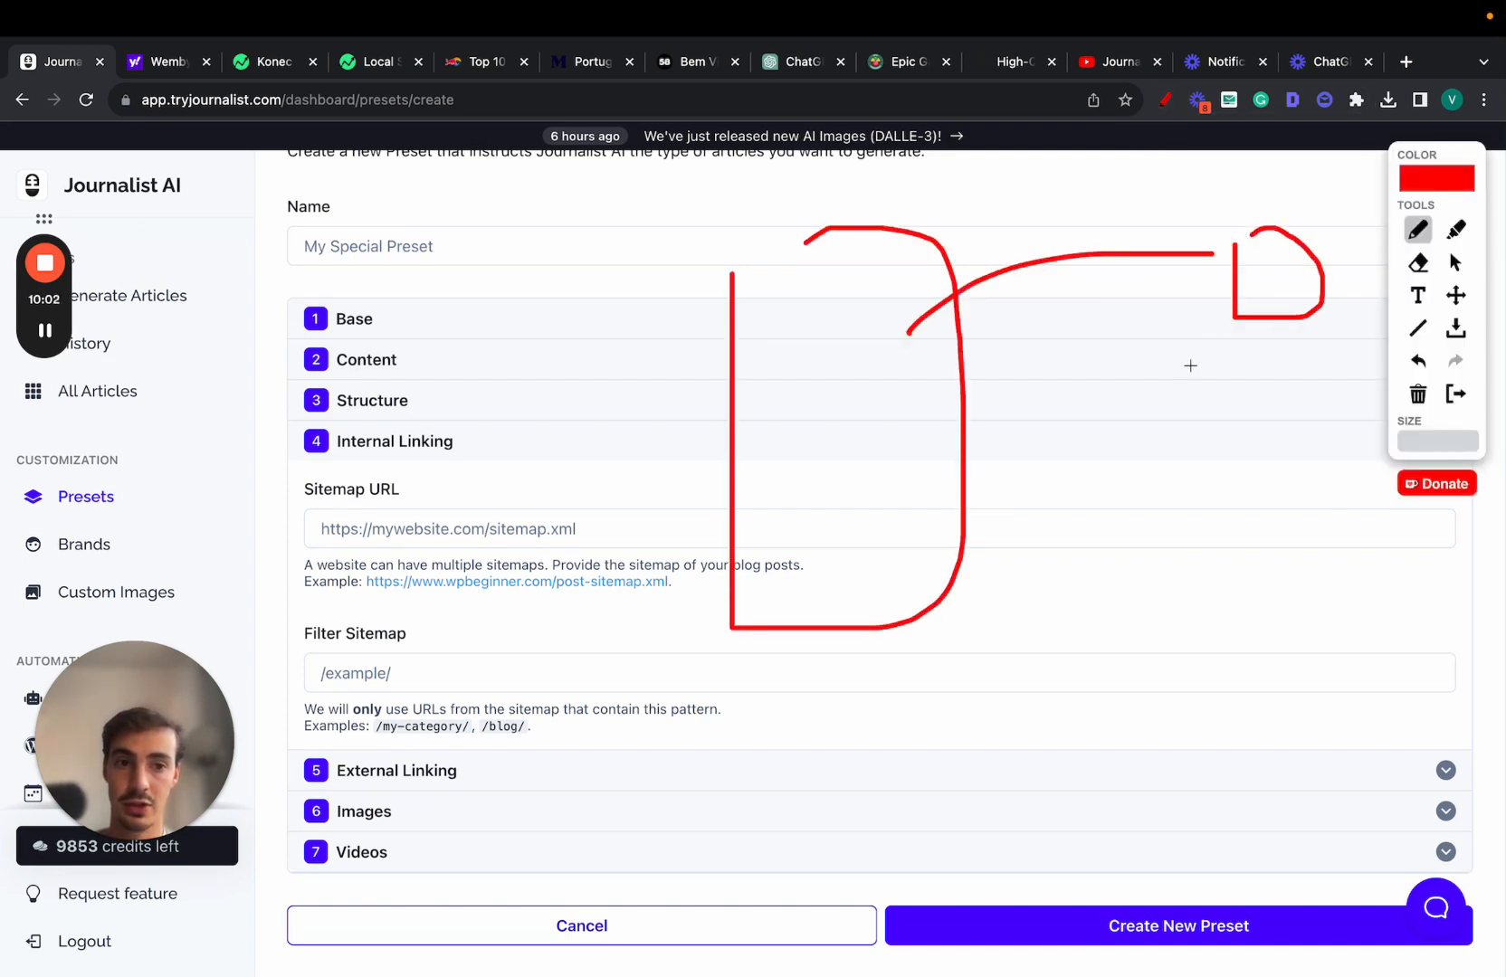
pyautogui.moveTo(874, 547); pyautogui.dragTo(1139, 452)
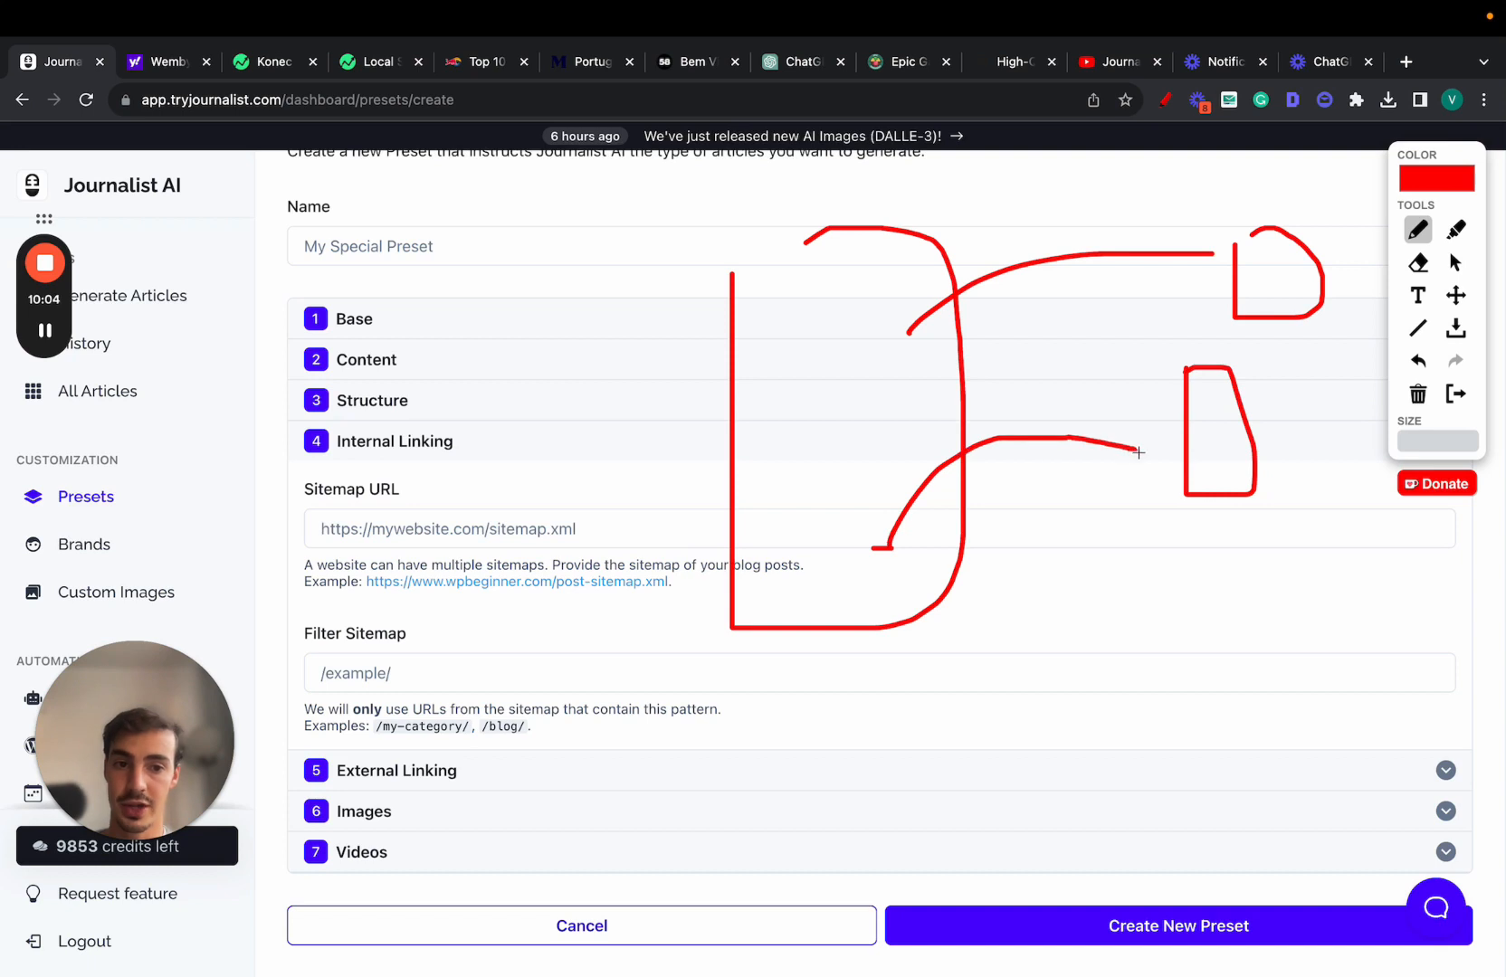
pyautogui.moveTo(331, 787); pyautogui.dragTo(442, 787)
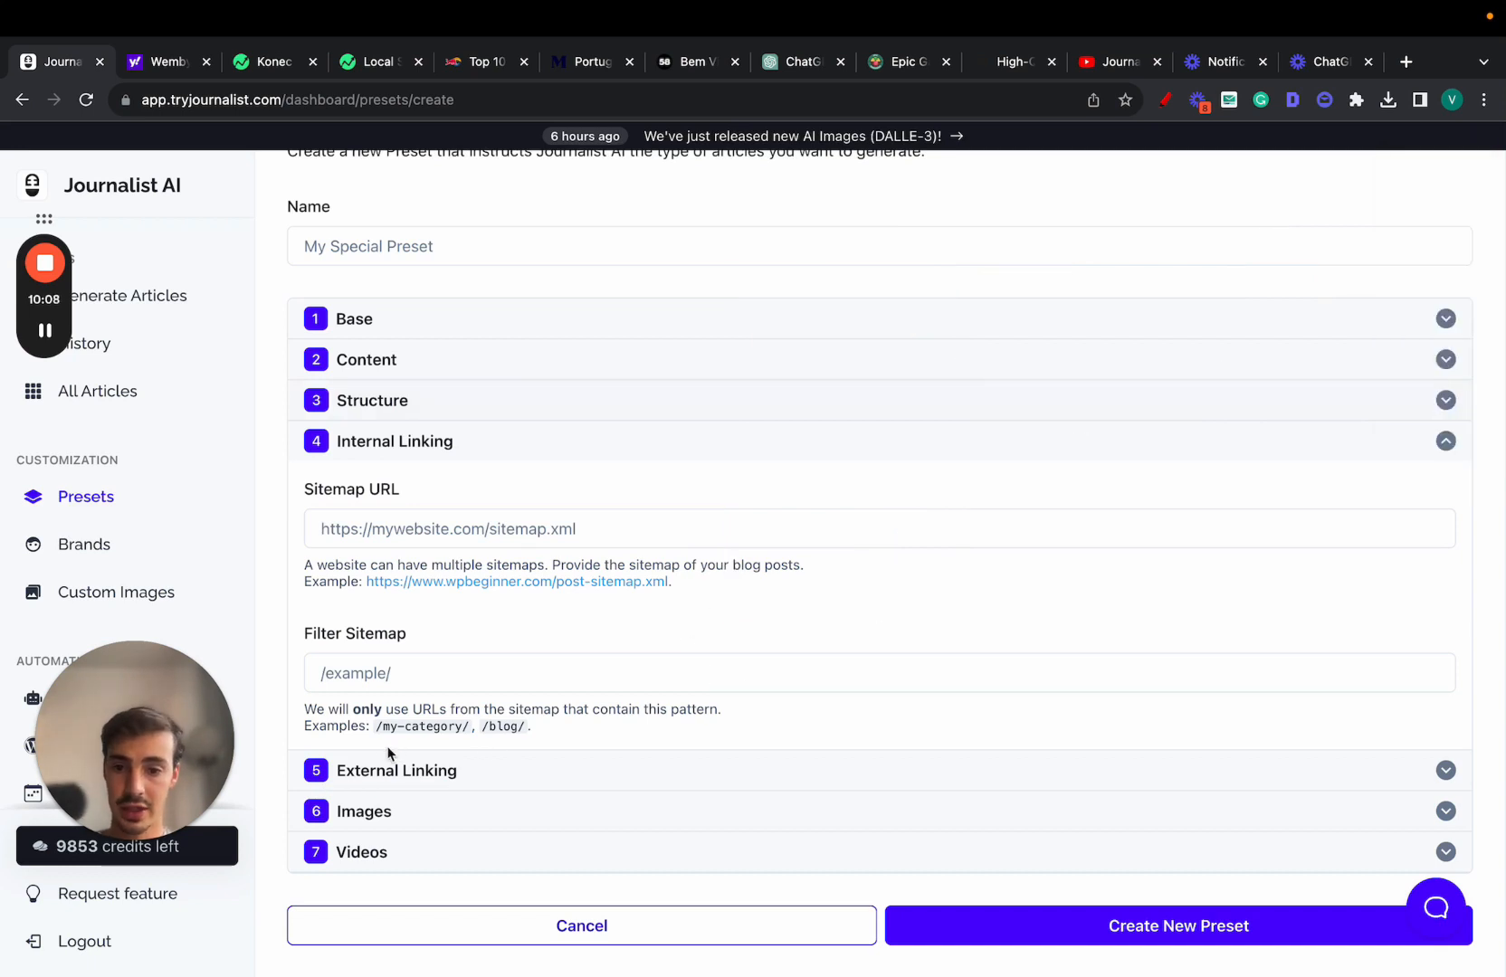
pyautogui.click(395, 770)
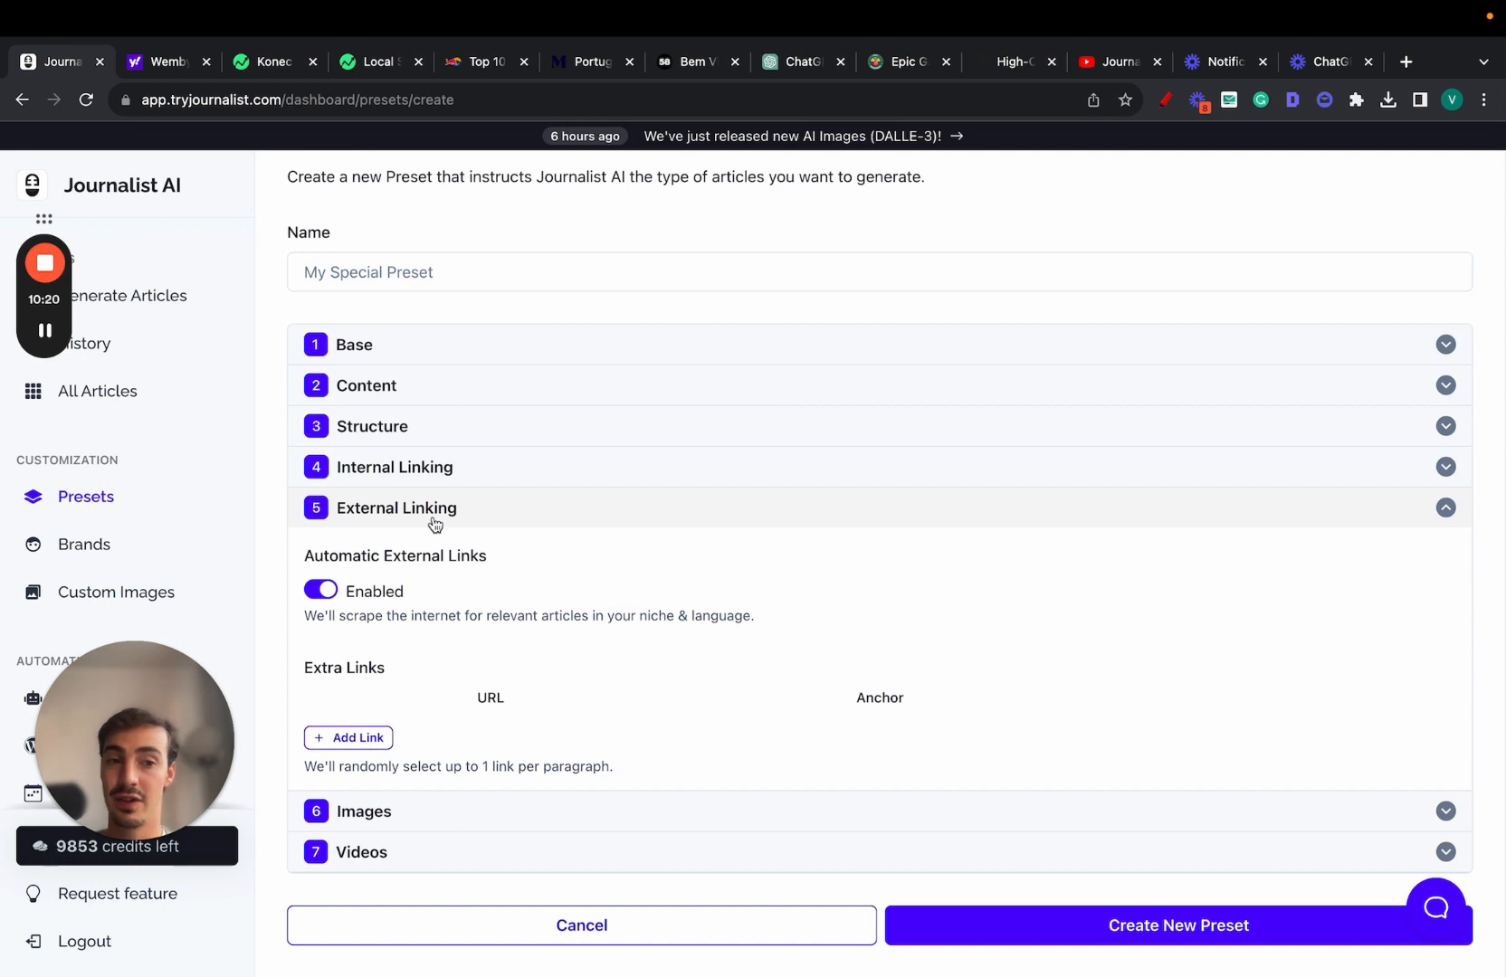
# Expand the preset's Images section with Google License-Free Photos as image source.
pyautogui.click(395, 508)
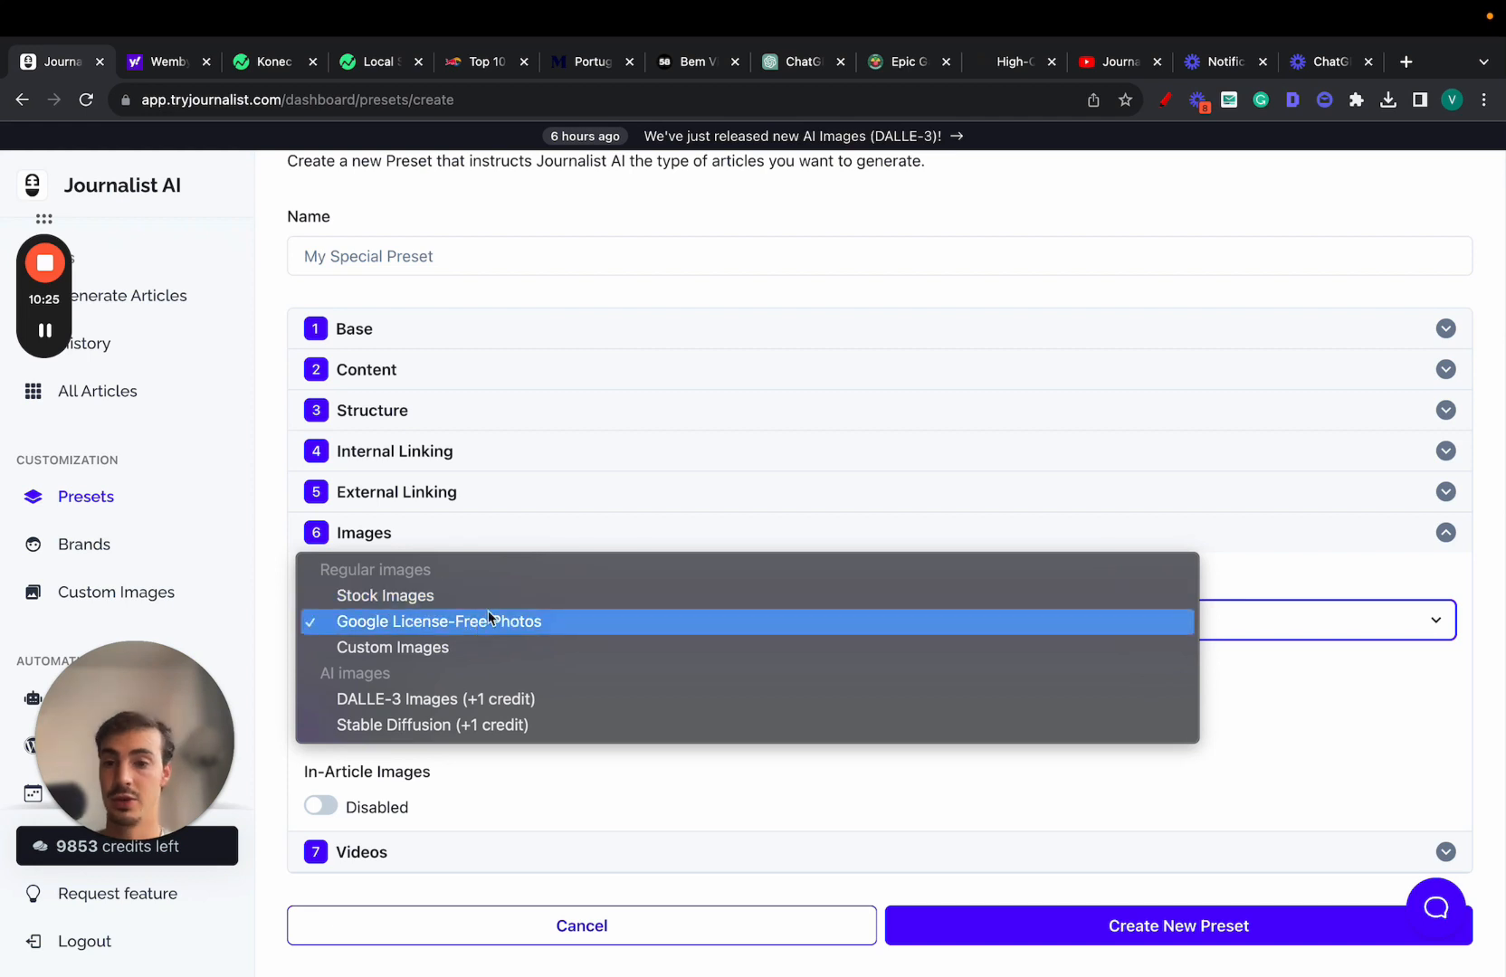
pyautogui.moveTo(533, 666)
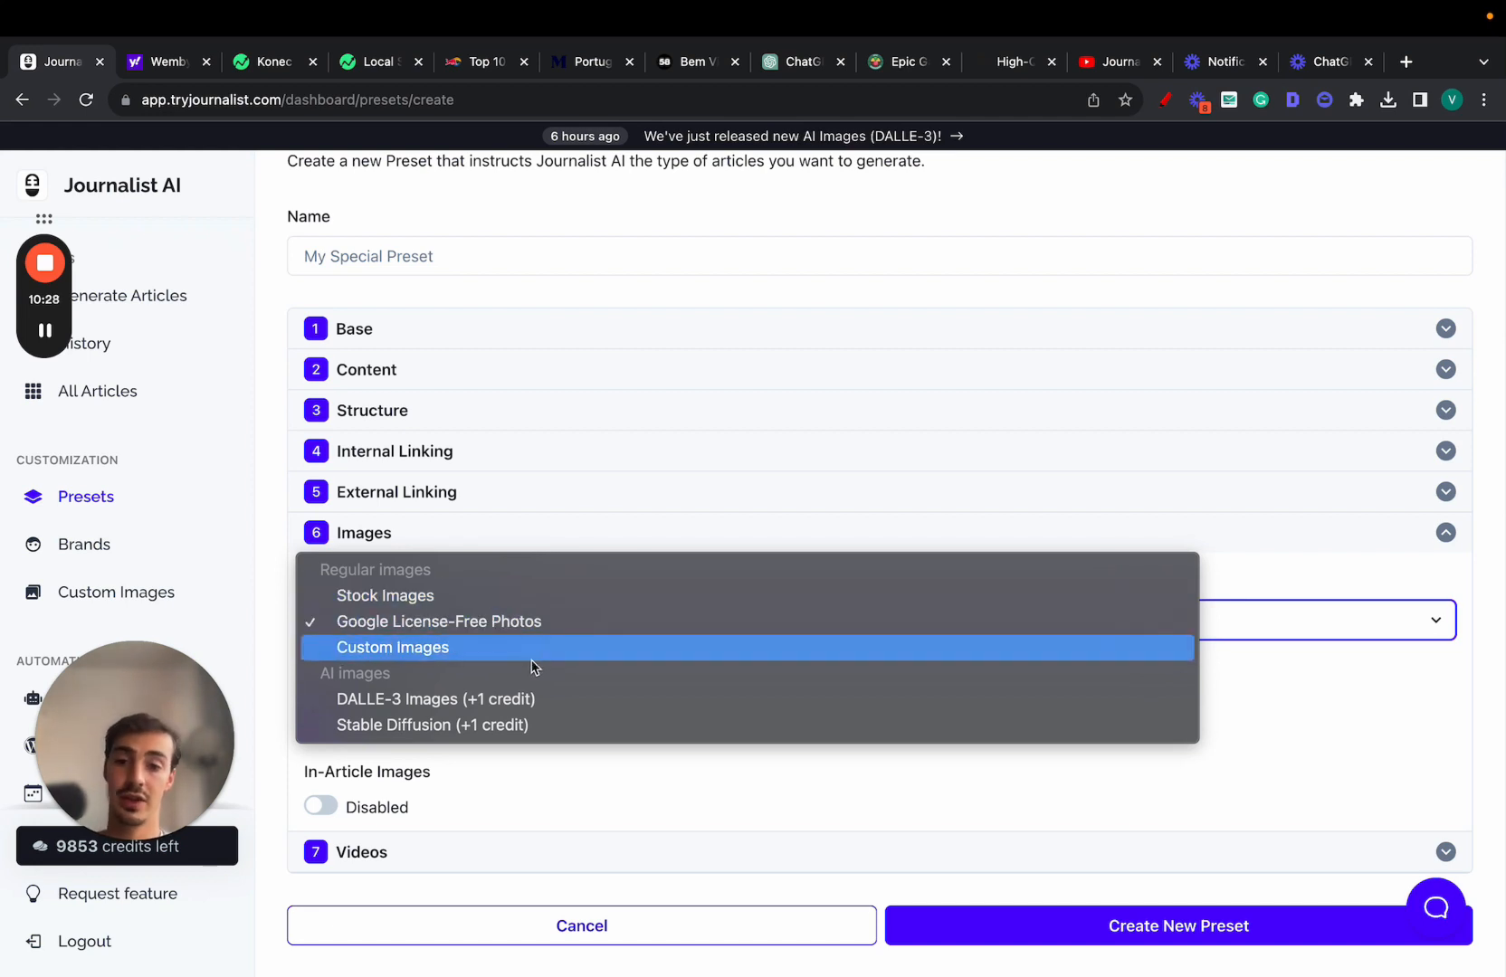
pyautogui.moveTo(431, 725)
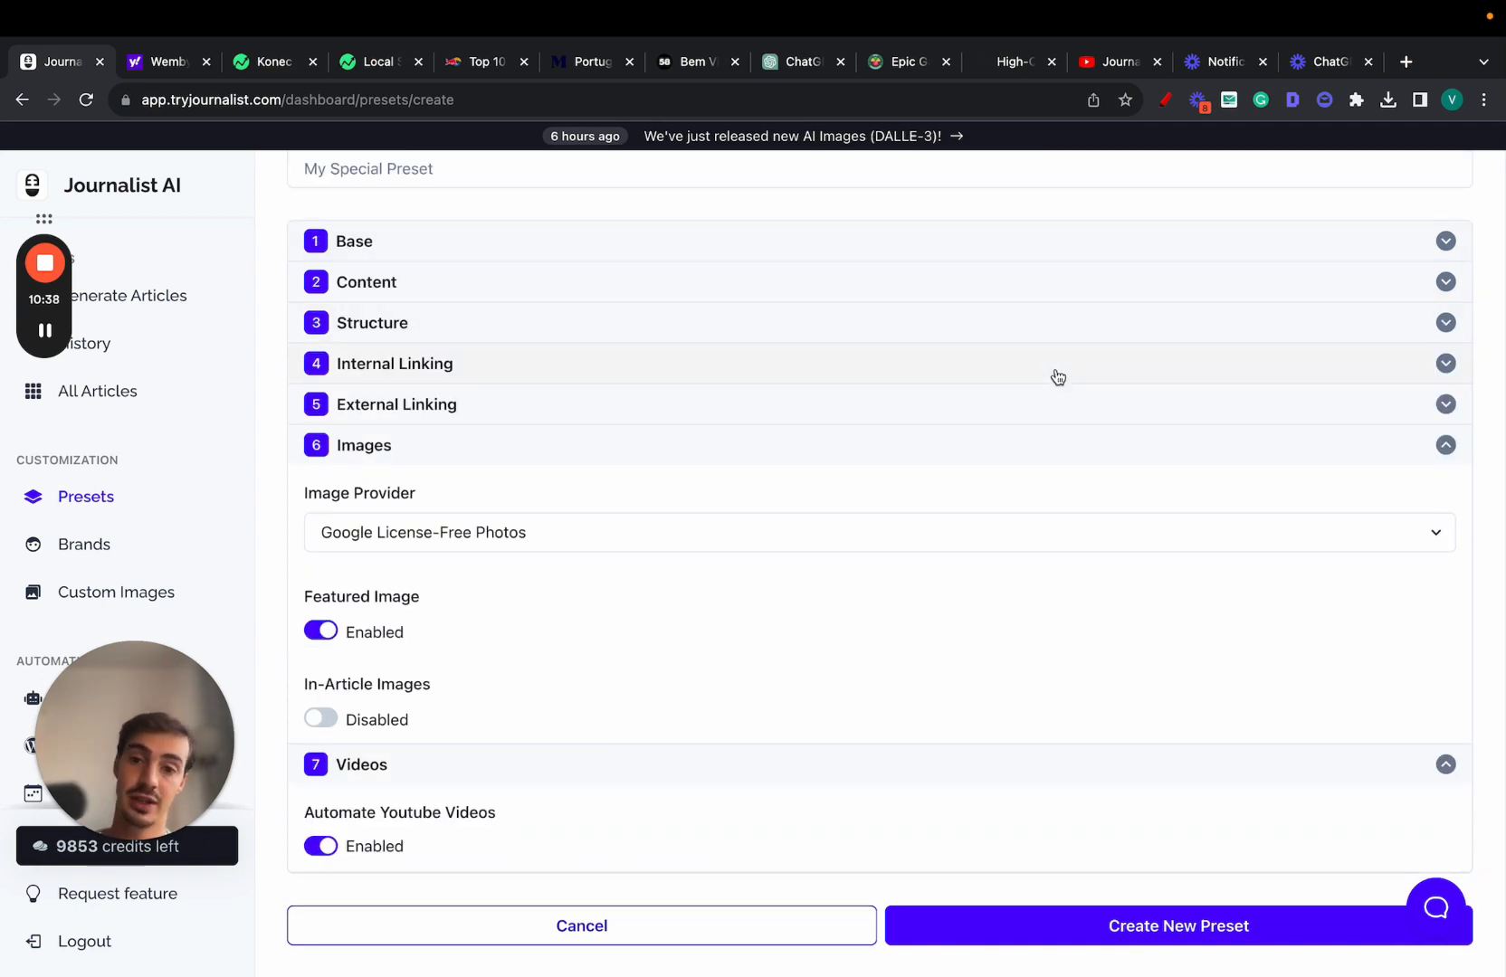
pyautogui.moveTo(498, 422)
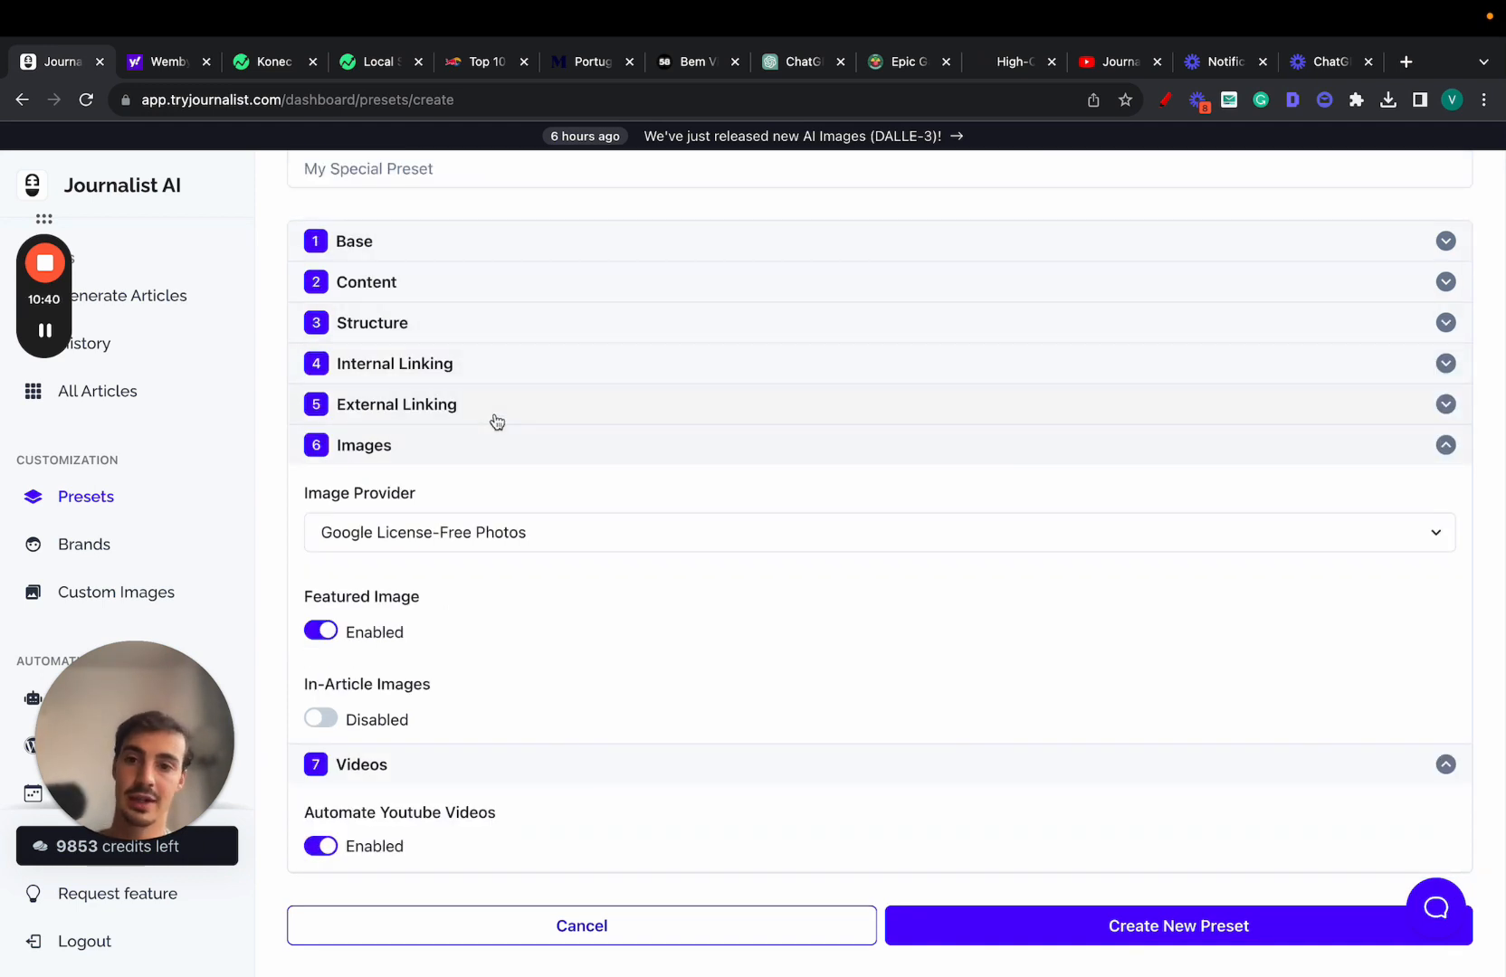
# Keep English as the preset language and set creativity just under halfway.
pyautogui.click(372, 322)
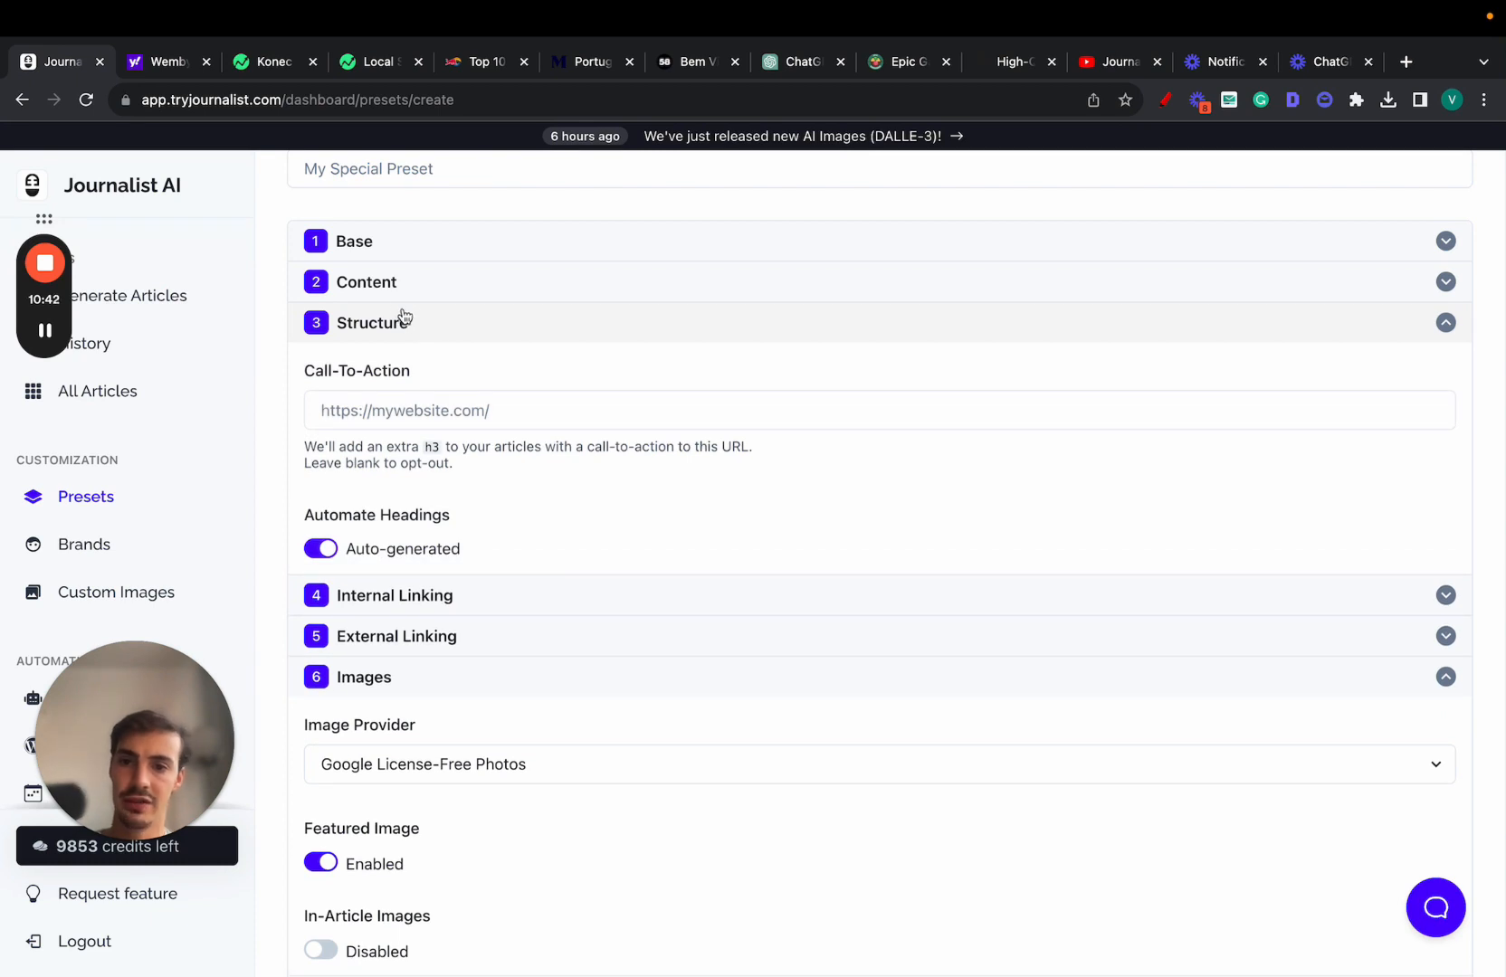
pyautogui.click(366, 281)
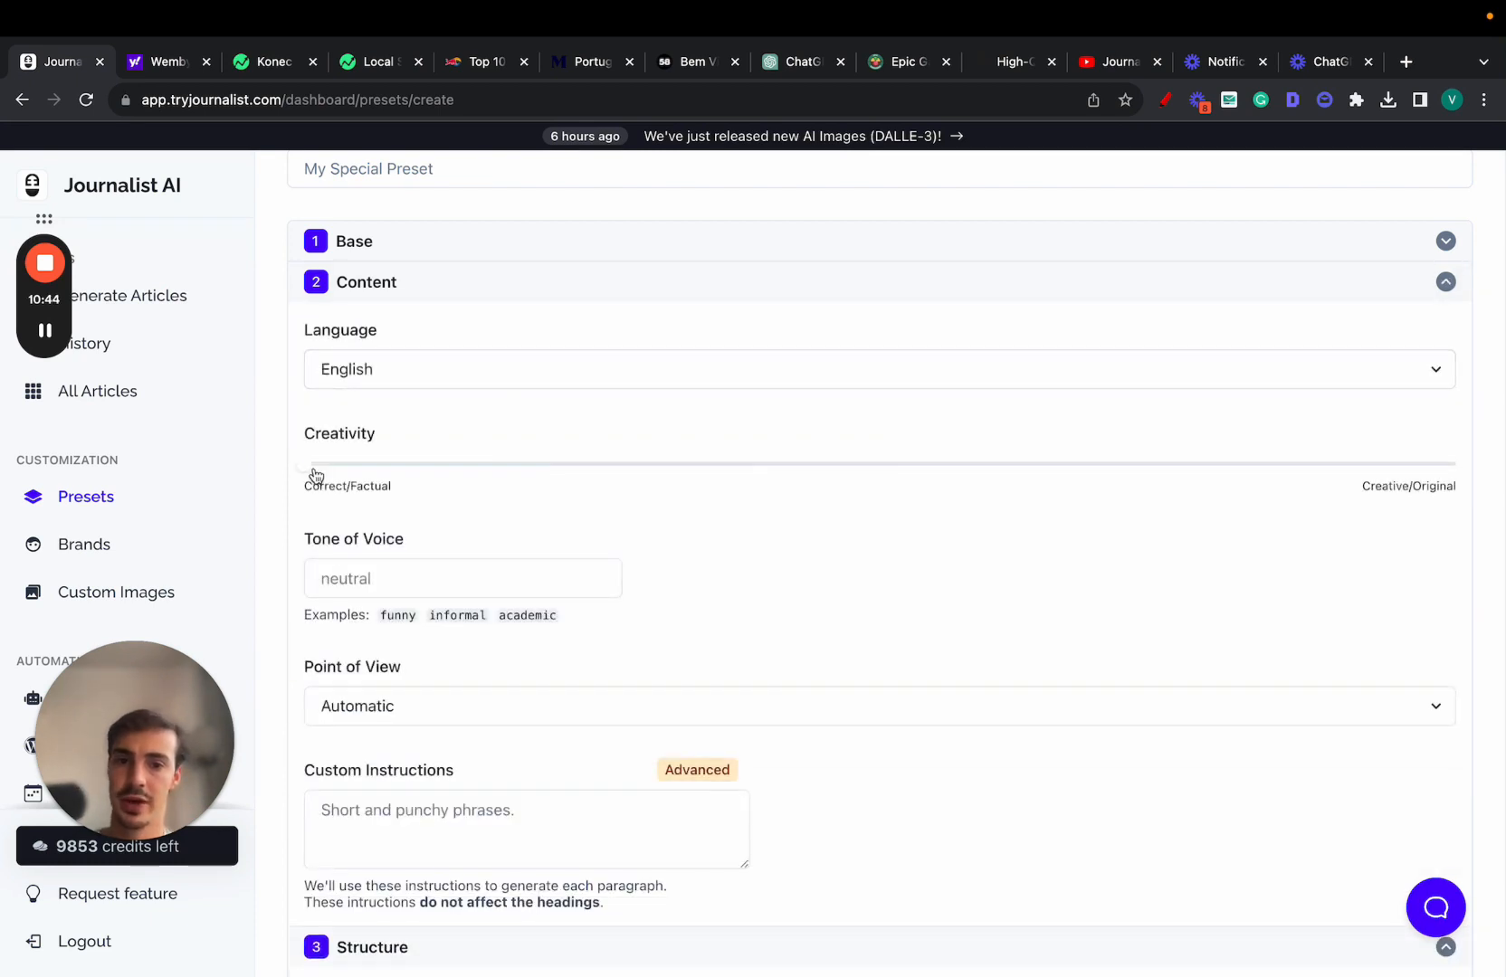
pyautogui.click(877, 369)
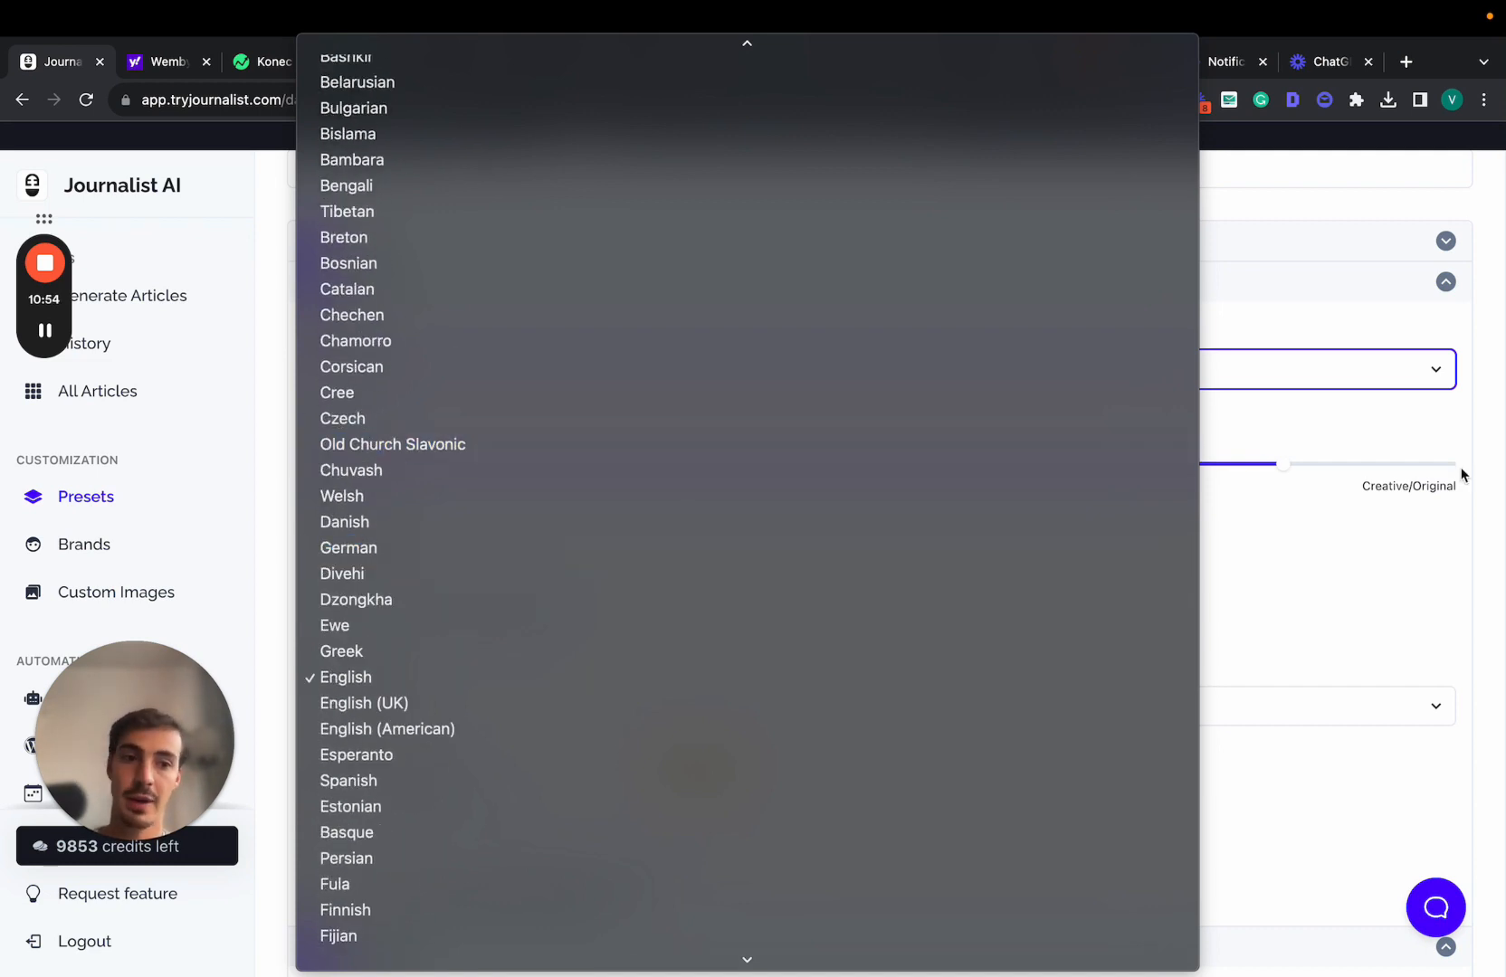
pyautogui.click(344, 676)
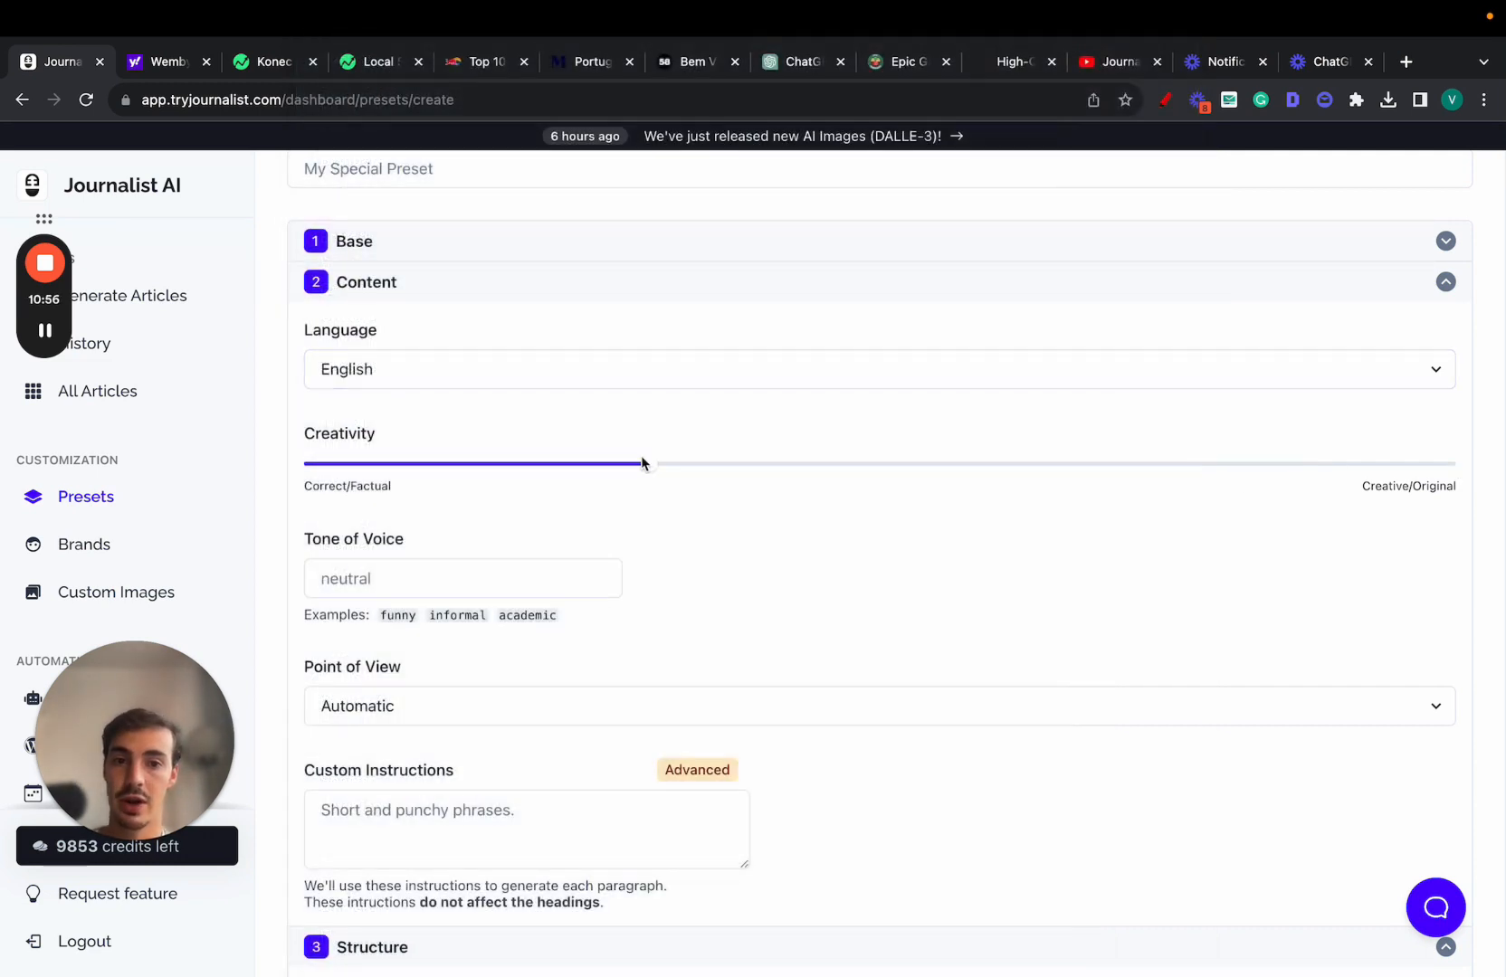
pyautogui.moveTo(643, 463); pyautogui.dragTo(874, 463)
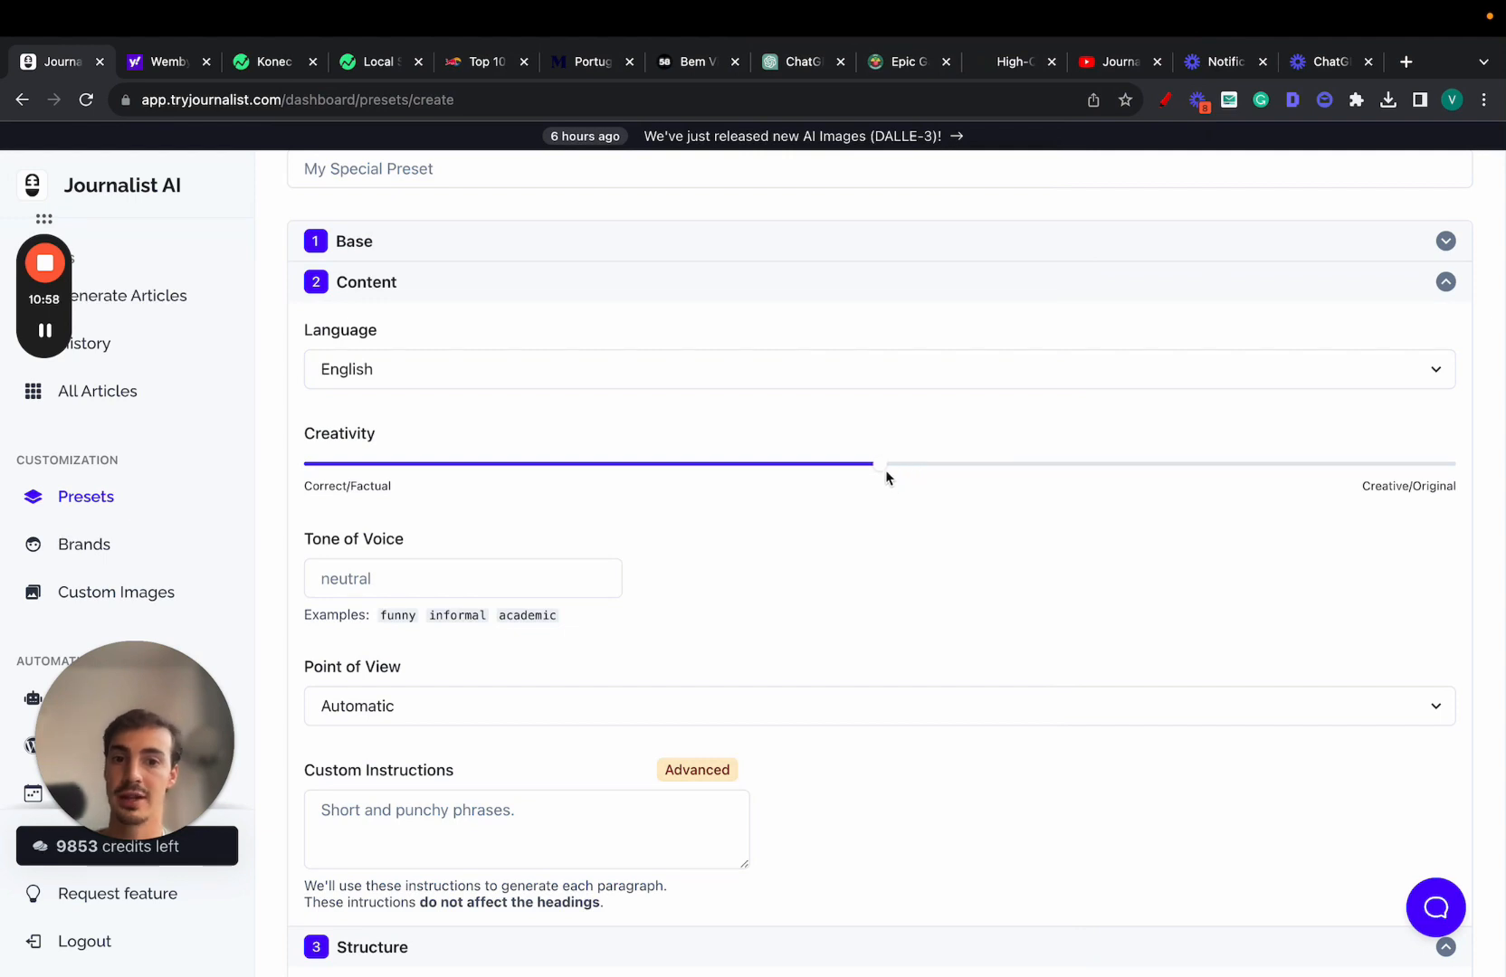
pyautogui.moveTo(875, 466); pyautogui.dragTo(308, 466)
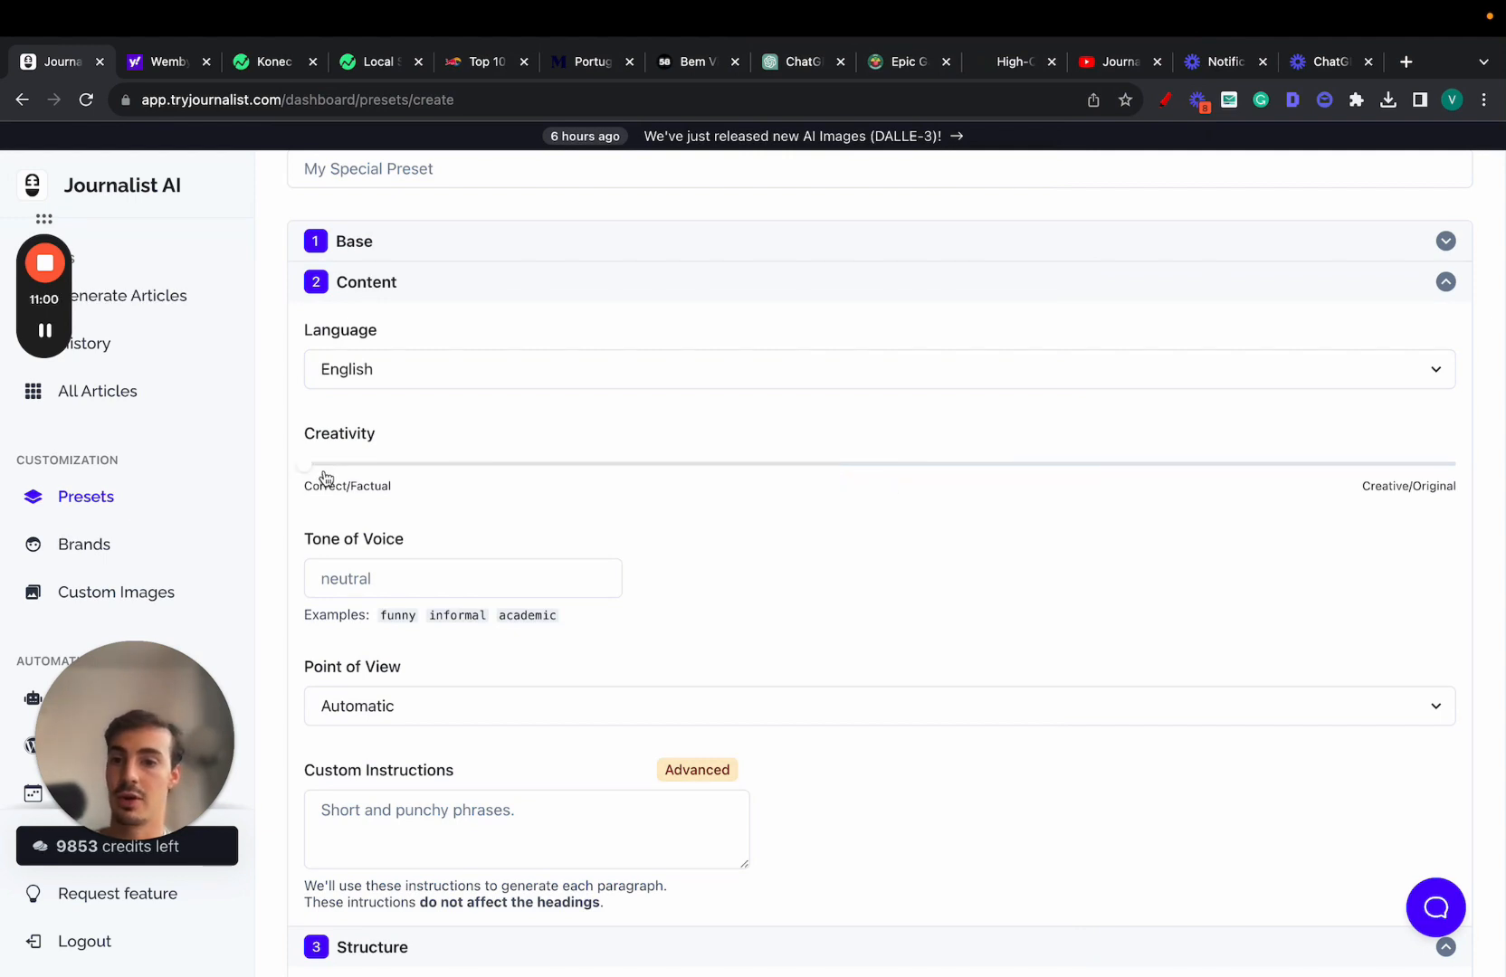
pyautogui.moveTo(308, 464); pyautogui.dragTo(821, 464)
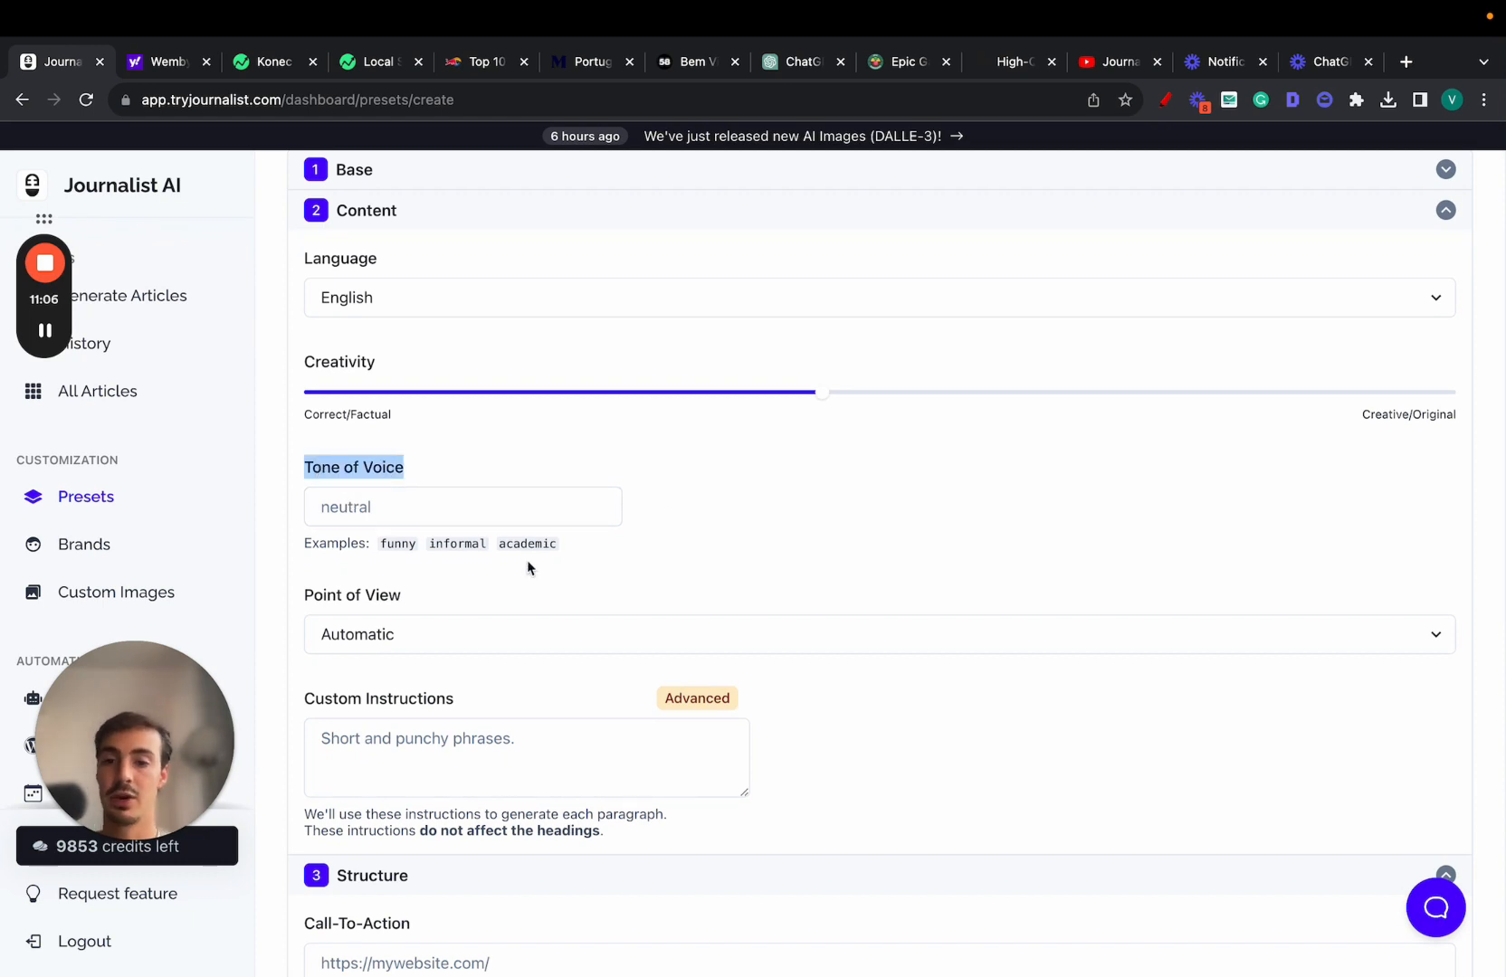
pyautogui.scroll(-3)
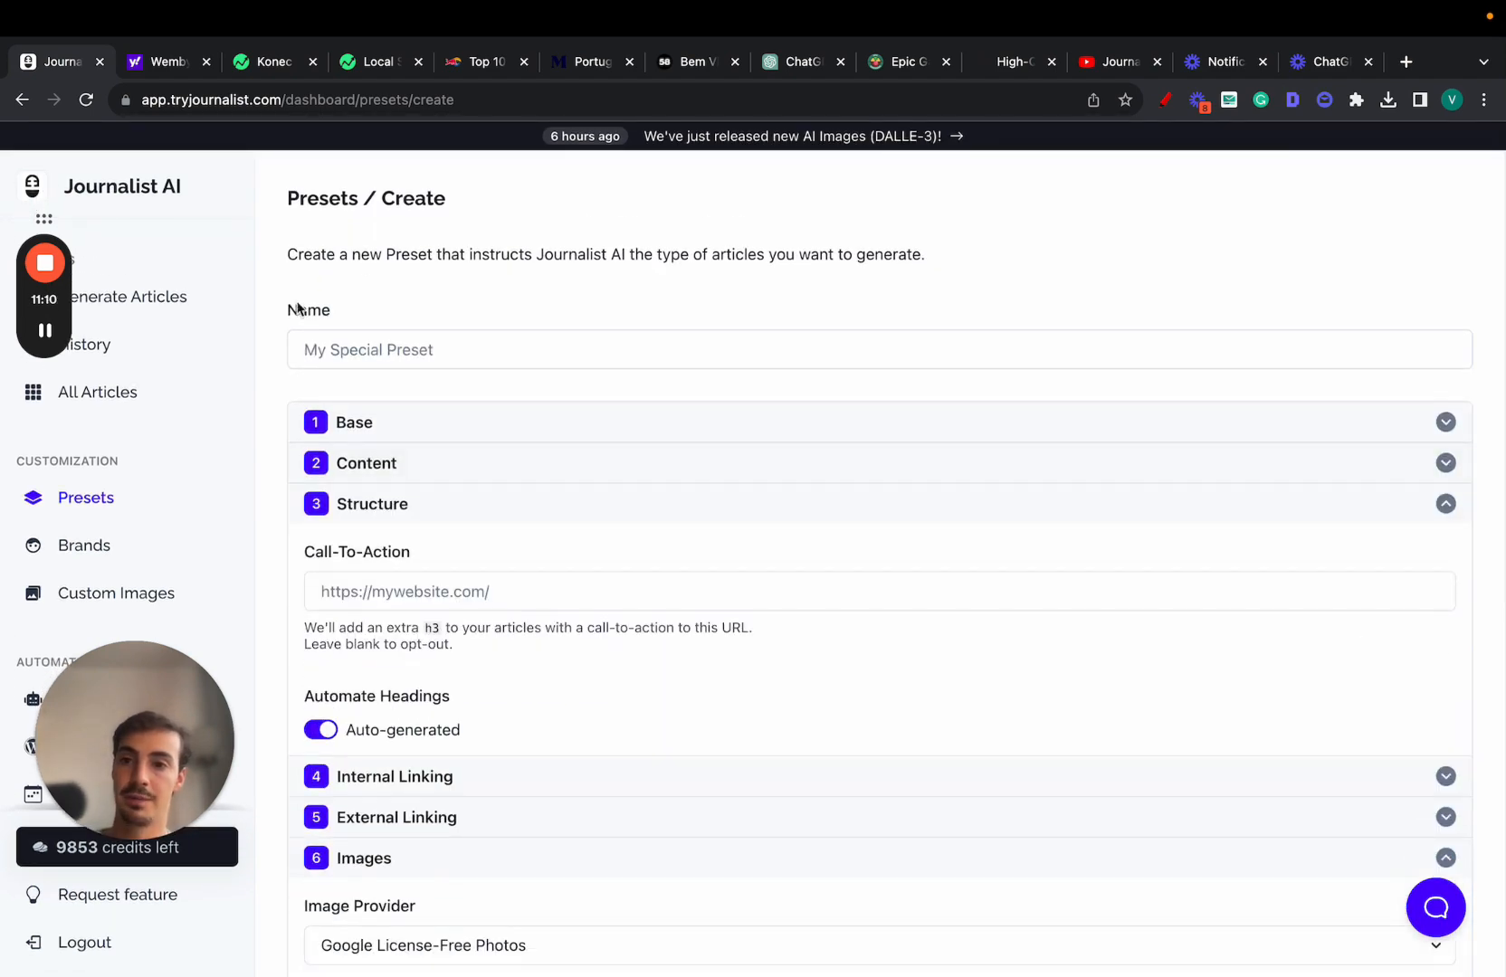
pyautogui.moveTo(270, 184)
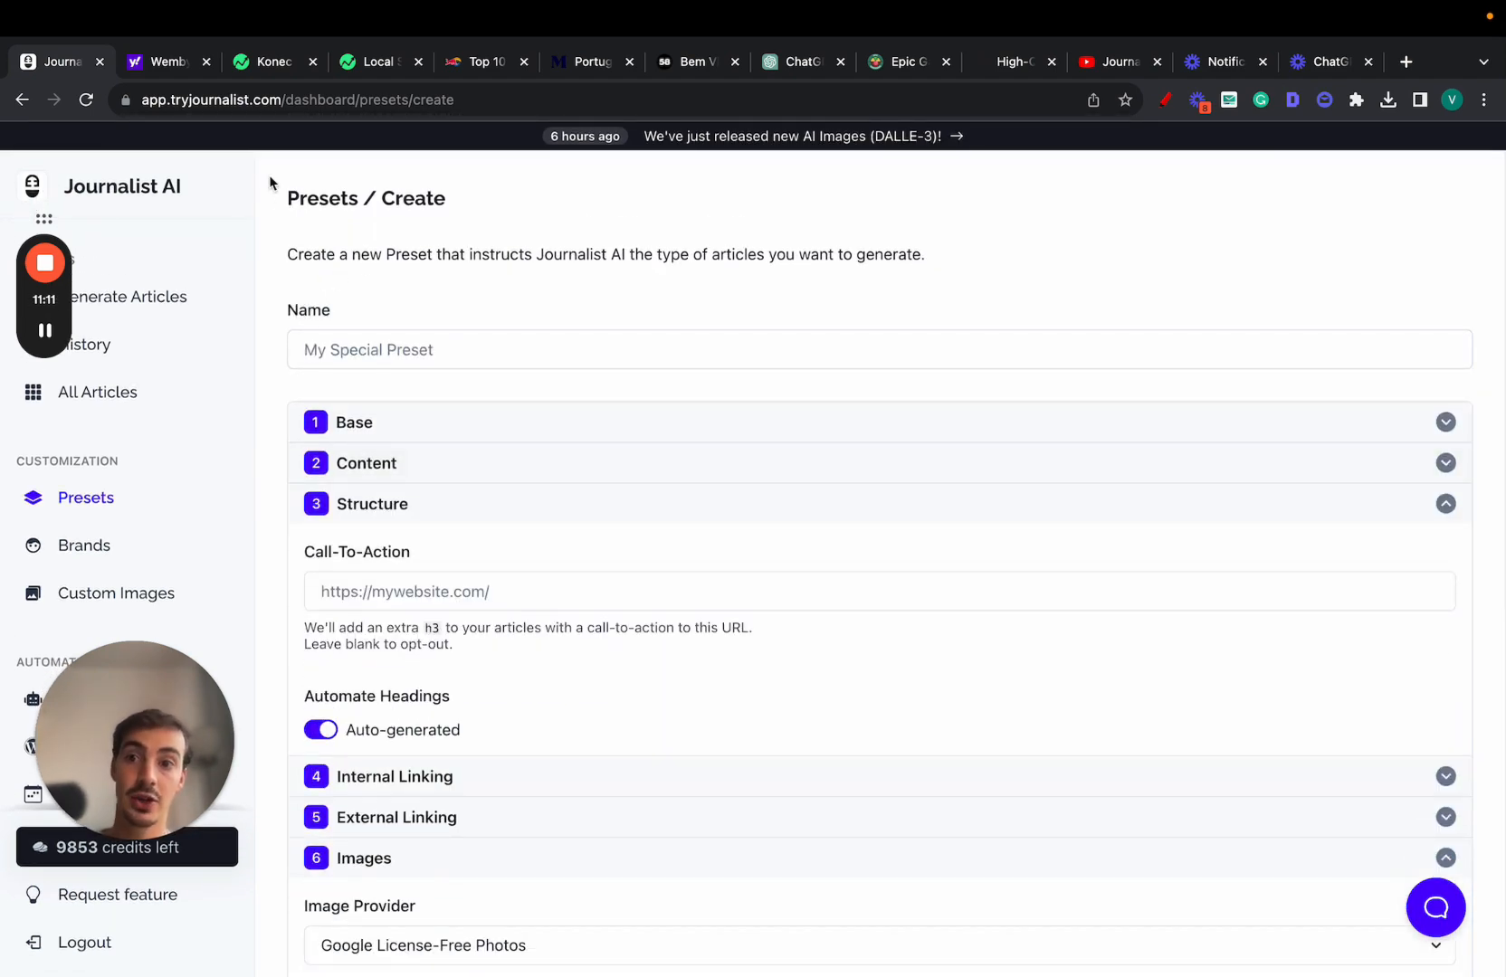
# Close the Wemby tab and open the Vettted keyword monitor's suggestions.
pyautogui.click(163, 61)
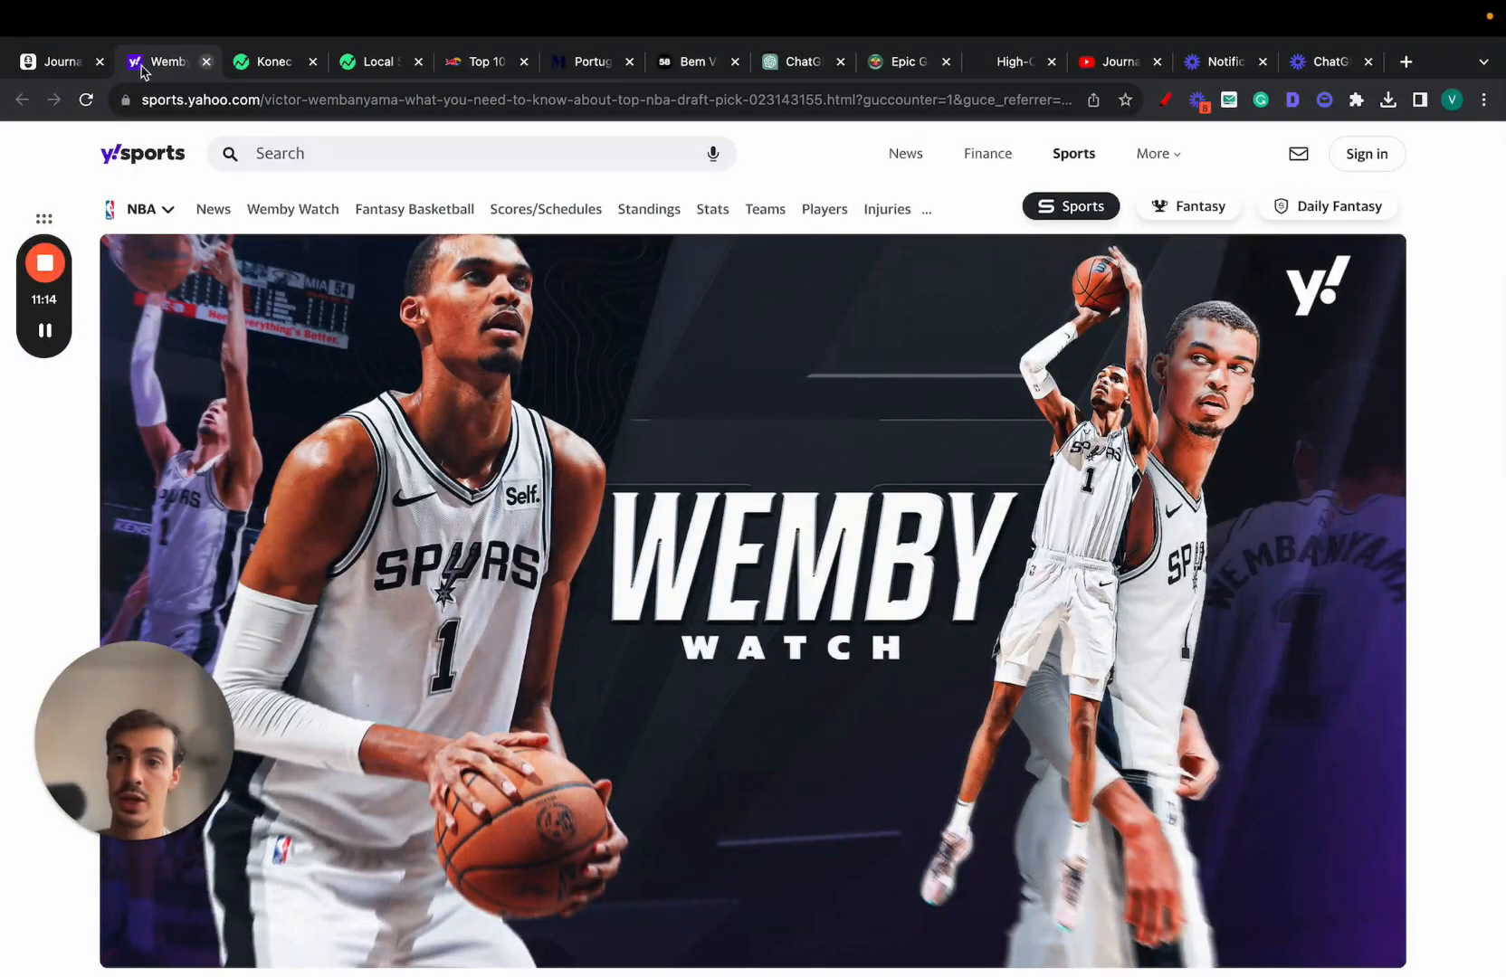
pyautogui.click(61, 61)
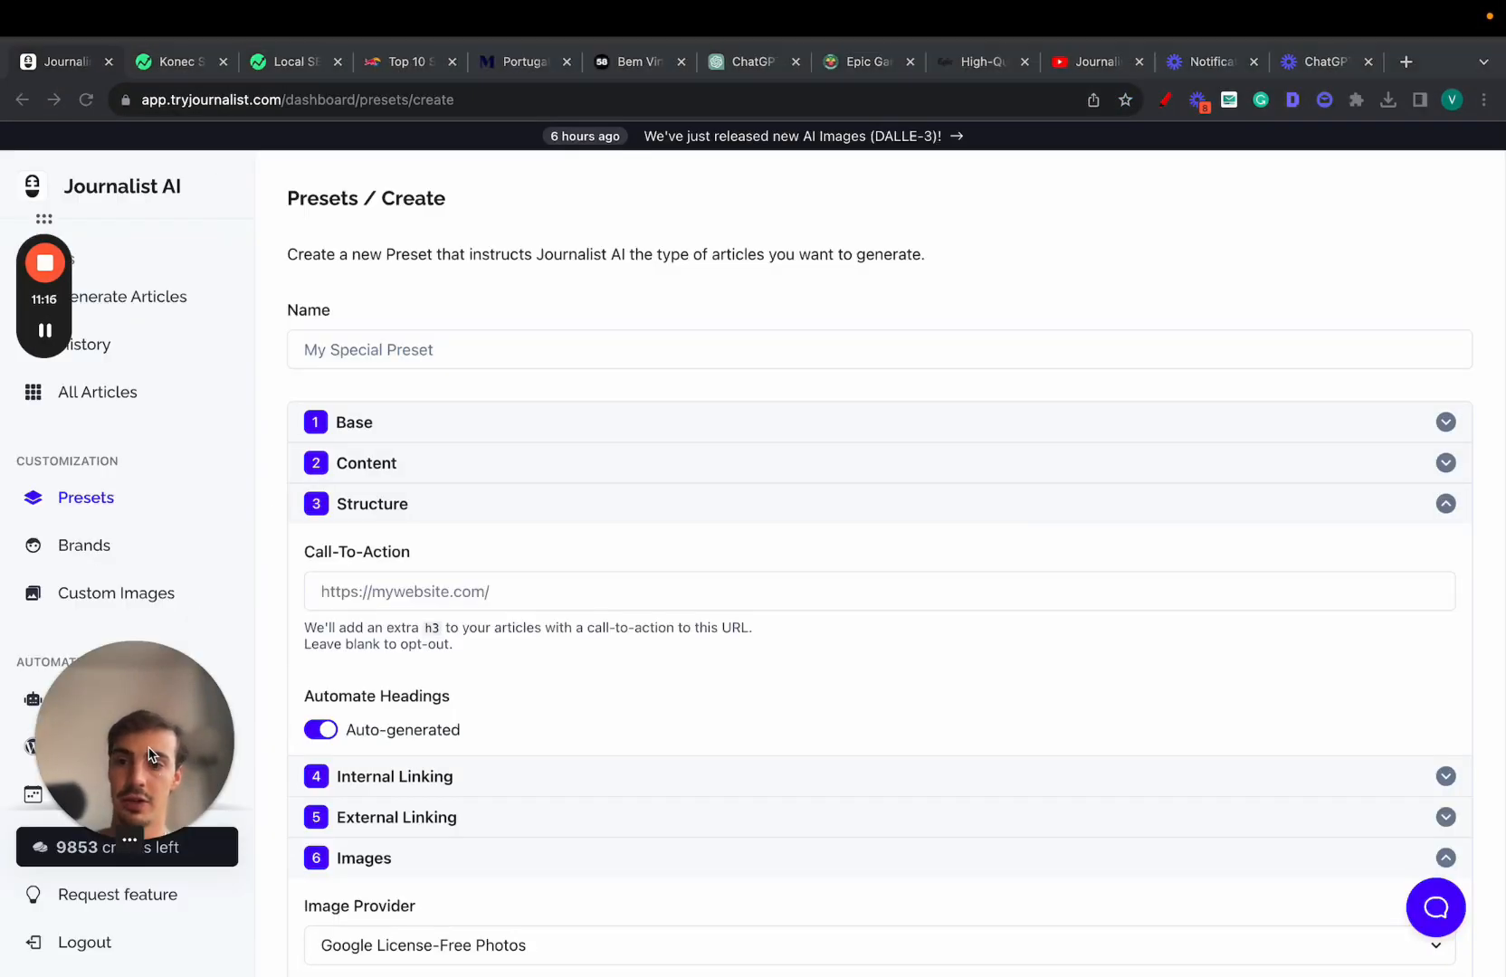
pyautogui.scroll(-3)
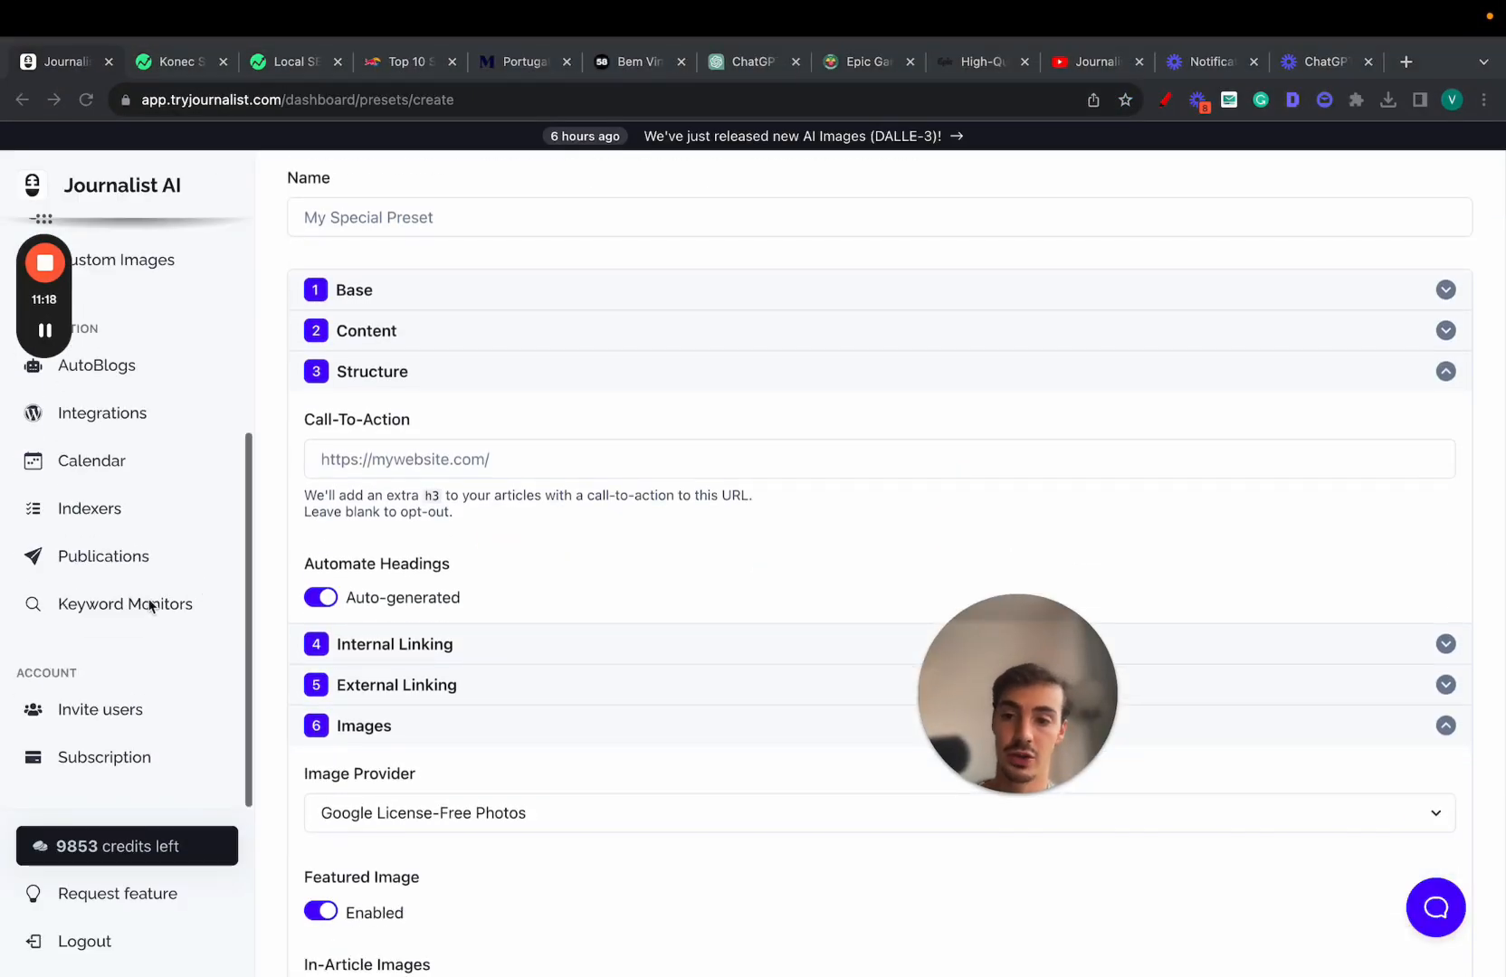
pyautogui.click(125, 605)
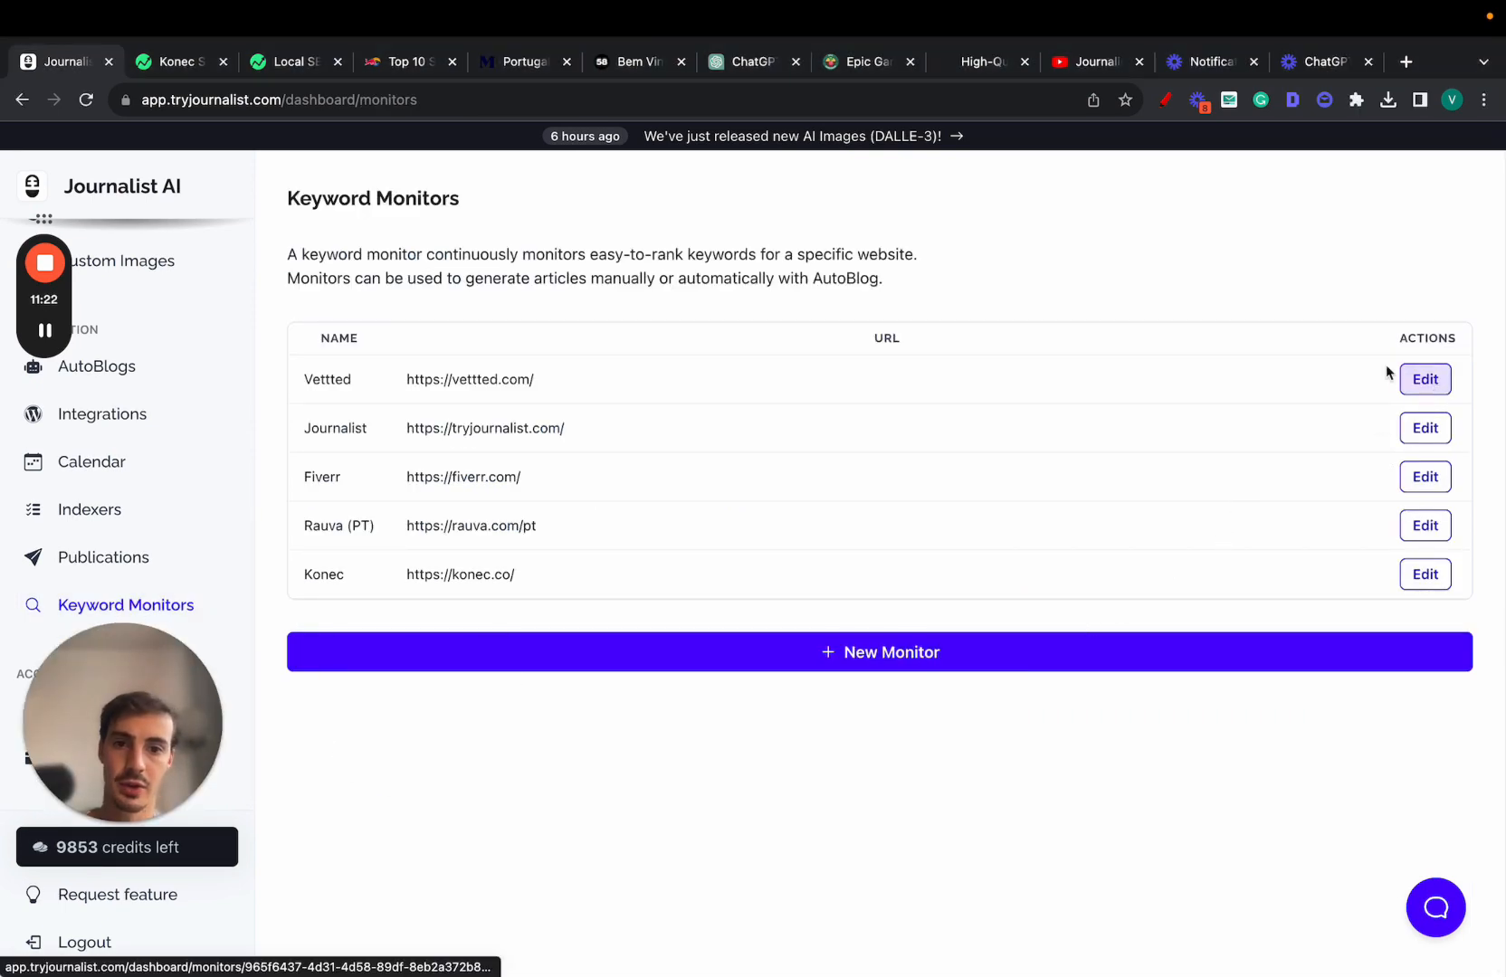
pyautogui.click(1424, 379)
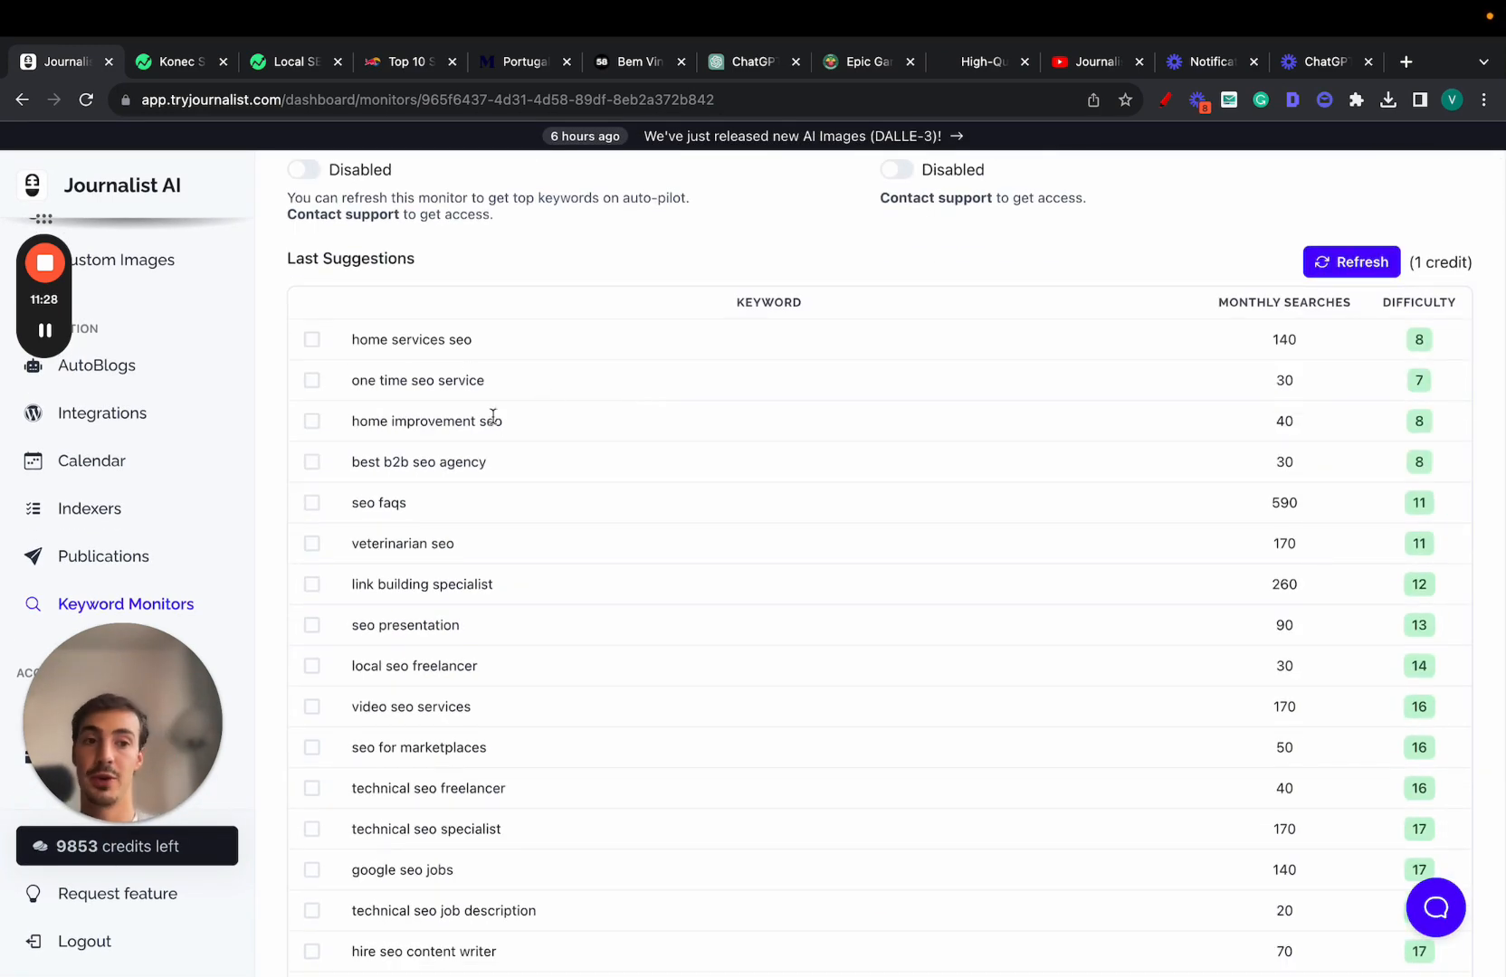
pyautogui.scroll(-3)
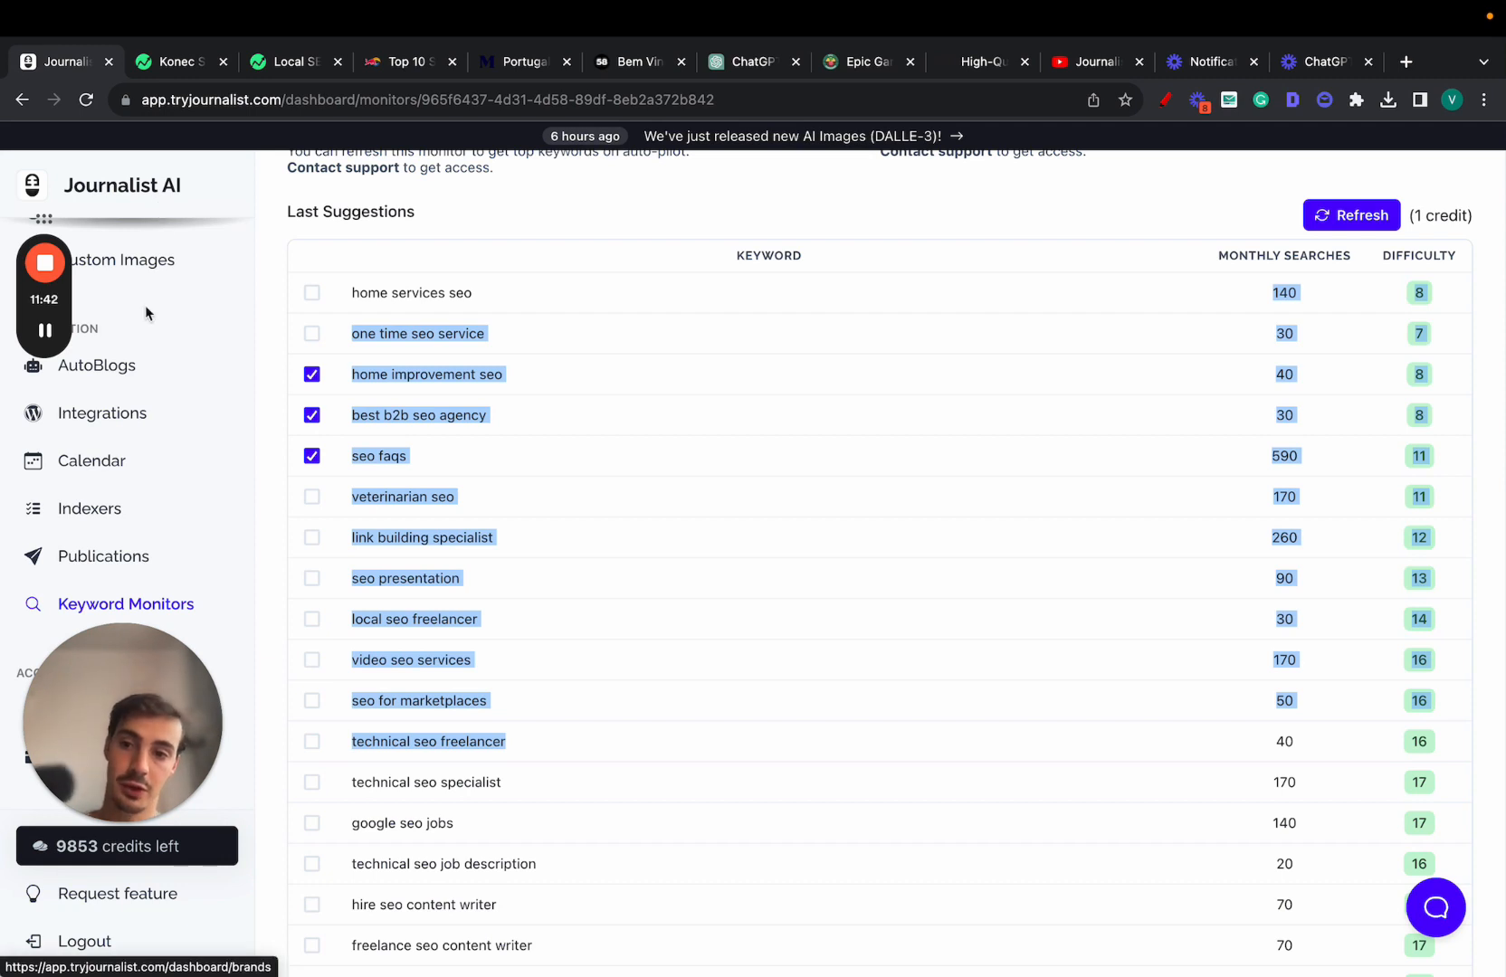
# Visit the Indexers page, close the extra site tabs, then show Brands (test, j, My shopify store).
pyautogui.click(89, 510)
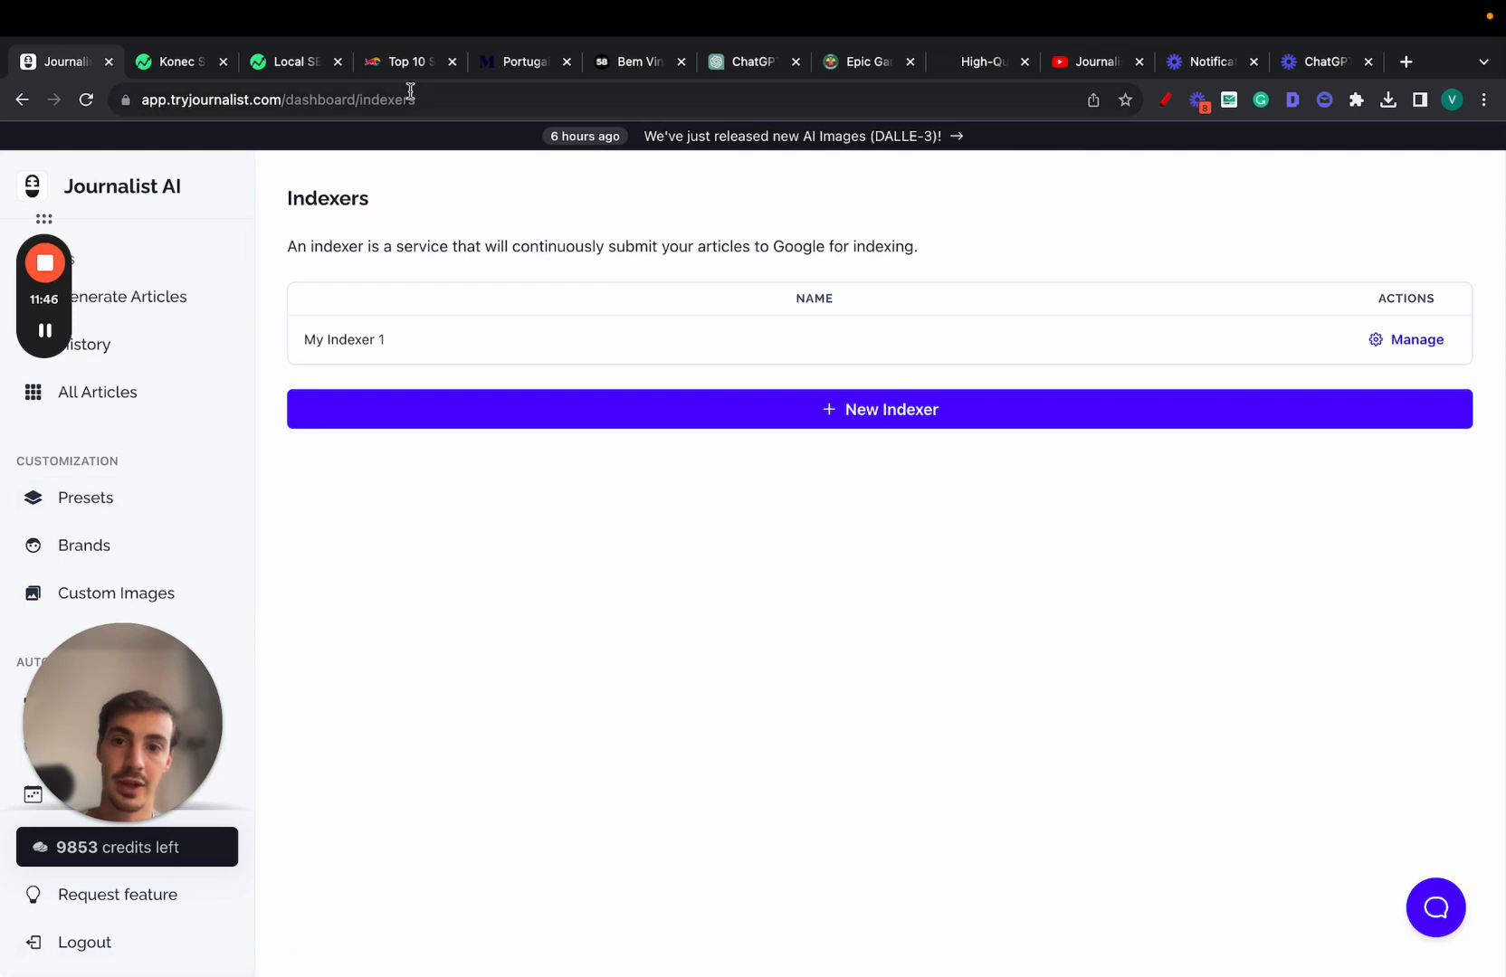
pyautogui.click(223, 63)
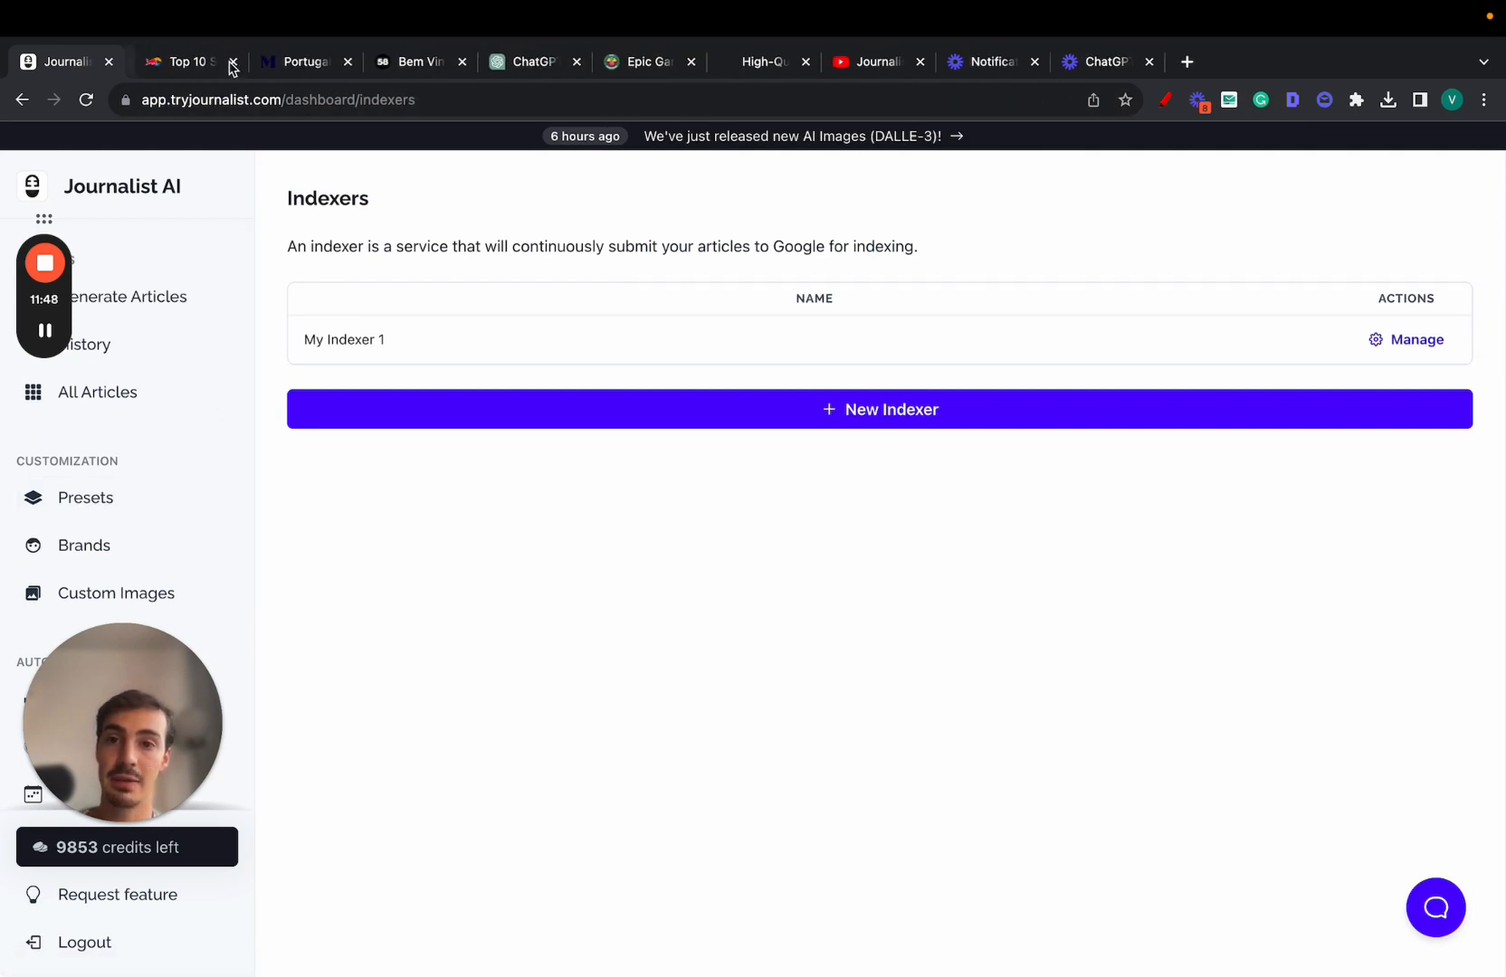
pyautogui.click(231, 62)
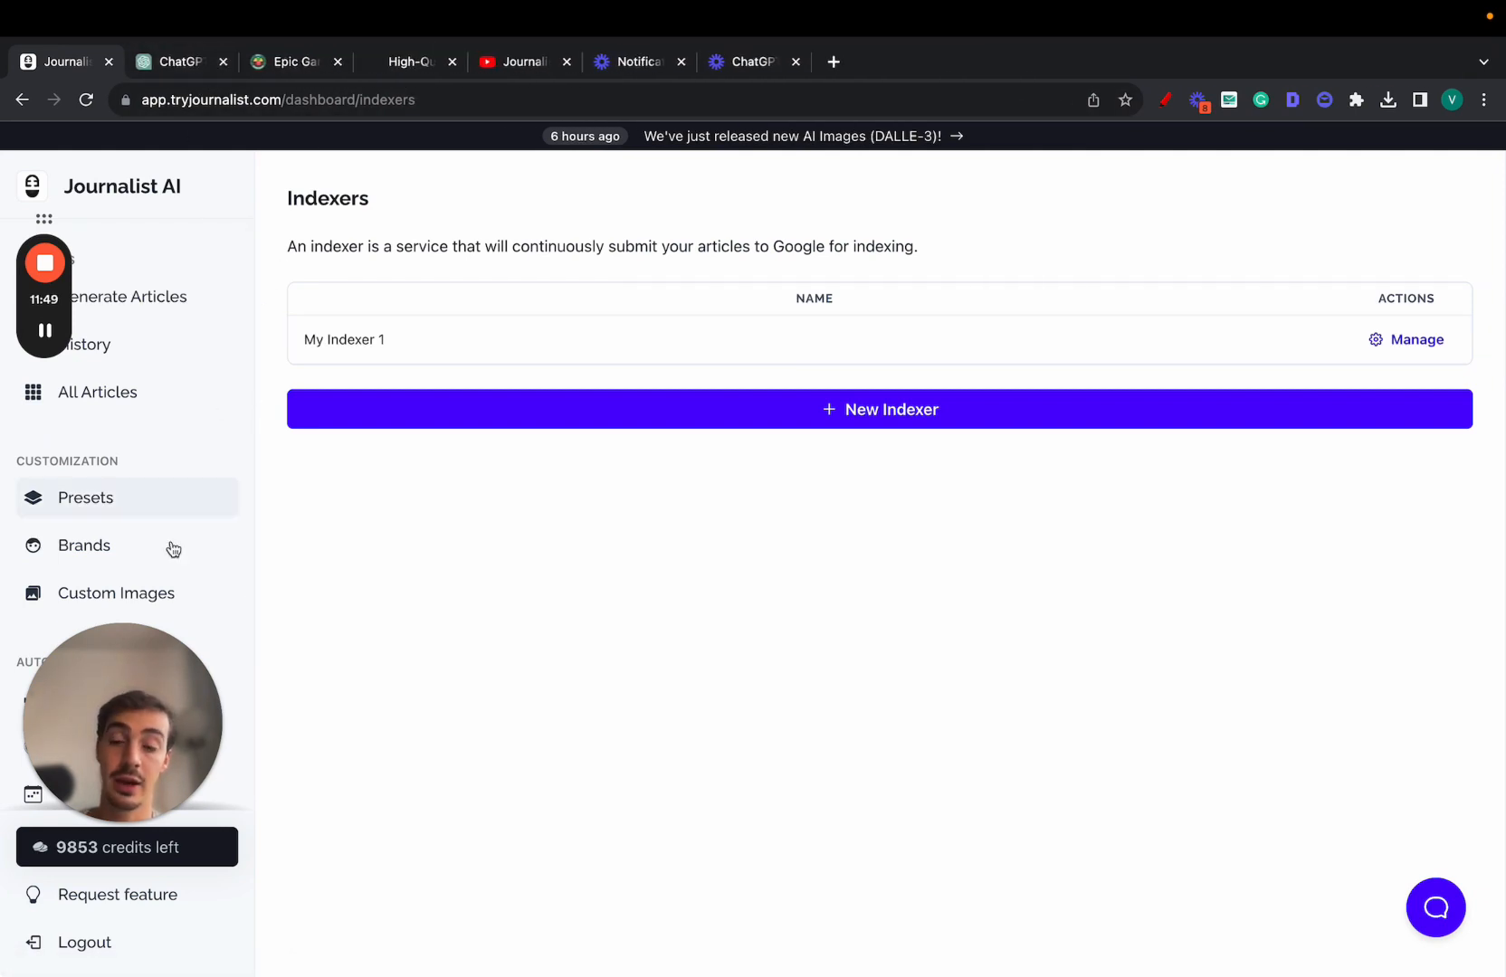
pyautogui.click(84, 546)
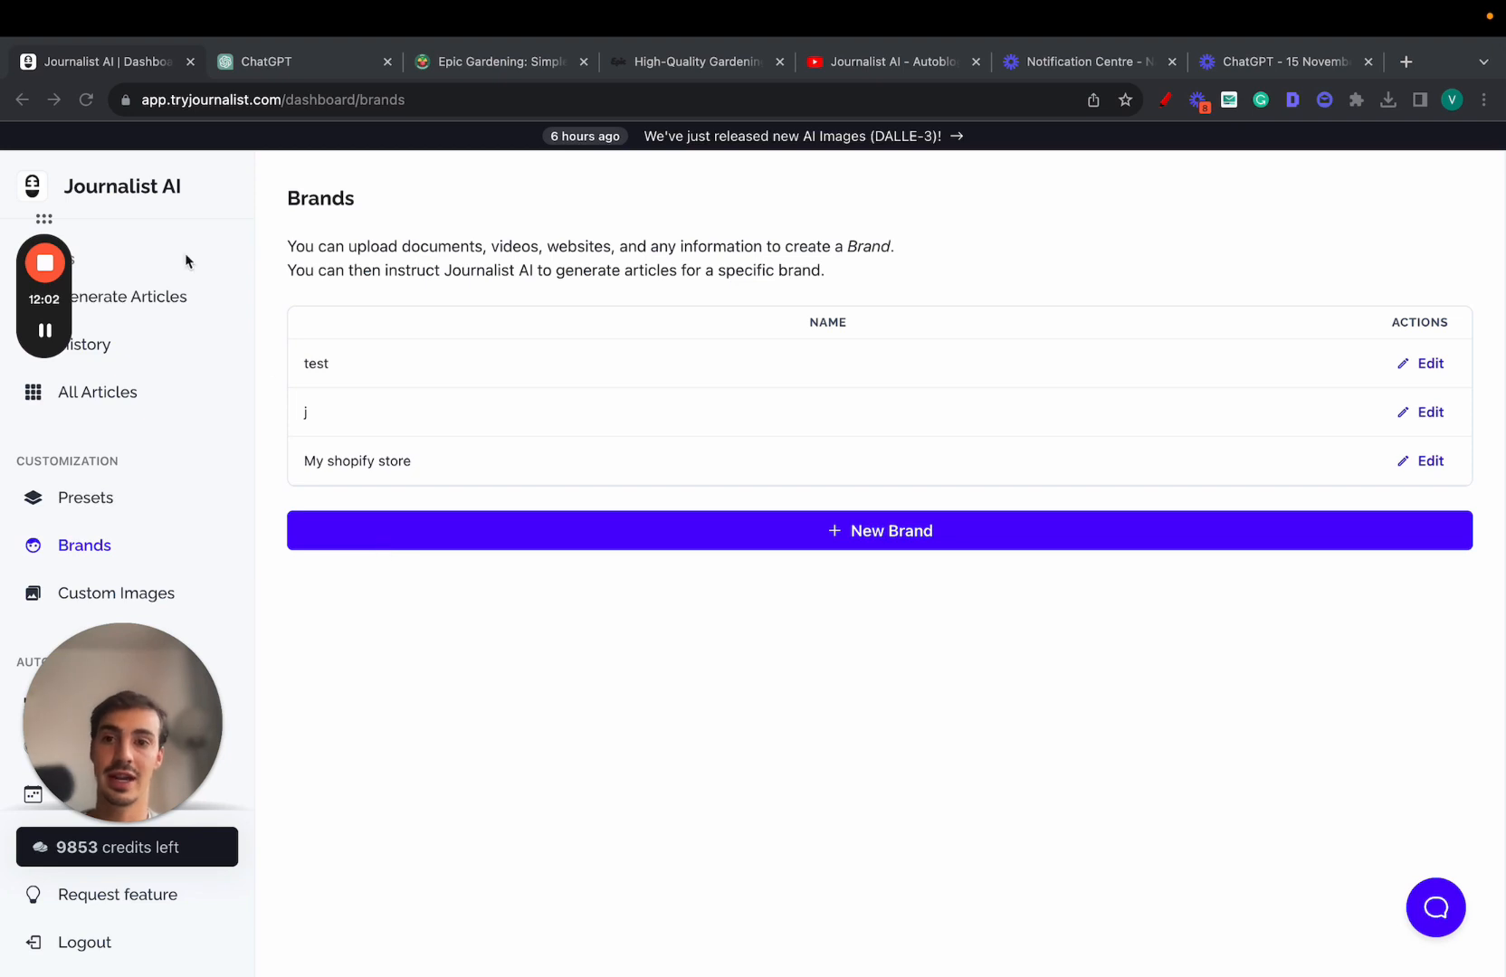
# Glance at the ChatGPT outline, return to Brands, and open the support chat panel.
pyautogui.click(269, 62)
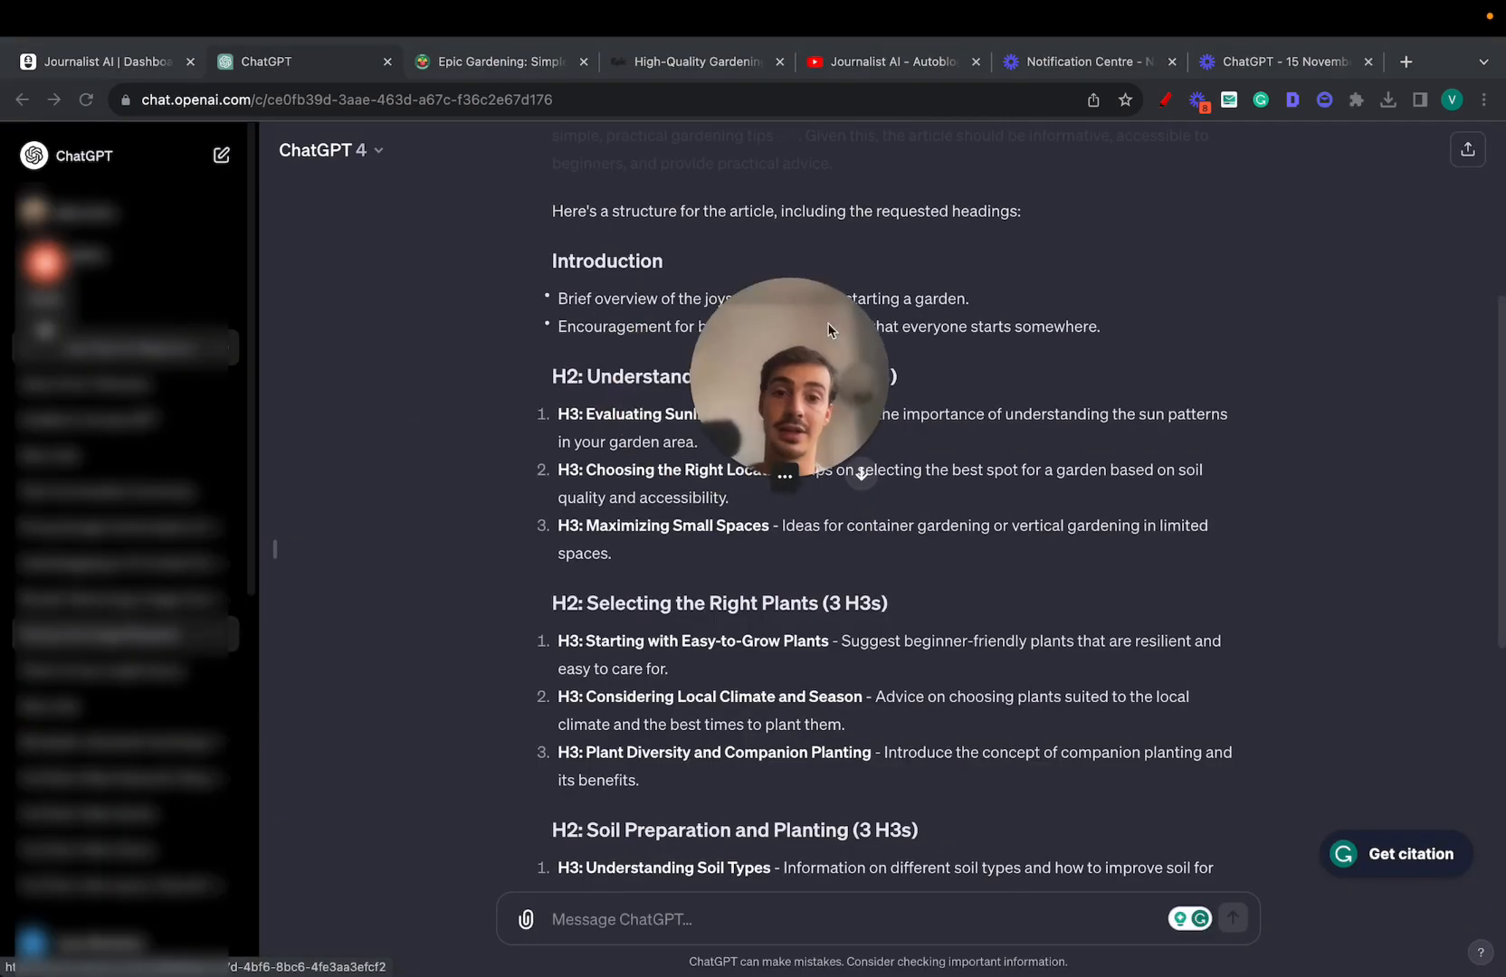
pyautogui.click(96, 62)
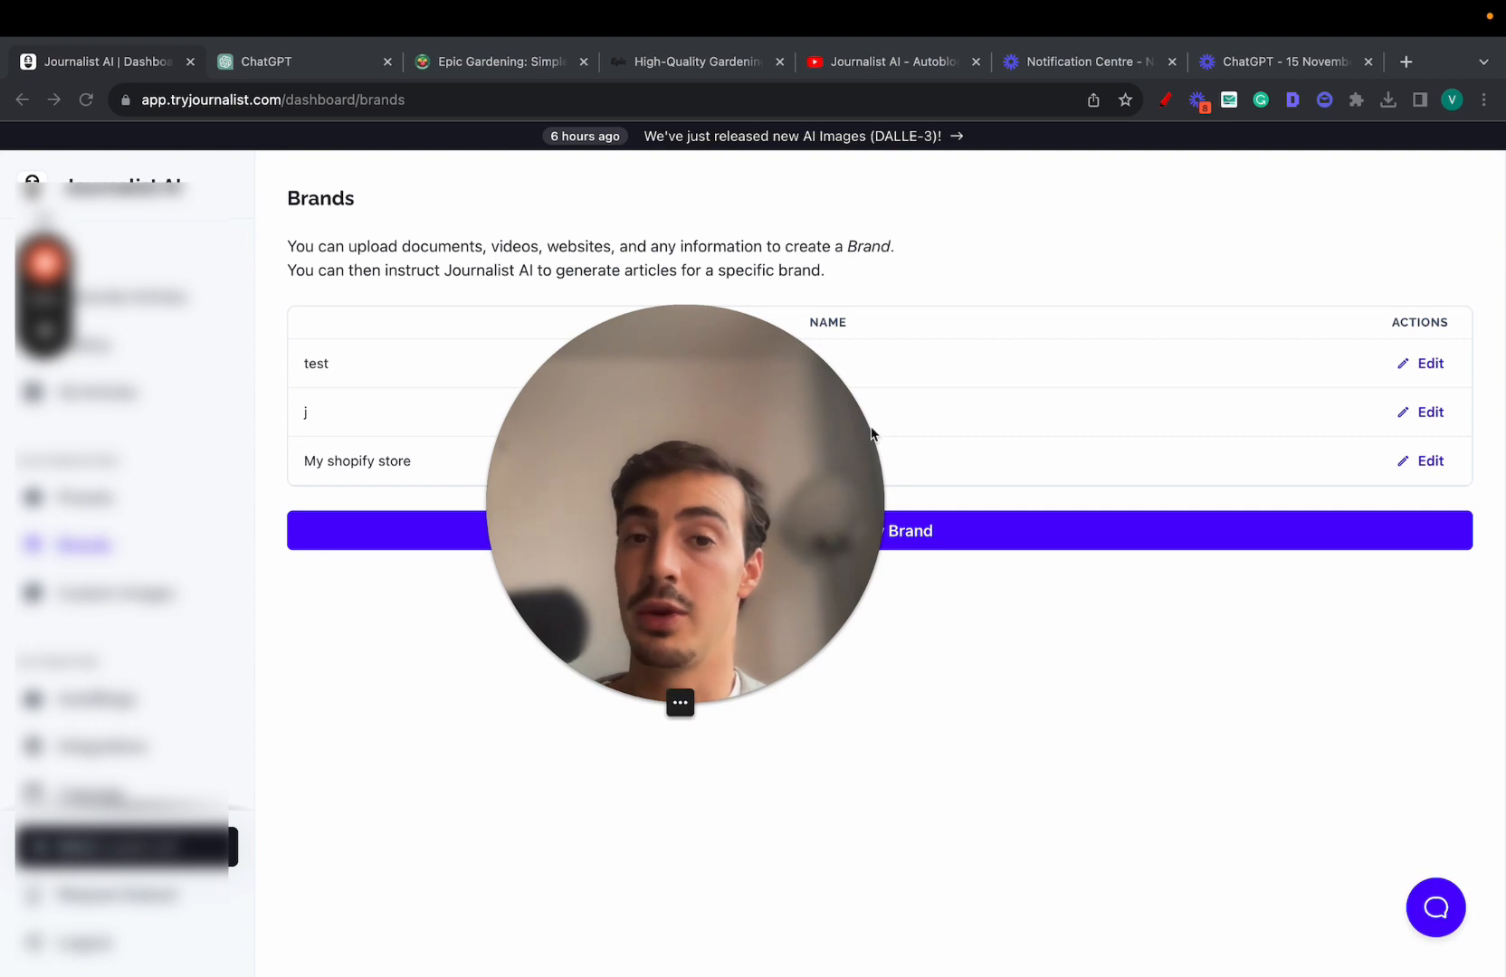
pyautogui.click(1436, 908)
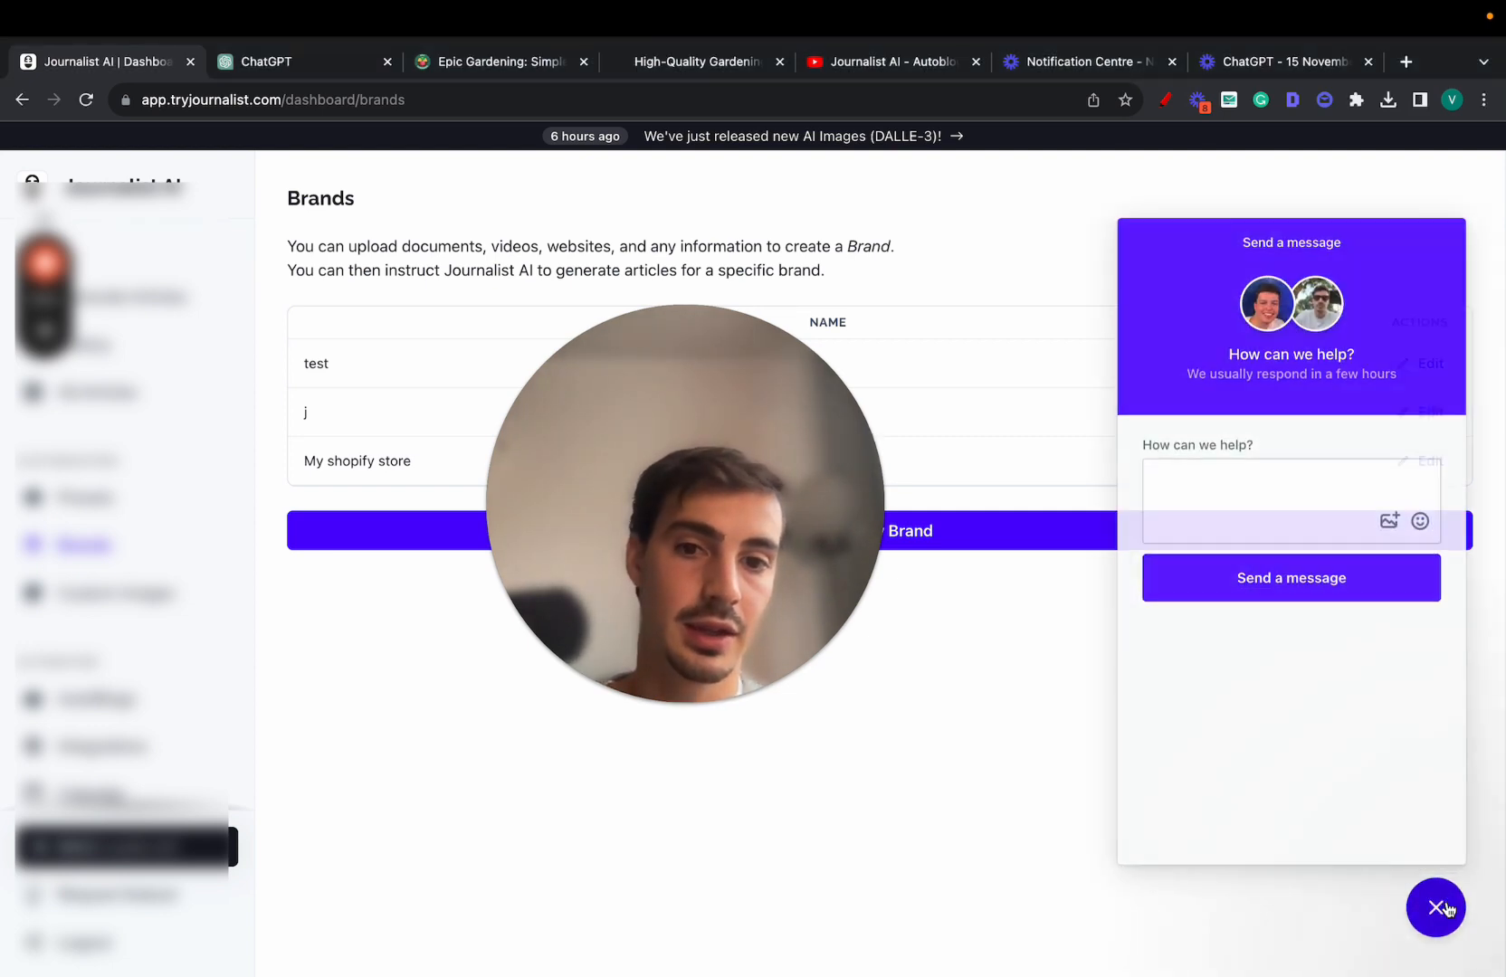